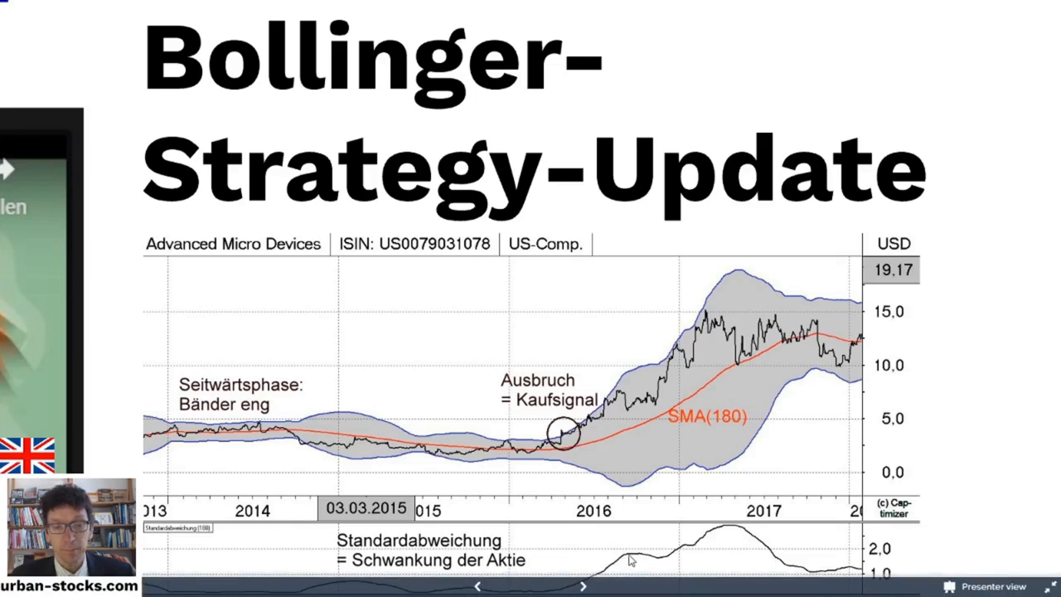
mouse_move(617, 560)
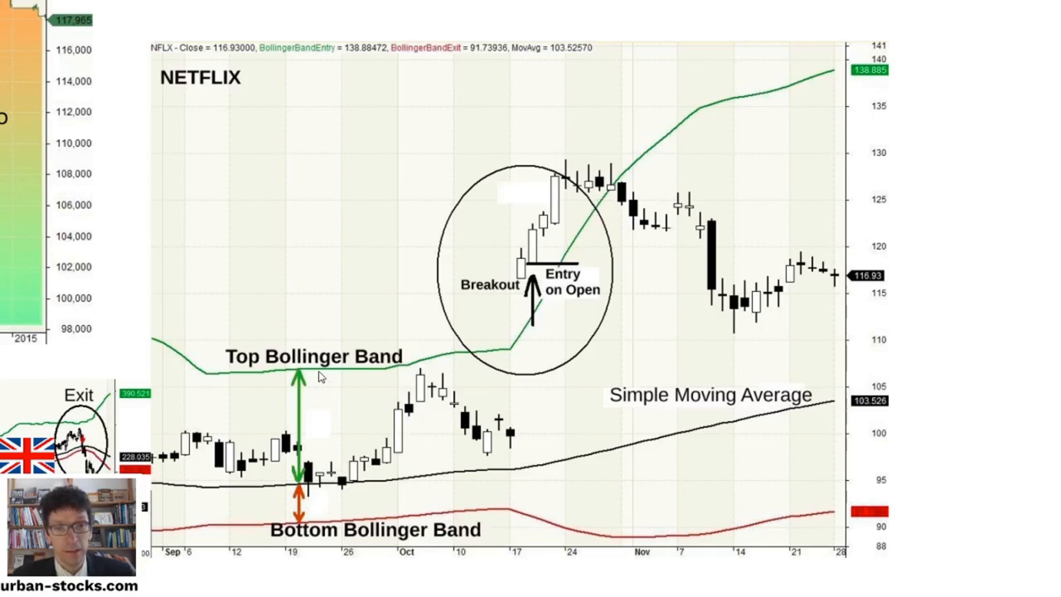
mouse_move(537, 311)
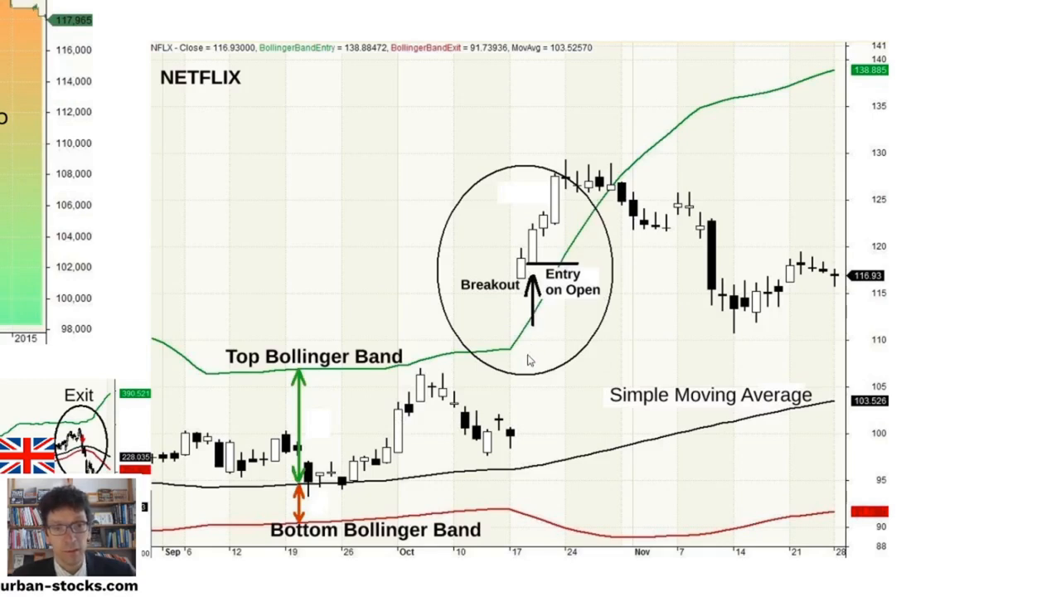
mouse_move(182, 378)
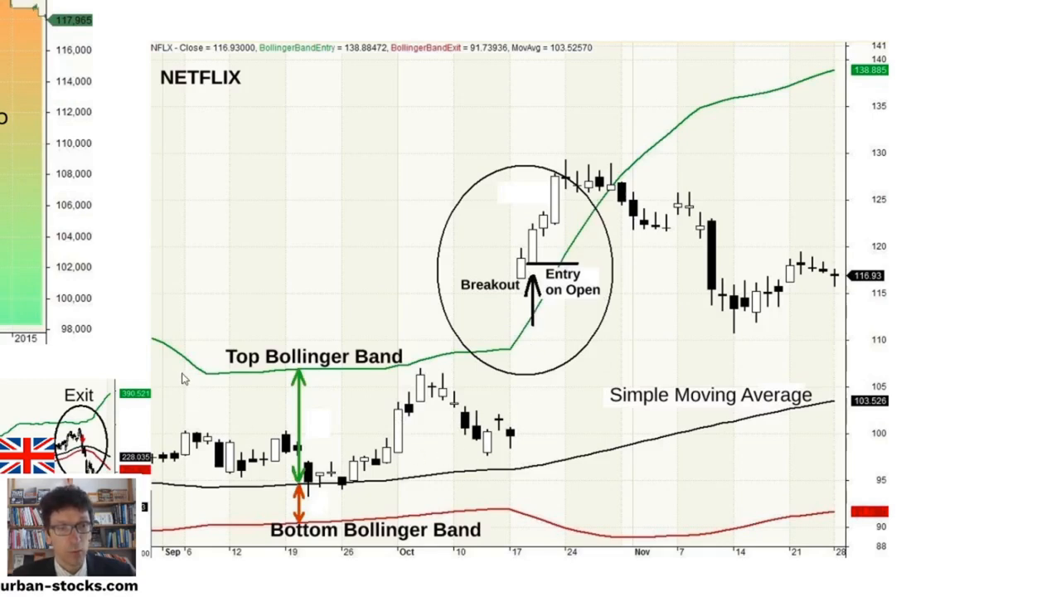
mouse_move(524, 441)
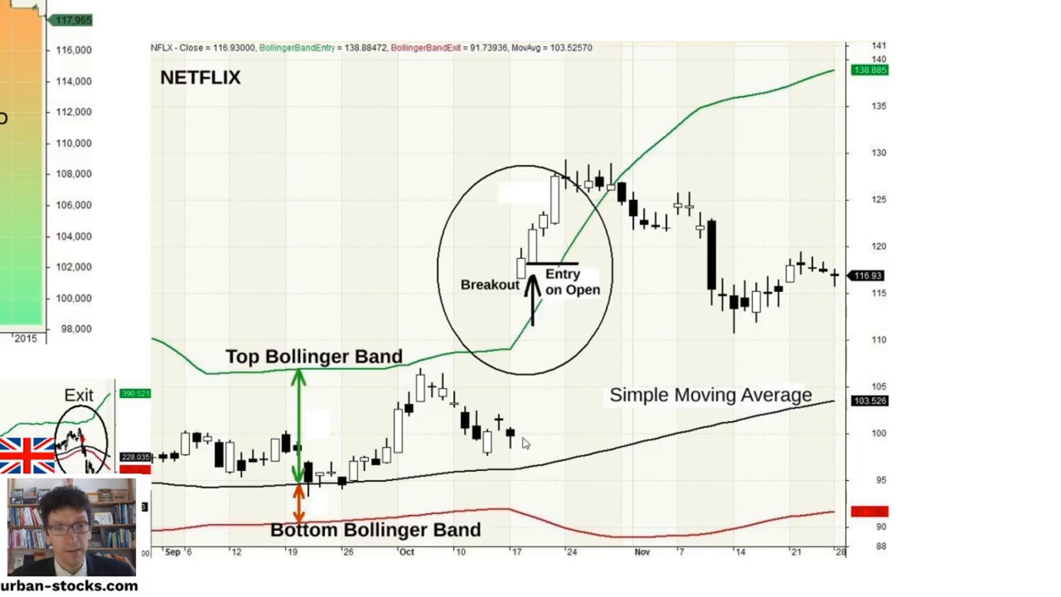
mouse_move(517, 331)
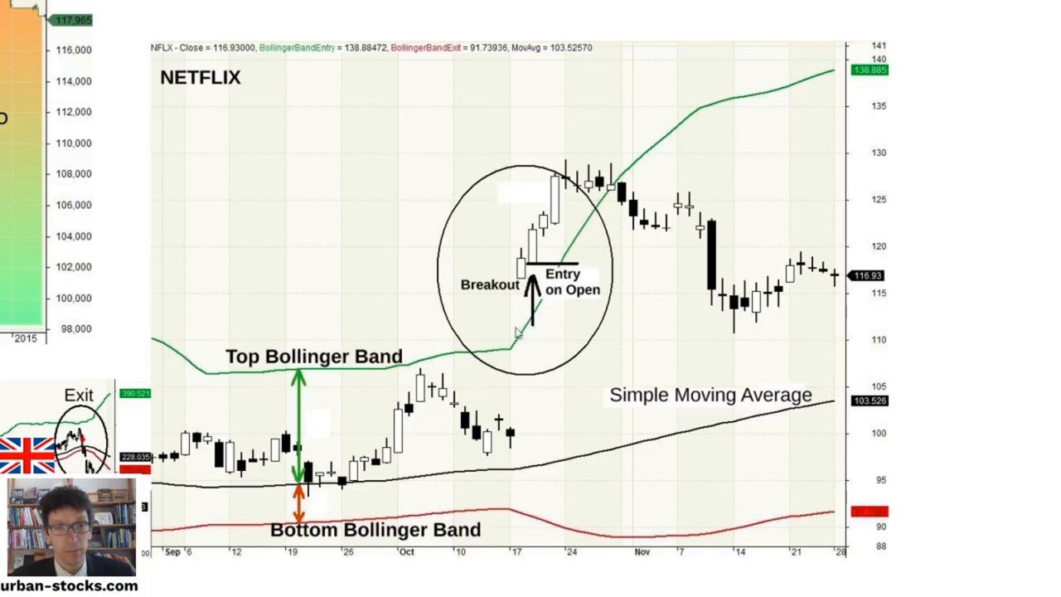
mouse_move(529, 268)
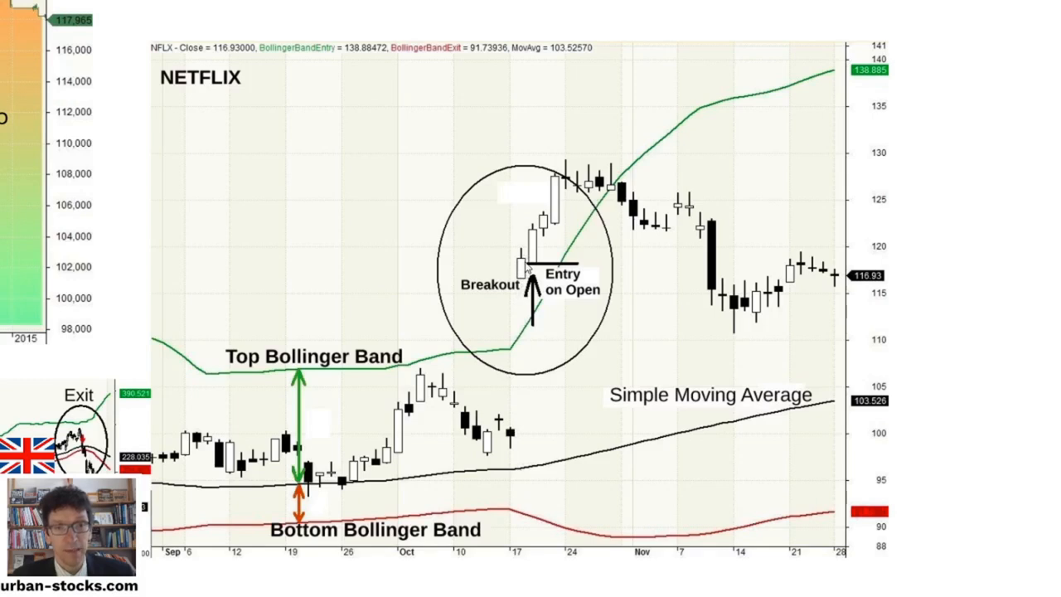
mouse_move(531, 269)
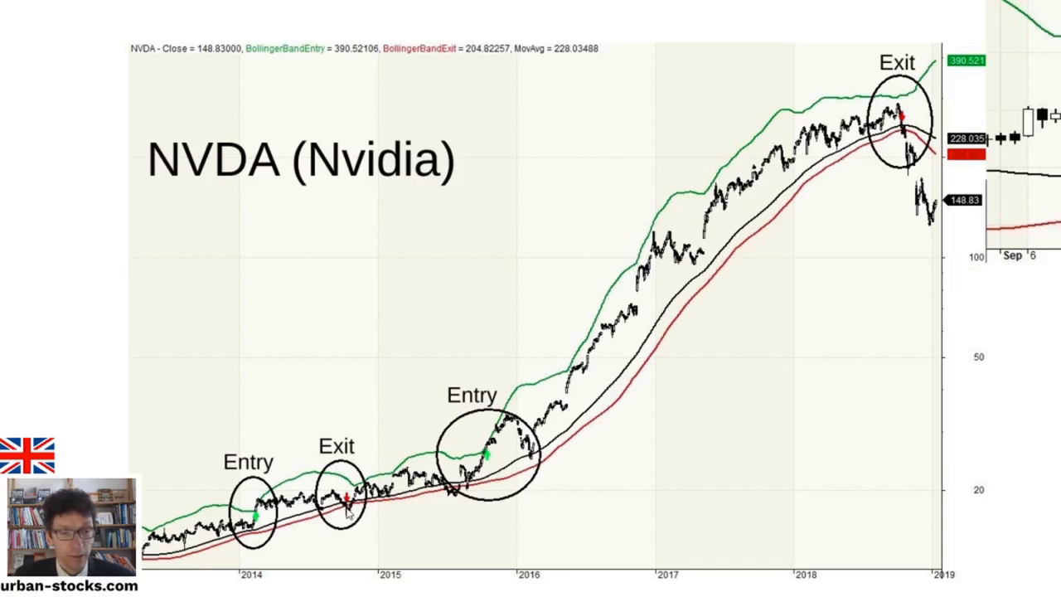
mouse_move(491, 451)
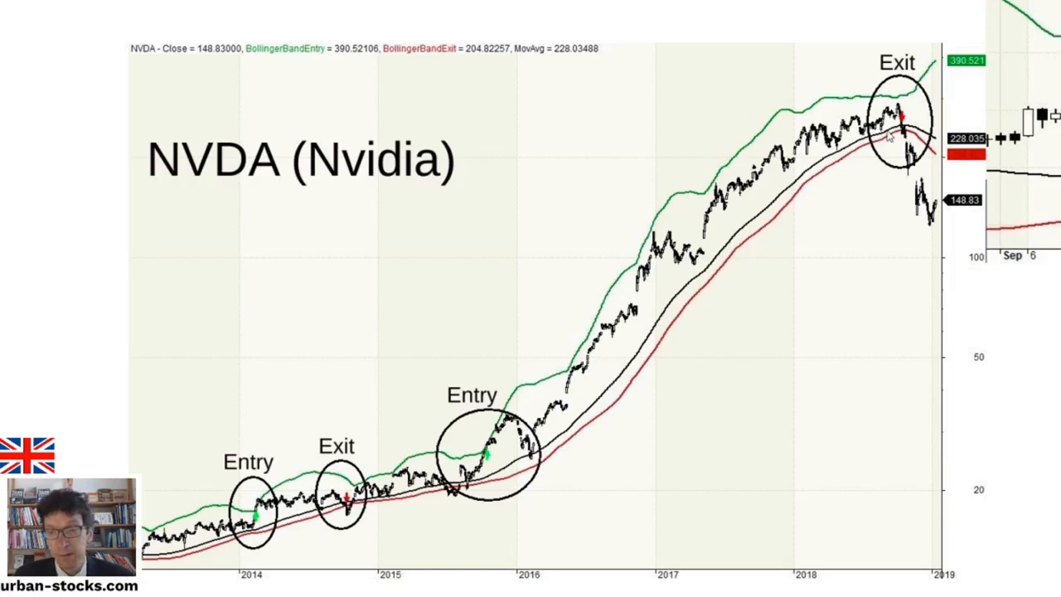
mouse_move(894, 132)
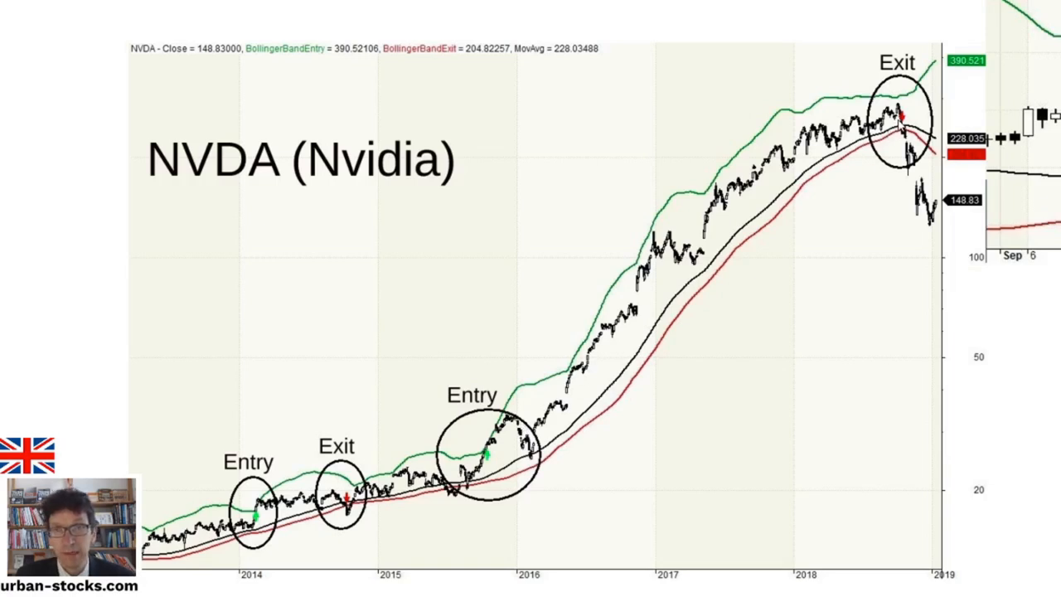
mouse_move(899, 133)
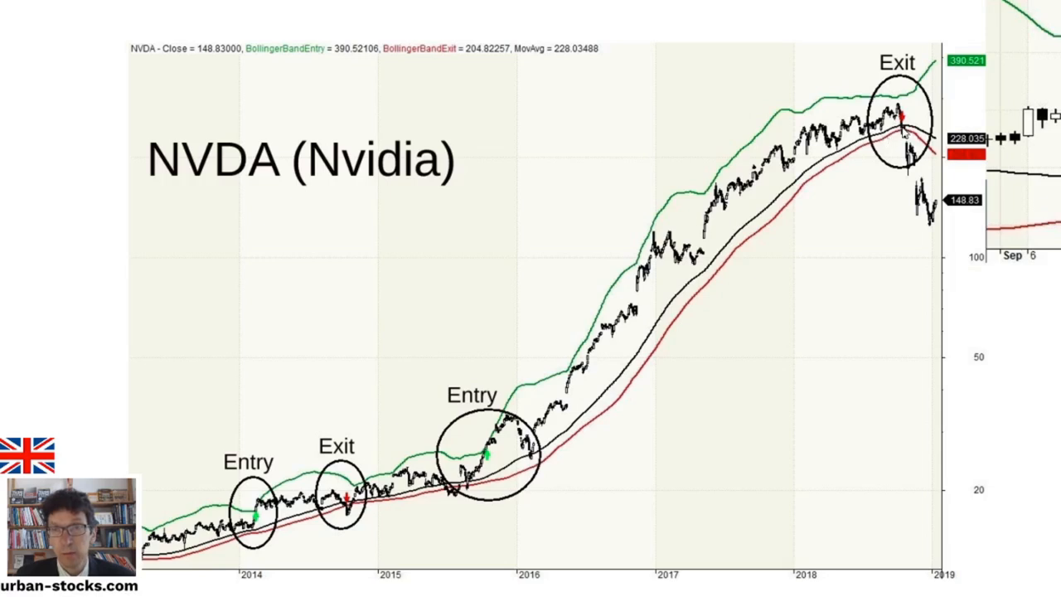
mouse_move(899, 136)
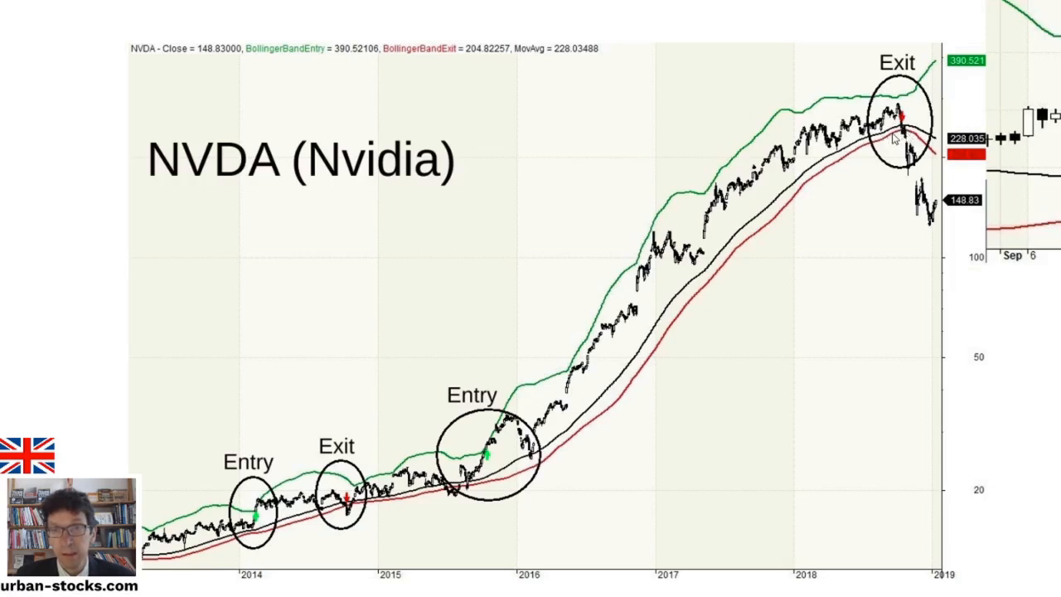
mouse_move(932, 193)
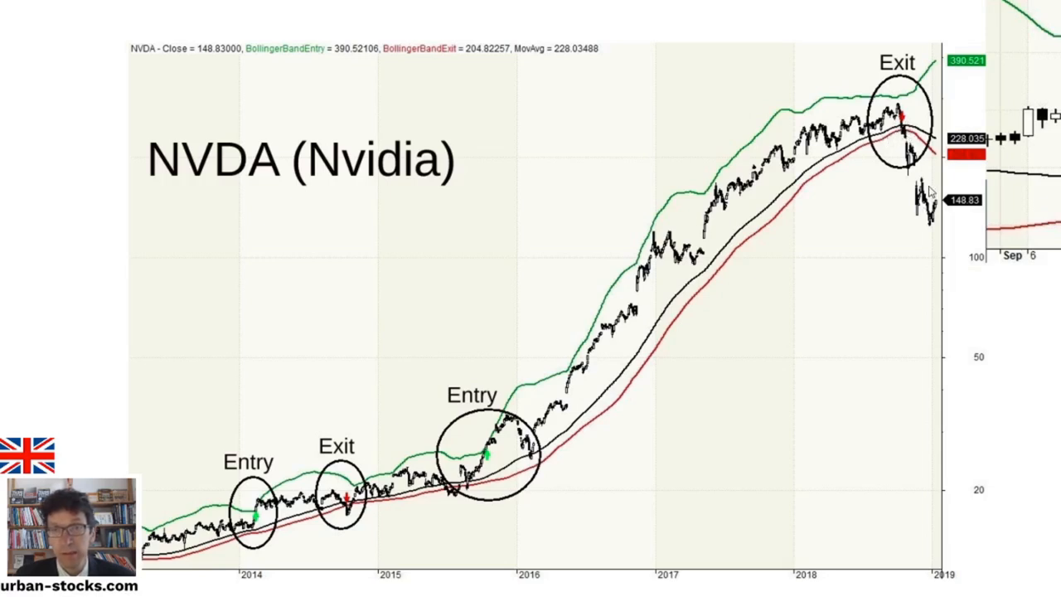
mouse_move(567, 455)
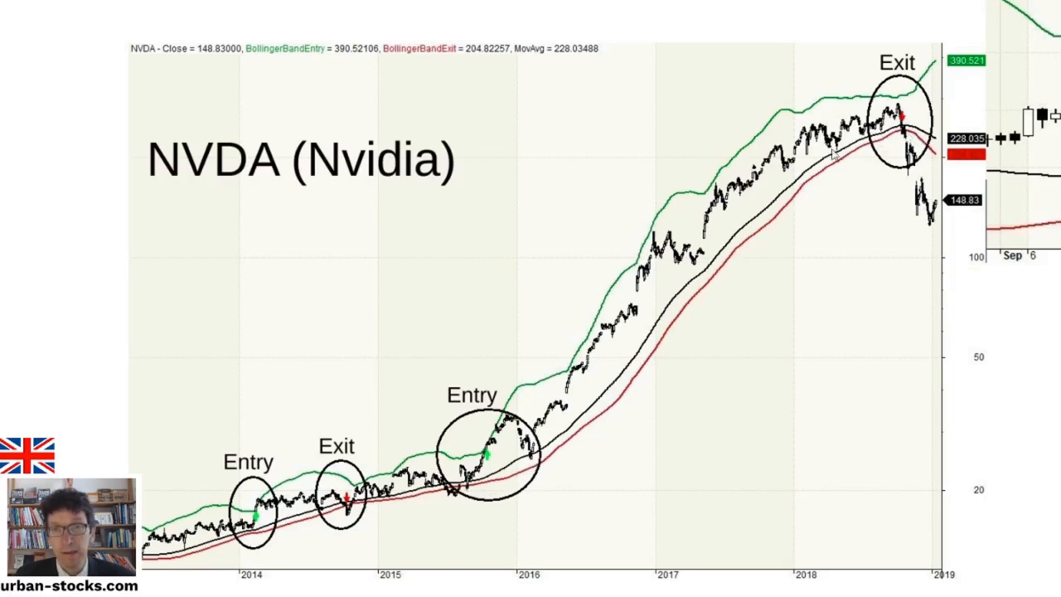
mouse_move(677, 312)
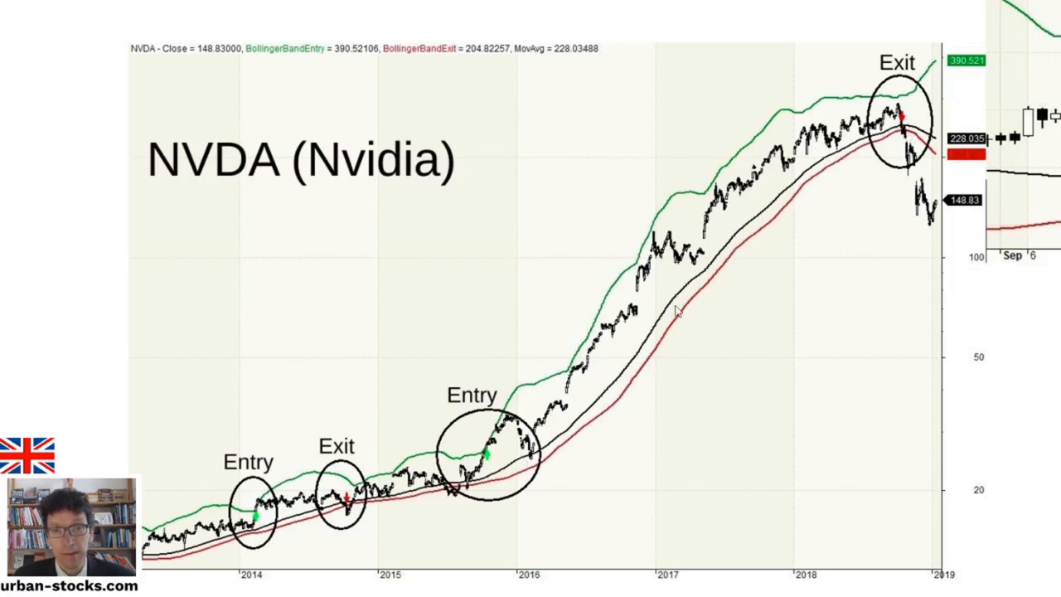
mouse_move(760, 209)
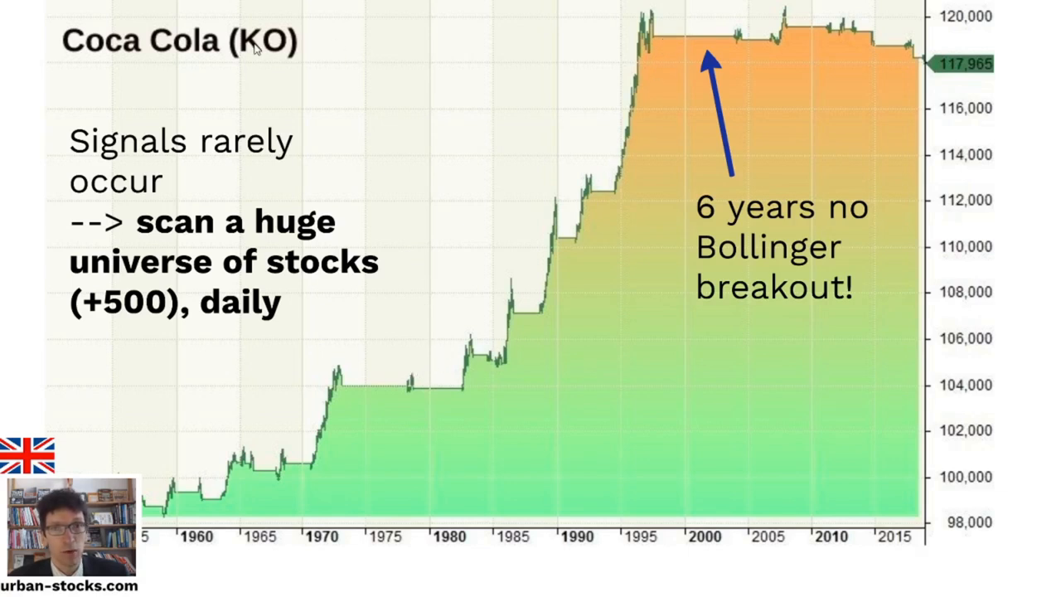
mouse_move(142, 233)
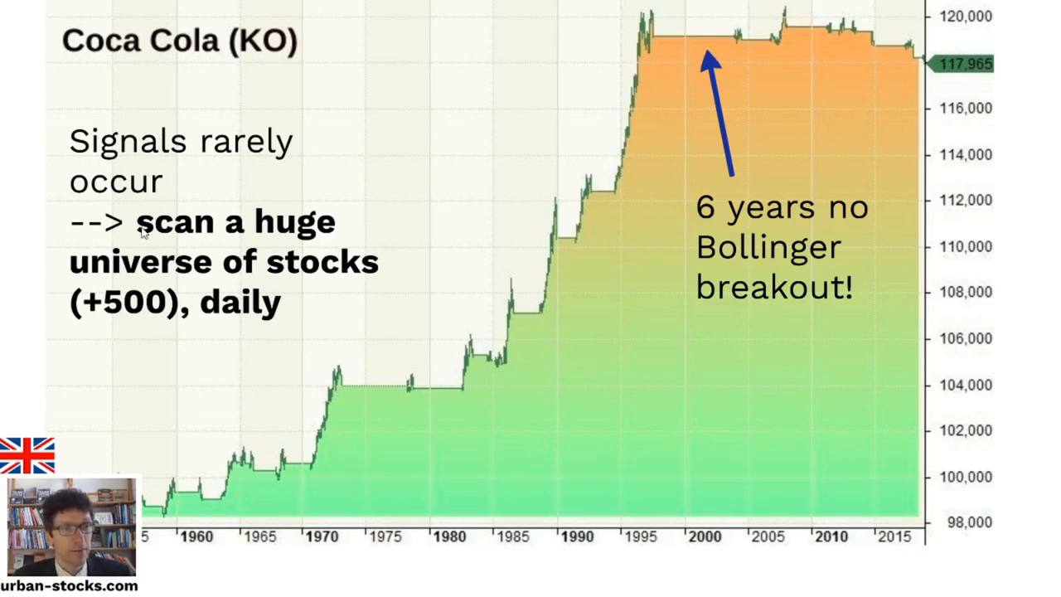
mouse_move(282, 320)
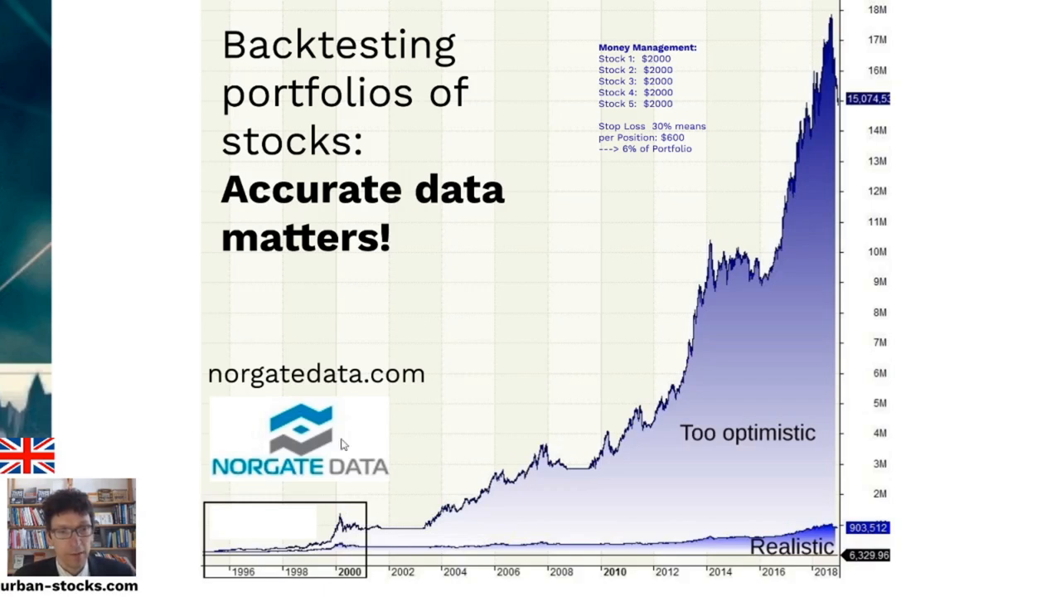
mouse_move(705, 368)
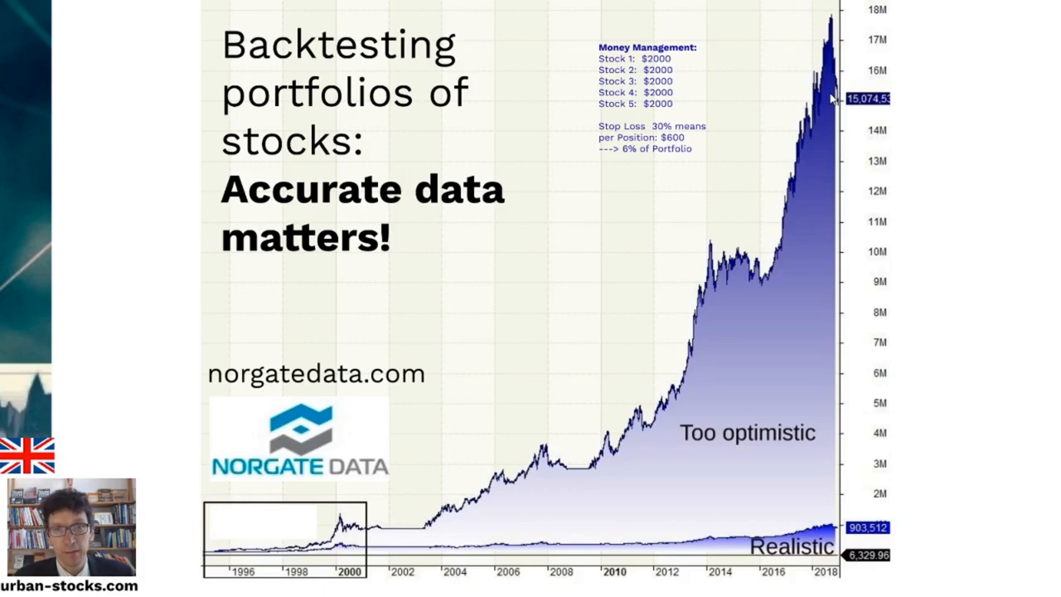
mouse_move(744, 272)
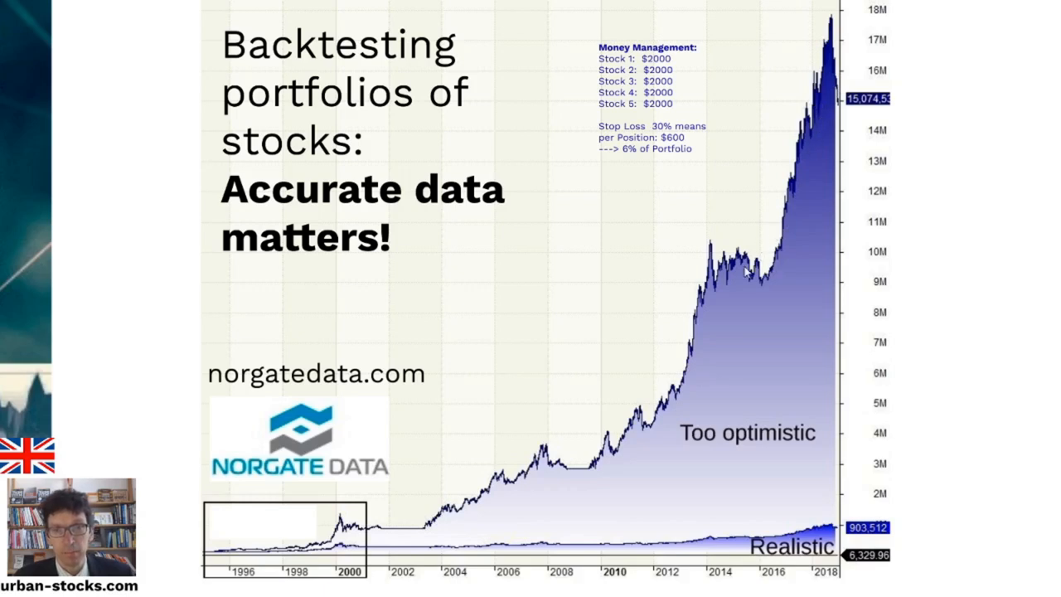
mouse_move(699, 361)
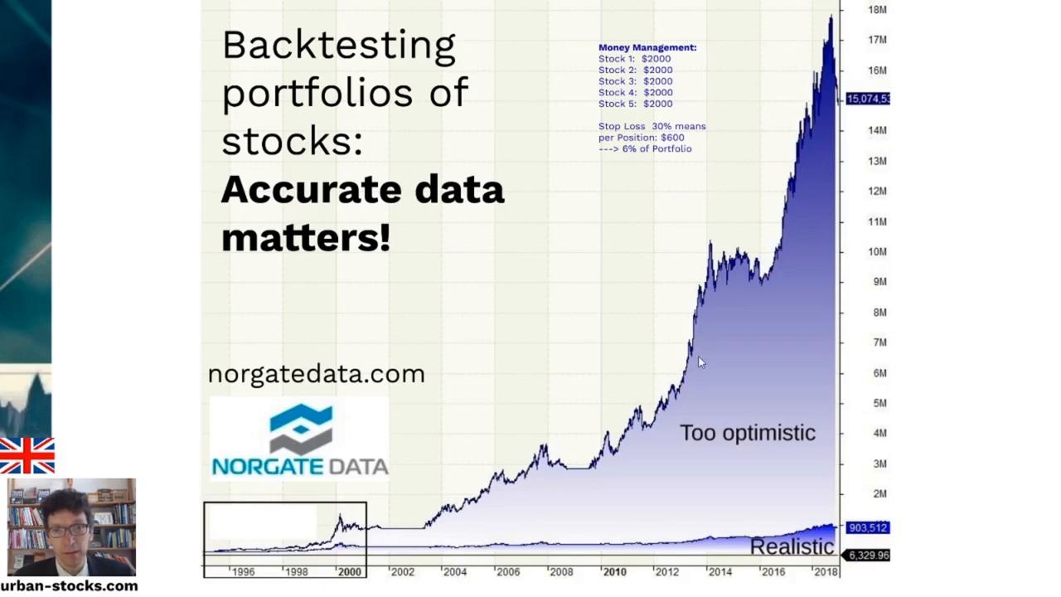
mouse_move(762, 212)
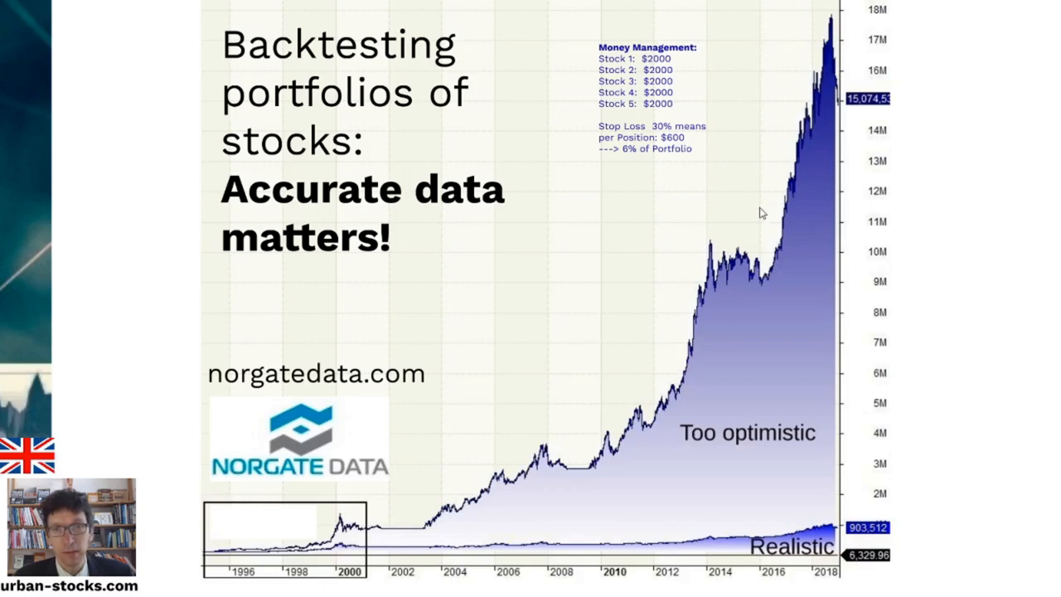
mouse_move(803, 199)
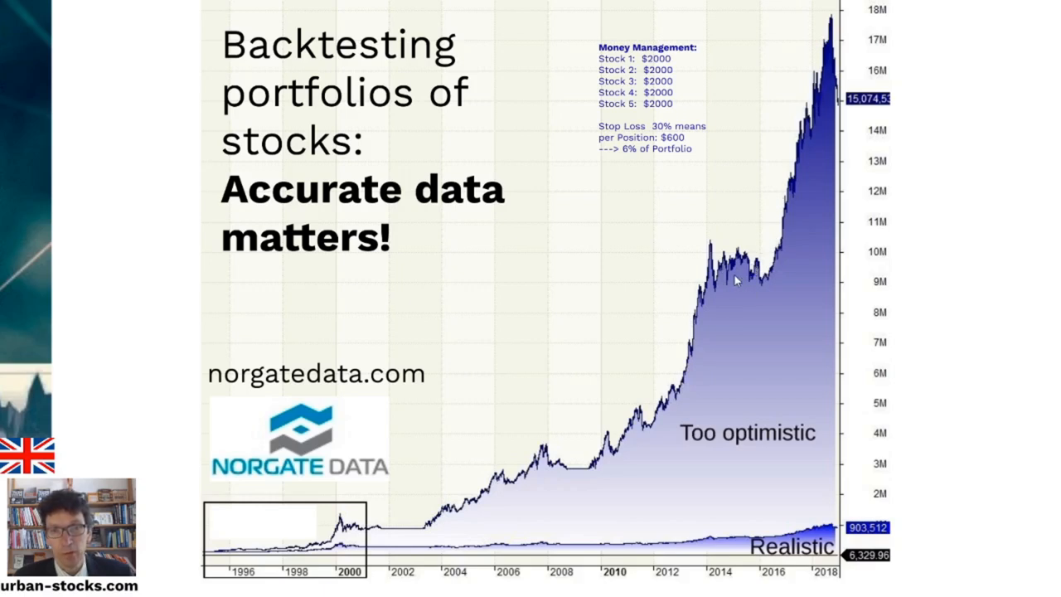
mouse_move(704, 541)
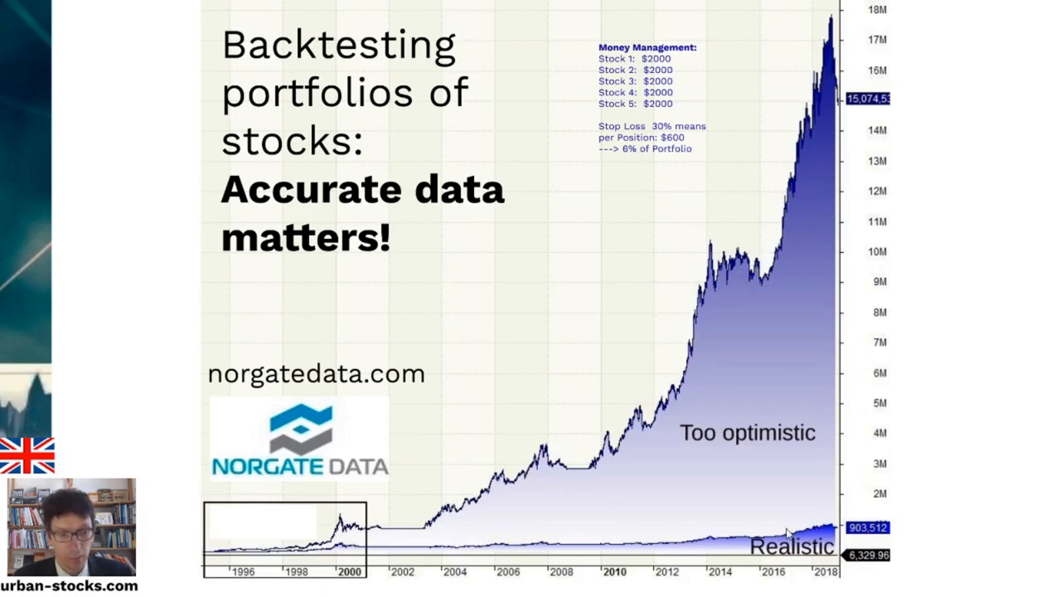
mouse_move(742, 467)
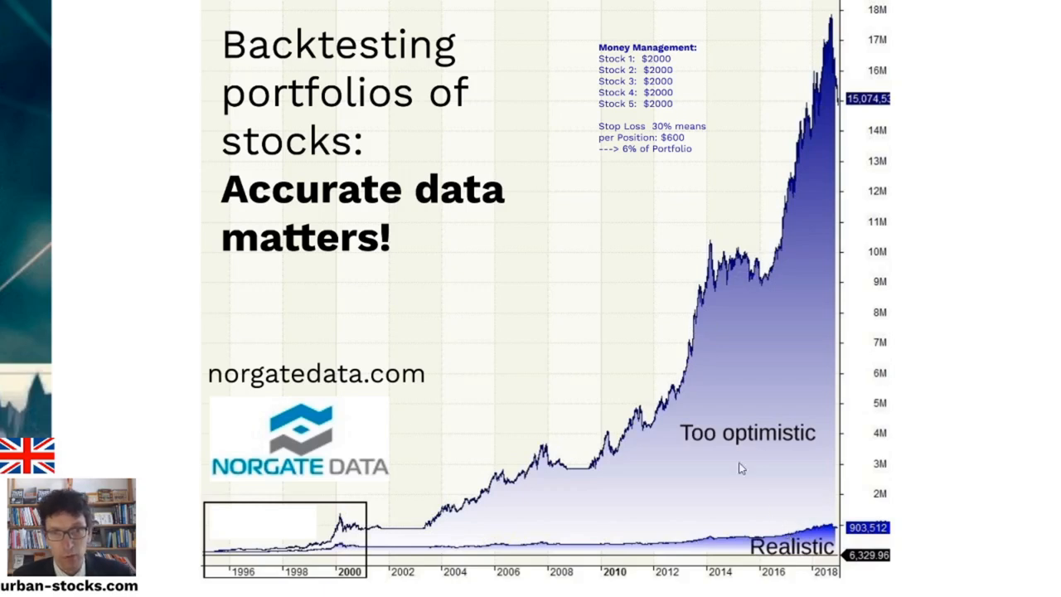
mouse_move(719, 372)
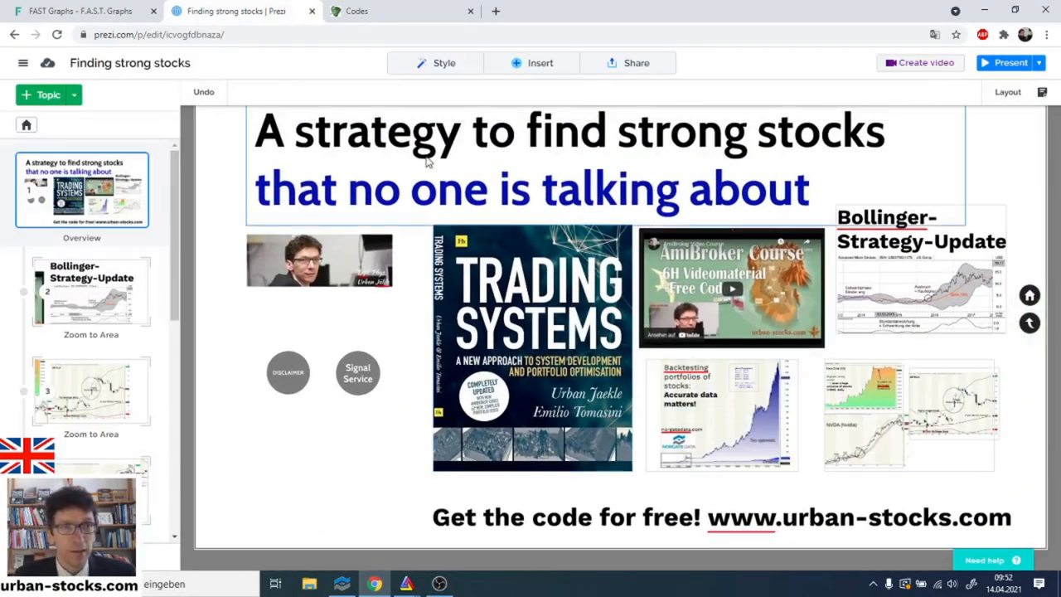
mouse_move(373, 10)
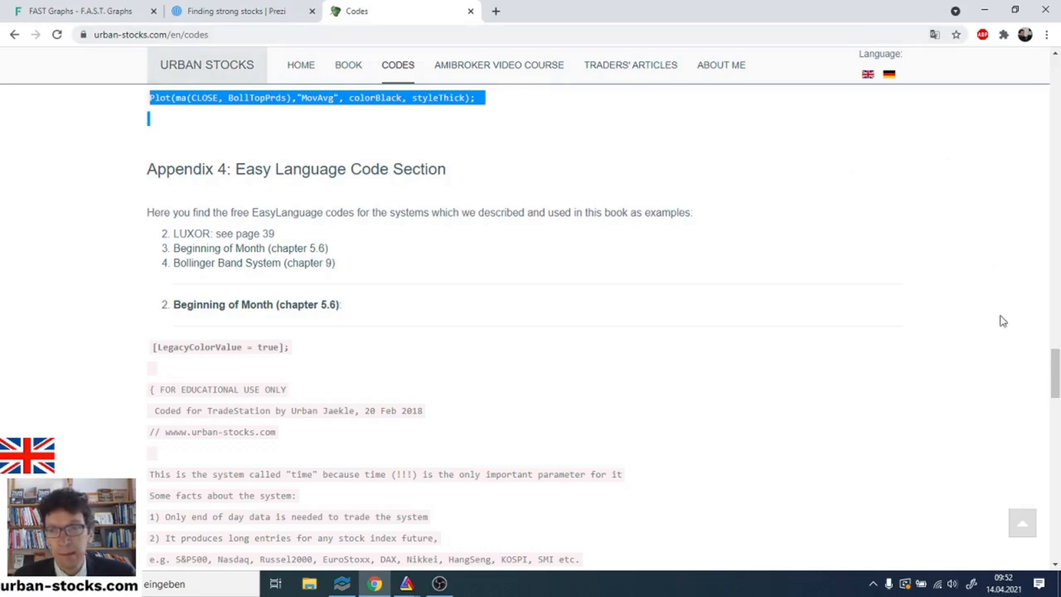
mouse_move(867, 75)
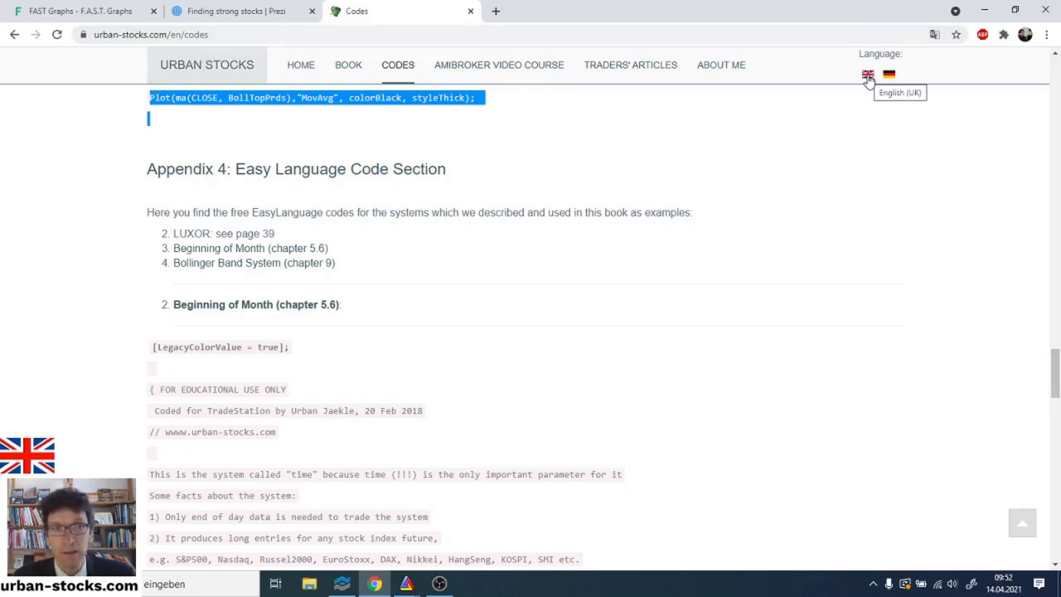
mouse_move(302, 69)
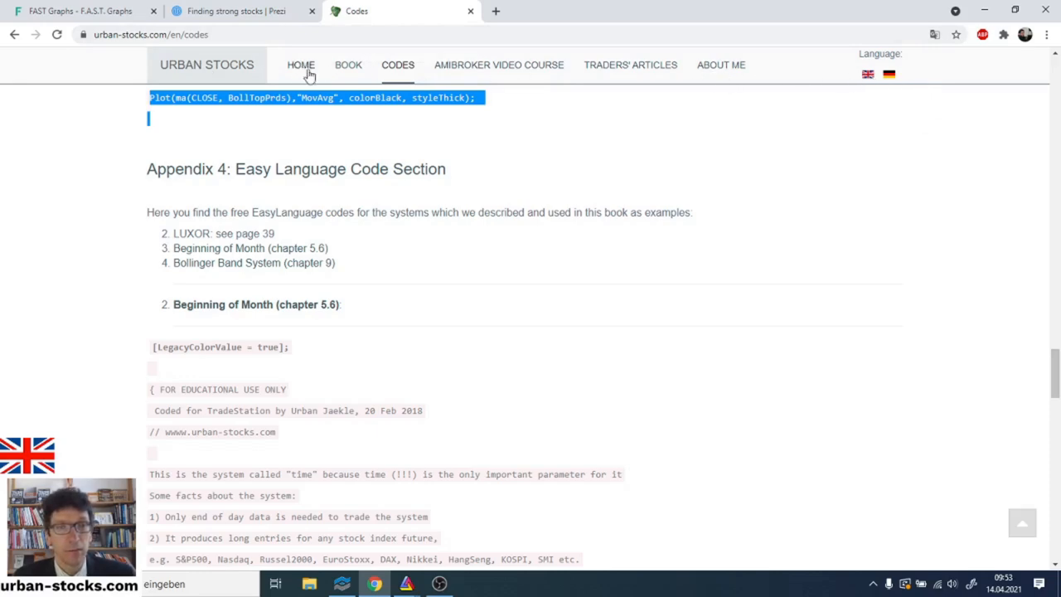
Scroll the urban-stocks.com Codes page to the chapter 9 Bollinger Band System code block and select it in full.
scroll("up", 3)
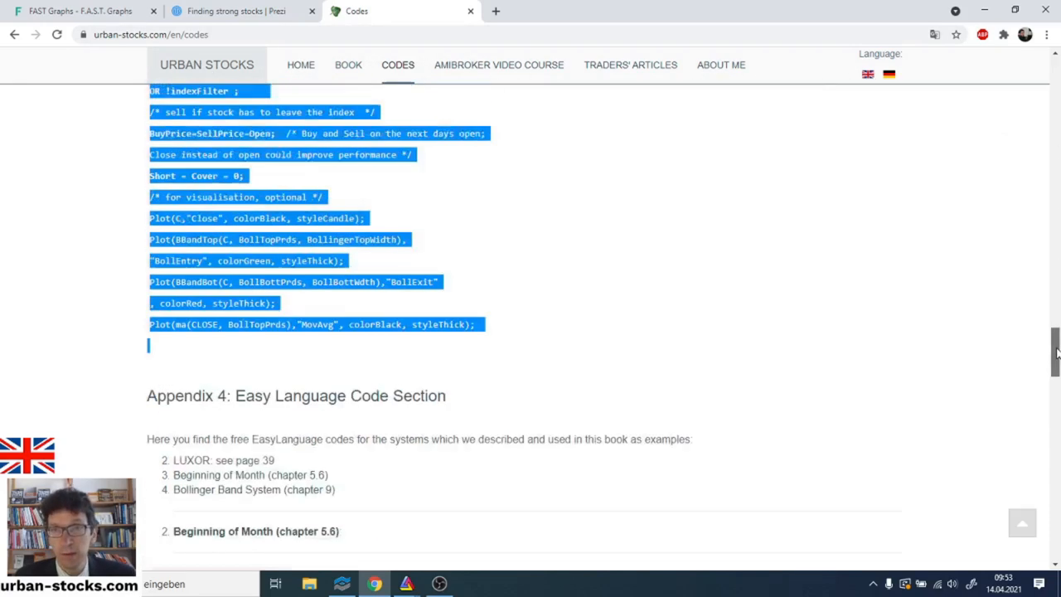
scroll("up", 3)
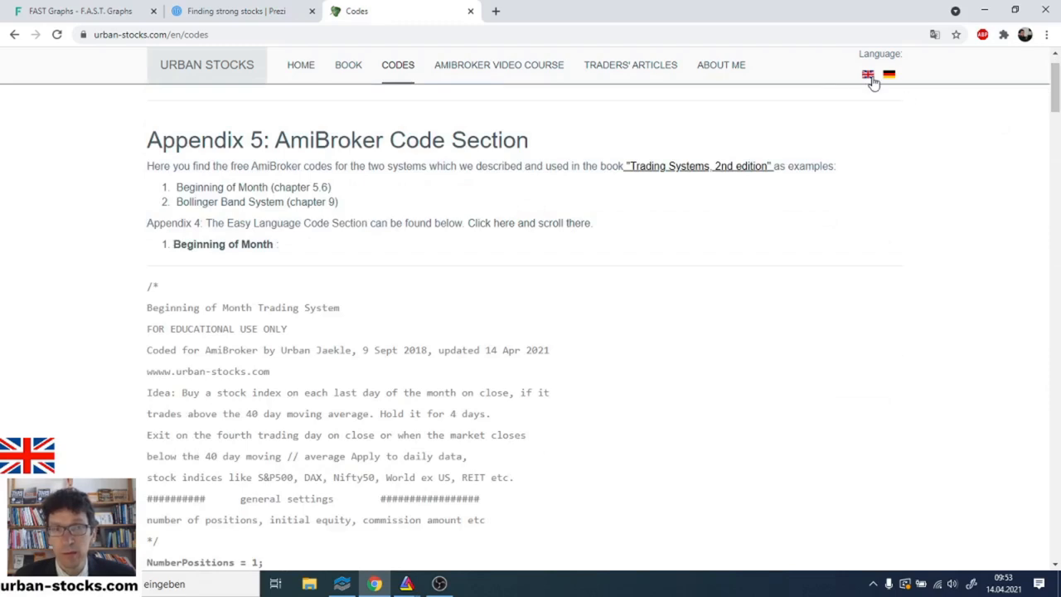
scroll("down", 3)
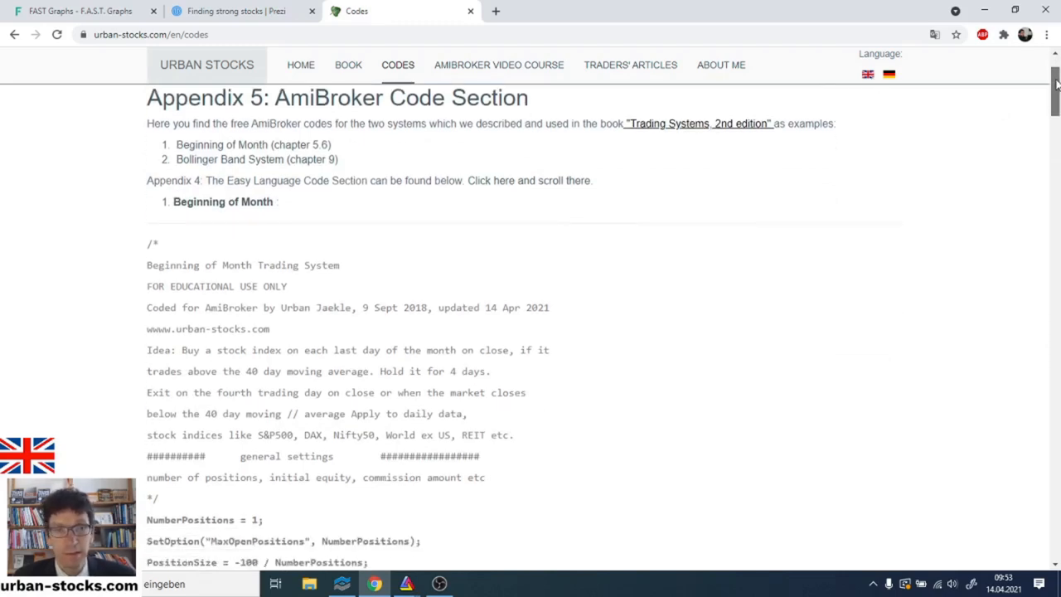
scroll("down", 3)
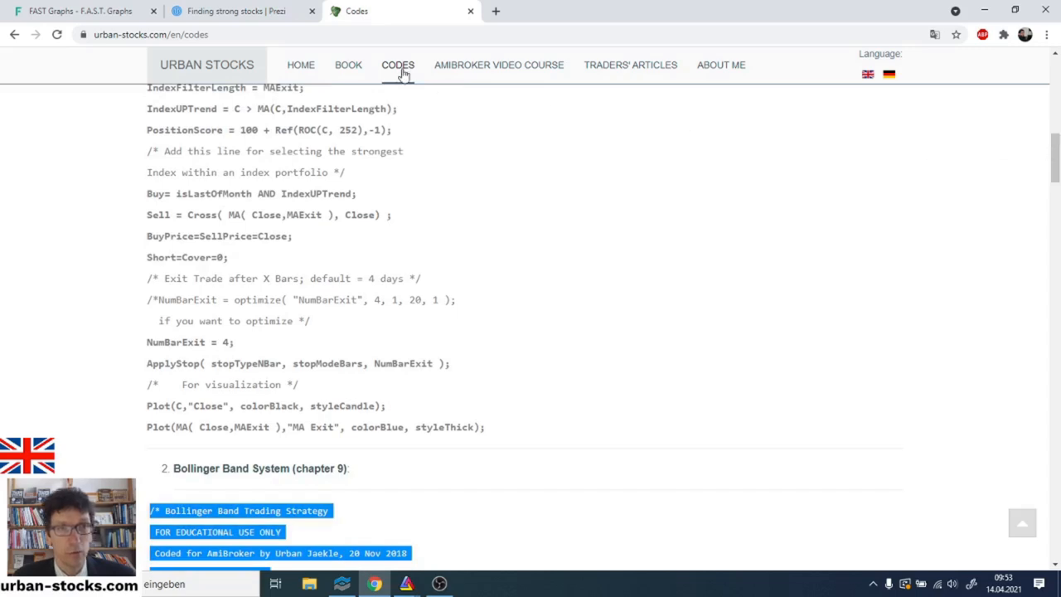
scroll("up", 3)
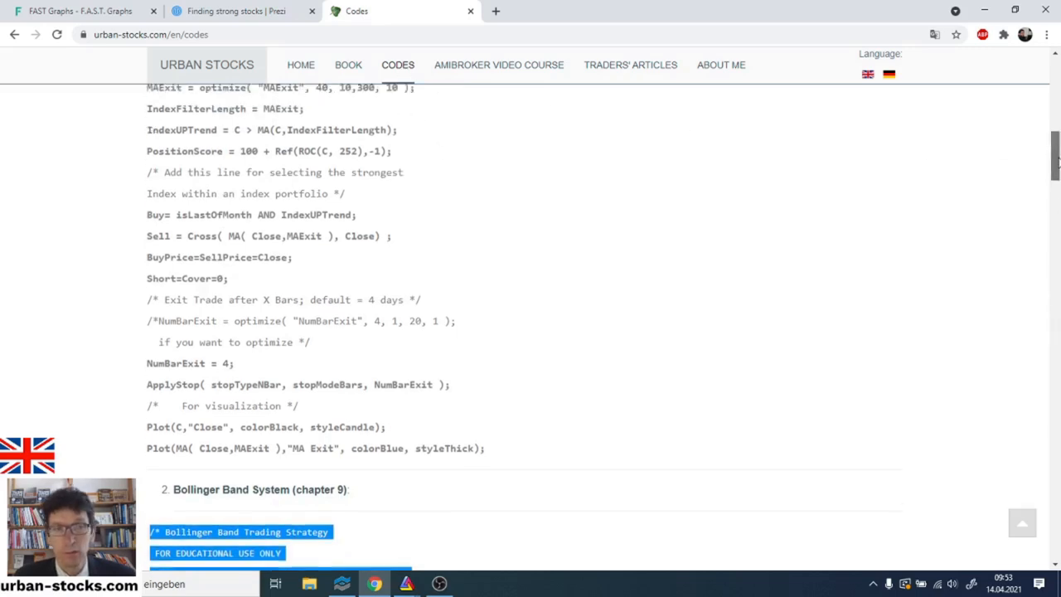
scroll("up", 3)
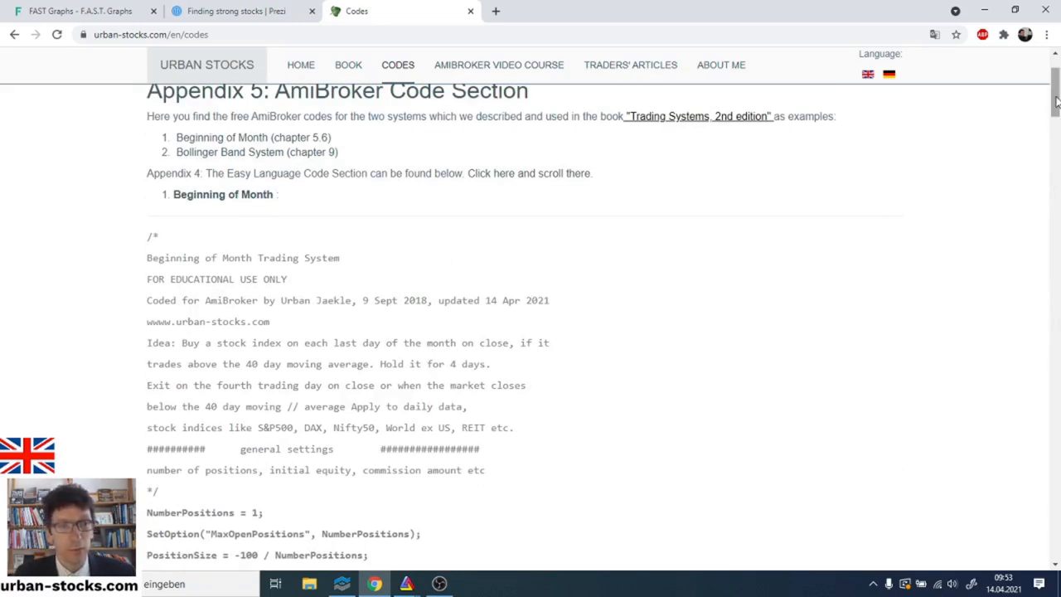
scroll("down", 3)
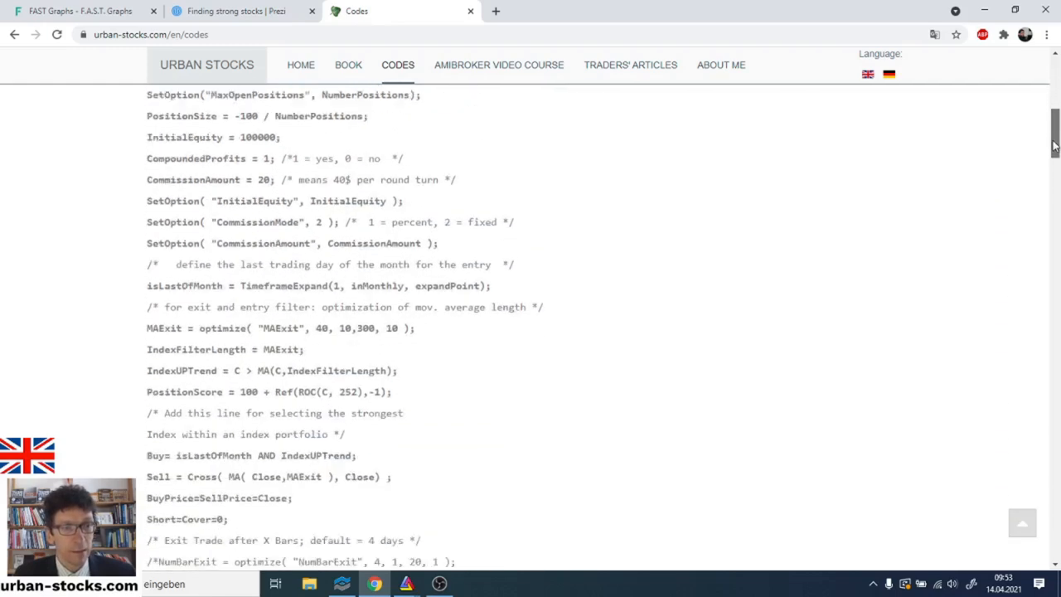
scroll("down", 3)
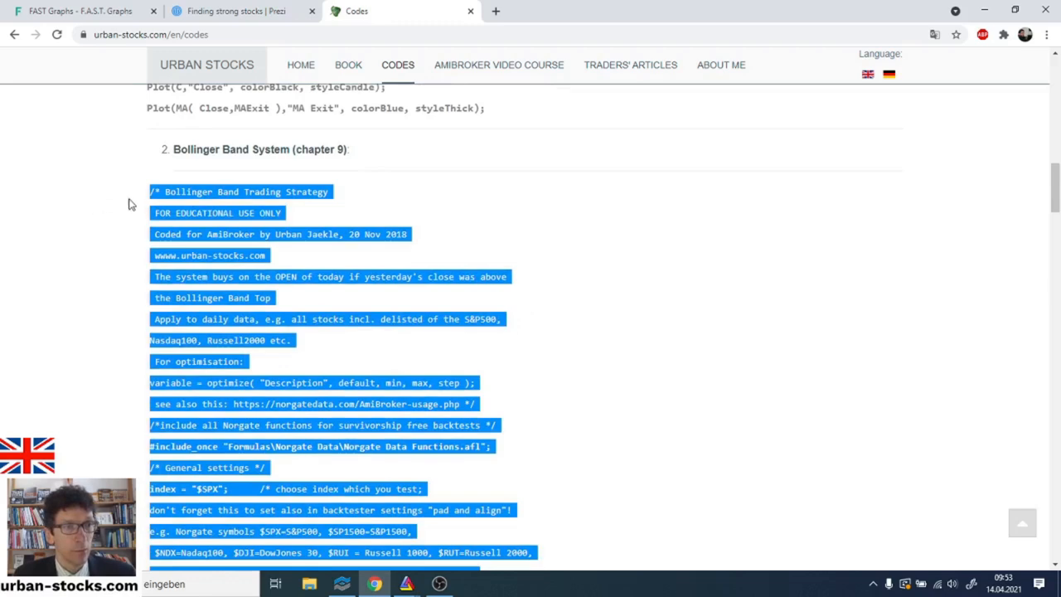
mouse_move(625, 305)
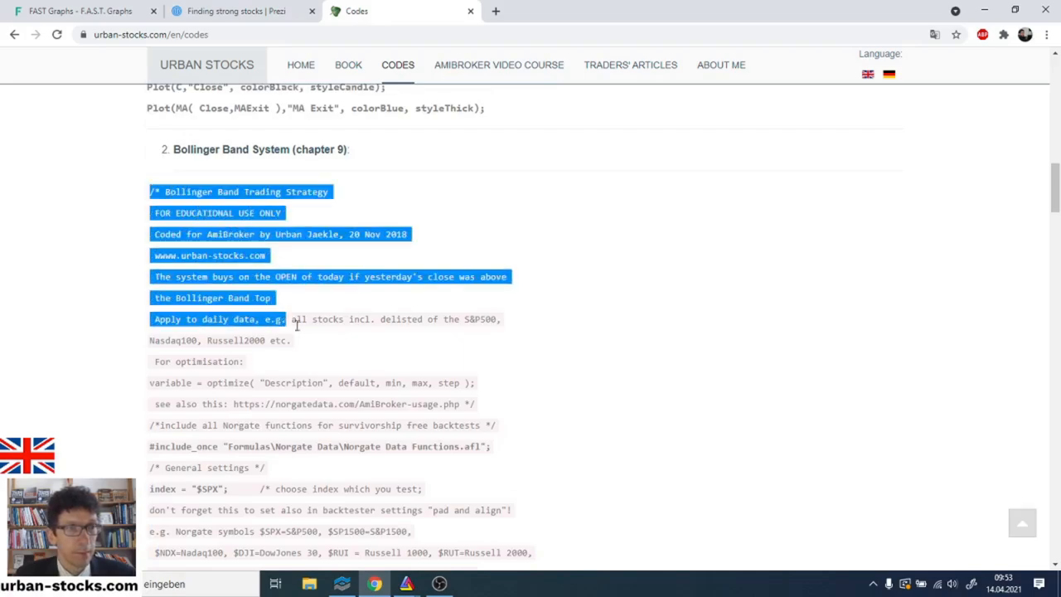
scroll("down", 3)
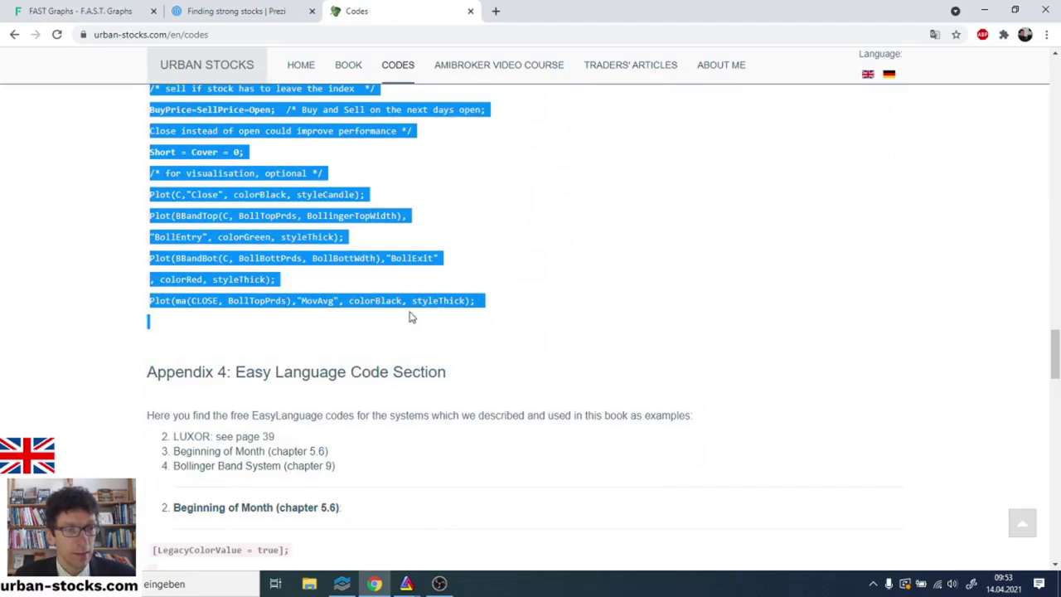
mouse_move(504, 325)
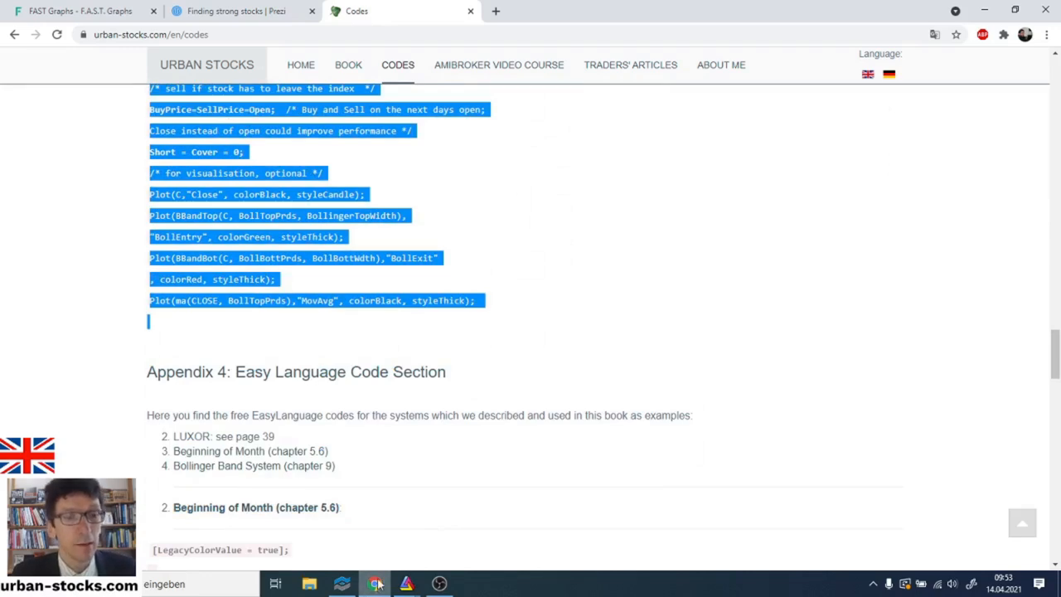
Switch to AmiBroker and start a new formula in the Formula Editor holding the pasted Bollinger Band code.
left_click(405, 583)
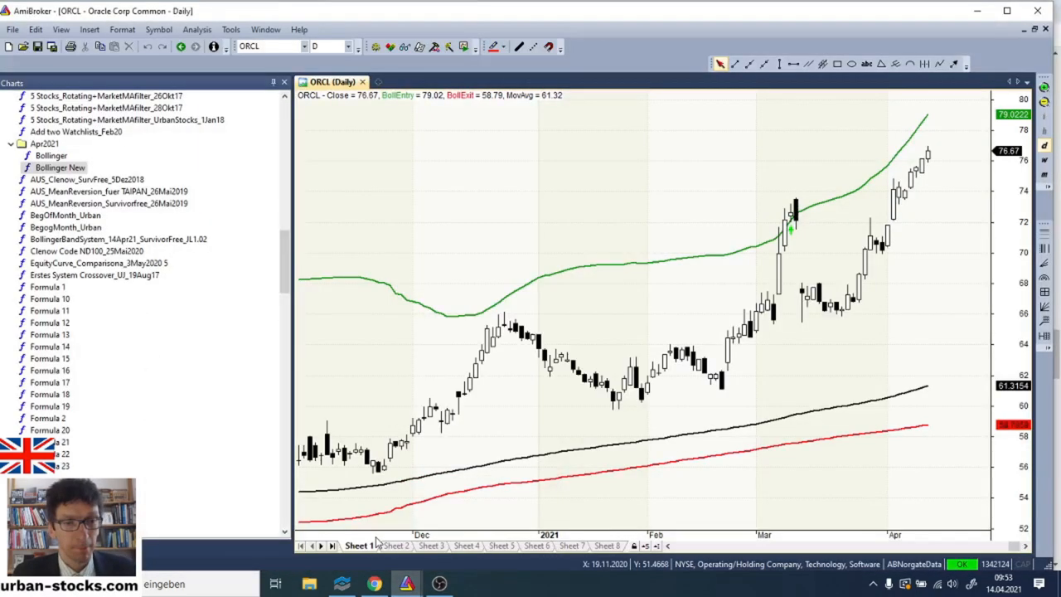
left_click(197, 29)
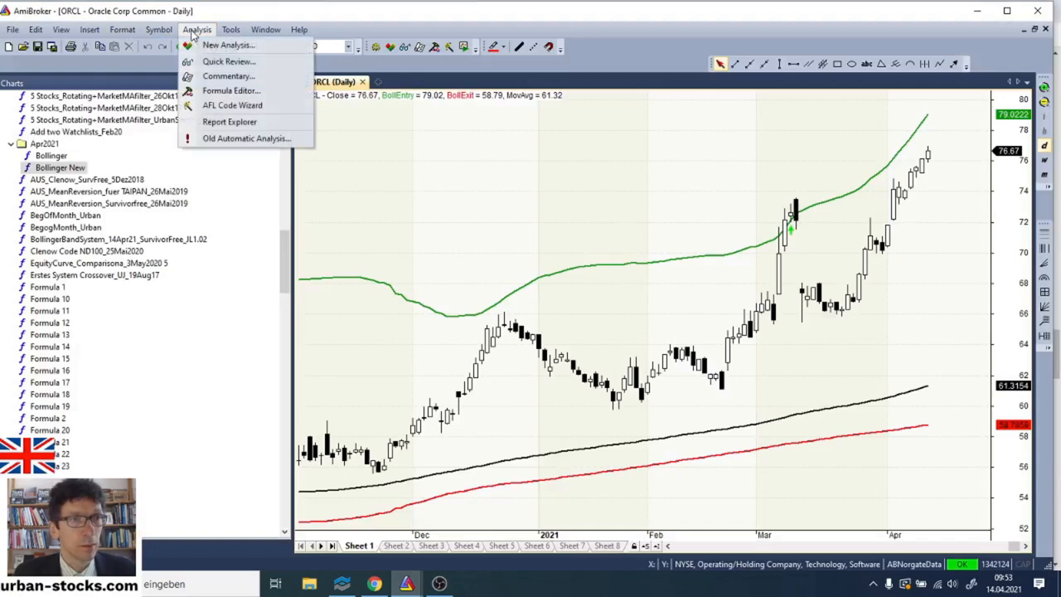
left_click(230, 89)
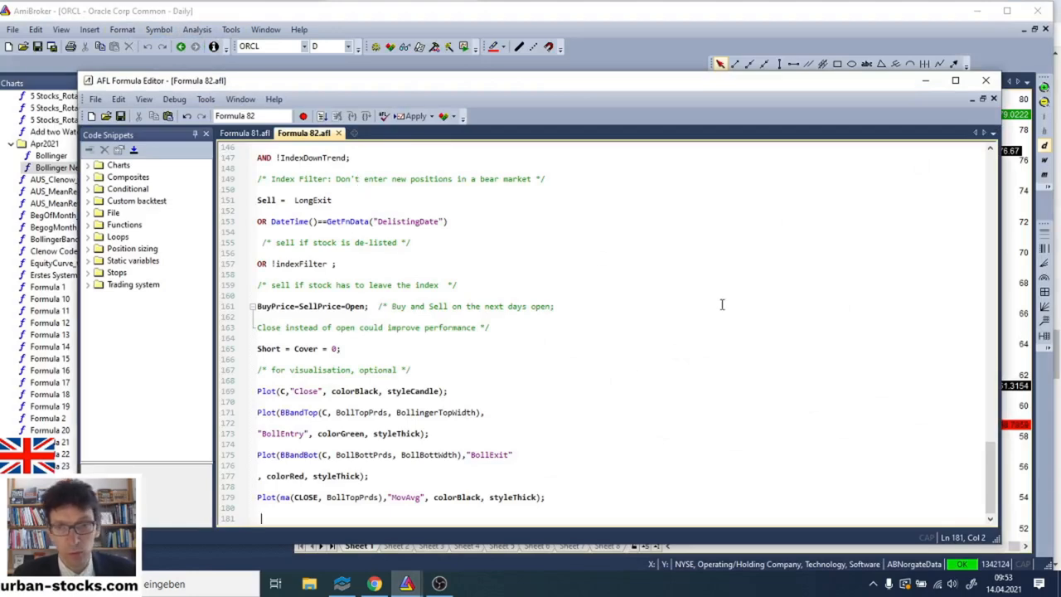
scroll("up", 3)
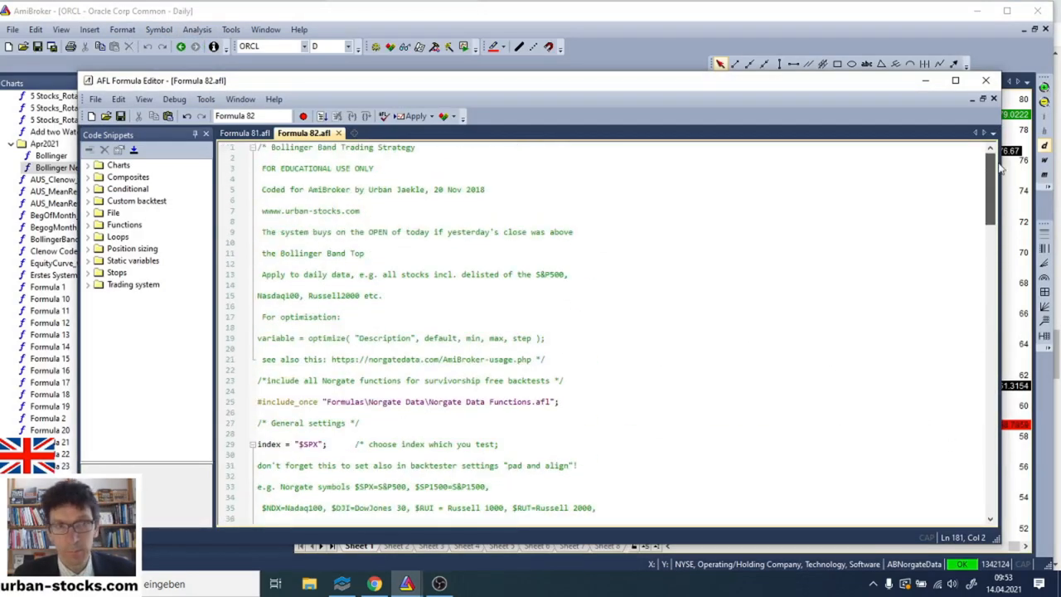
Save the formula as 'Bollinger NEW' in the Apr2021 folder.
left_click(96, 99)
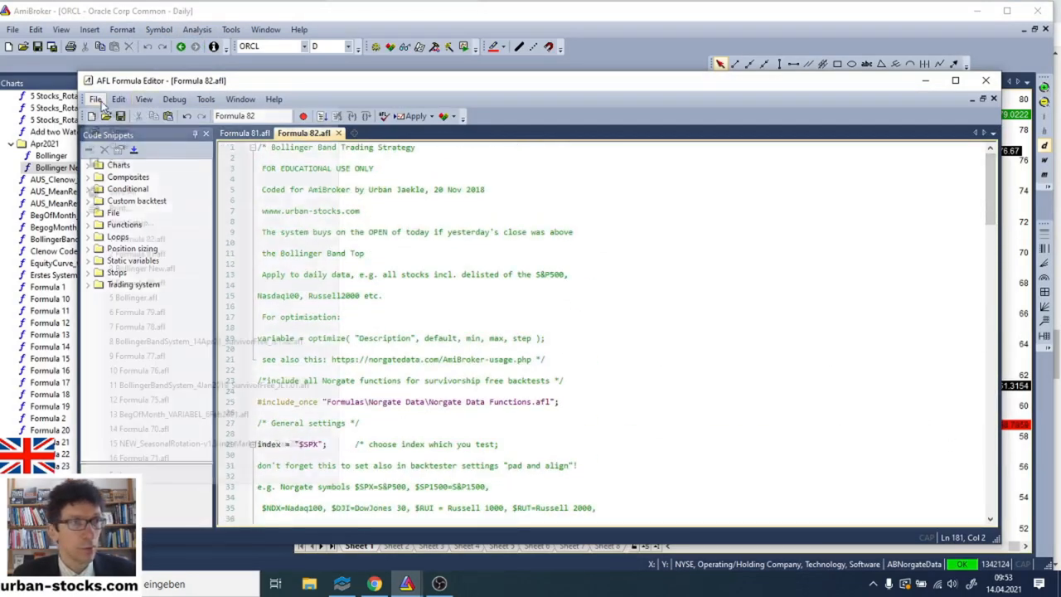
left_click(96, 100)
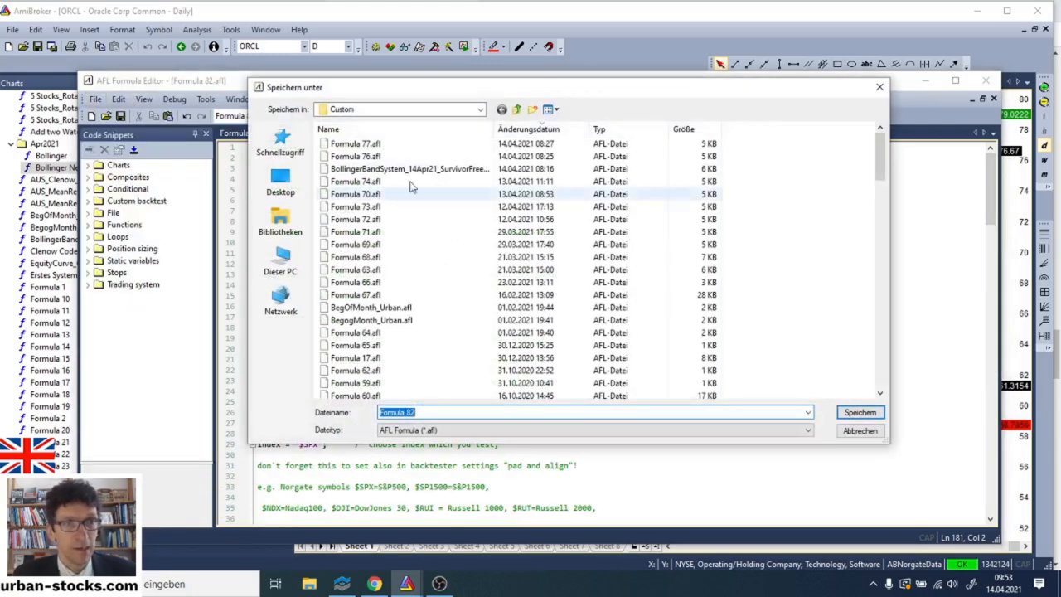
scroll("down", 3)
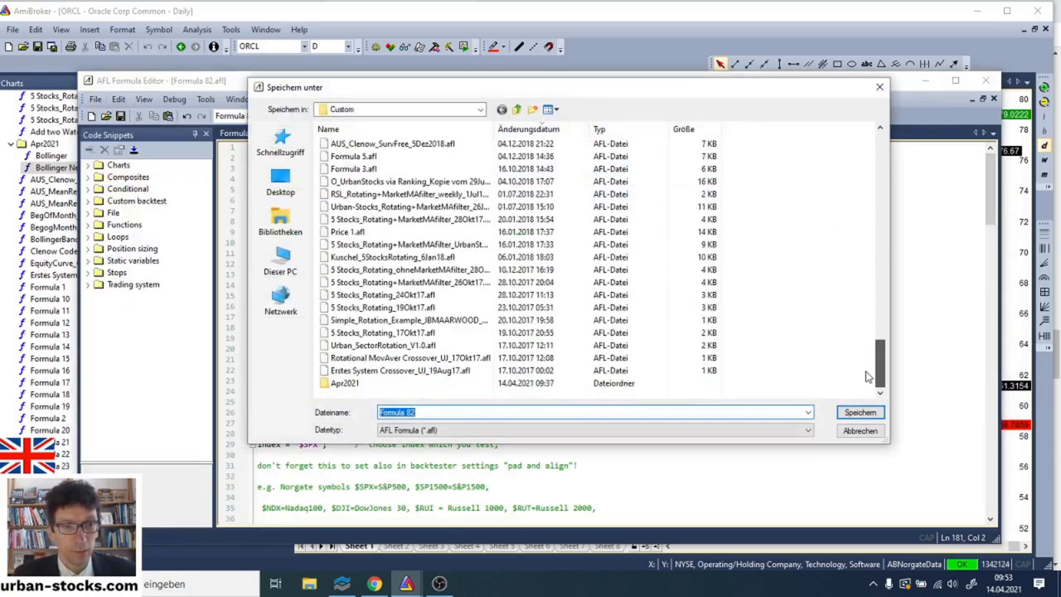
double_click(344, 381)
type("Bollinger NEW")
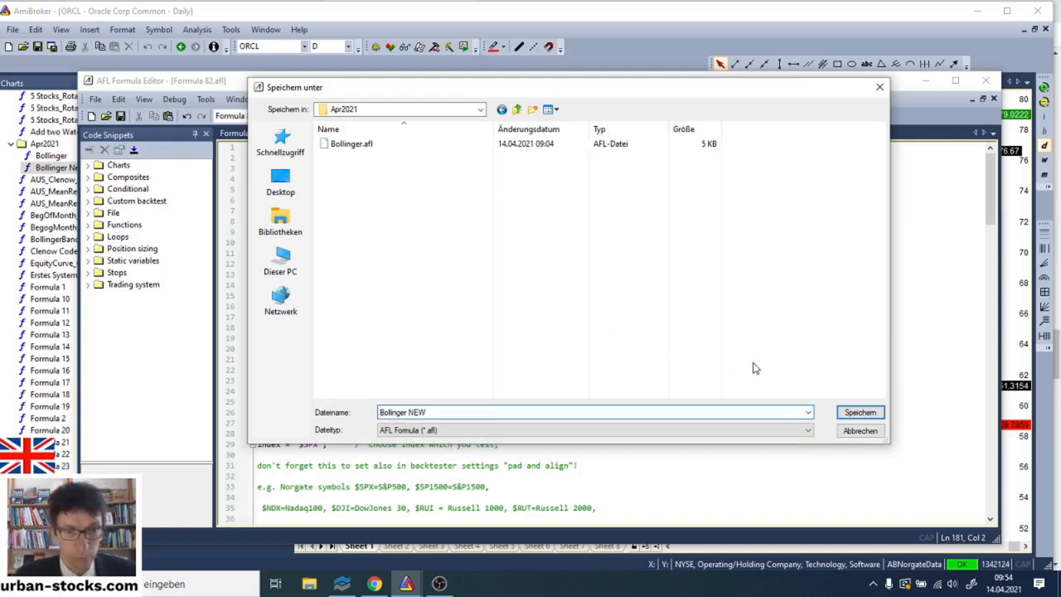
left_click(859, 411)
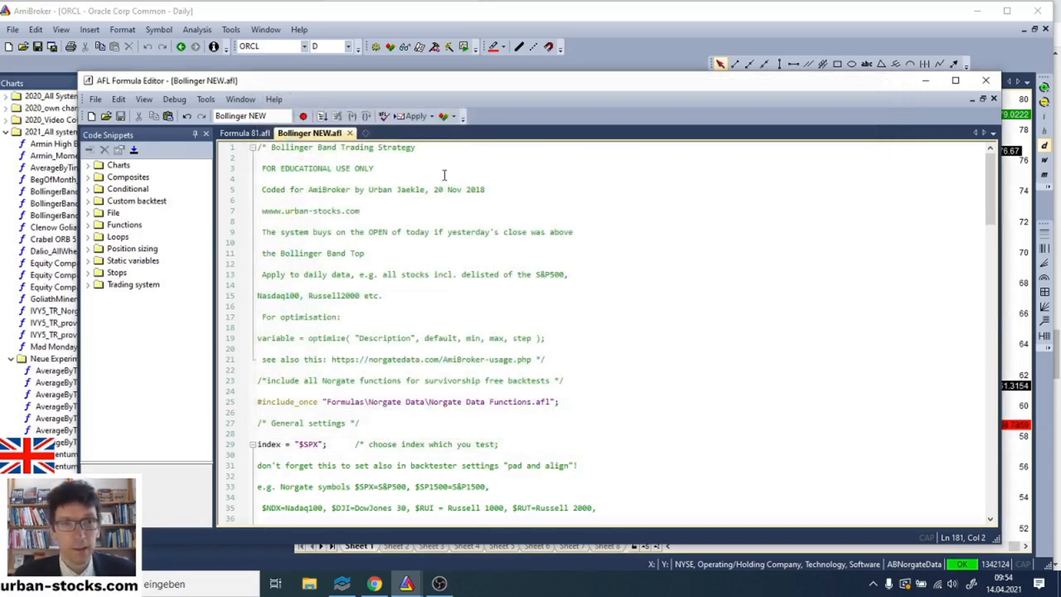
mouse_move(384, 116)
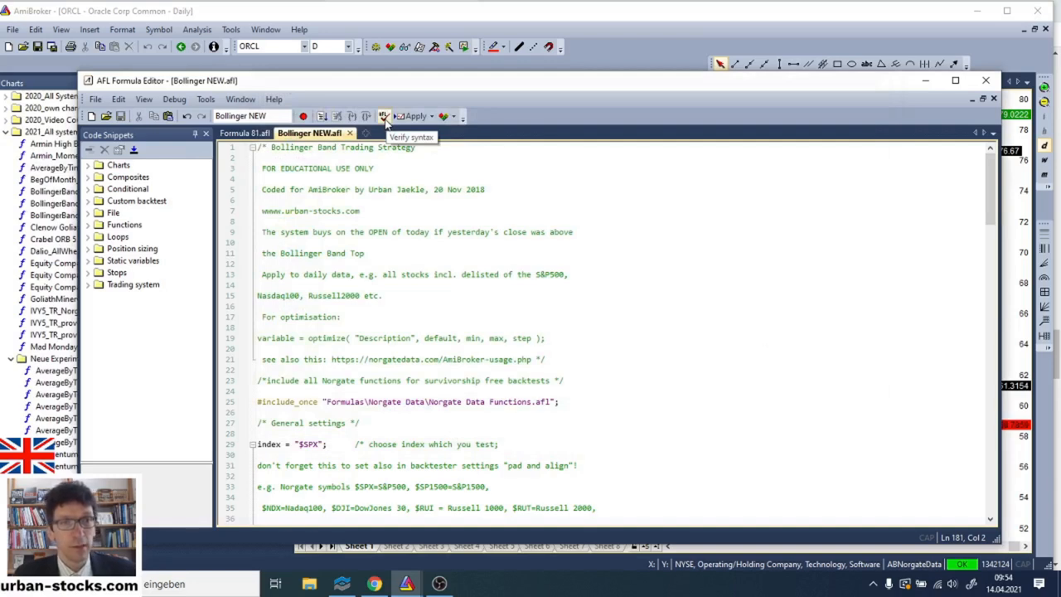
mouse_move(993, 232)
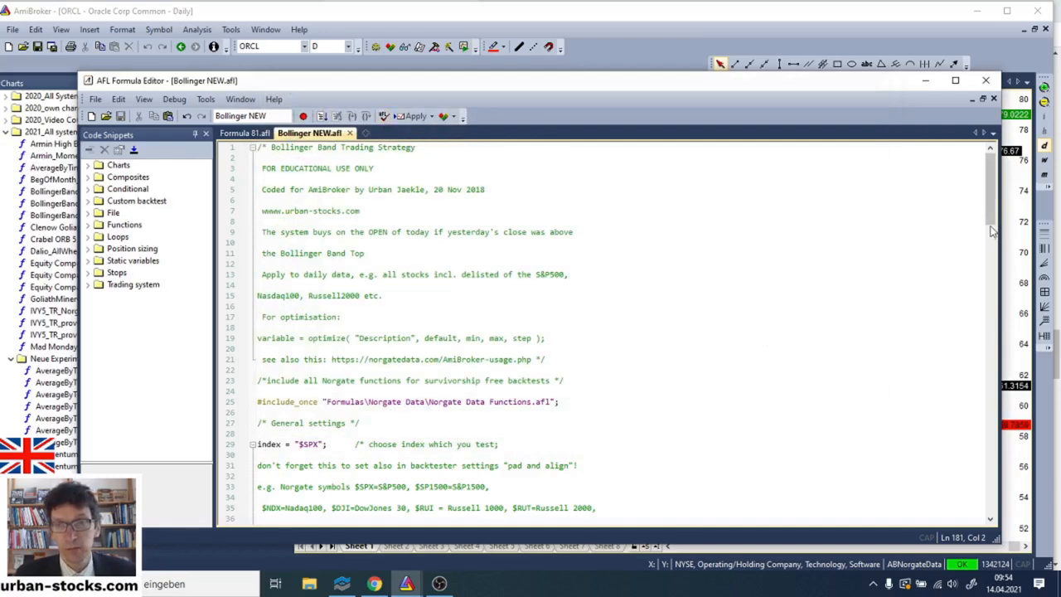
mouse_move(458, 151)
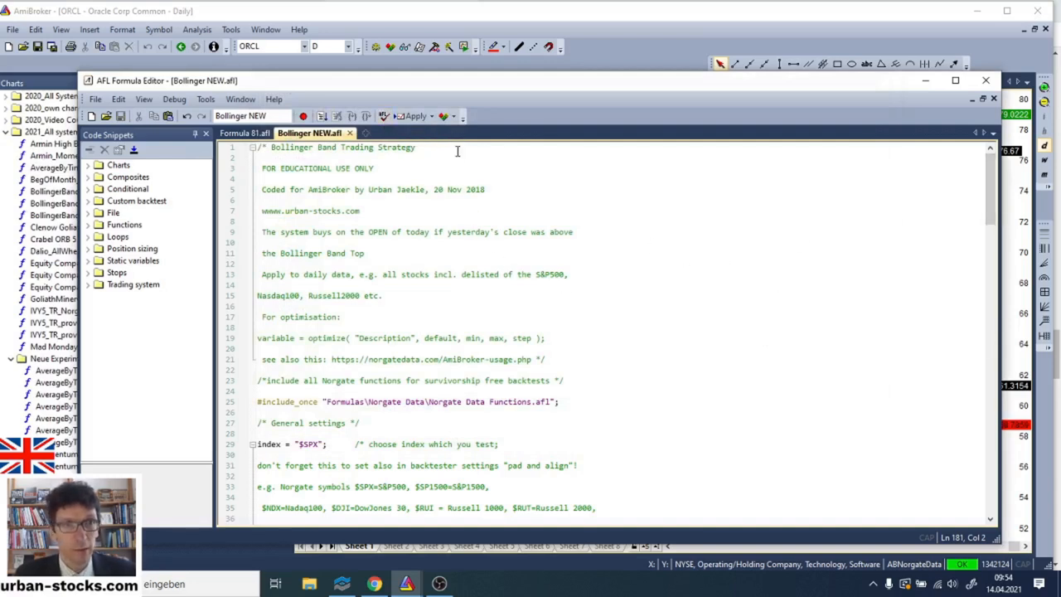
mouse_move(444, 116)
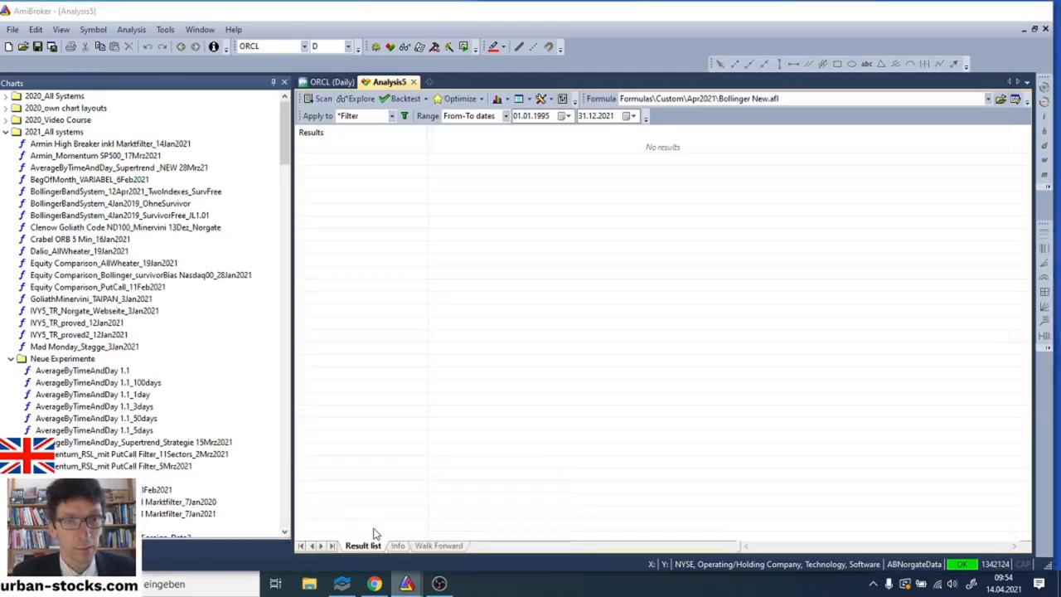
mouse_move(757, 101)
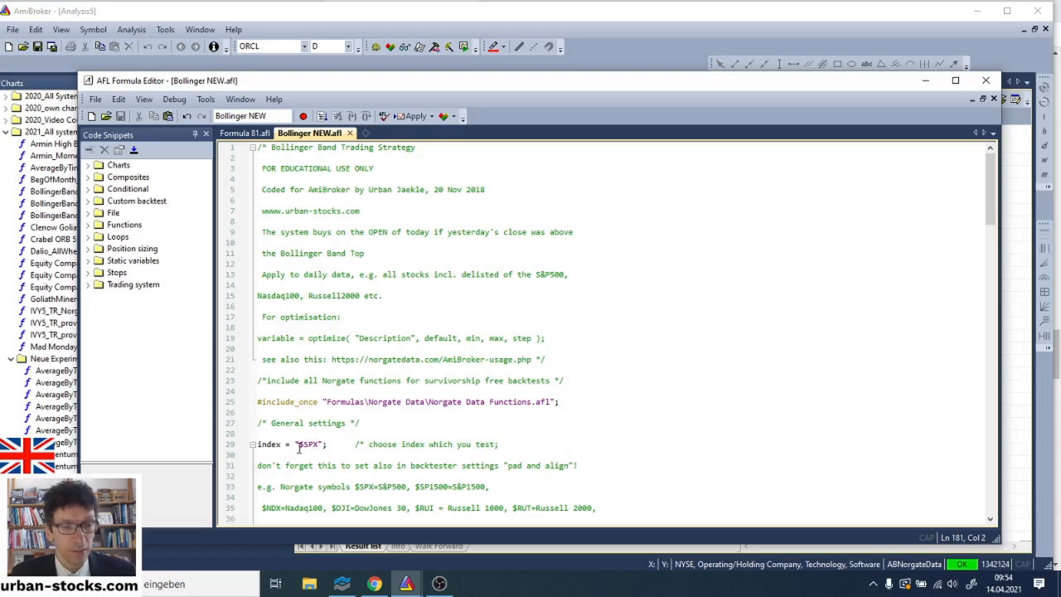
double_click(309, 445)
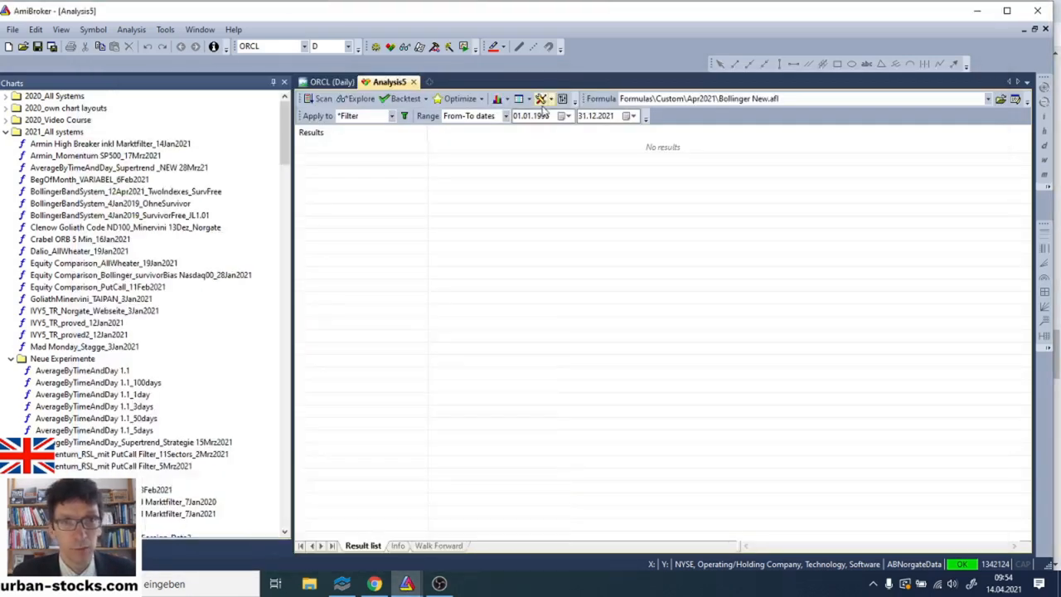
In the backtest settings, set the reference symbol and the Report portfolio benchmark symbol to $SPX.
left_click(541, 100)
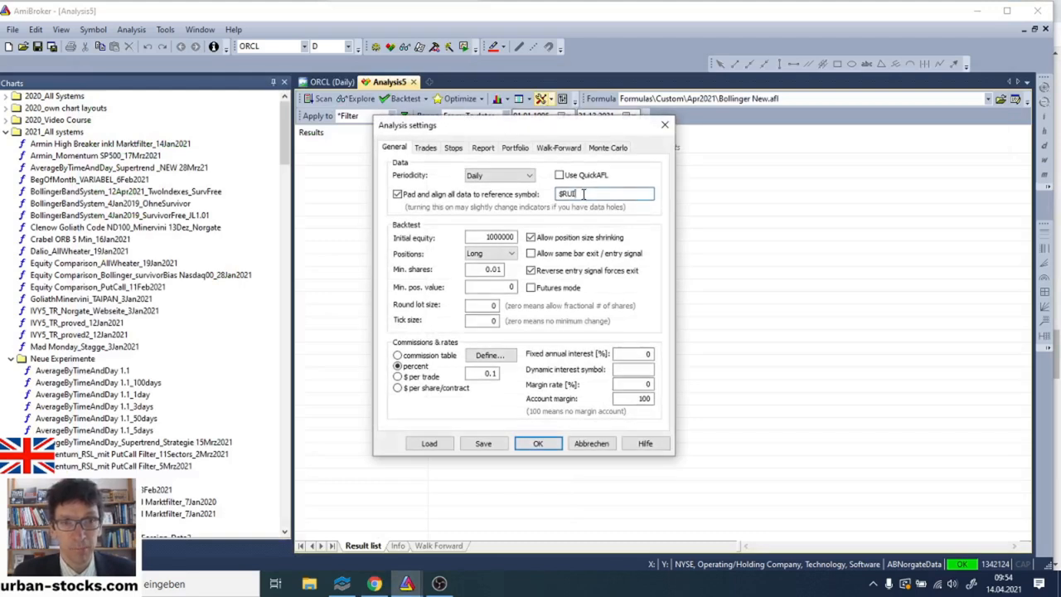
type("$SPX")
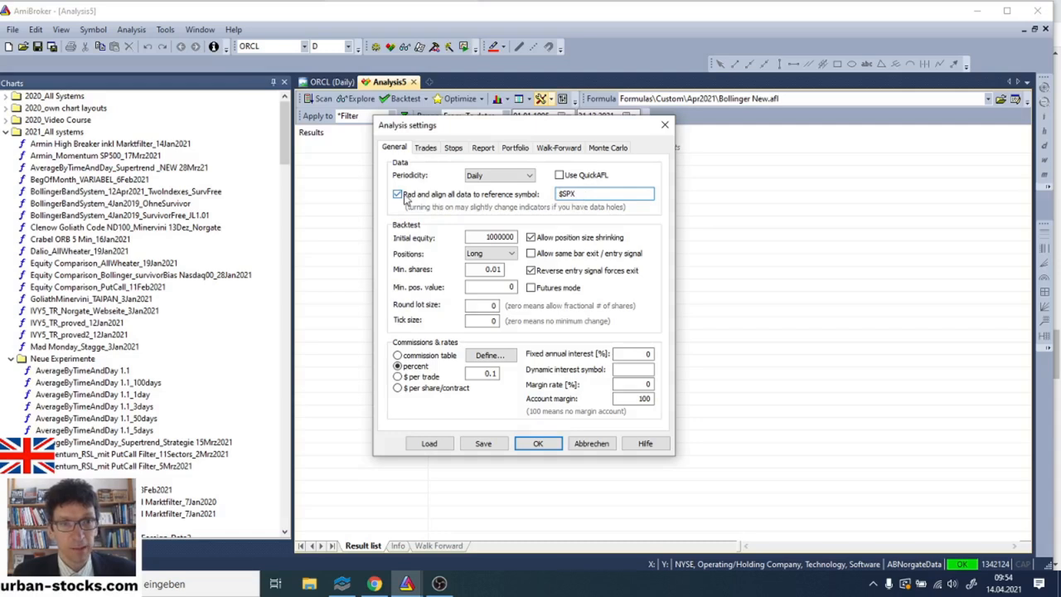
left_click(604, 192)
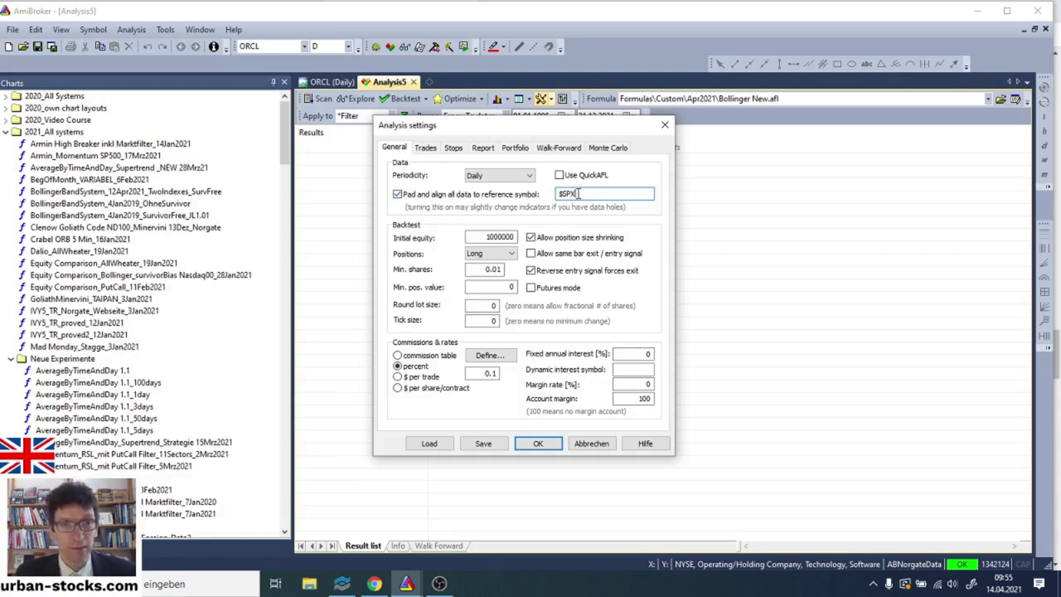
left_click(483, 145)
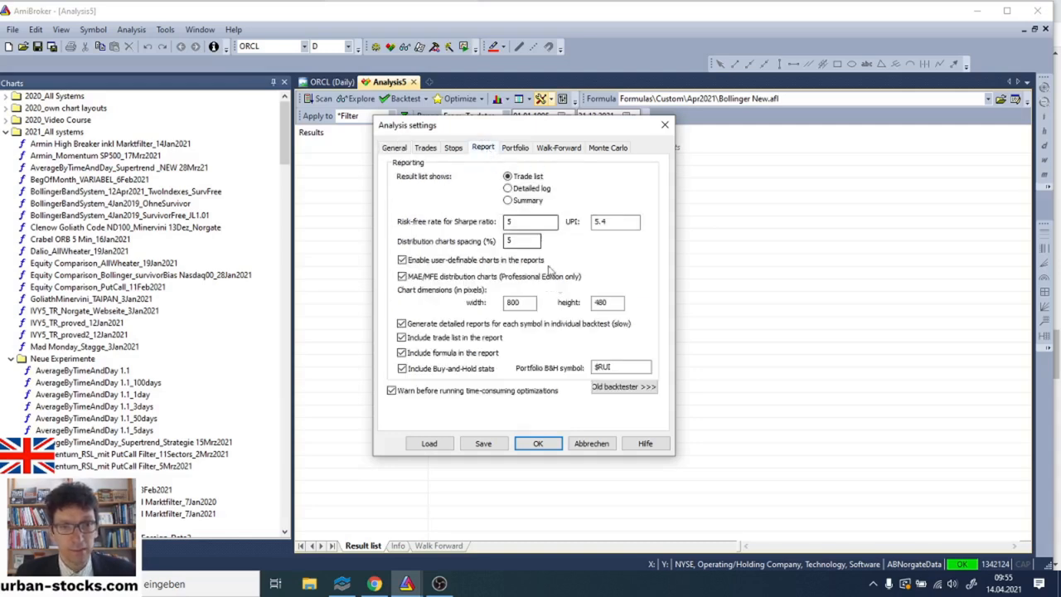
triple_click(620, 367)
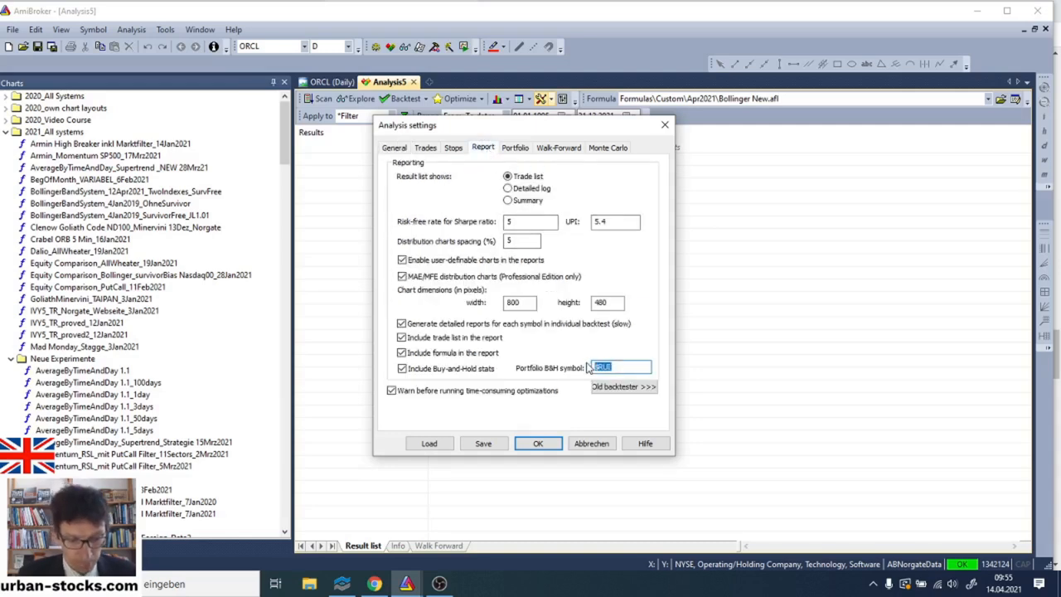
type("$SPX")
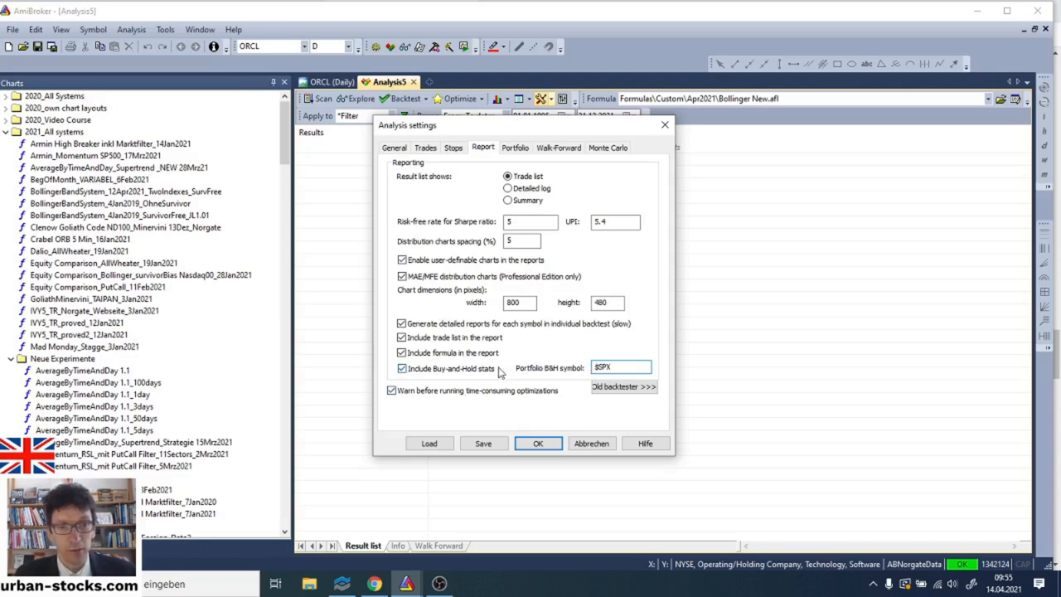
left_click(617, 368)
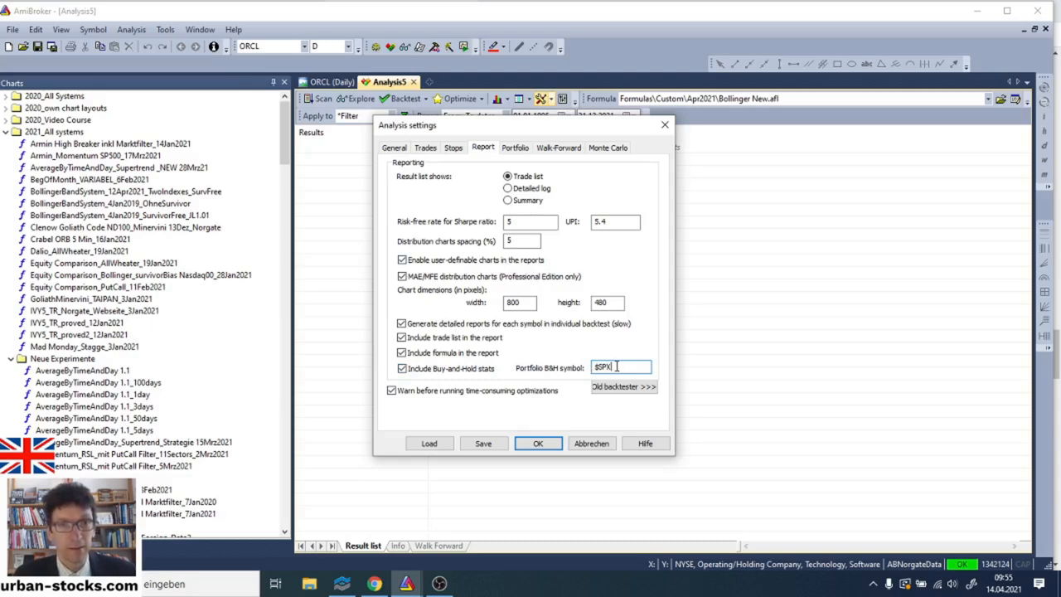
Review the General, Trades (next-bar-open timing) and Stops settings, then confirm the analysis settings.
left_click(395, 148)
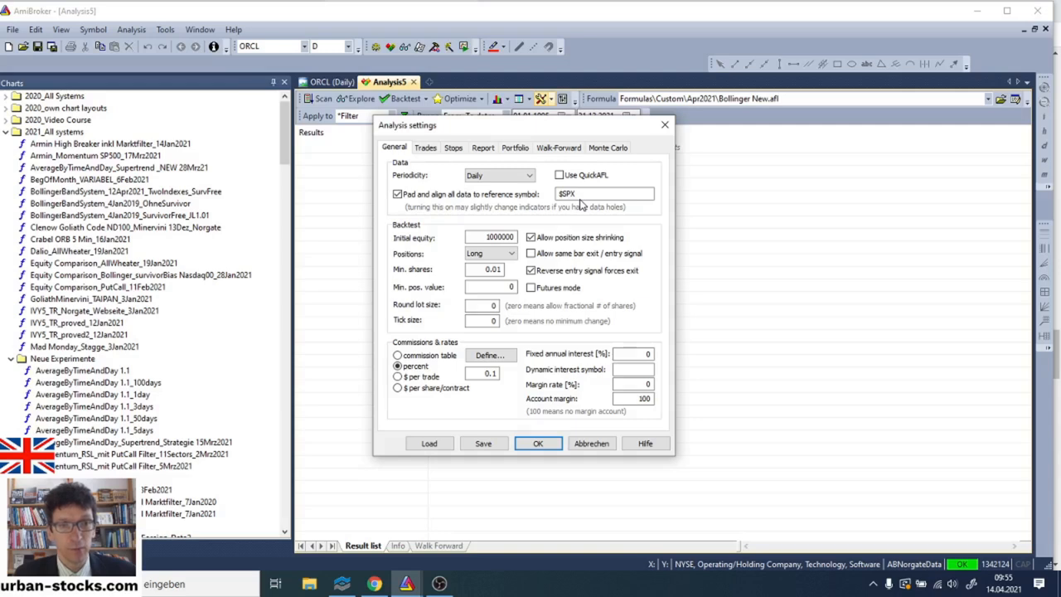
left_click(589, 192)
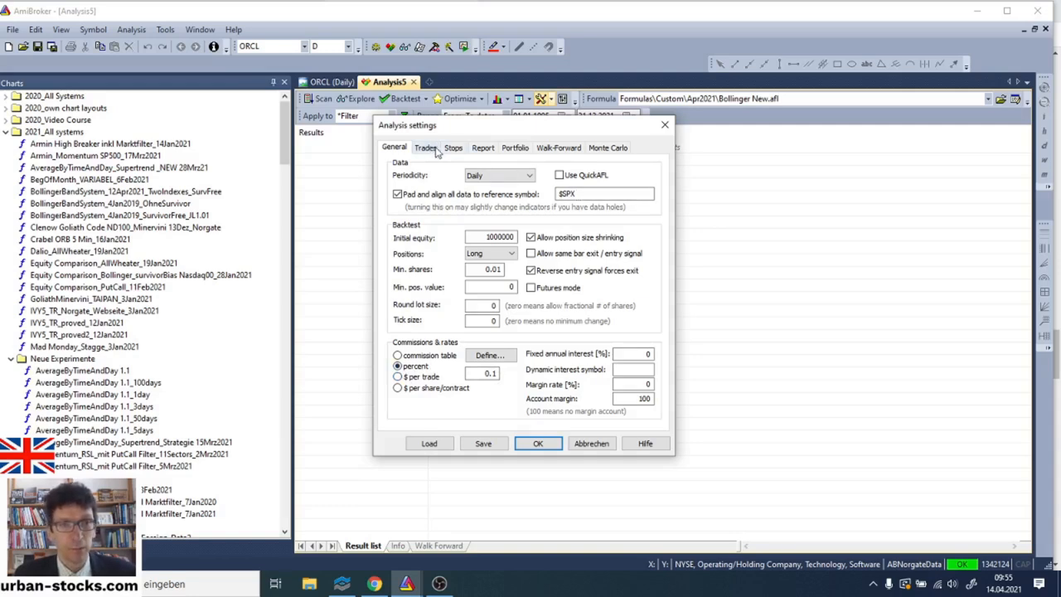
left_click(425, 146)
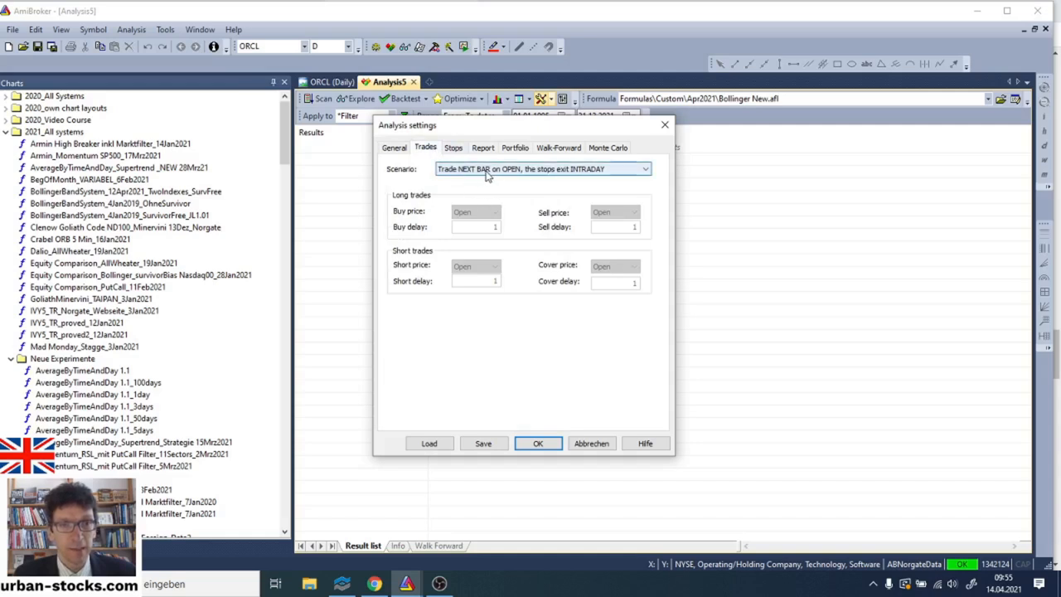
mouse_move(514, 174)
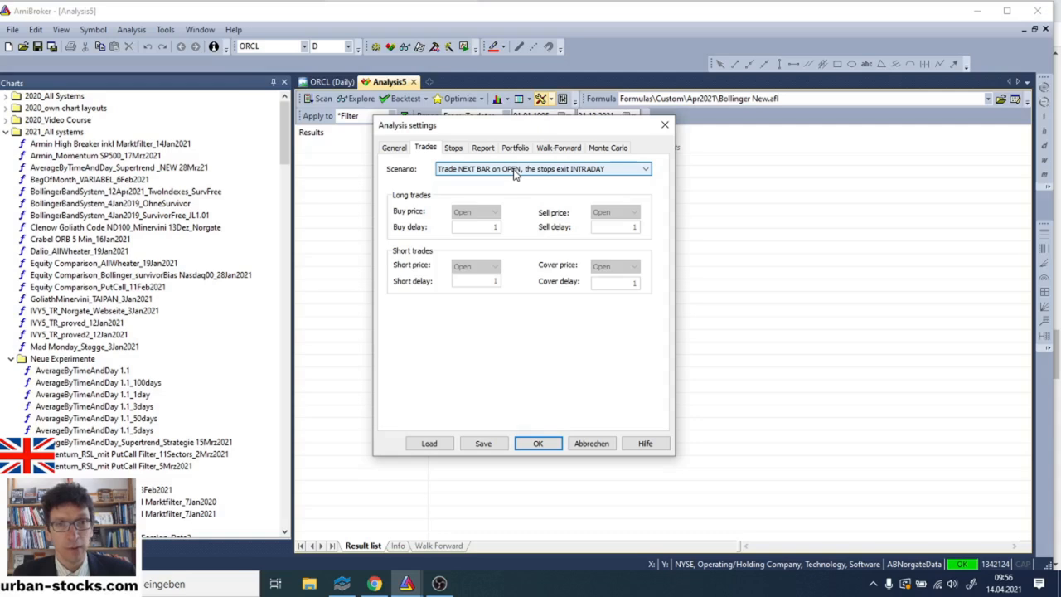
left_click(452, 148)
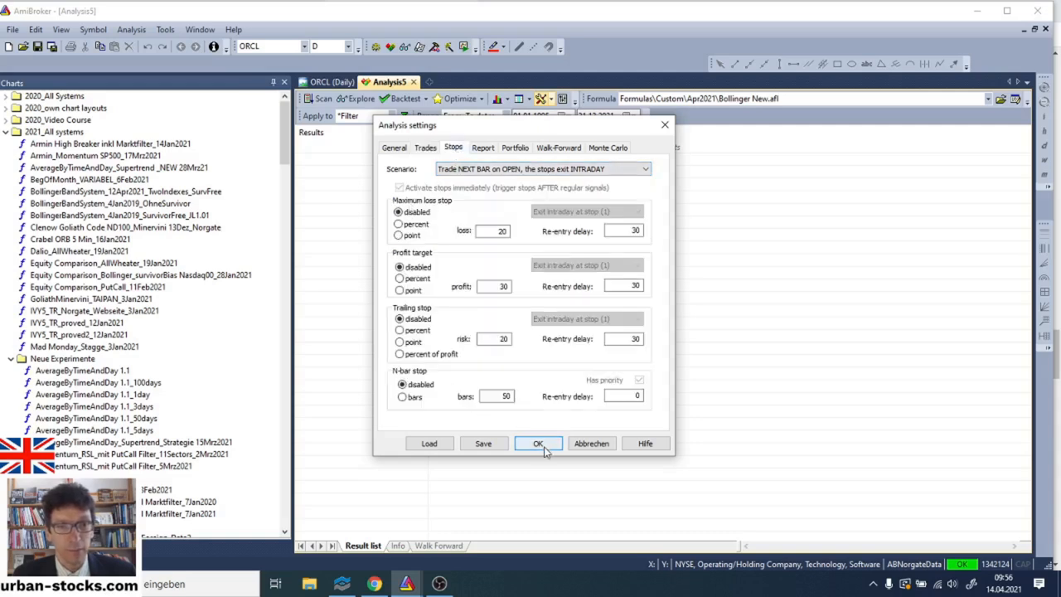
left_click(537, 442)
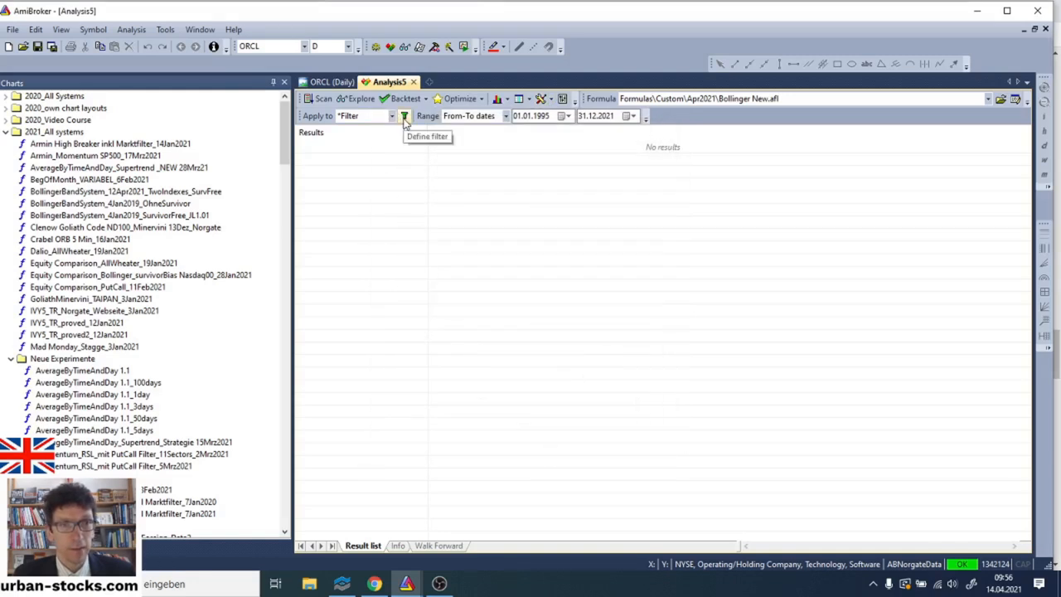
In Filter settings, choose the S&P 500 Current & Past watch list, then compare with the plain S&P 500 list.
left_click(405, 116)
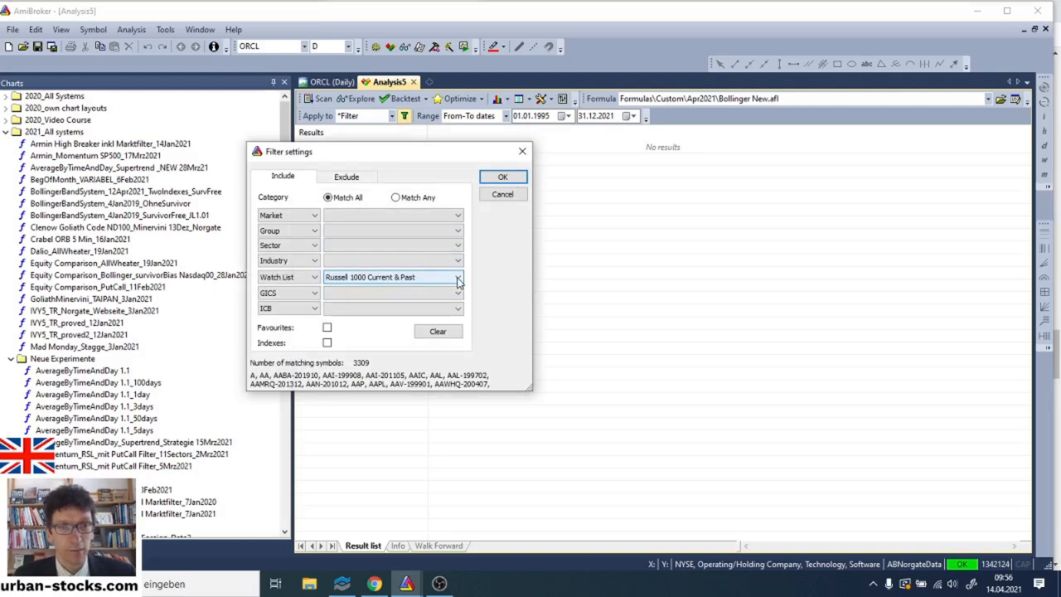
left_click(458, 277)
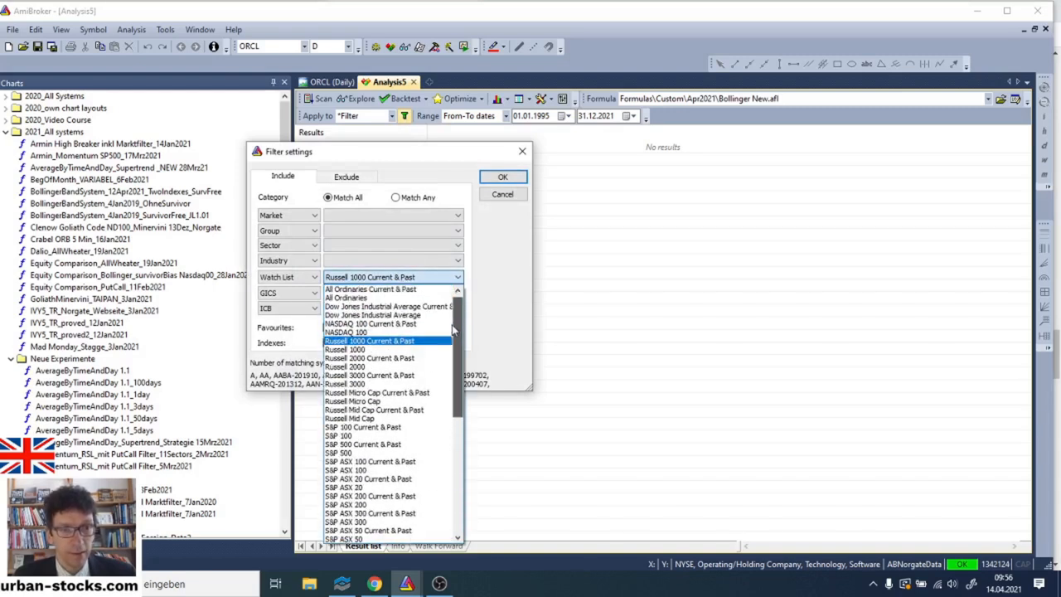
scroll("down", 3)
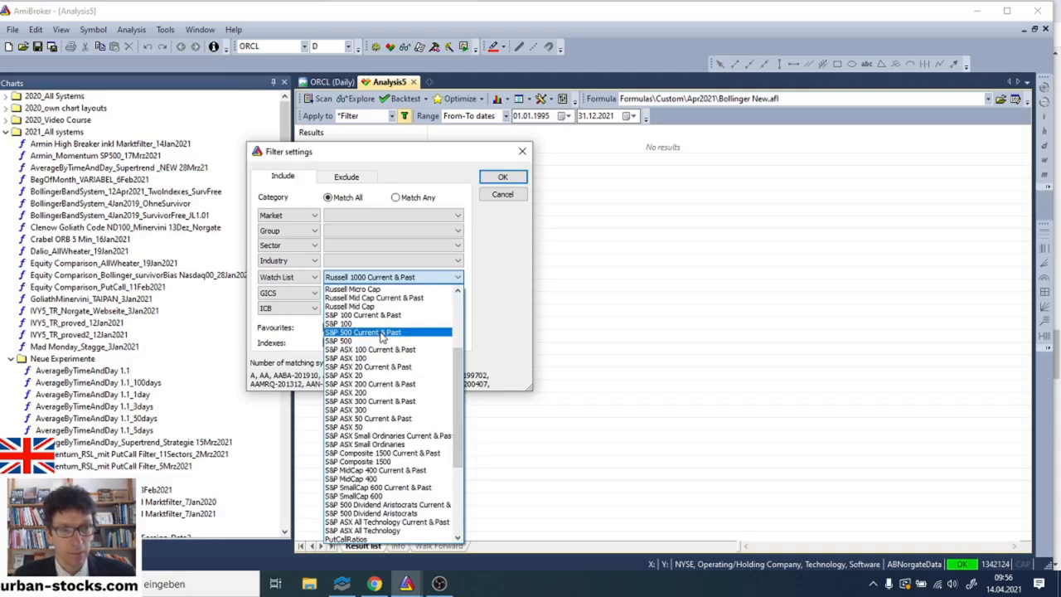
left_click(361, 332)
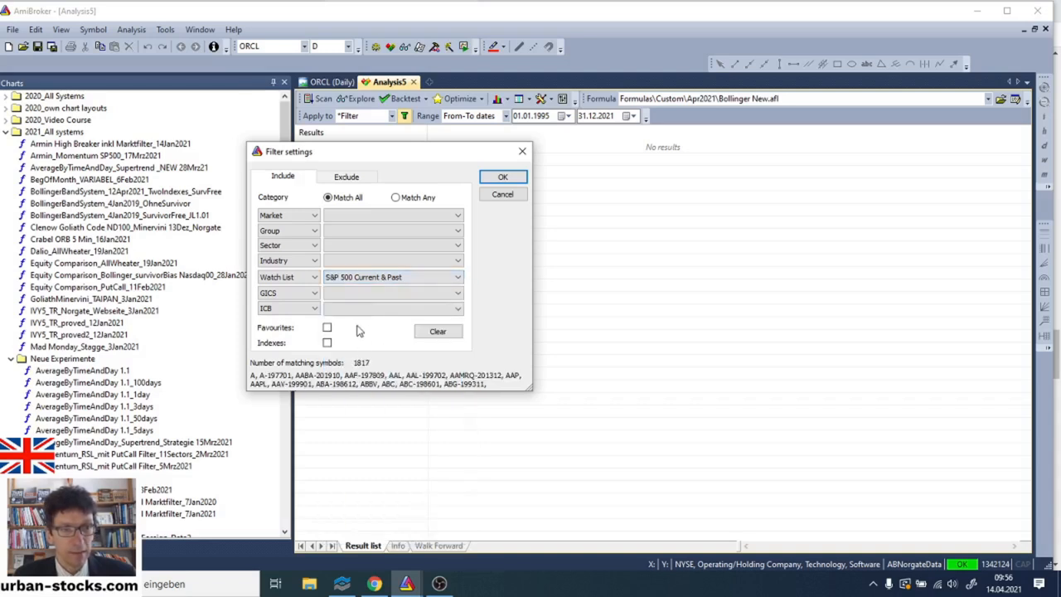
mouse_move(372, 366)
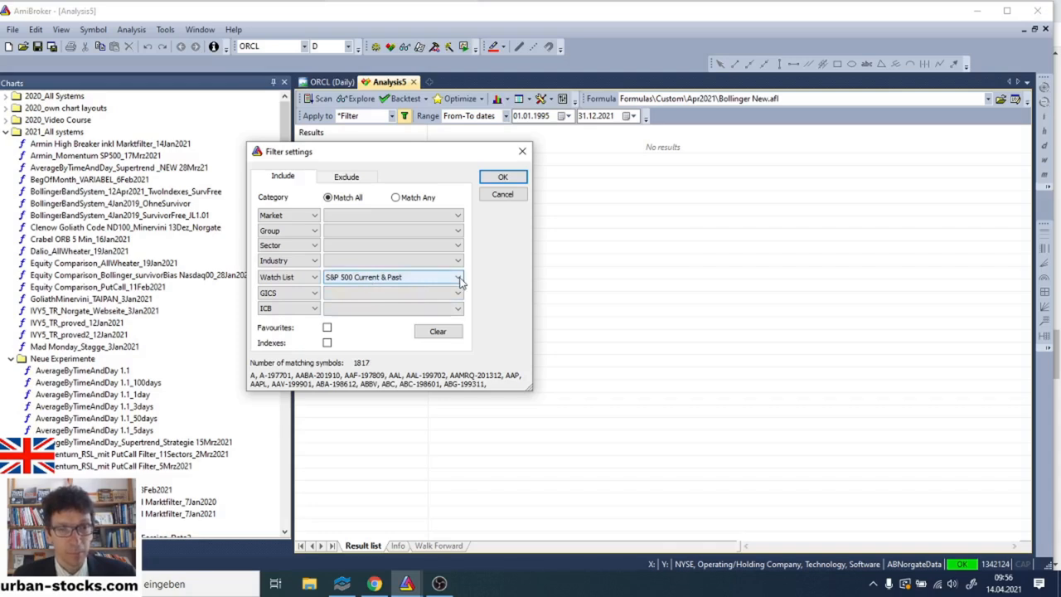
left_click(458, 276)
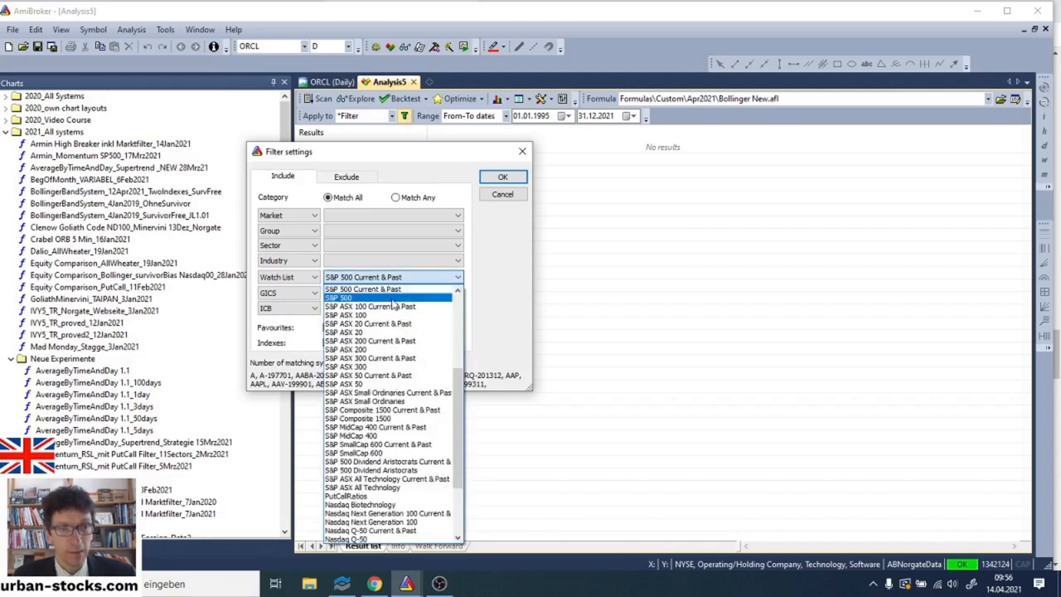
left_click(338, 298)
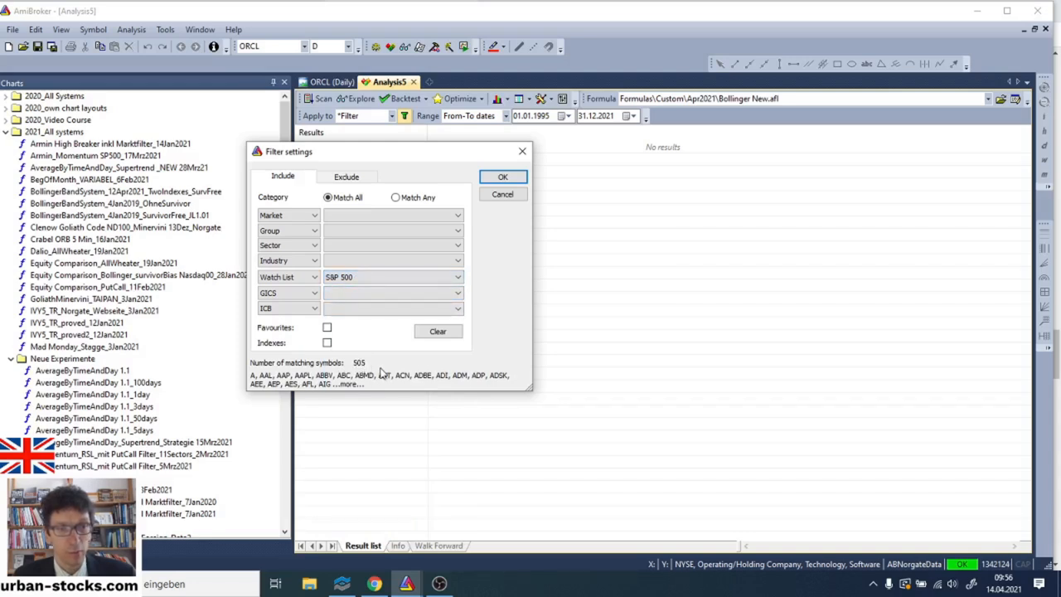
mouse_move(375, 379)
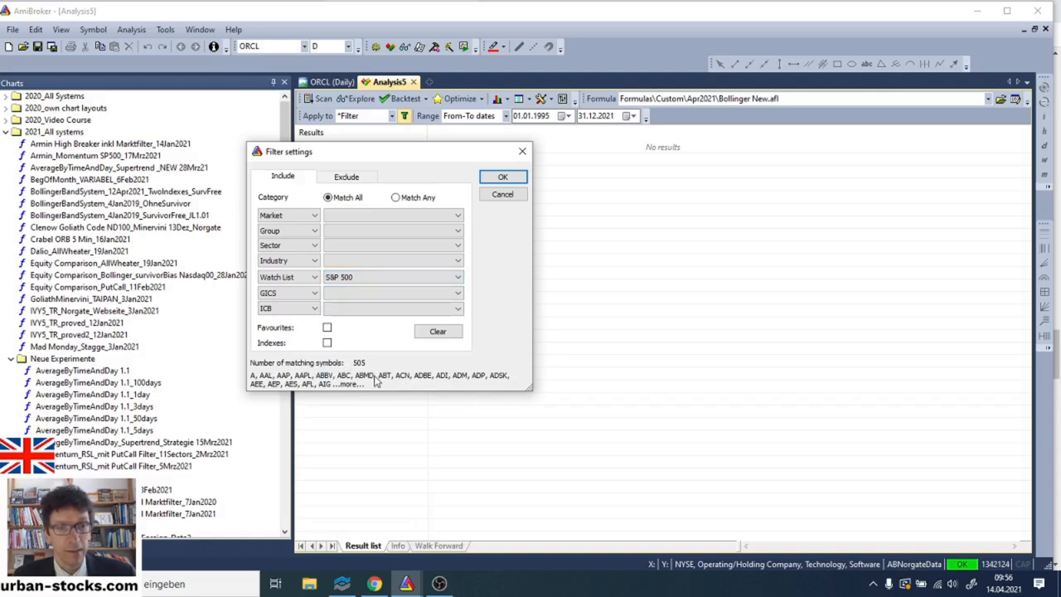
mouse_move(375, 380)
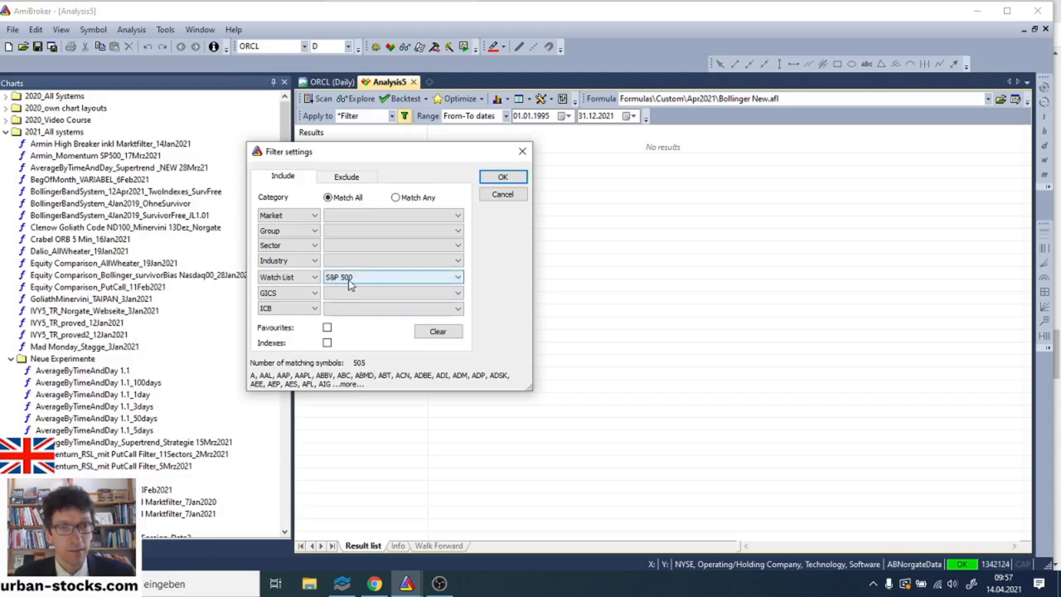
mouse_move(355, 282)
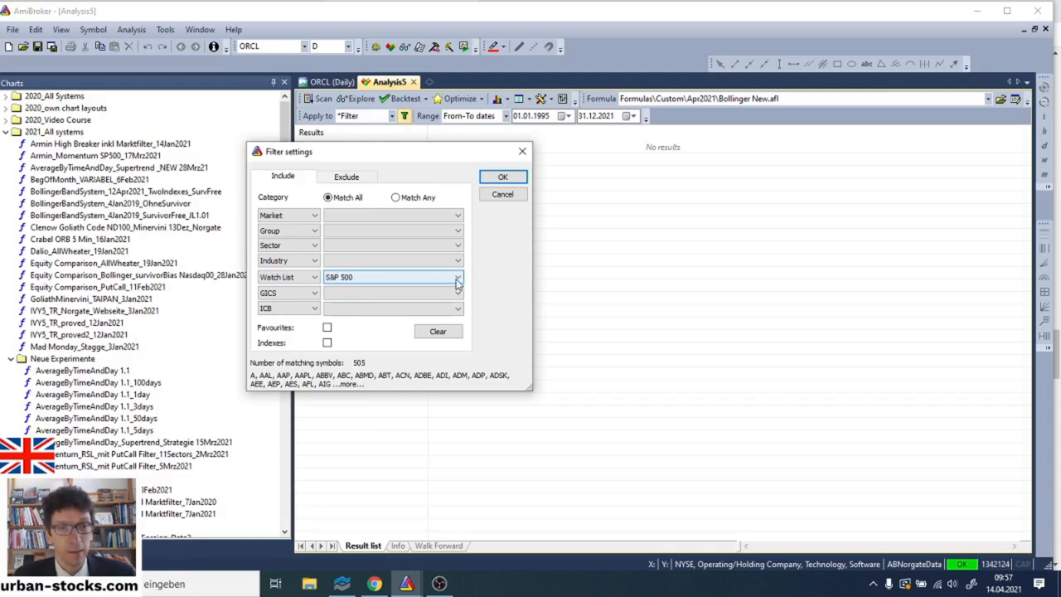
Browse the watch lists, settle on S&P 500 Current & Past and confirm the symbol filter.
left_click(457, 277)
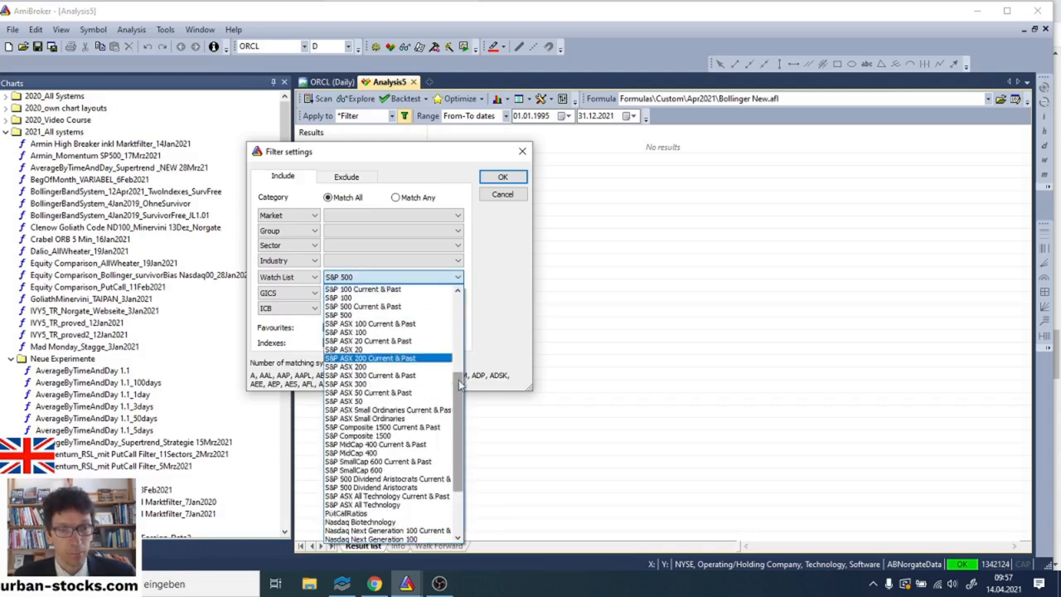
scroll("up", 3)
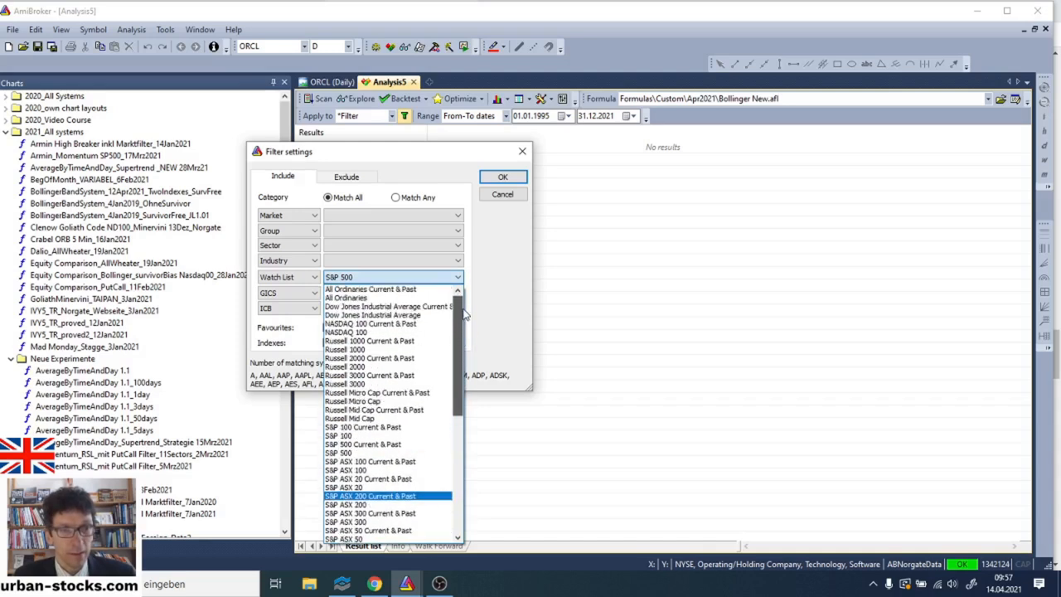
scroll("down", 3)
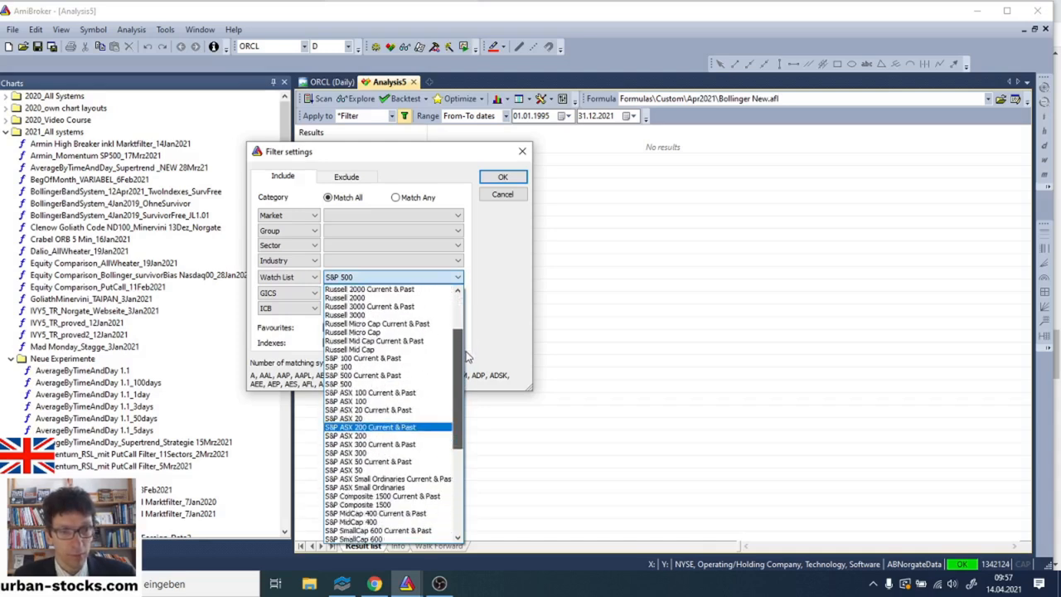
scroll("up", 3)
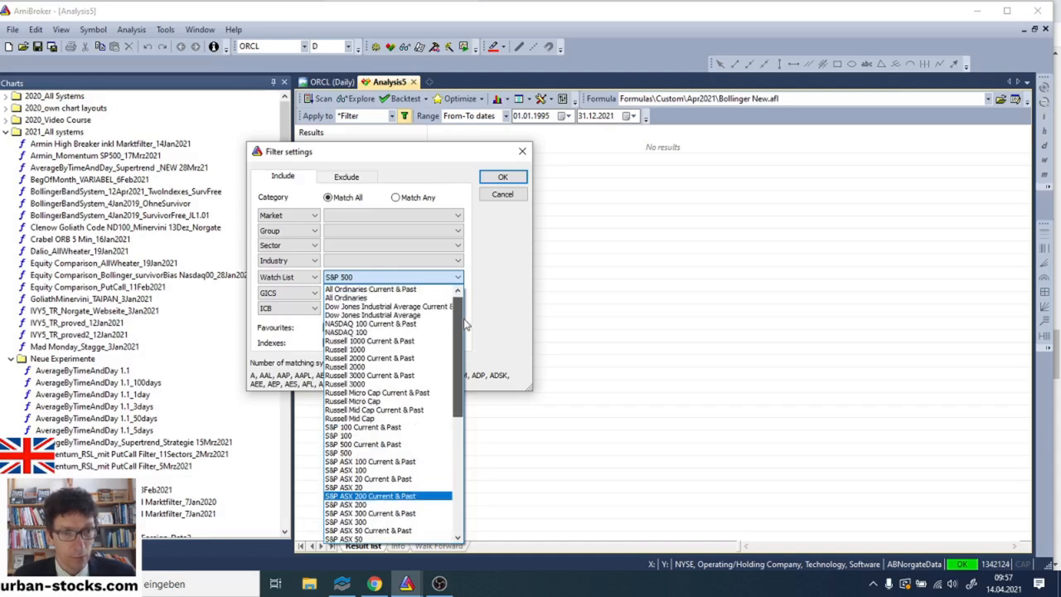
scroll("down", 3)
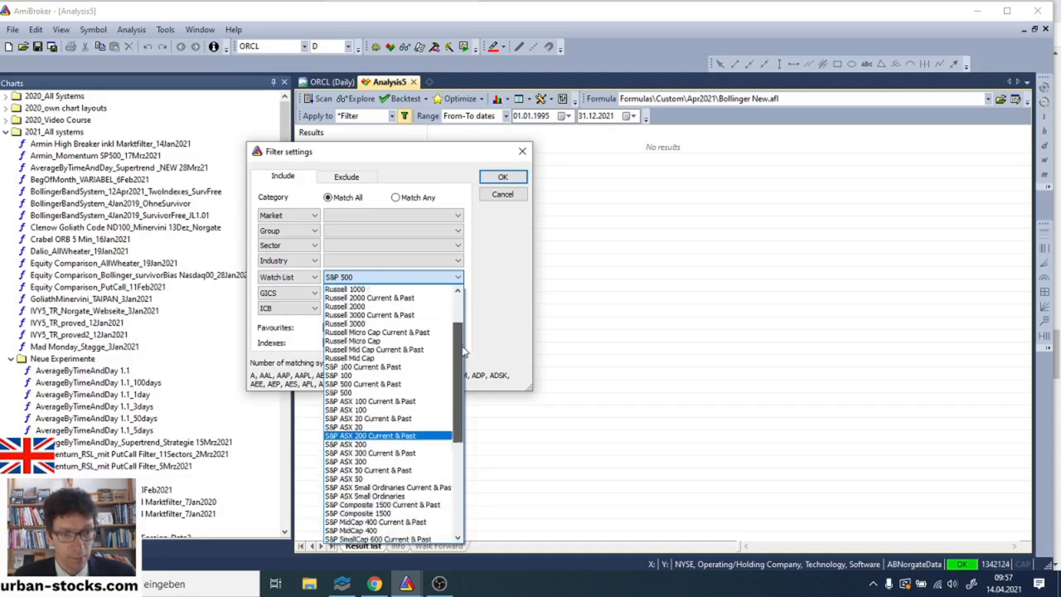
scroll("down", 3)
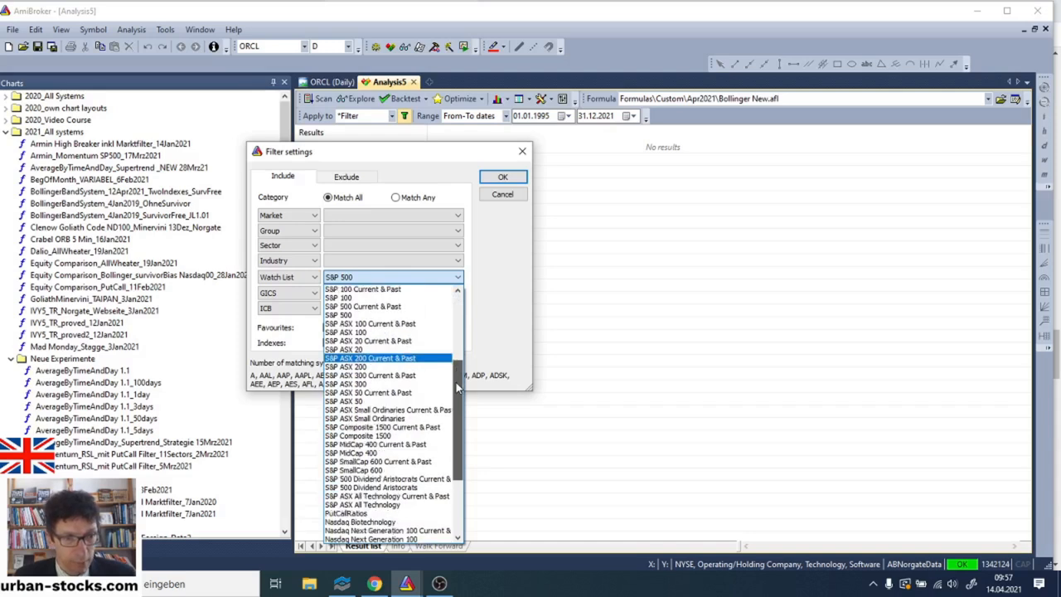
scroll("up", 3)
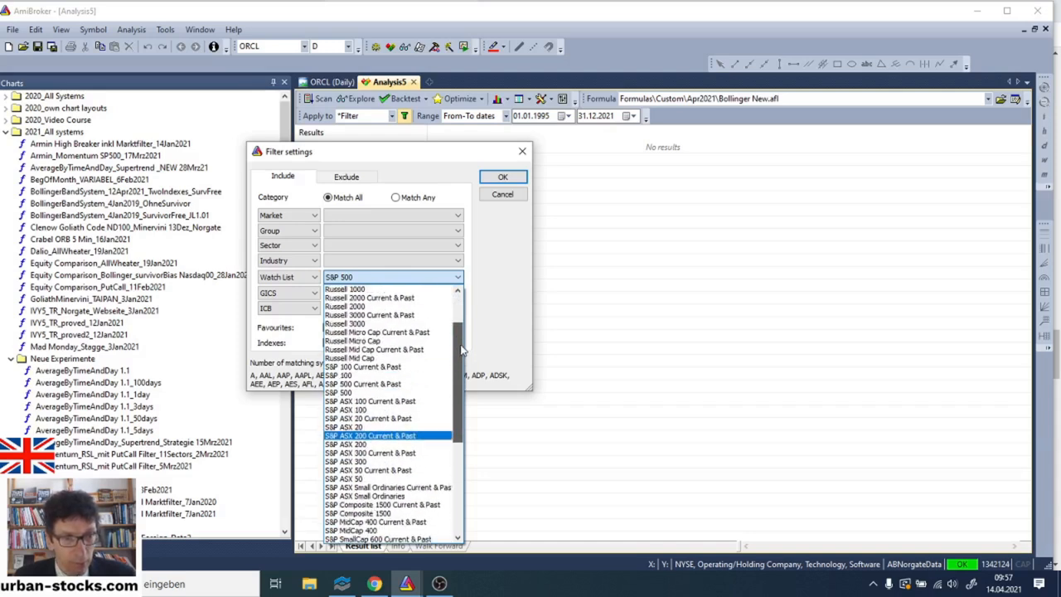
scroll("up", 3)
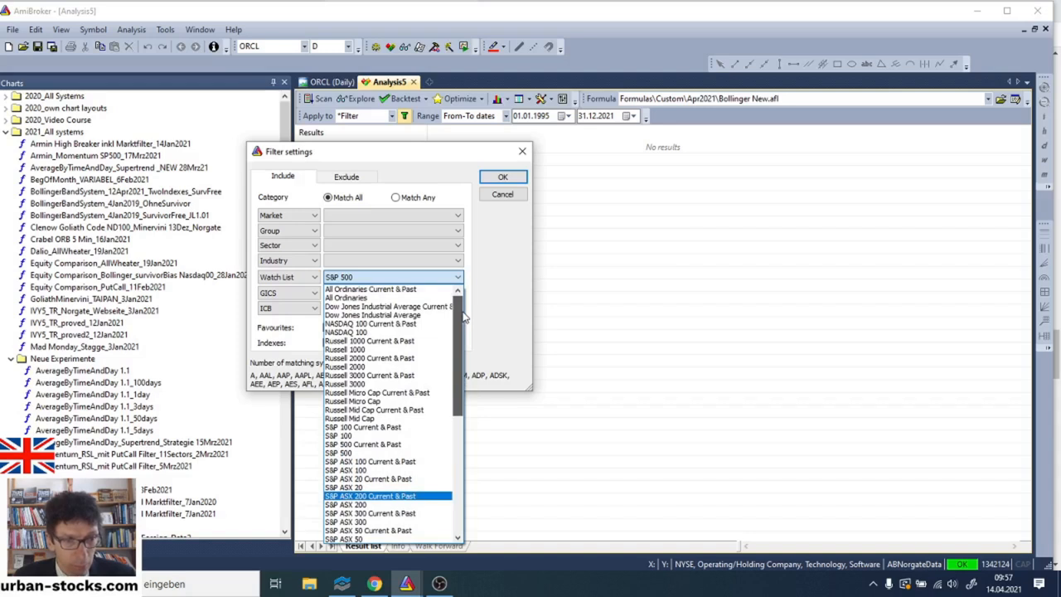
left_click(361, 445)
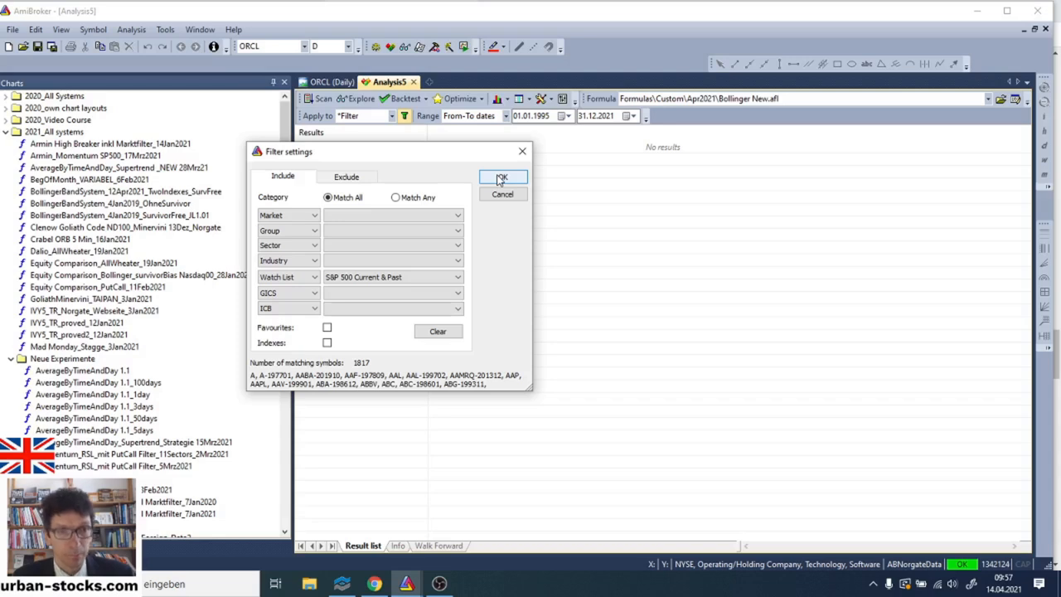
left_click(502, 178)
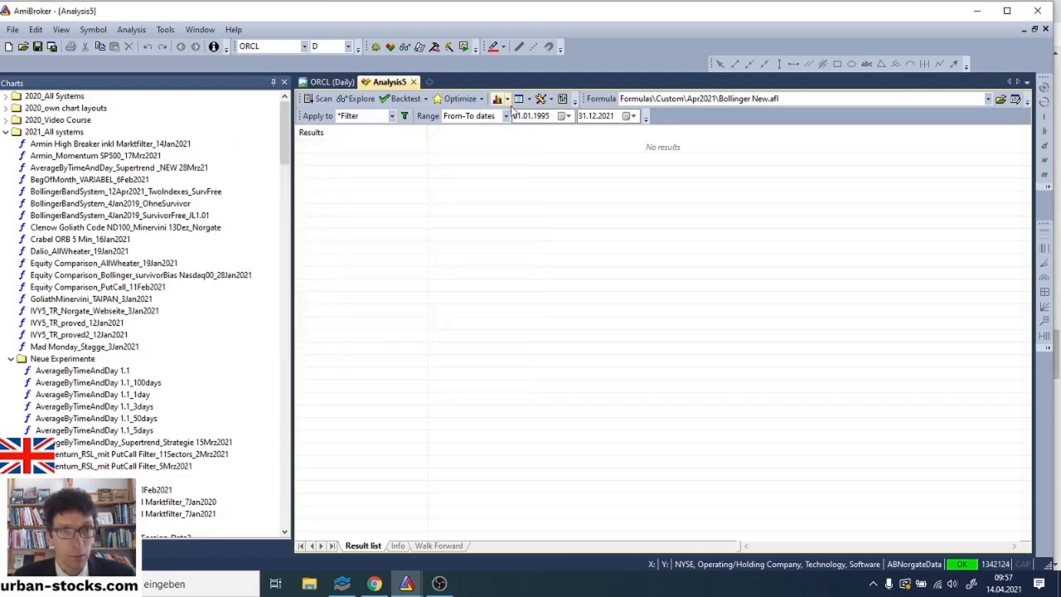
mouse_move(405, 100)
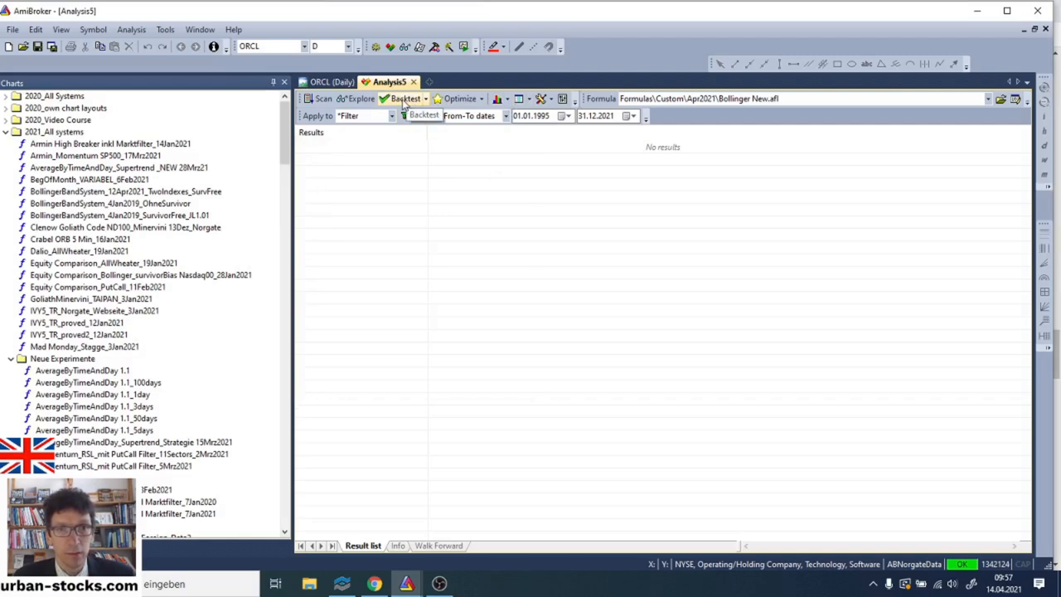
left_click(404, 100)
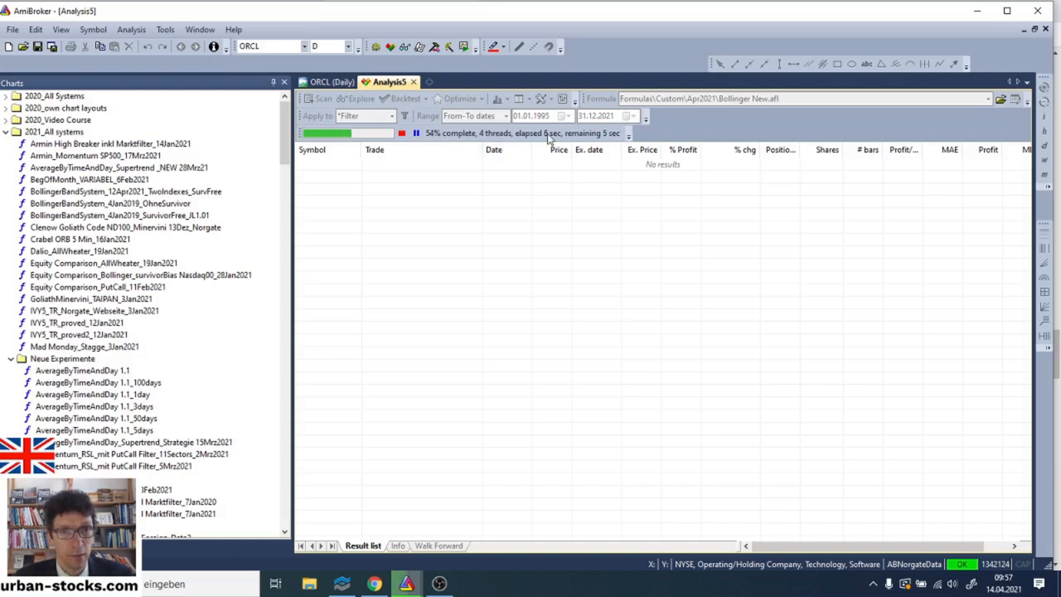
mouse_move(539, 124)
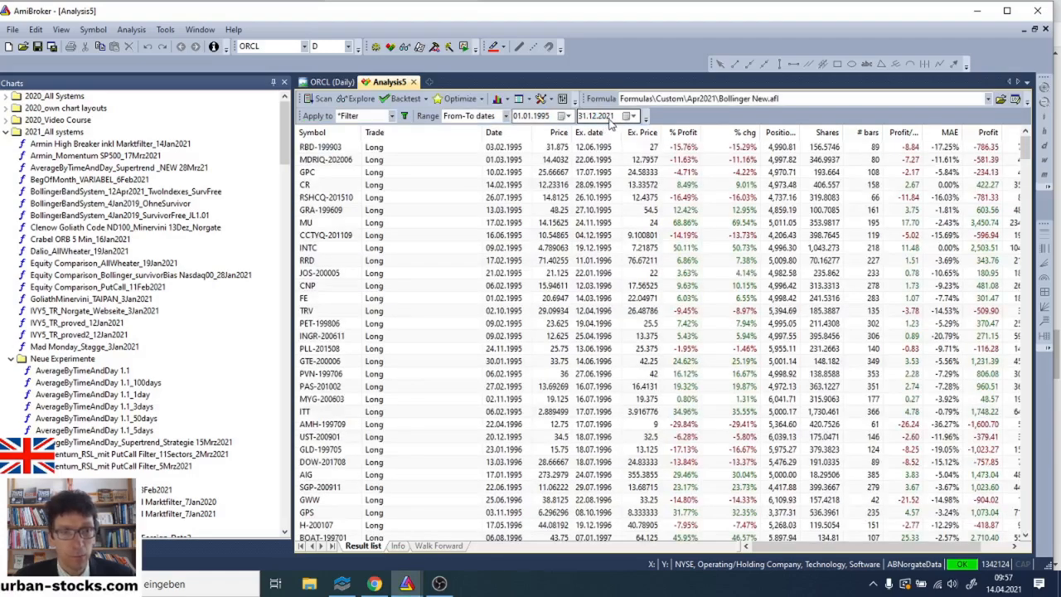
scroll("down", 3)
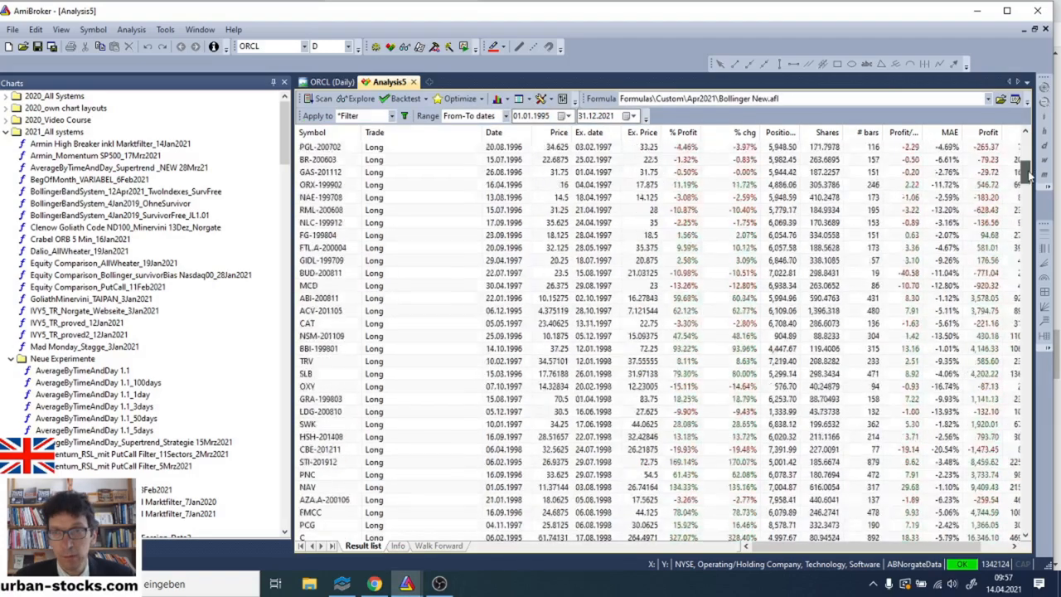
scroll("down", 3)
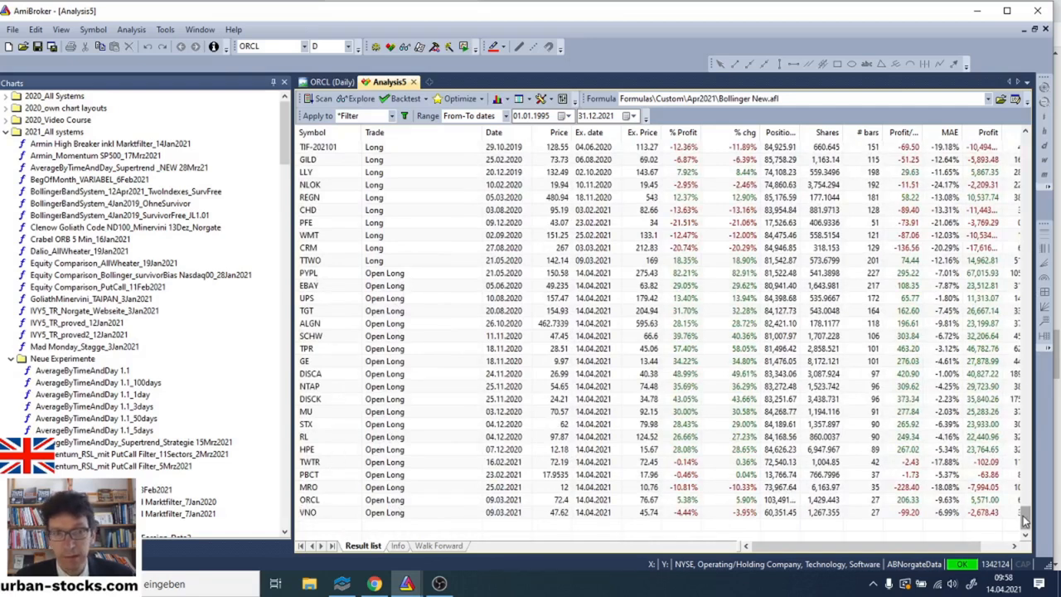
scroll("down", 3)
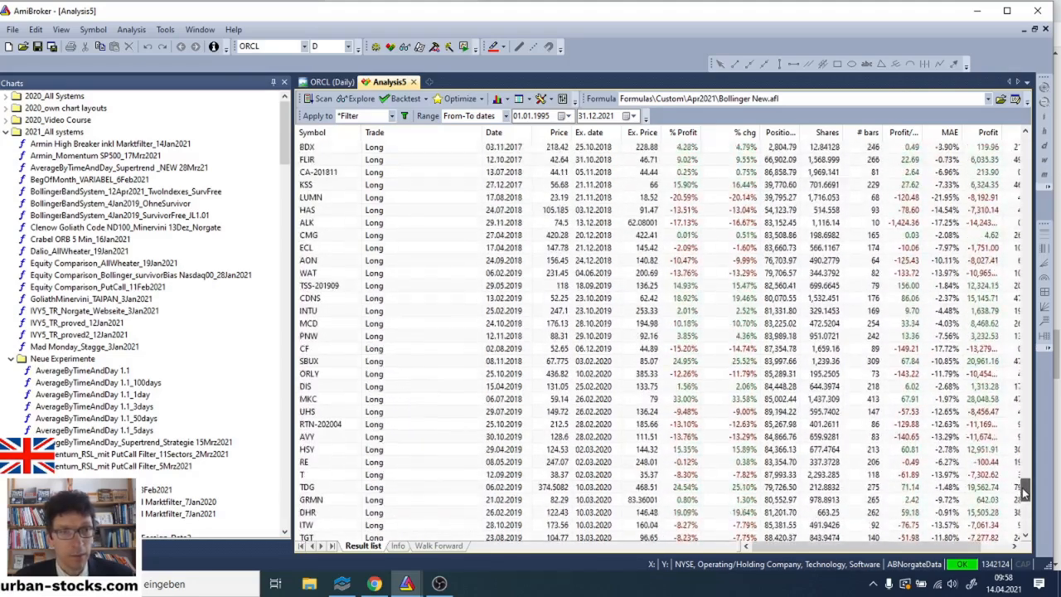
scroll("up", 3)
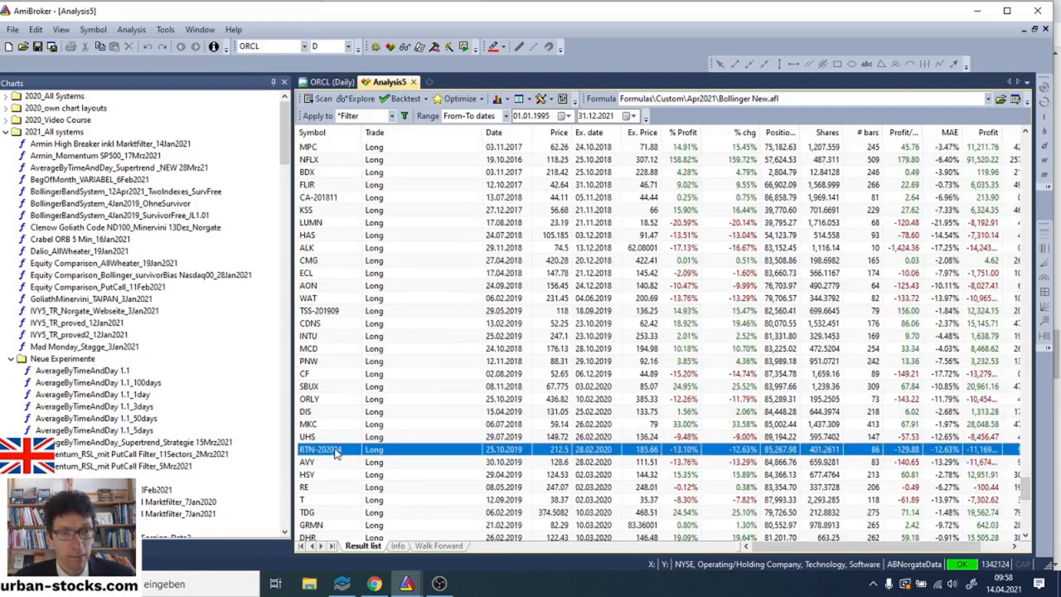
mouse_move(335, 315)
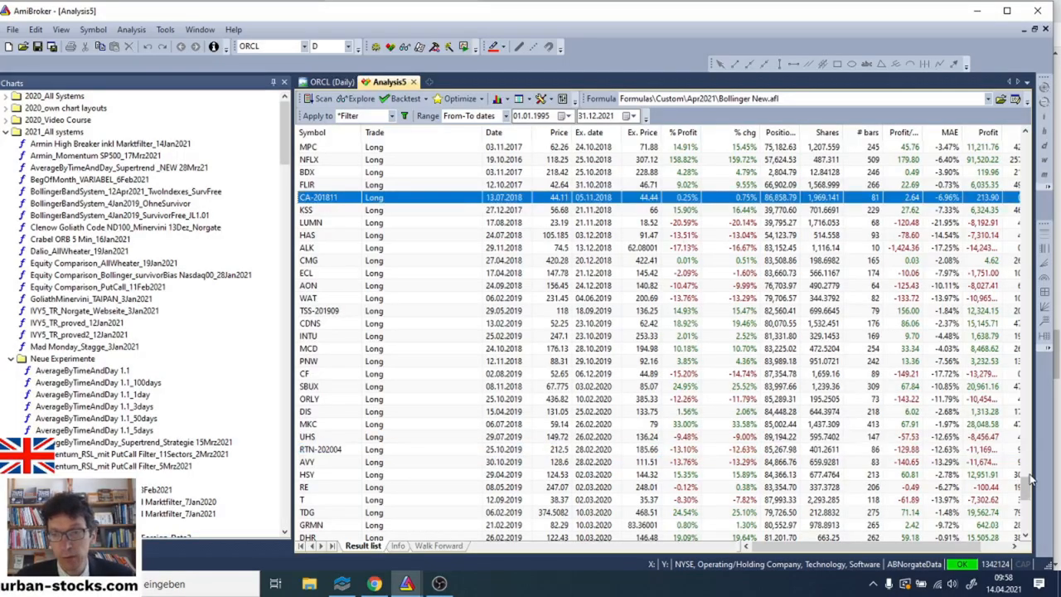
scroll("down", 3)
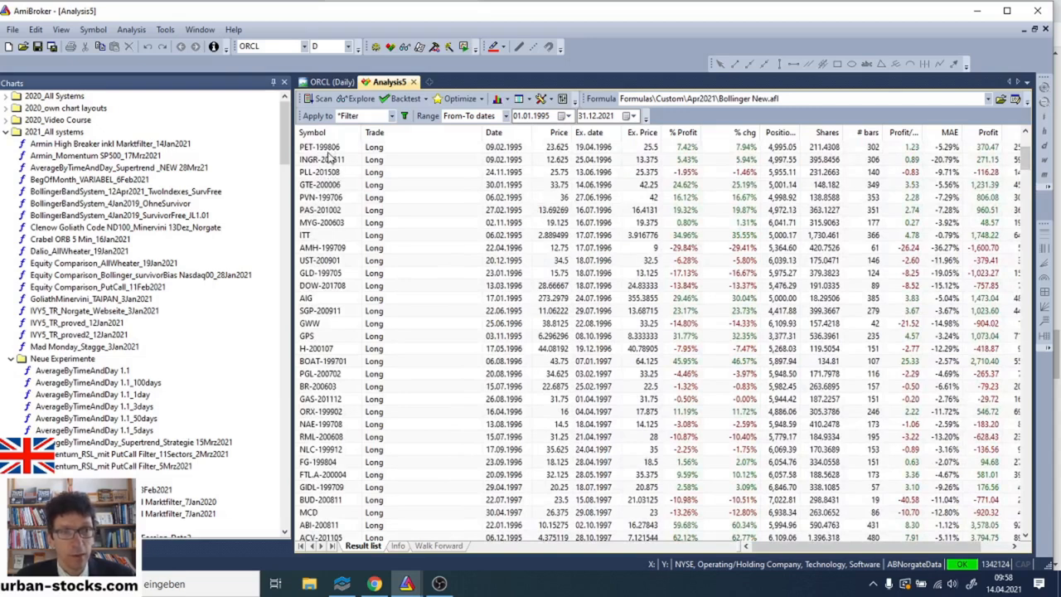
mouse_move(341, 165)
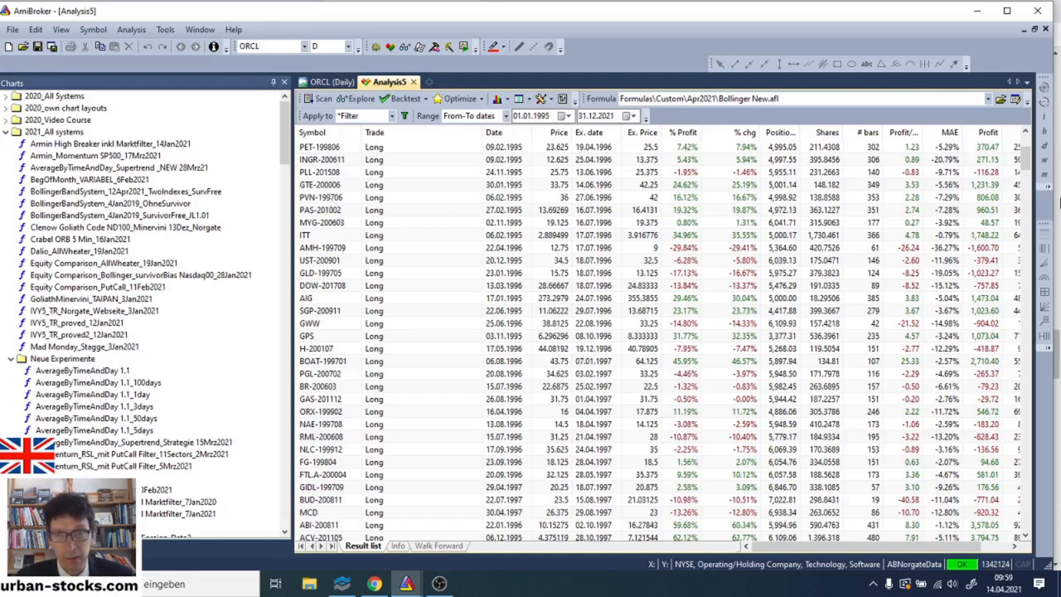
scroll("down", 3)
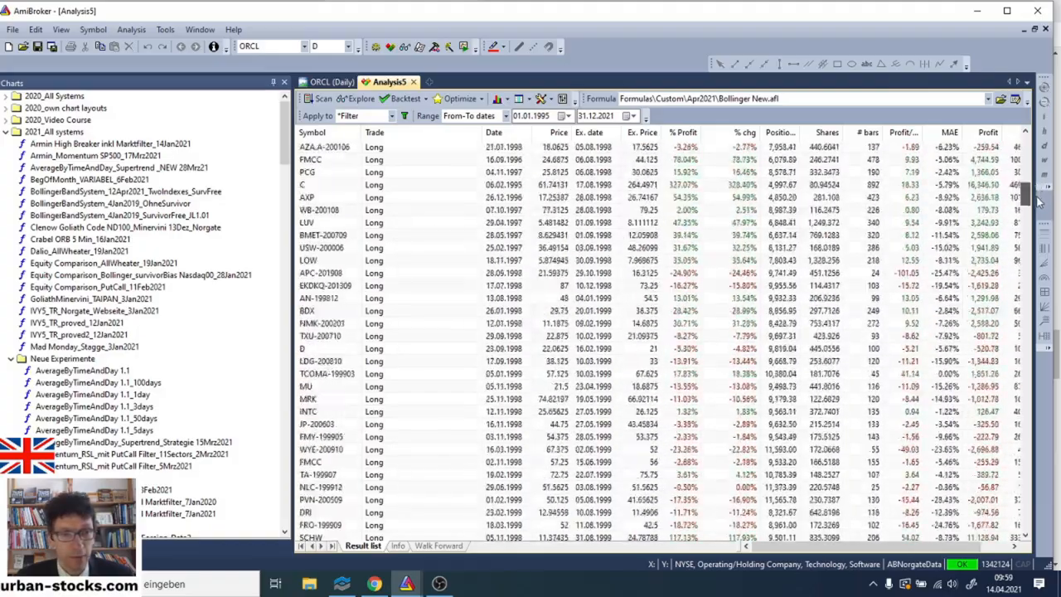
scroll("down", 3)
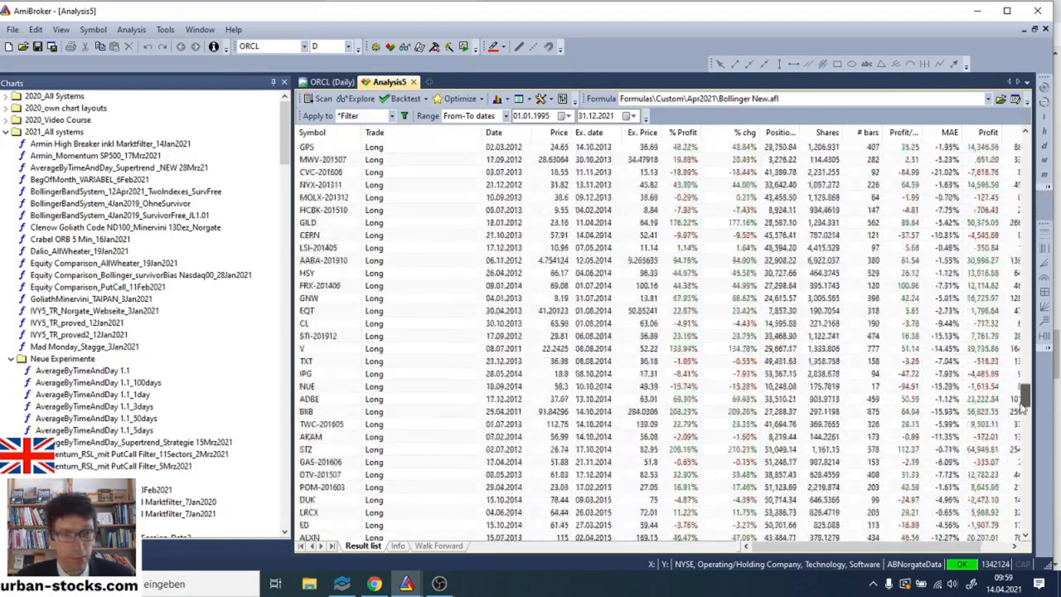
scroll("down", 3)
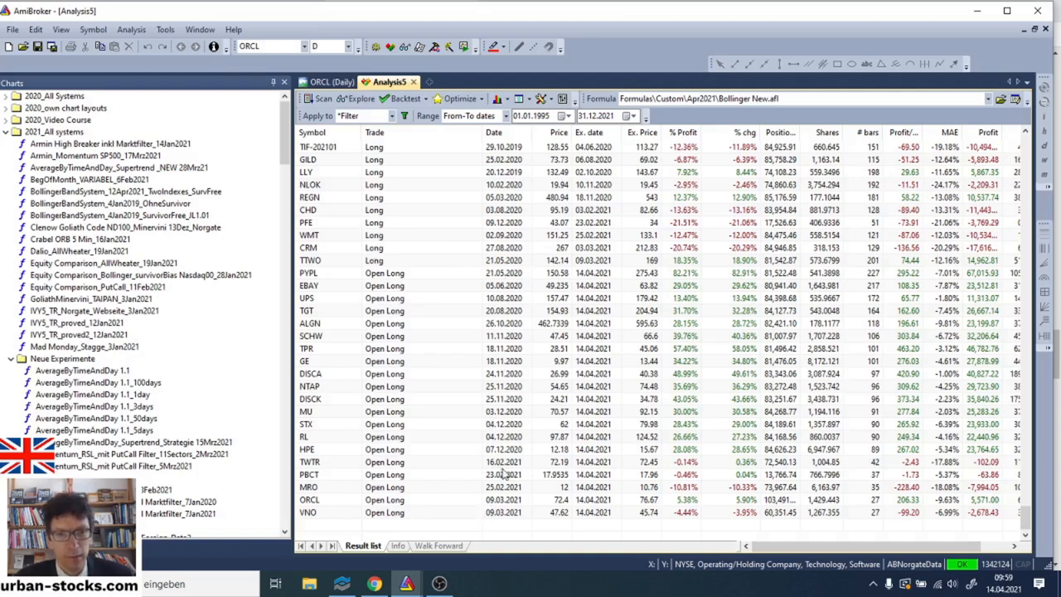
scroll("up", 3)
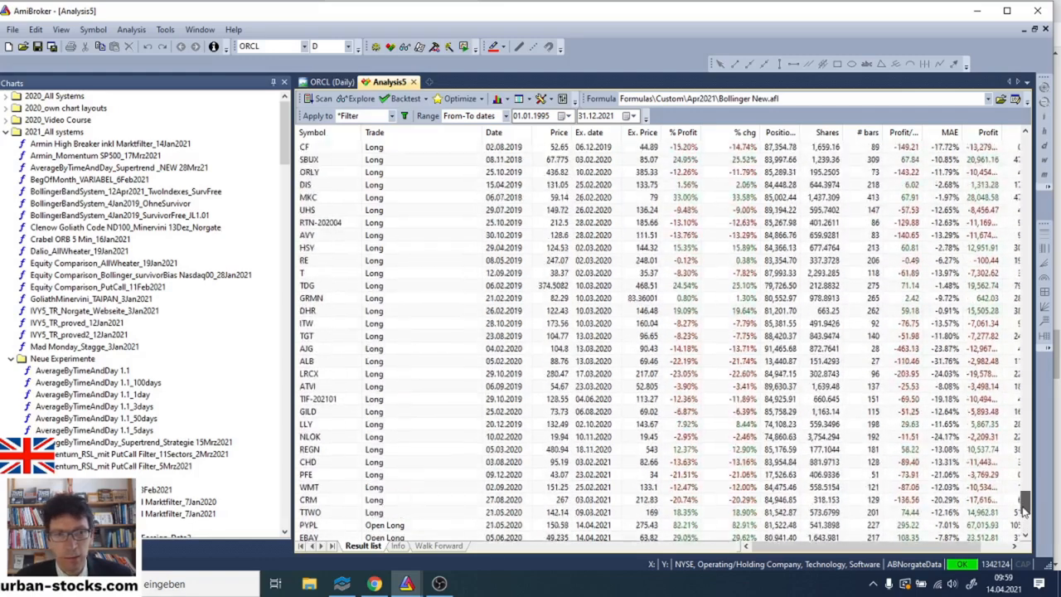
scroll("up", 3)
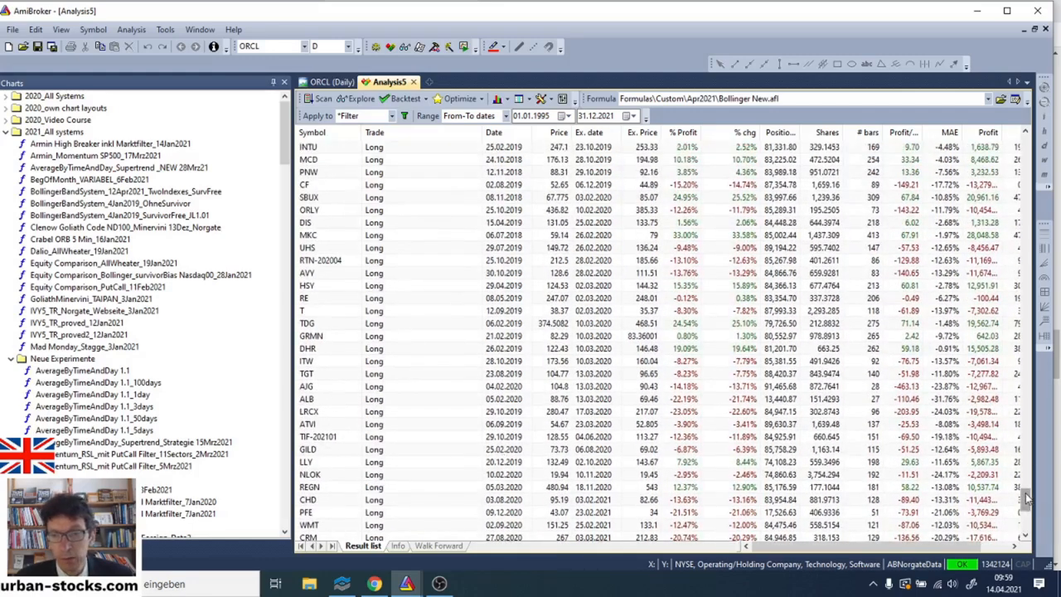
scroll("down", 3)
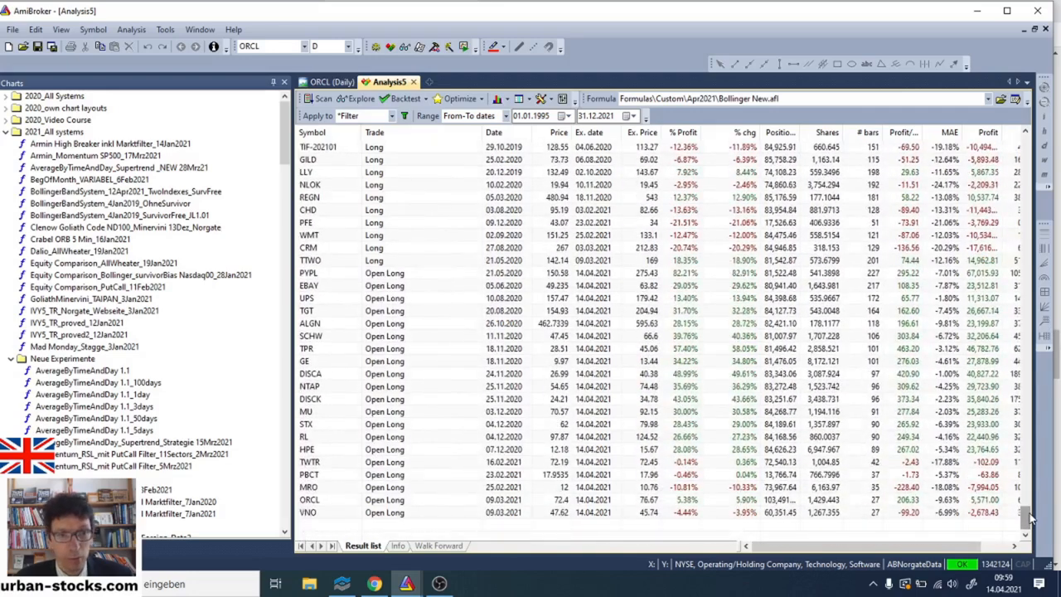
mouse_move(466, 411)
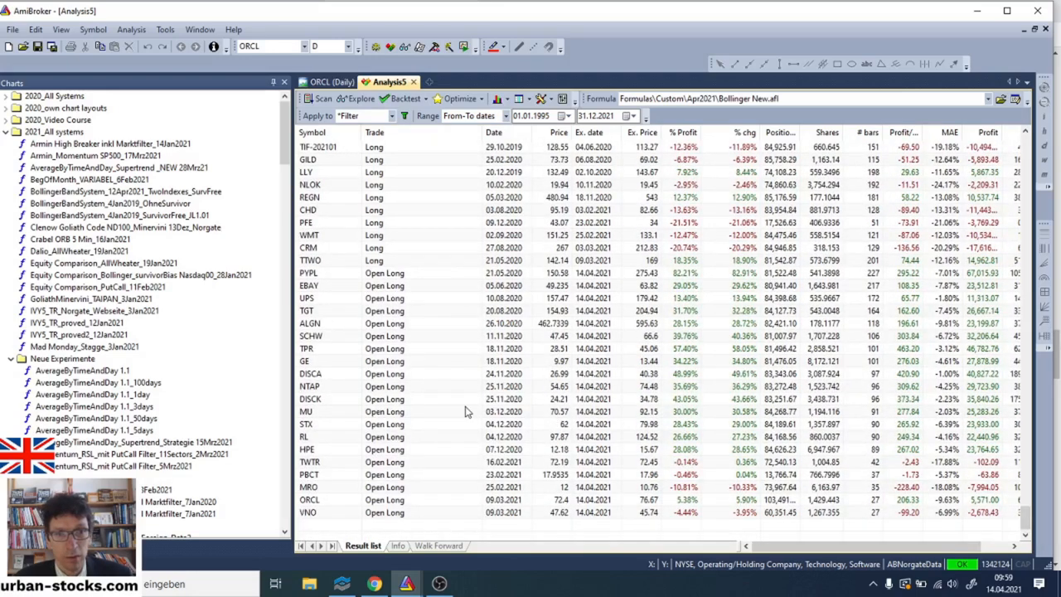
scroll("up", 3)
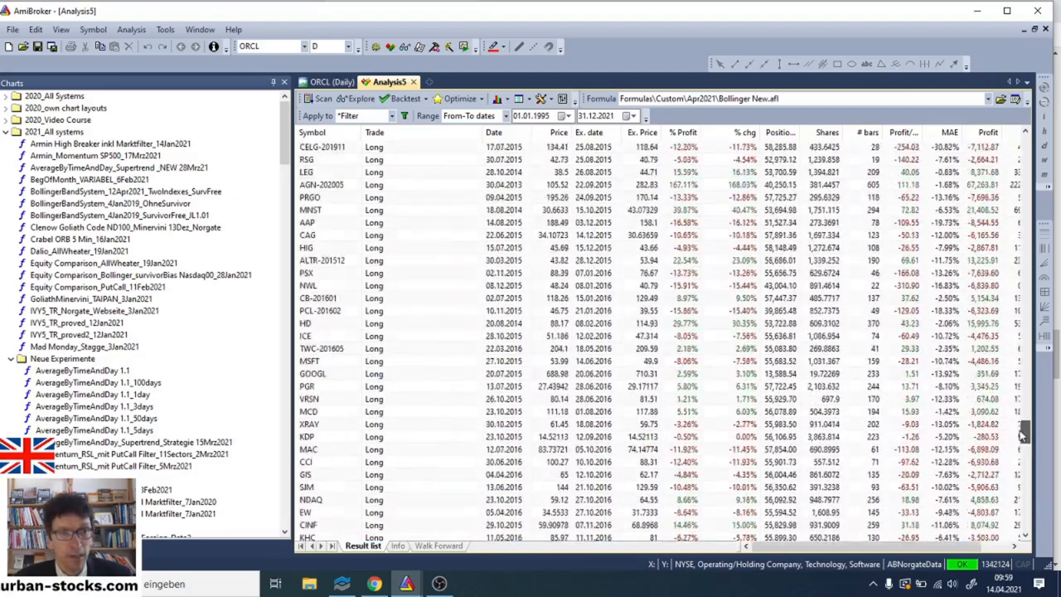
scroll("up", 3)
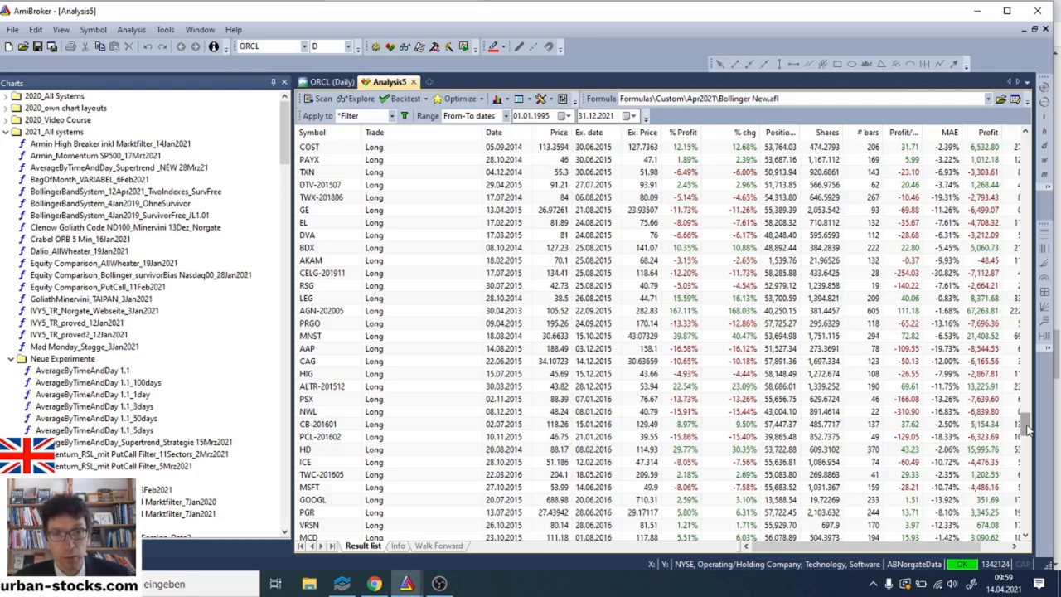
scroll("down", 3)
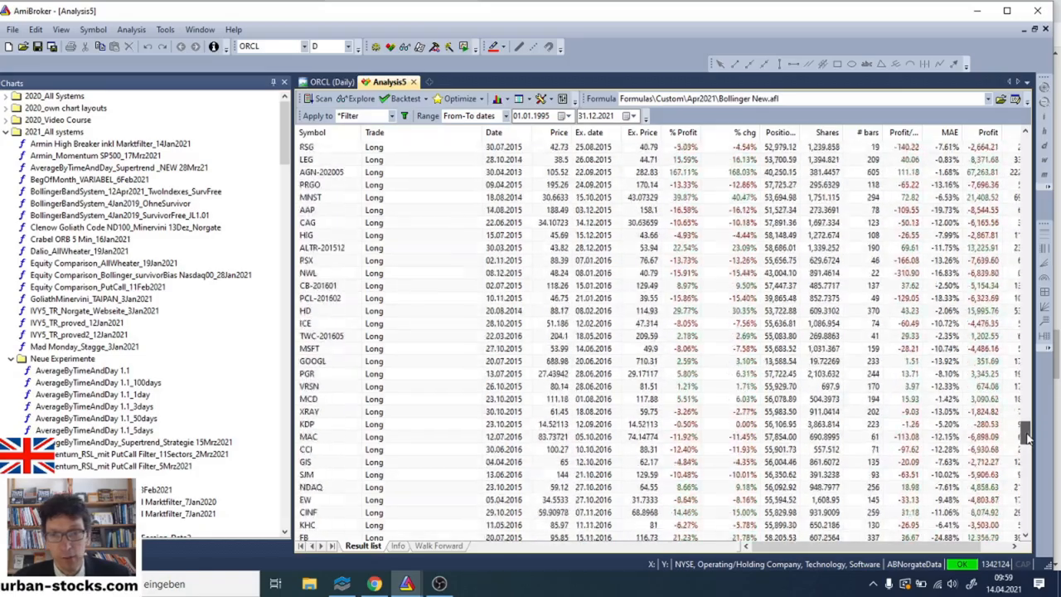
scroll("down", 3)
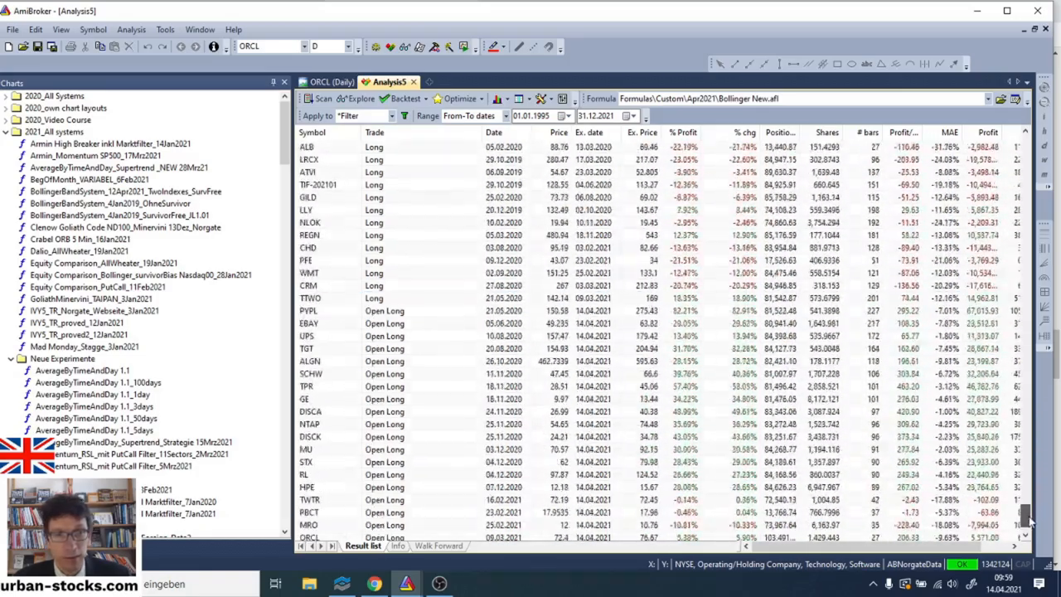
scroll("down", 3)
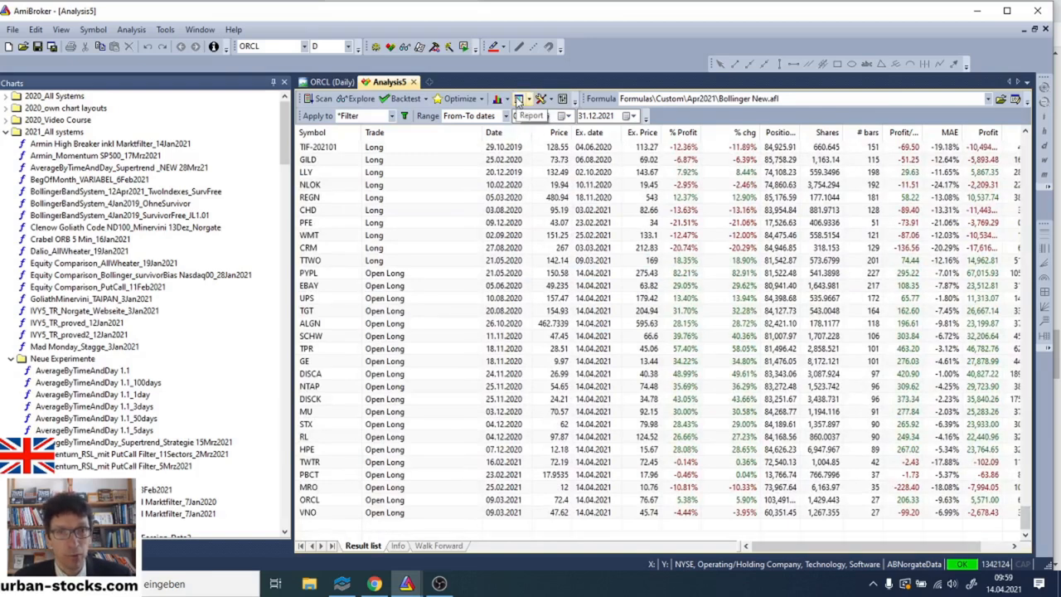
left_click(518, 99)
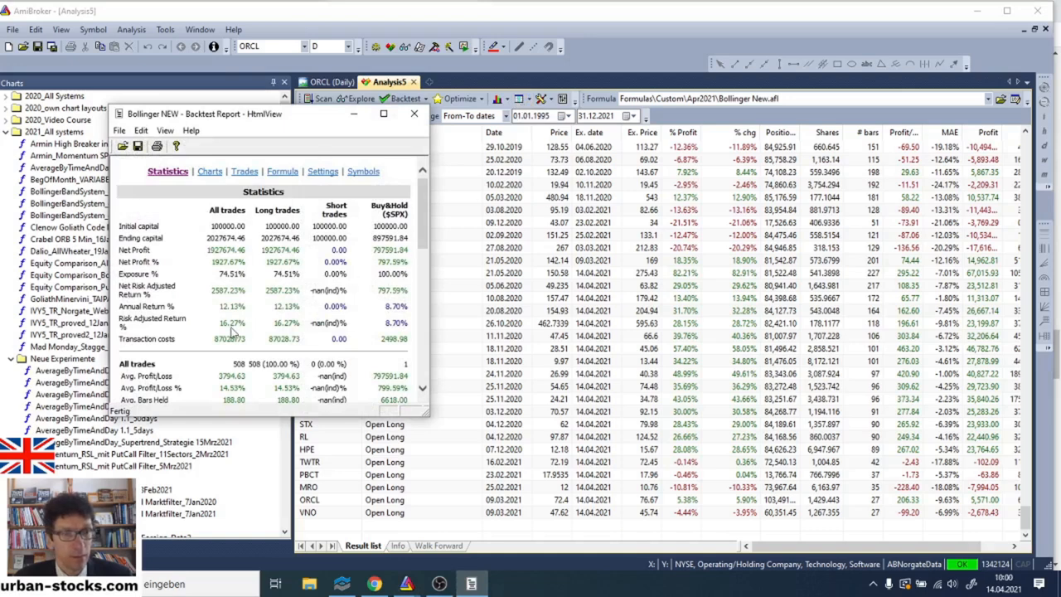
mouse_move(302, 123)
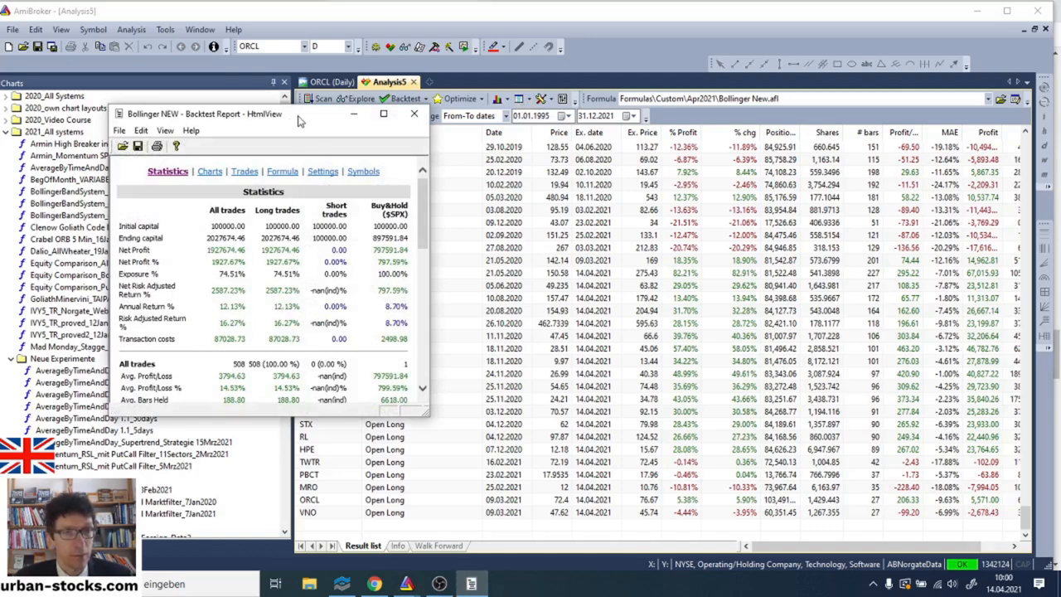
left_click_drag(265, 113, 266, 30)
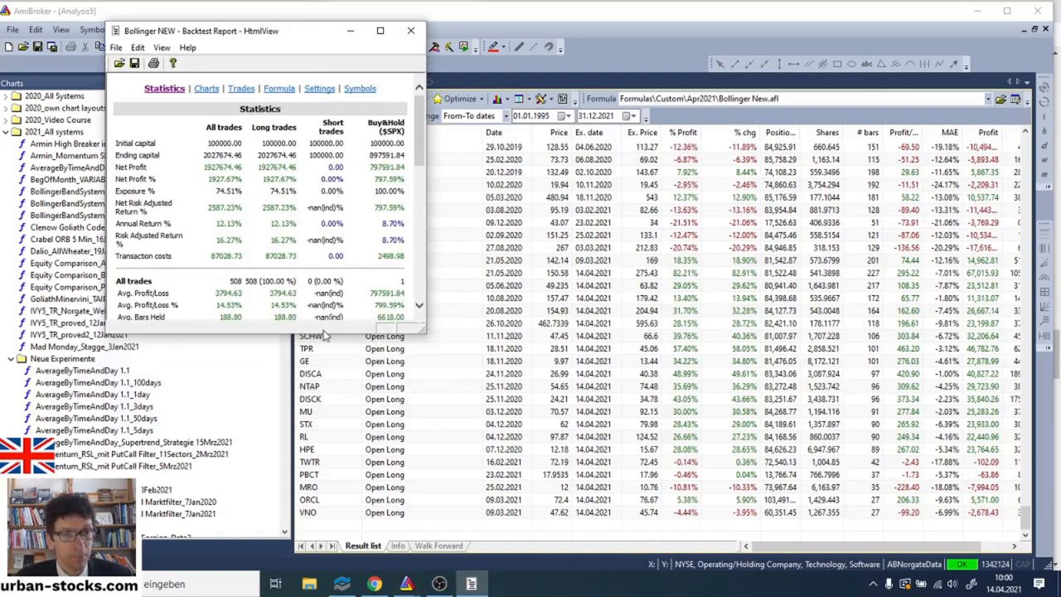
scroll("down", 3)
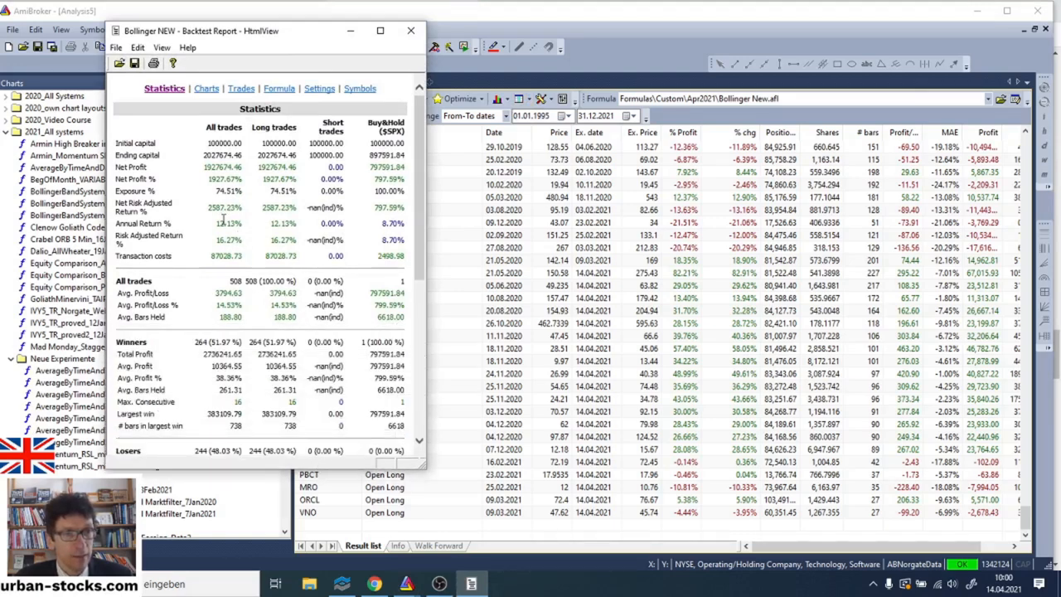
double_click(225, 222)
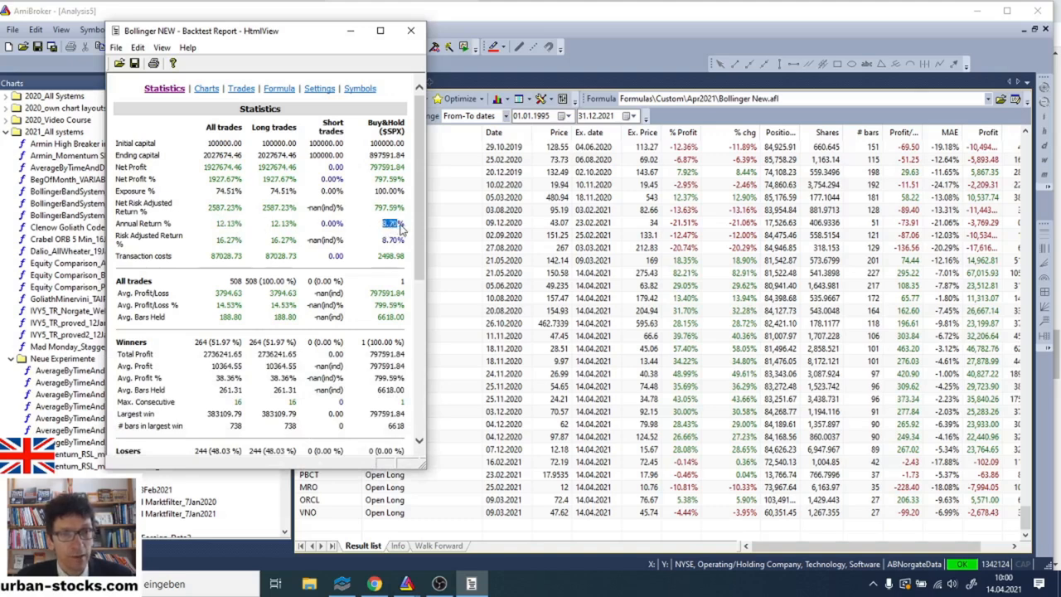
mouse_move(286, 252)
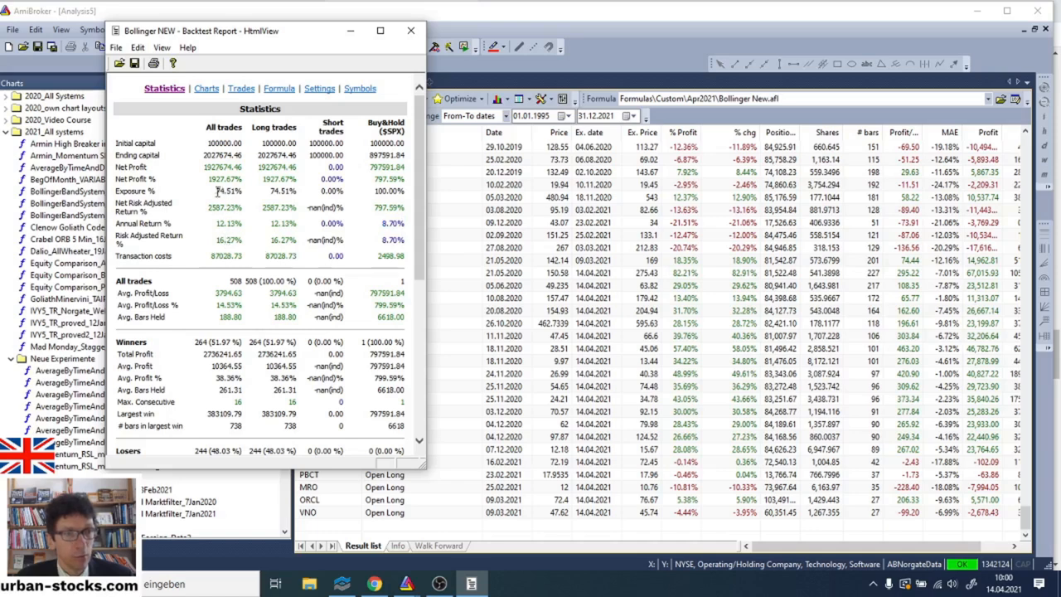
double_click(226, 190)
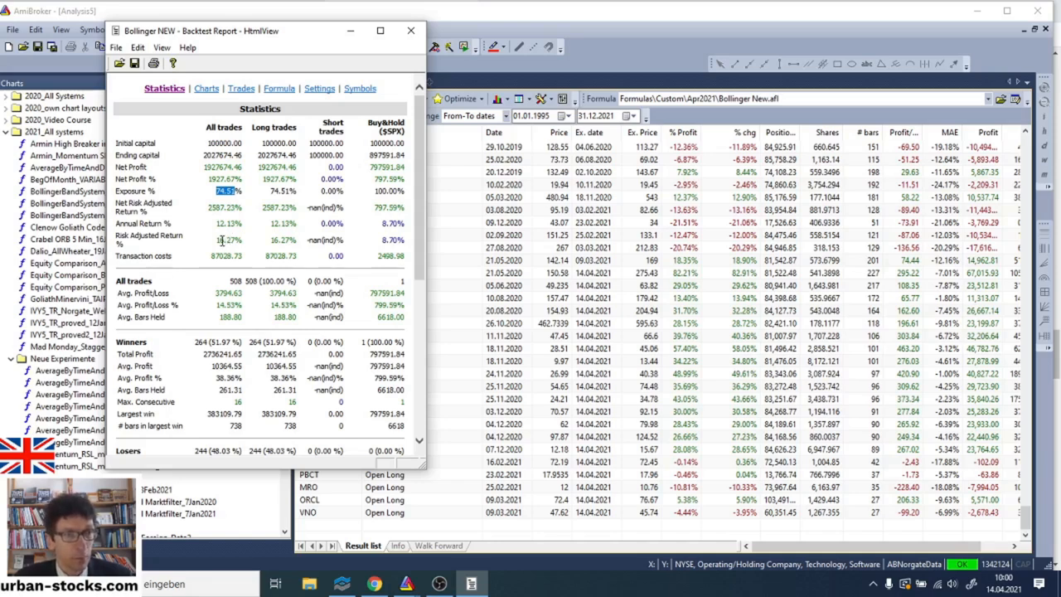
left_click(229, 240)
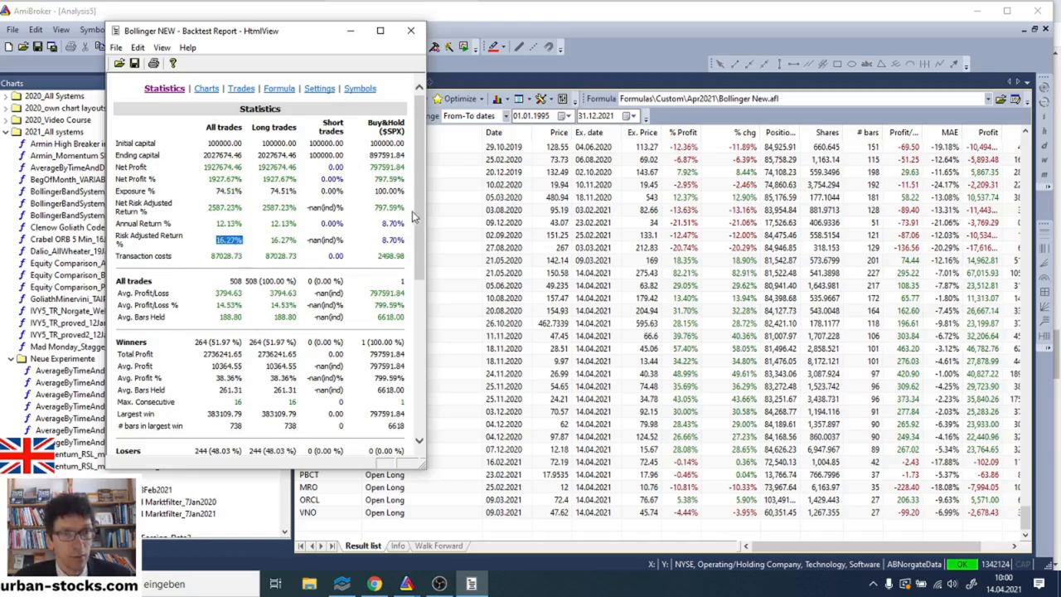
scroll("down", 3)
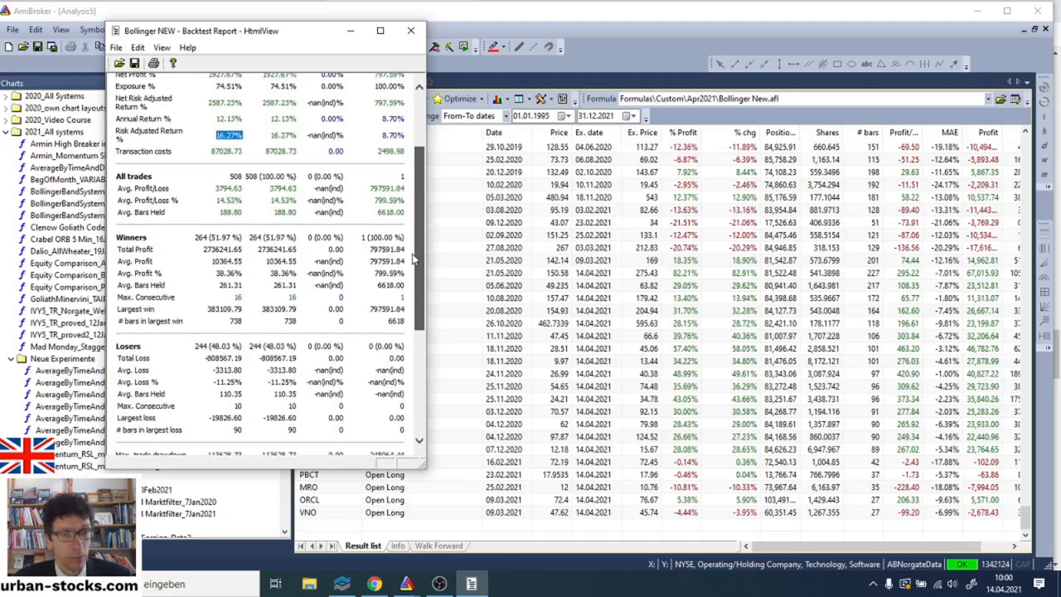
scroll("down", 3)
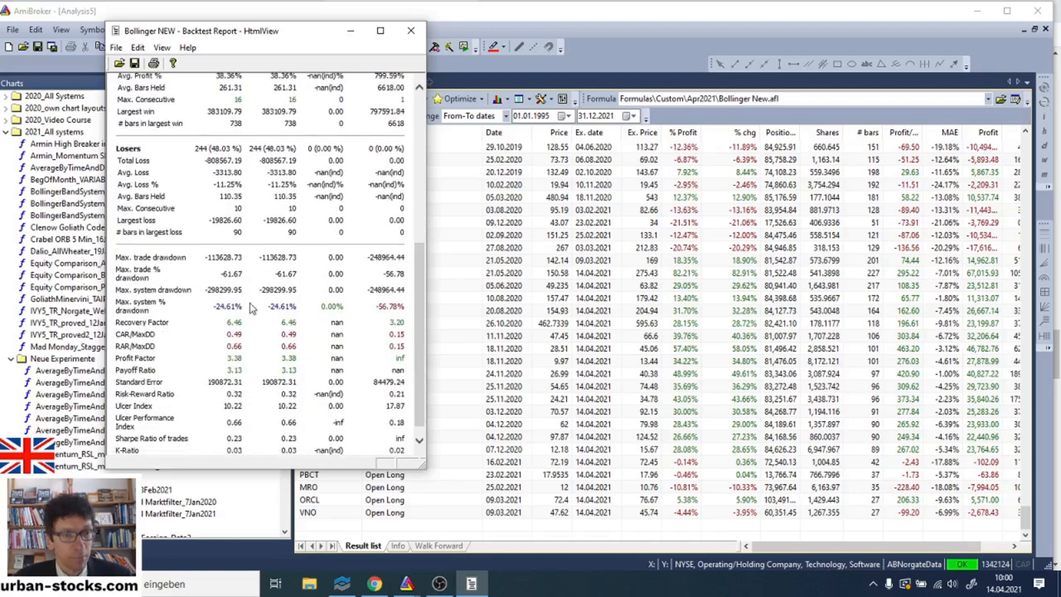
mouse_move(219, 310)
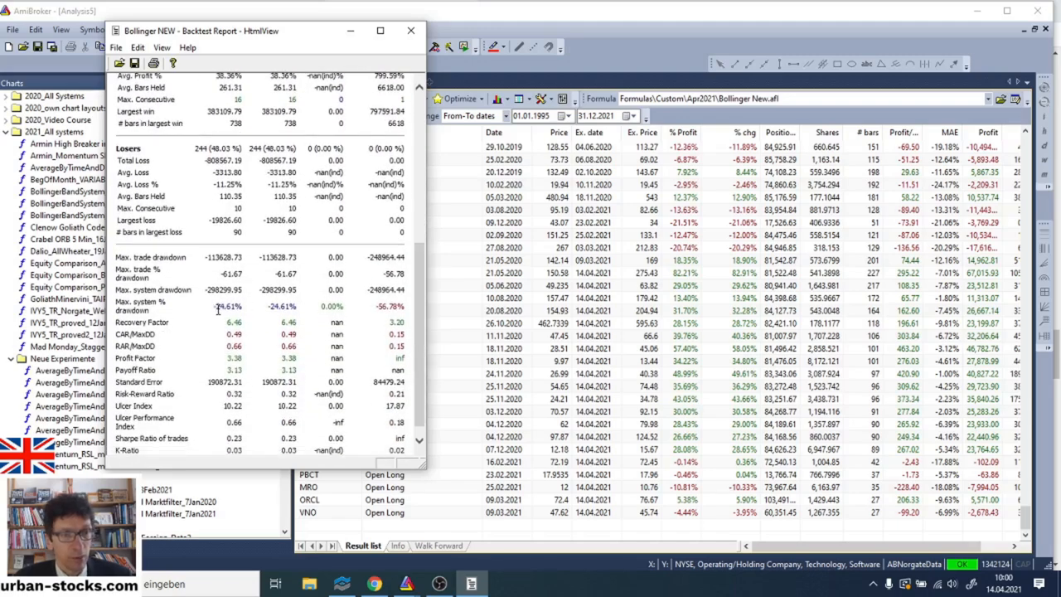
double_click(222, 307)
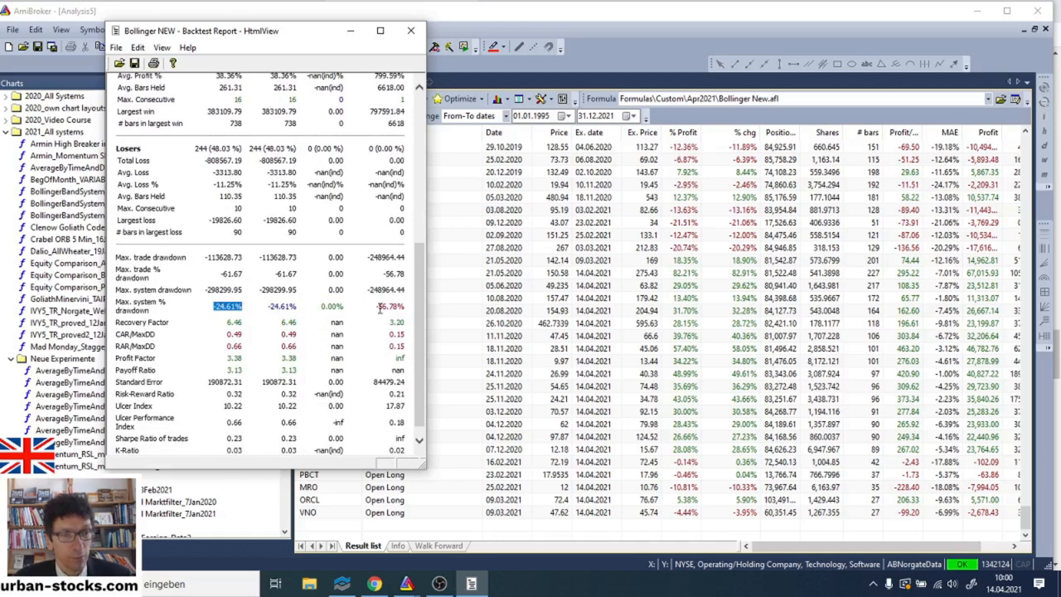
left_click(392, 305)
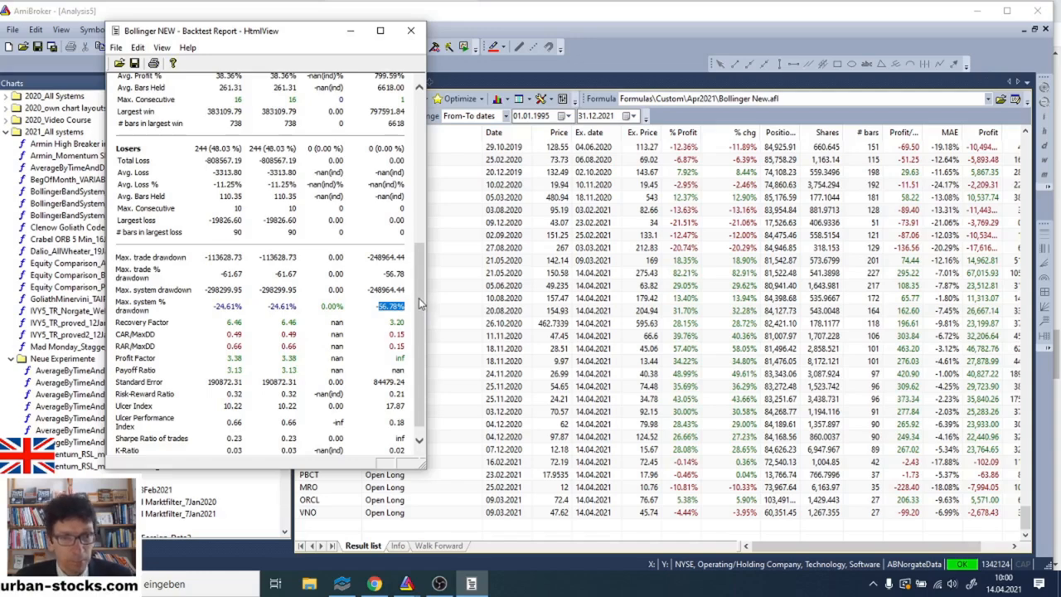
scroll("up", 3)
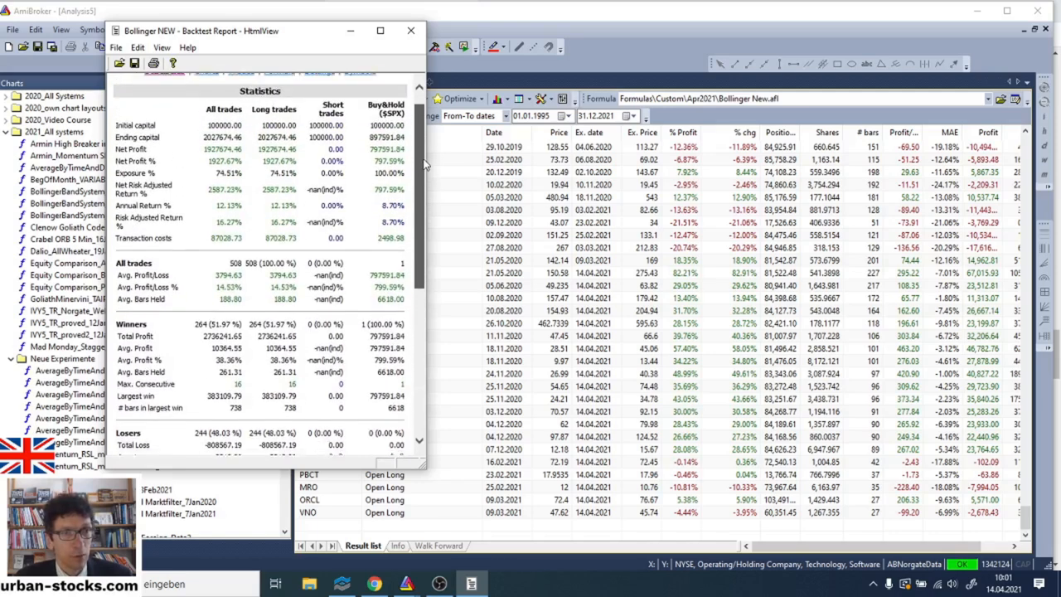
Show the Charts section of the Bollinger New backtest report and view the portfolio log equity chart.
left_click(202, 90)
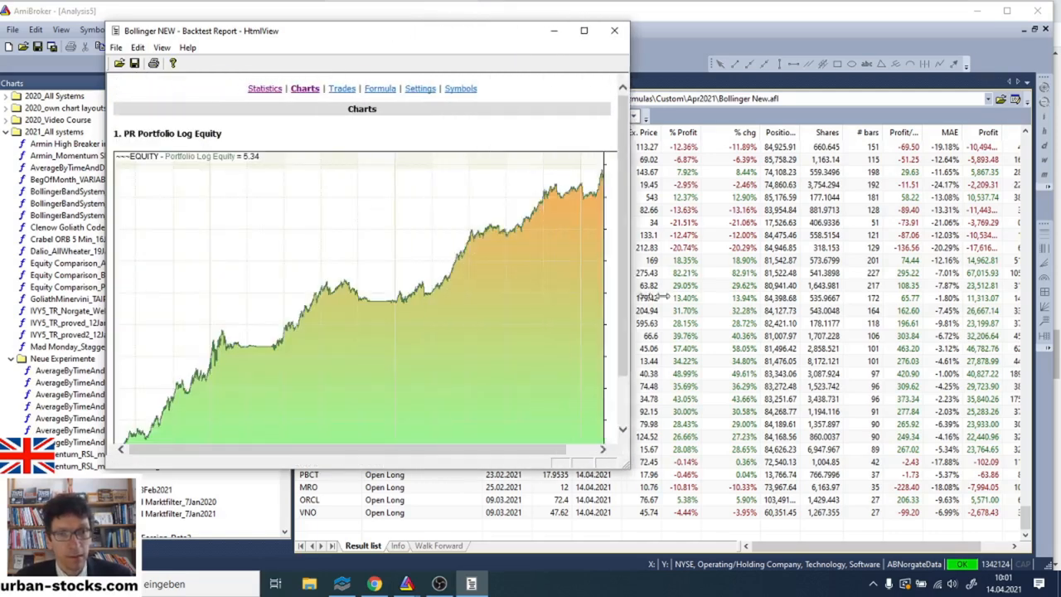
left_click(584, 30)
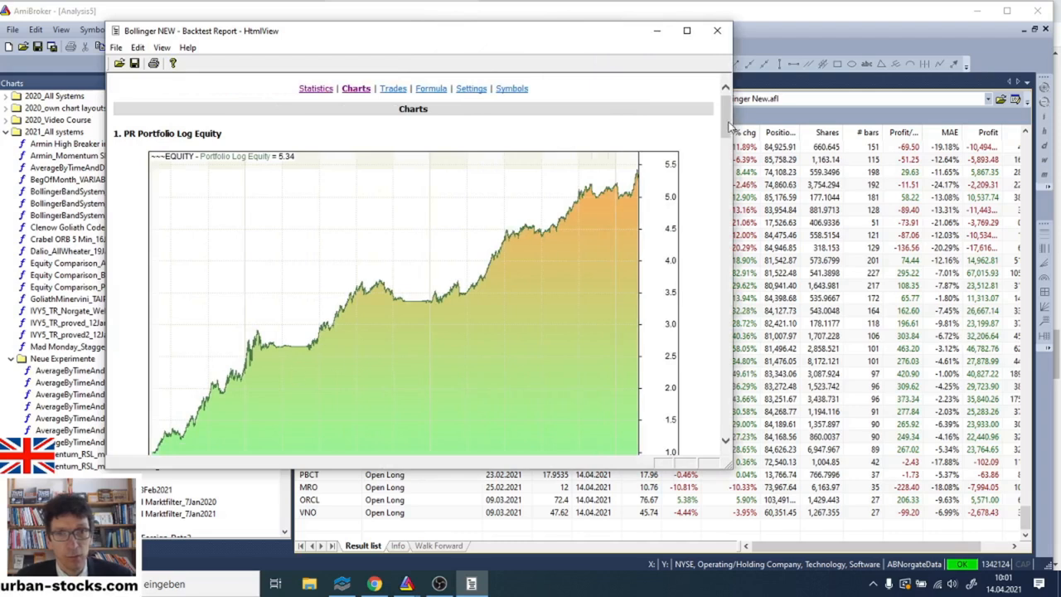
scroll("down", 3)
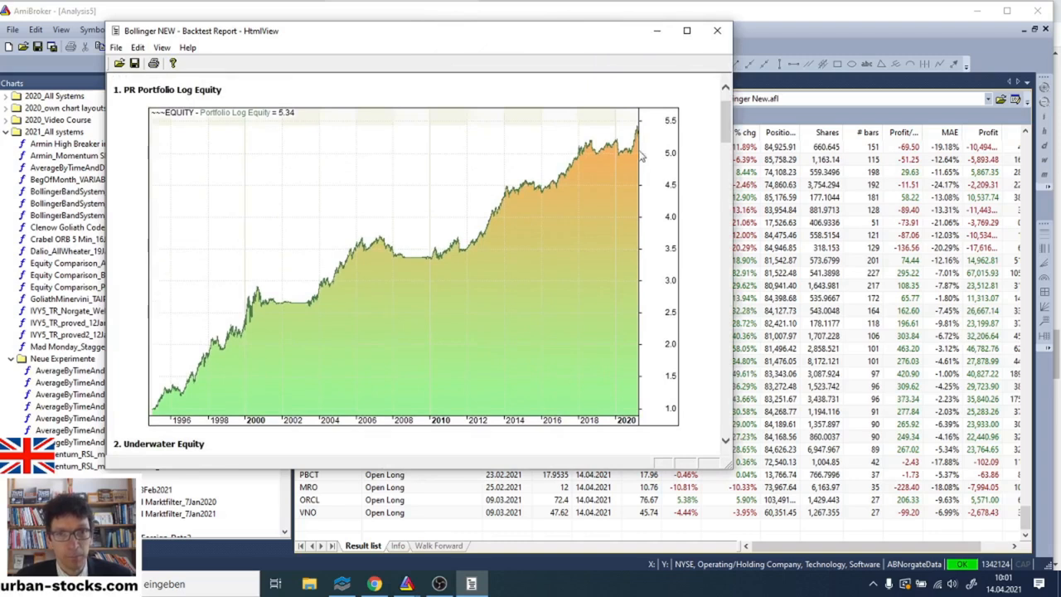
mouse_move(637, 155)
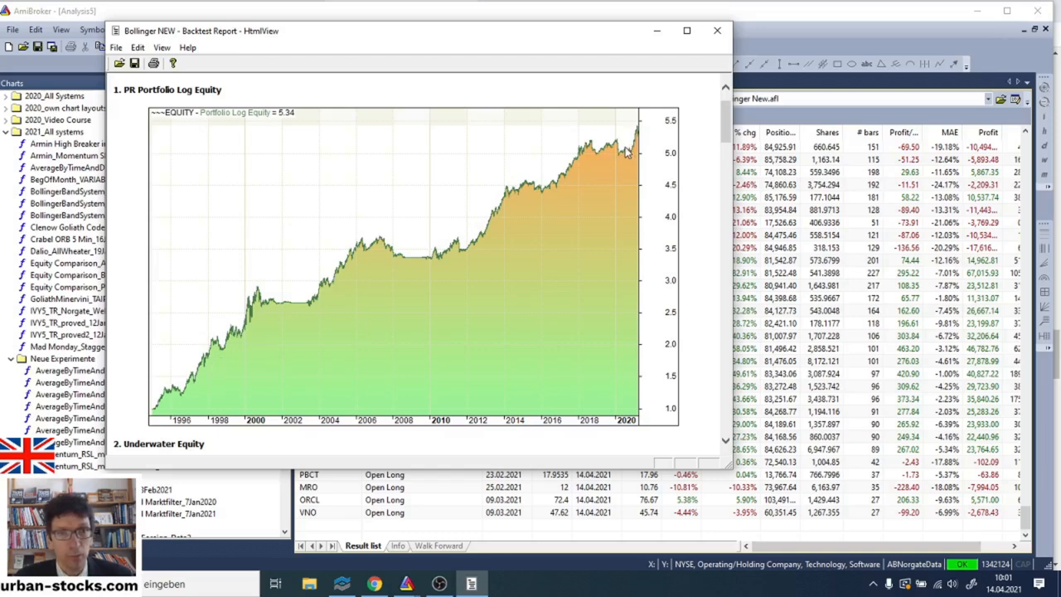
mouse_move(727, 120)
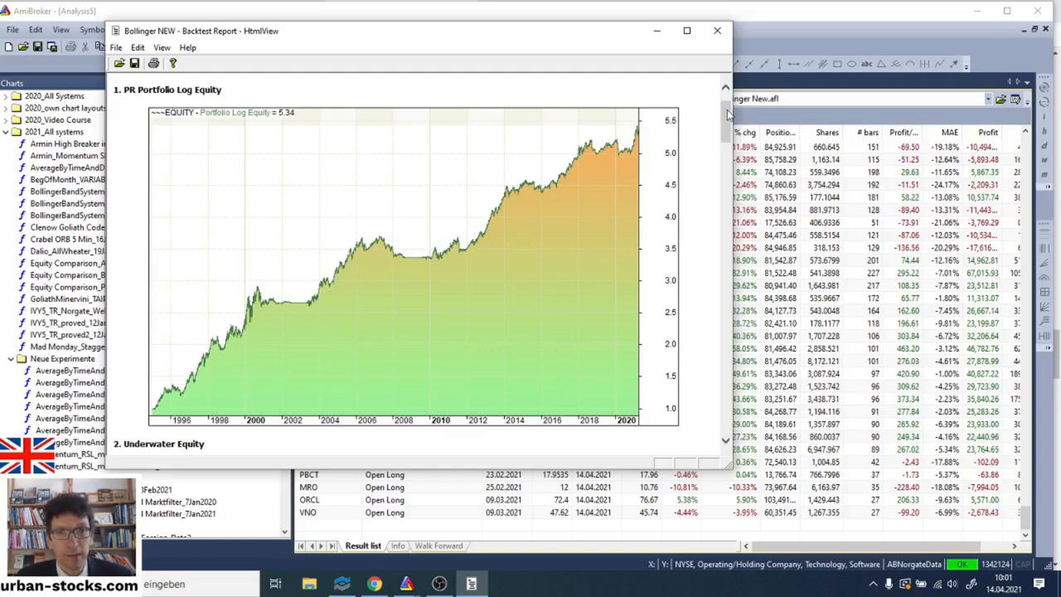
scroll("down", 3)
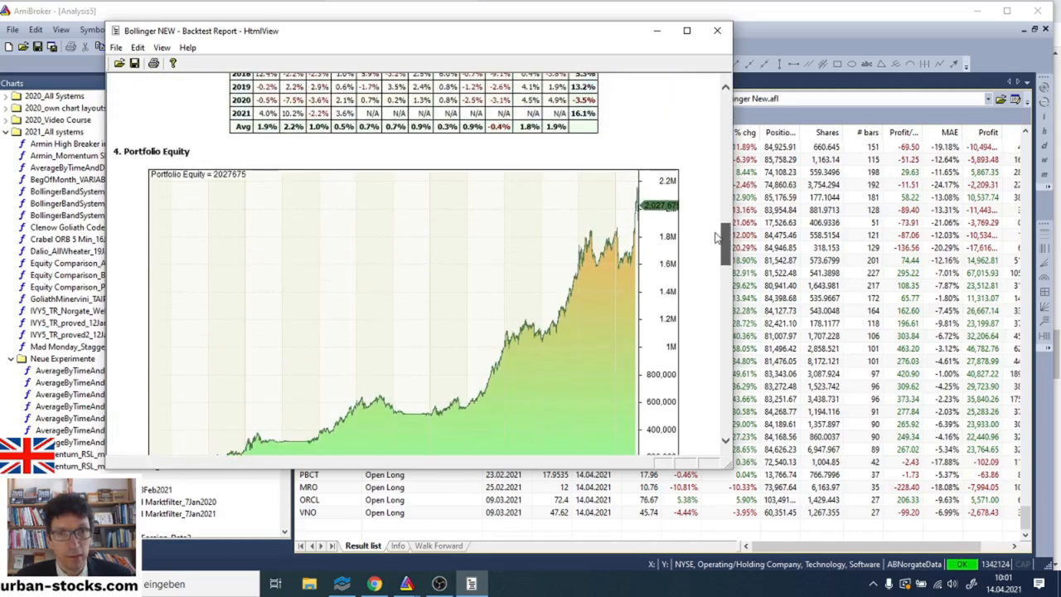
scroll("down", 3)
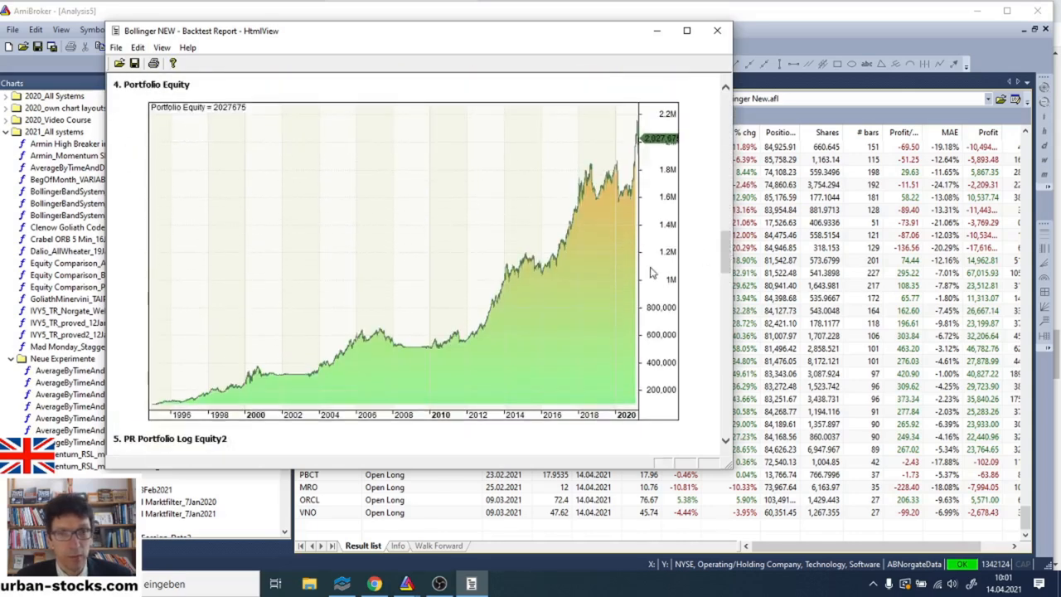
mouse_move(289, 368)
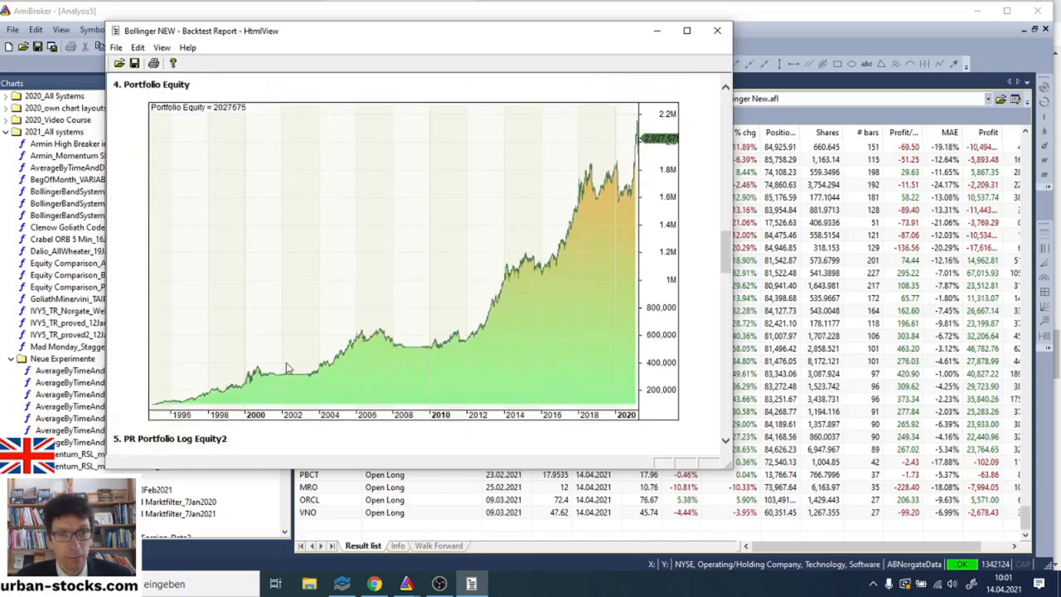
mouse_move(385, 361)
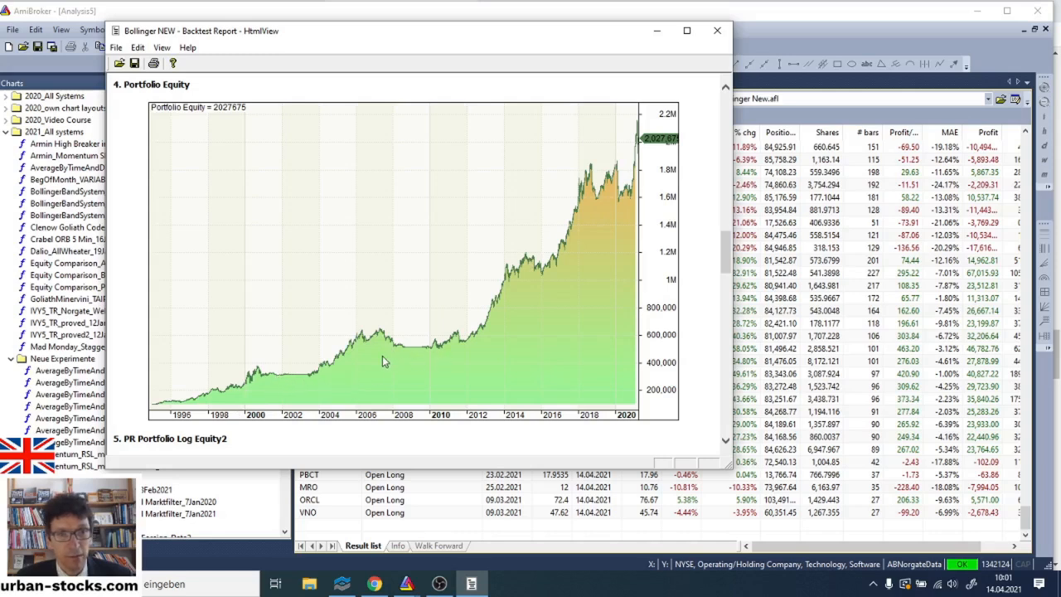
mouse_move(496, 288)
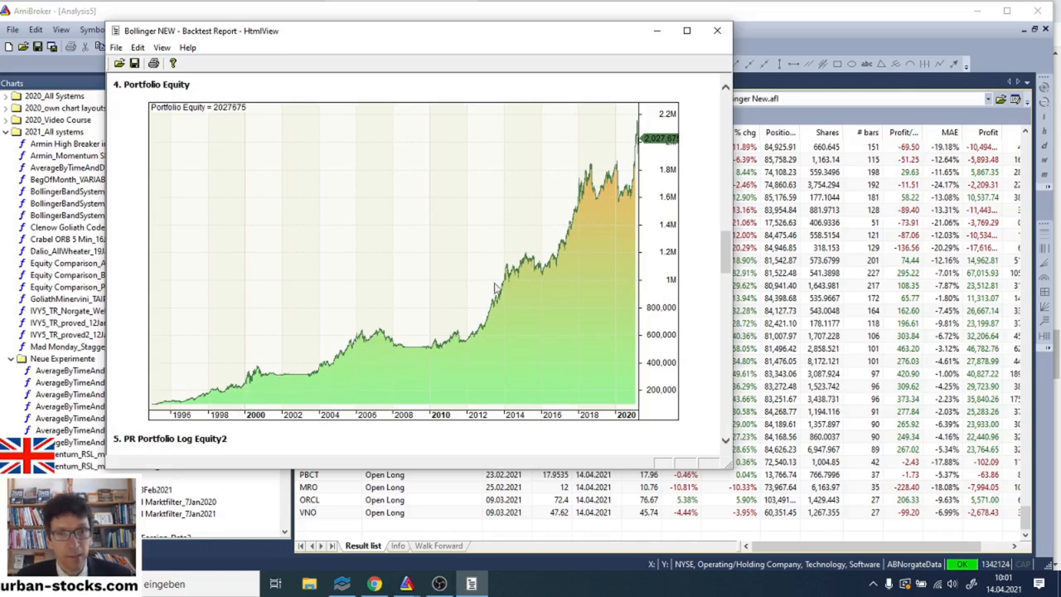
mouse_move(506, 265)
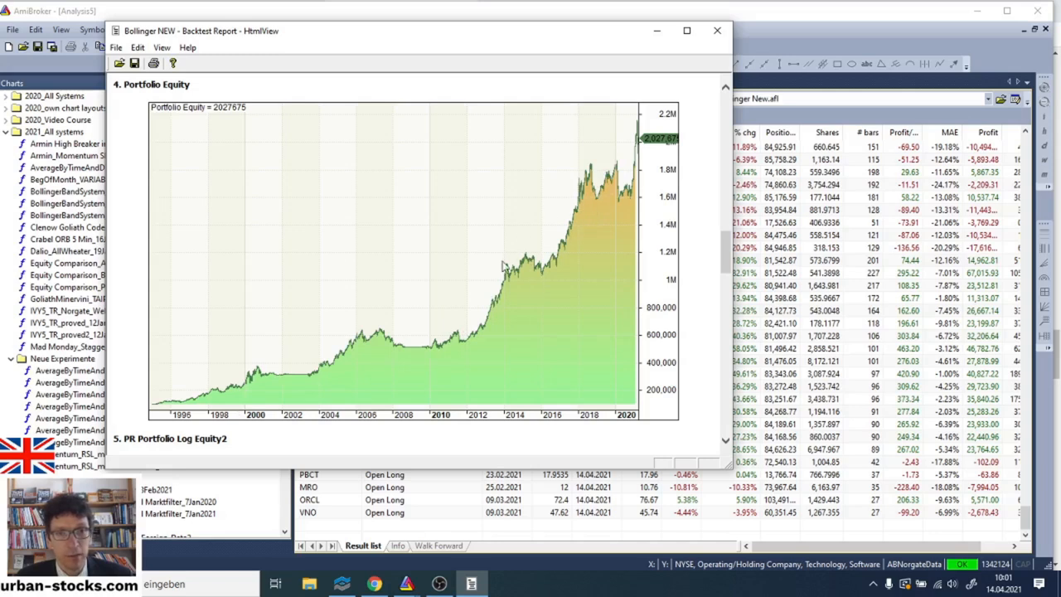
mouse_move(480, 340)
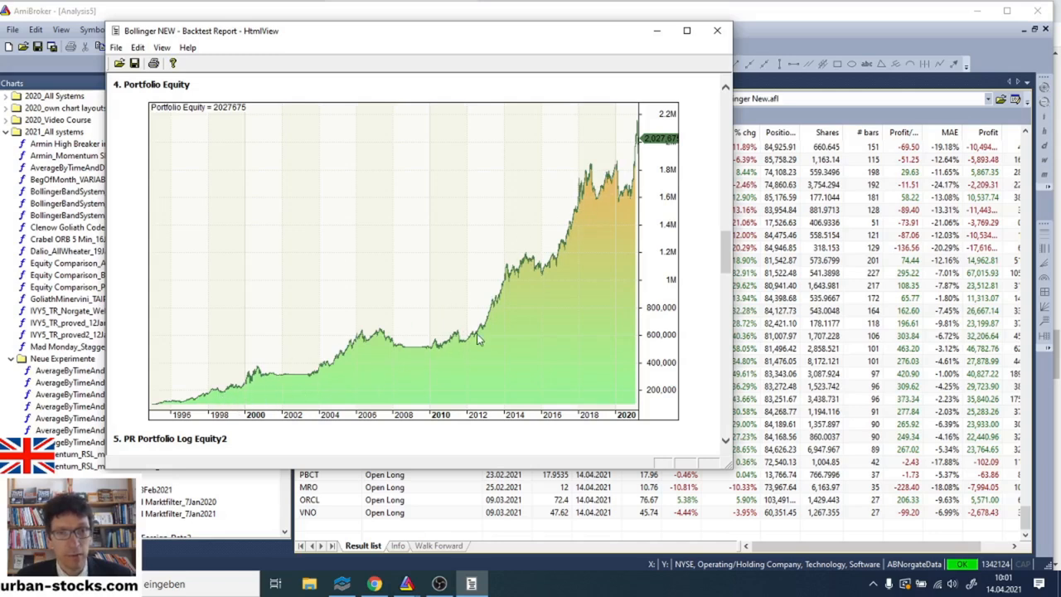
mouse_move(612, 196)
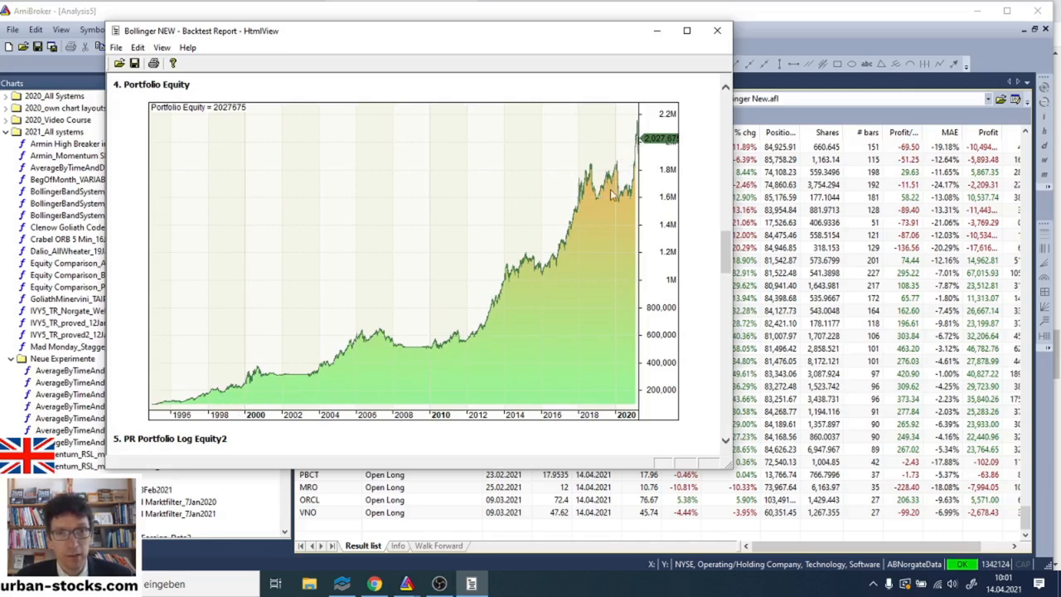
mouse_move(645, 173)
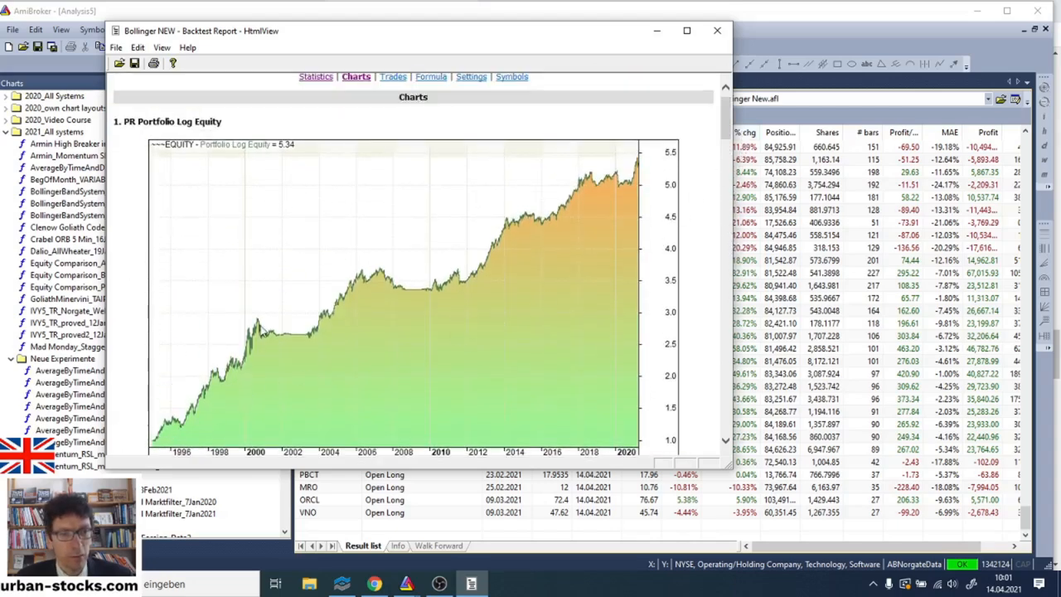
mouse_move(331, 340)
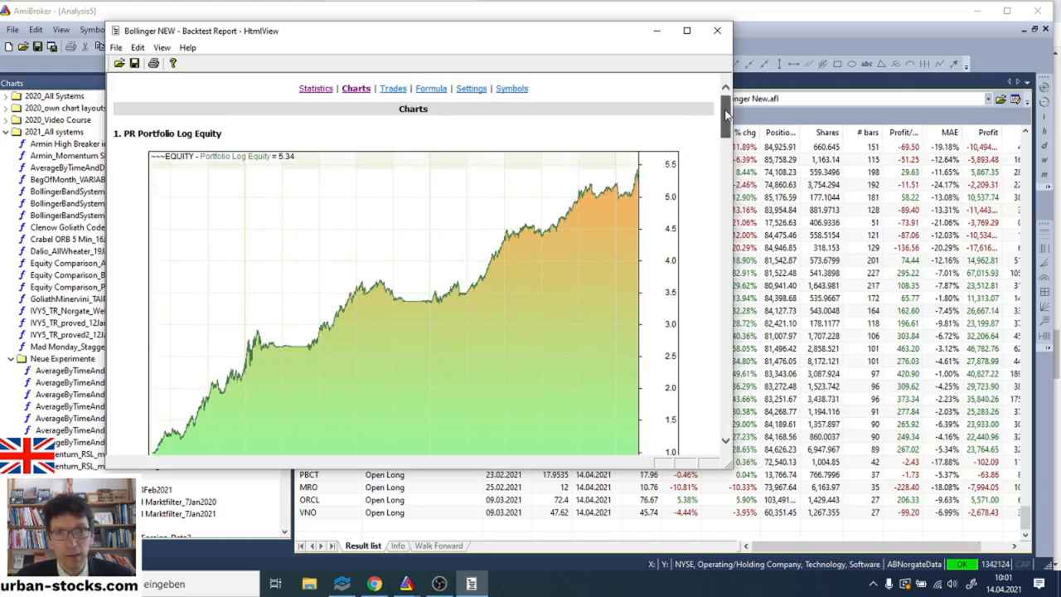
Scroll through the underwater drawdown and portfolio equity charts, then close the report.
scroll("down", 3)
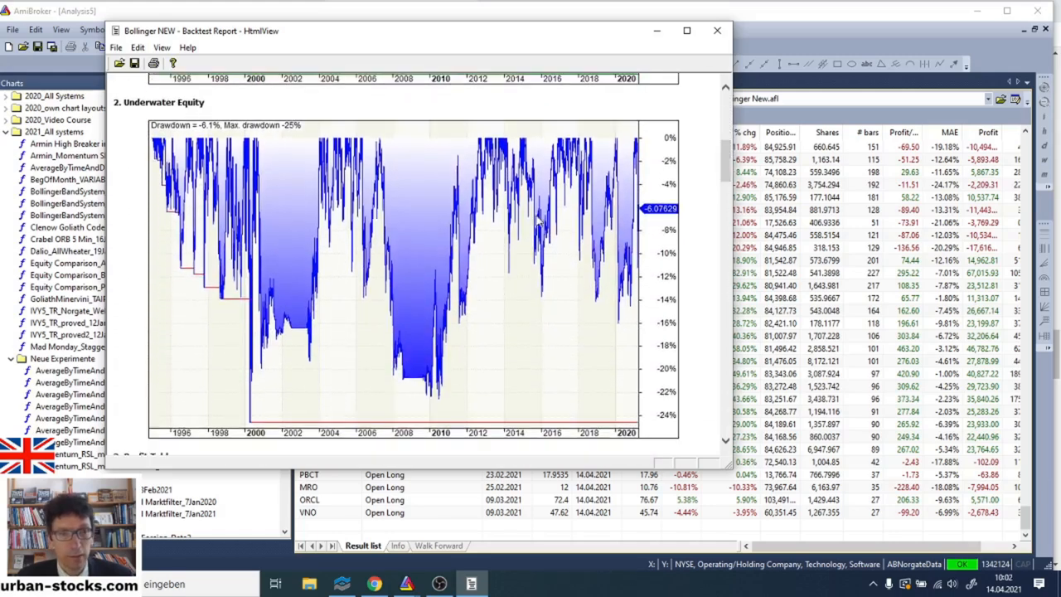
mouse_move(444, 381)
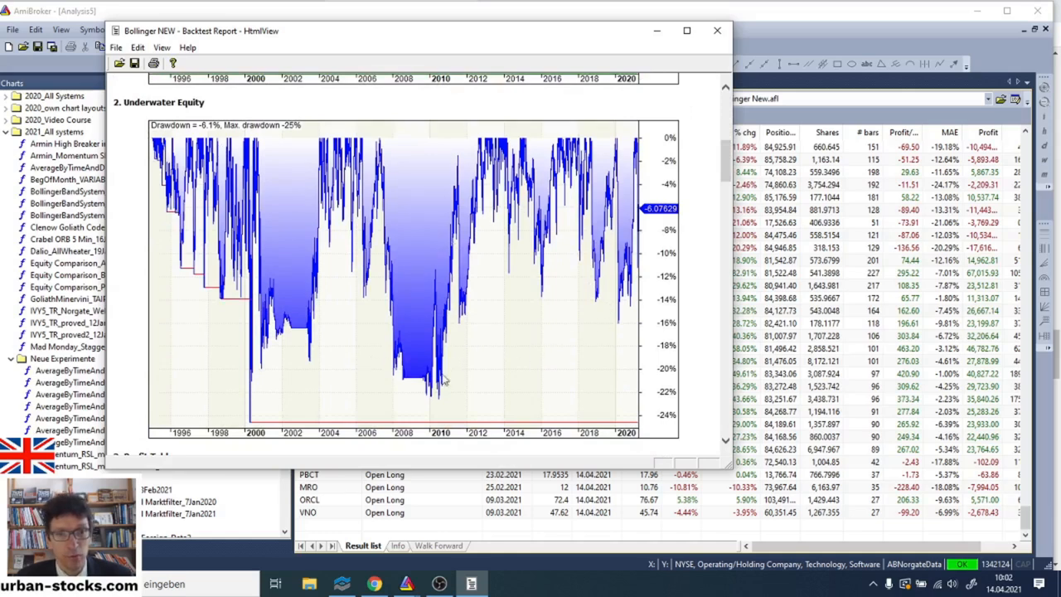
mouse_move(630, 300)
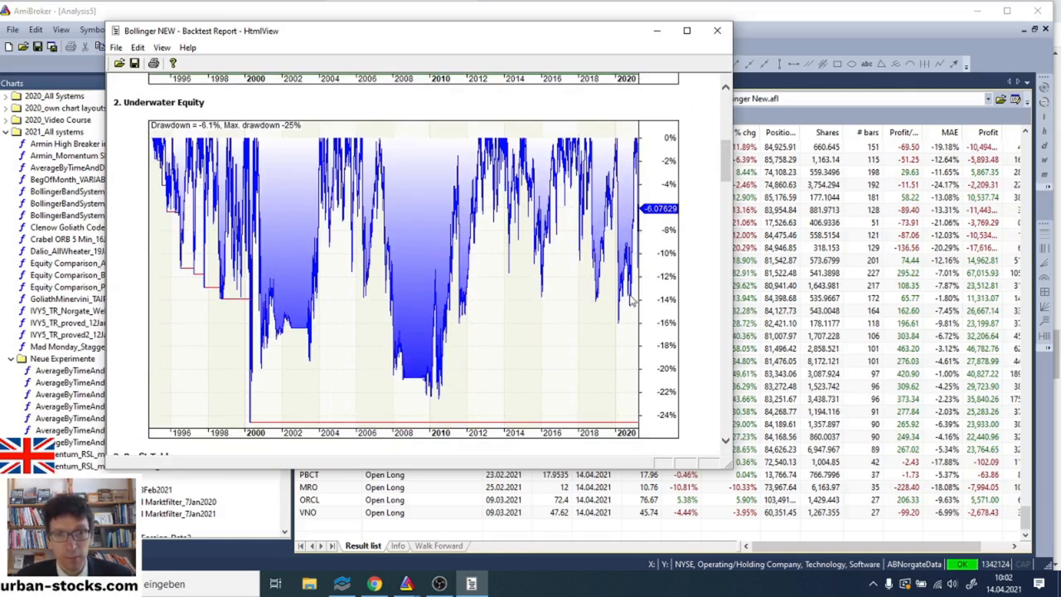
mouse_move(627, 305)
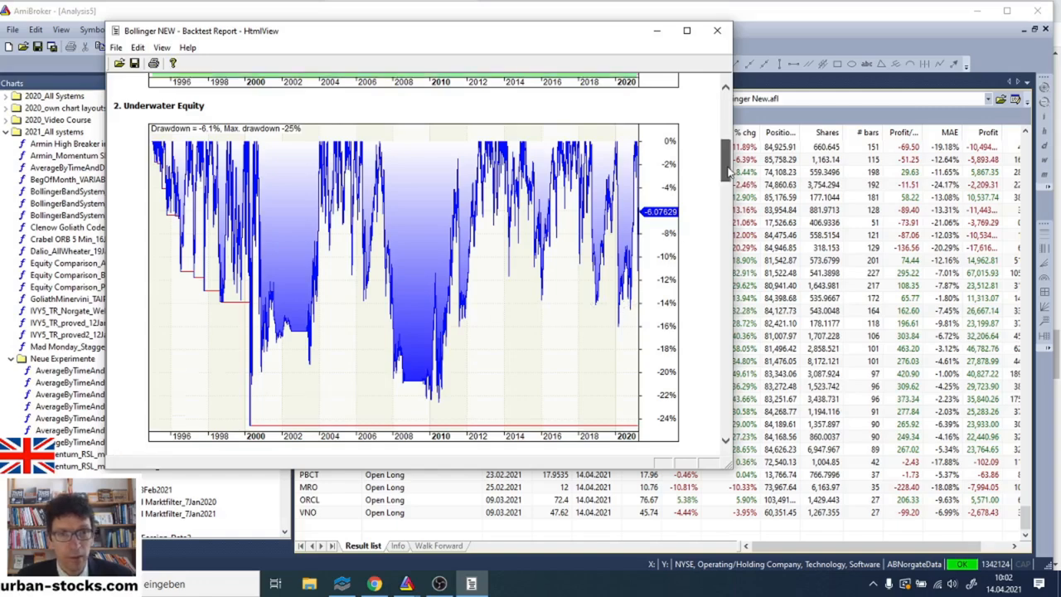
scroll("down", 3)
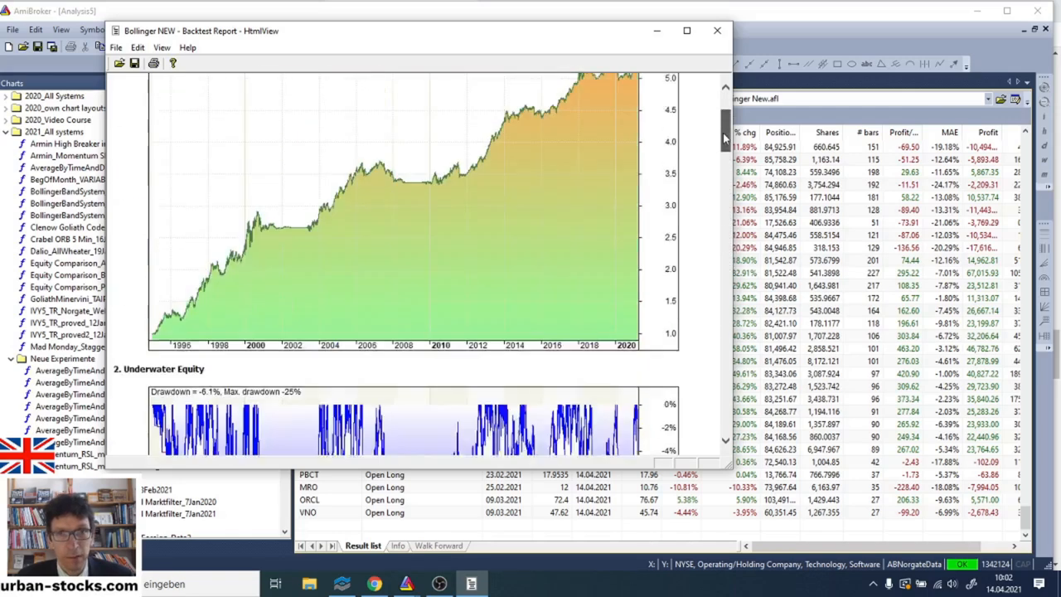
scroll("up", 3)
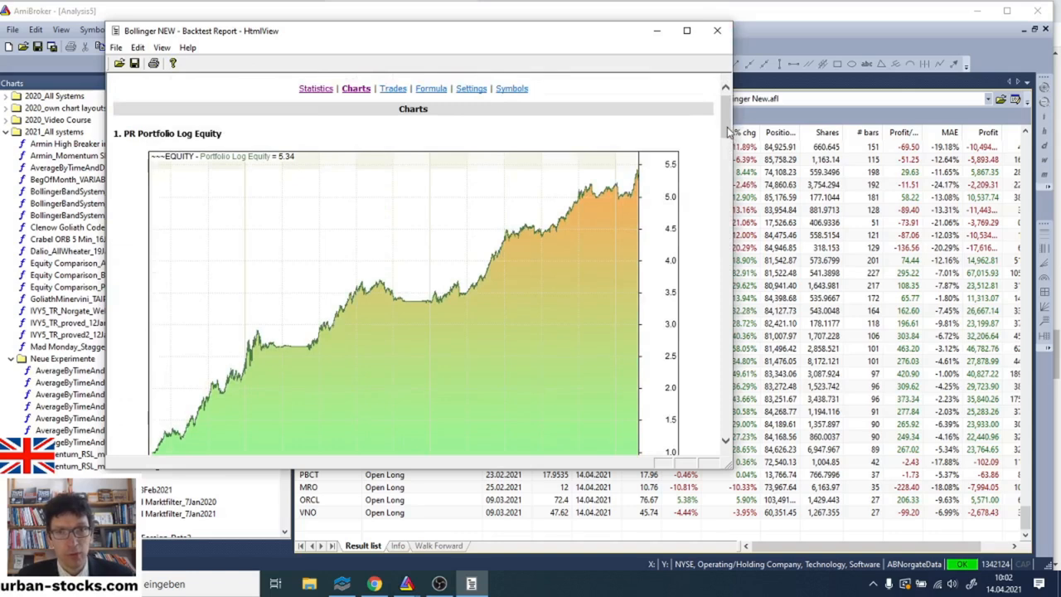
scroll("down", 3)
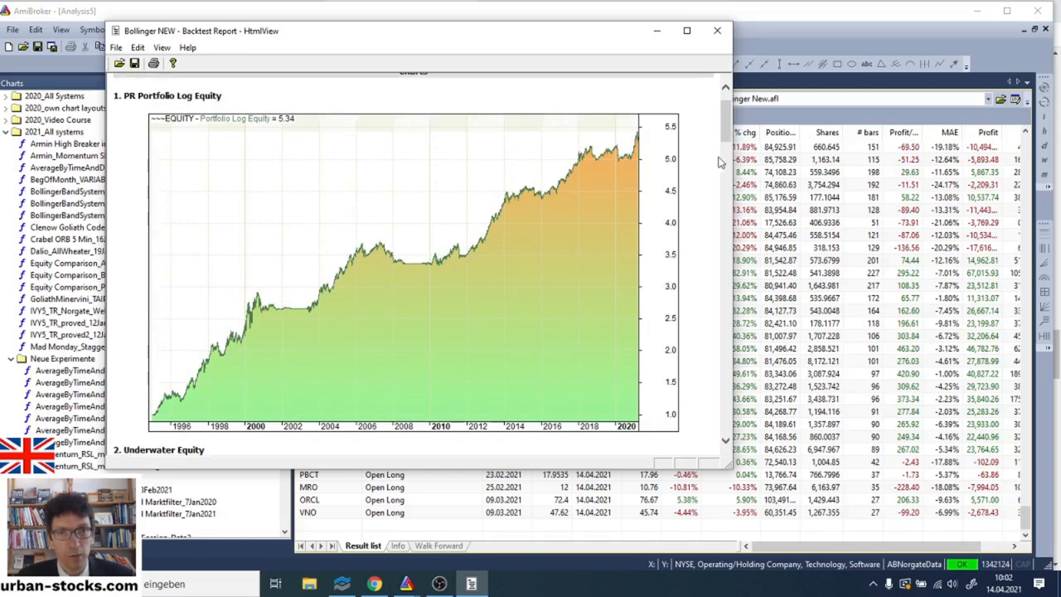
mouse_move(728, 46)
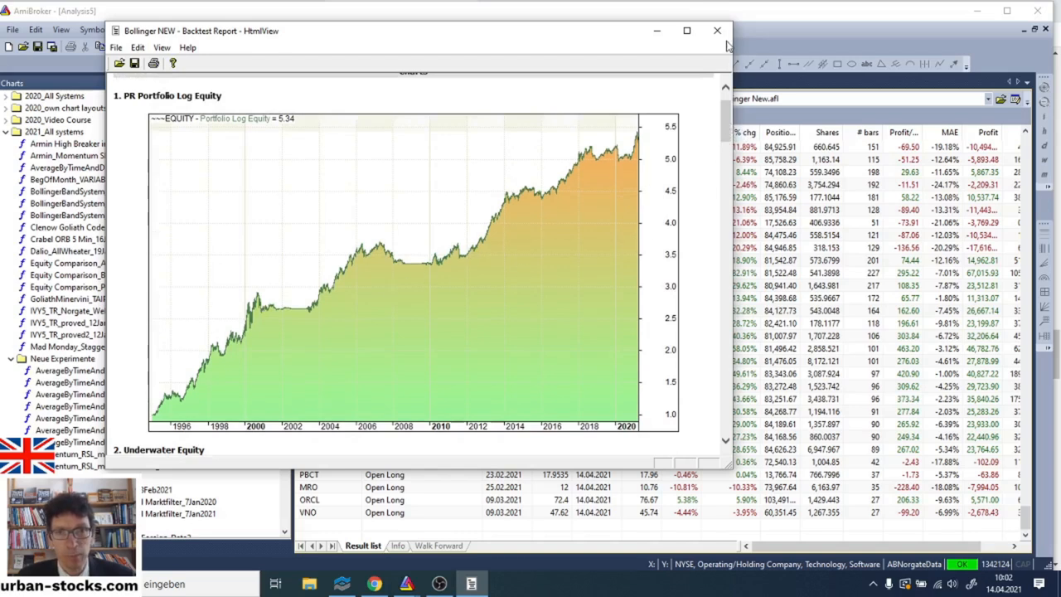
mouse_move(717, 30)
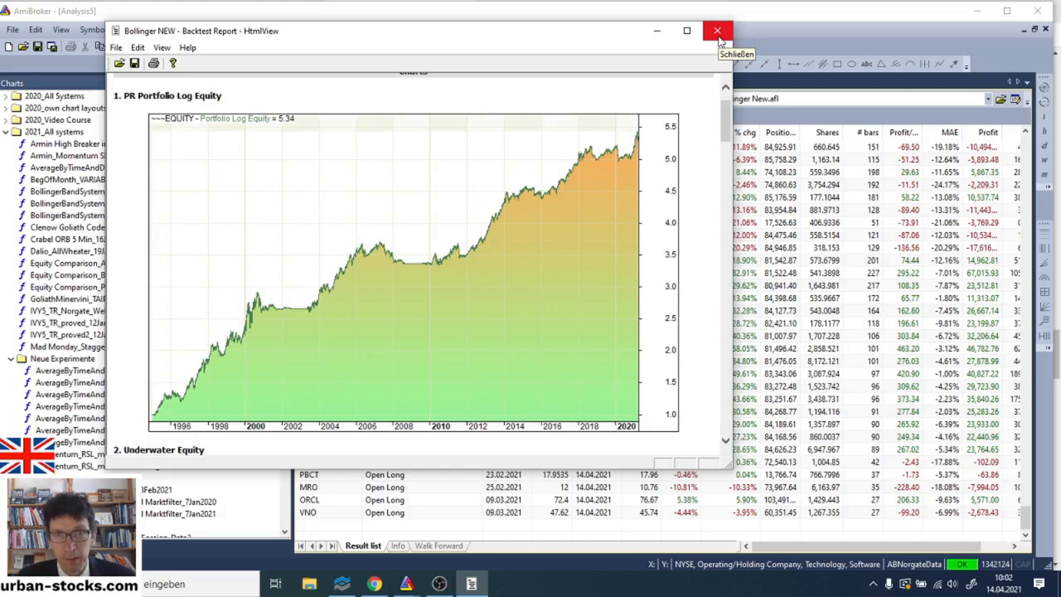
left_click(716, 30)
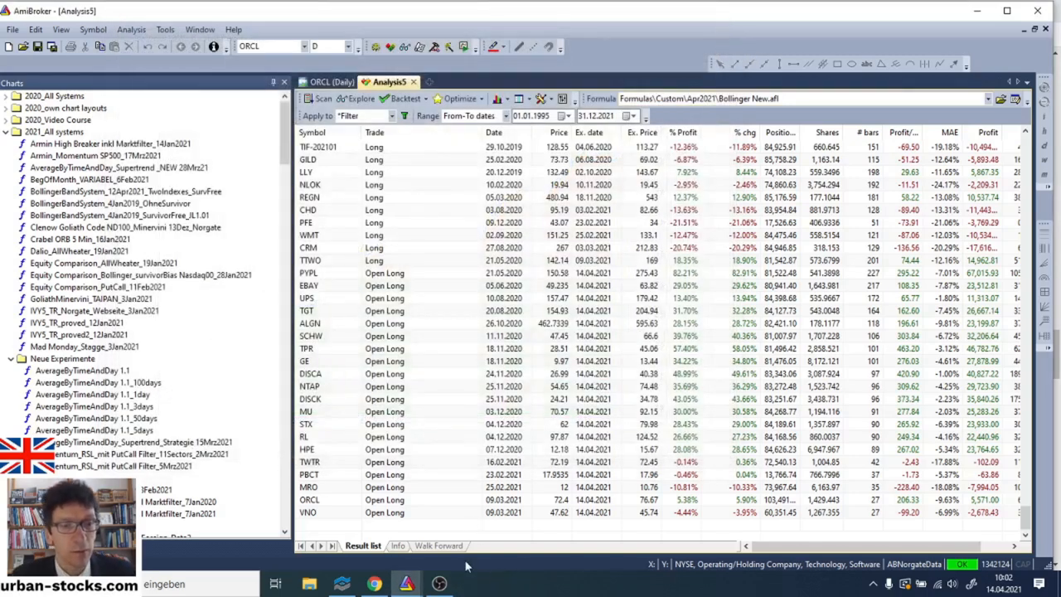
In File Explorer, browse to C: > Program Files > AmiBroker > Formulas > Report Charts.
left_click(309, 584)
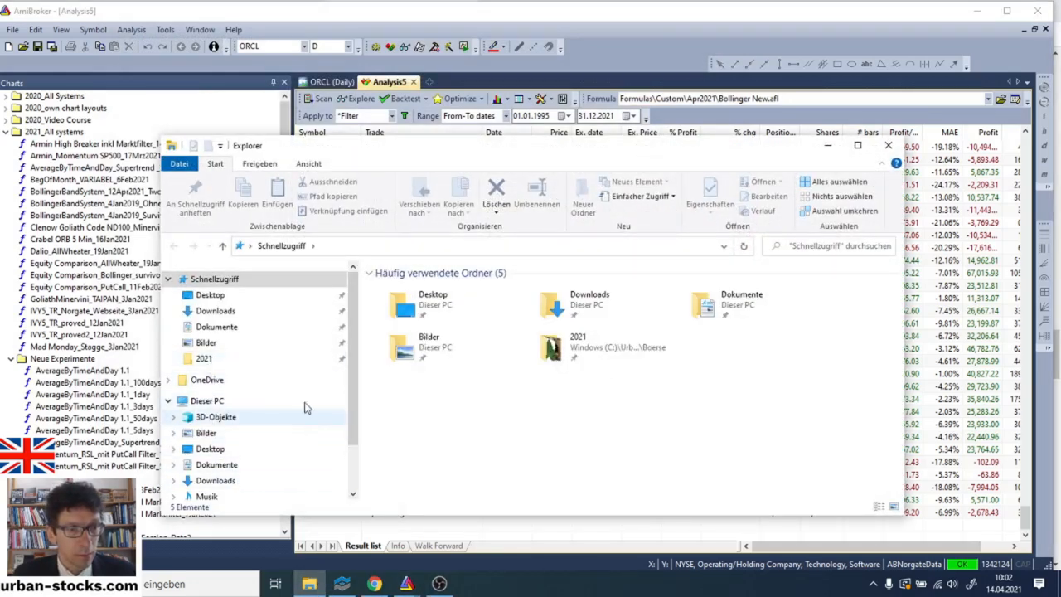
scroll("down", 3)
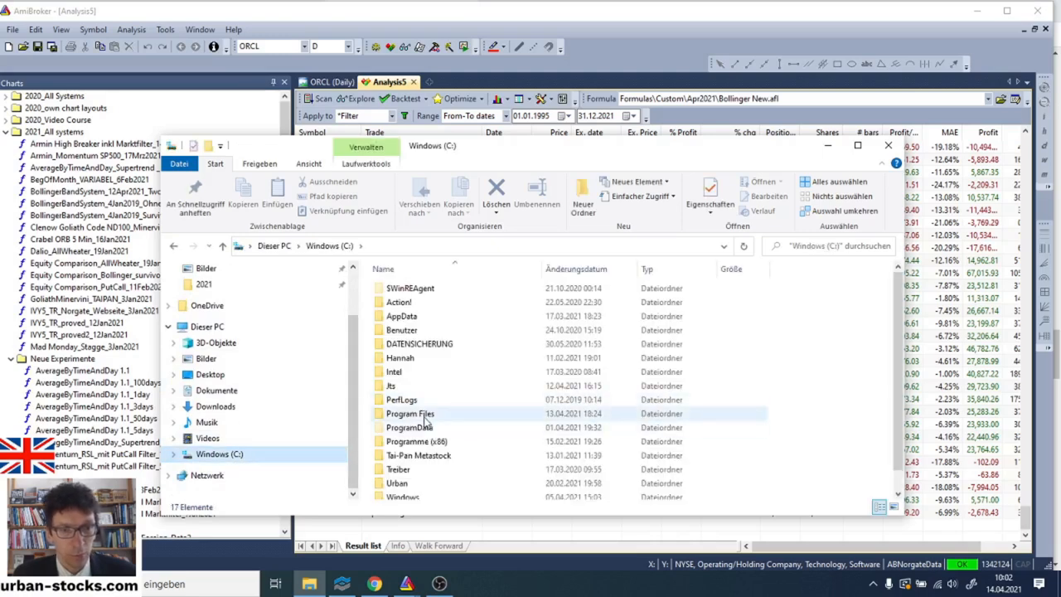
double_click(409, 413)
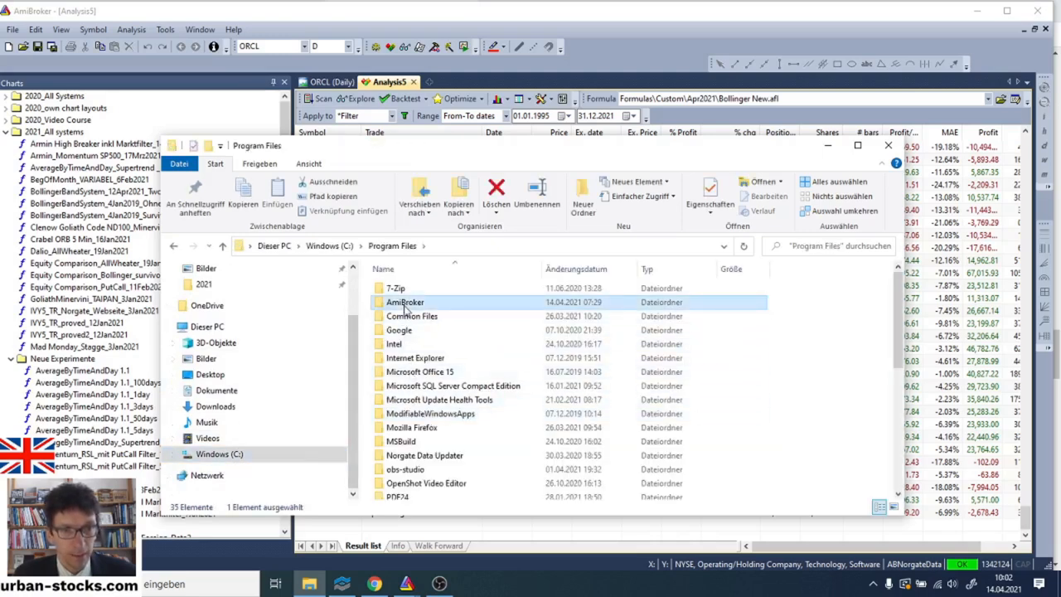
double_click(405, 301)
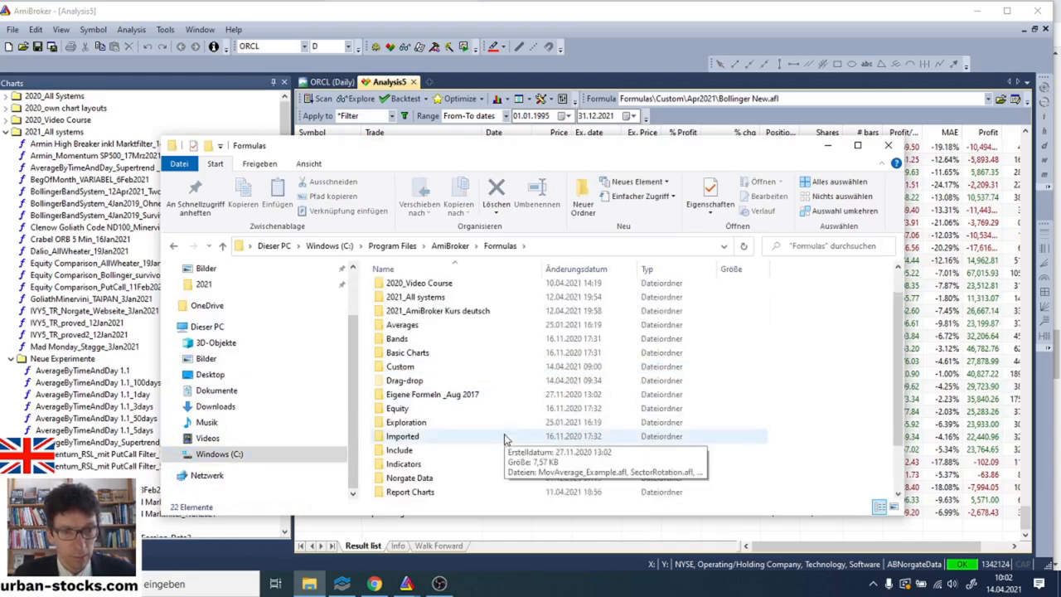
double_click(411, 491)
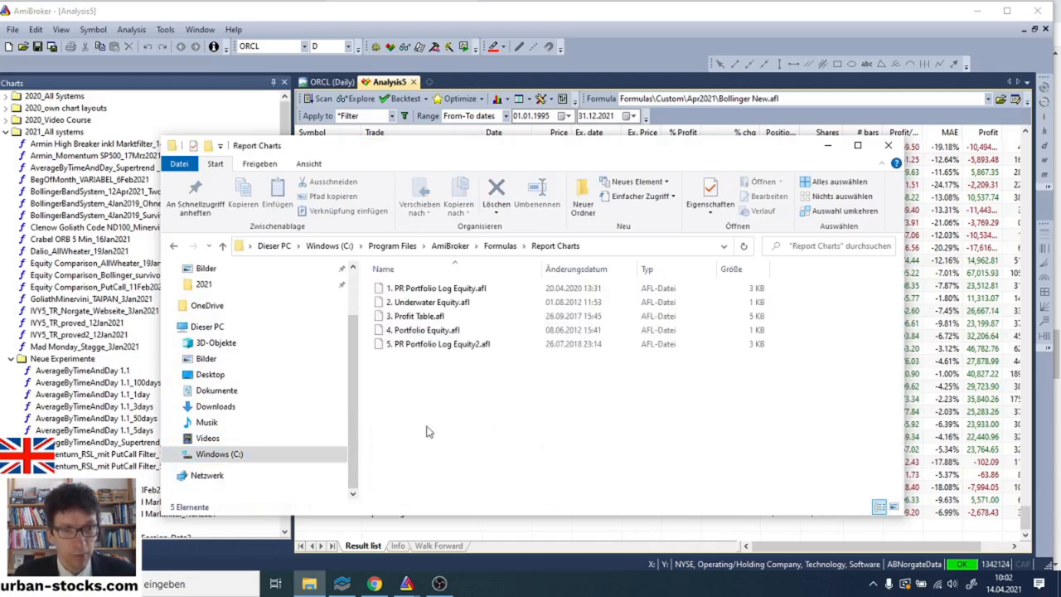
mouse_move(478, 383)
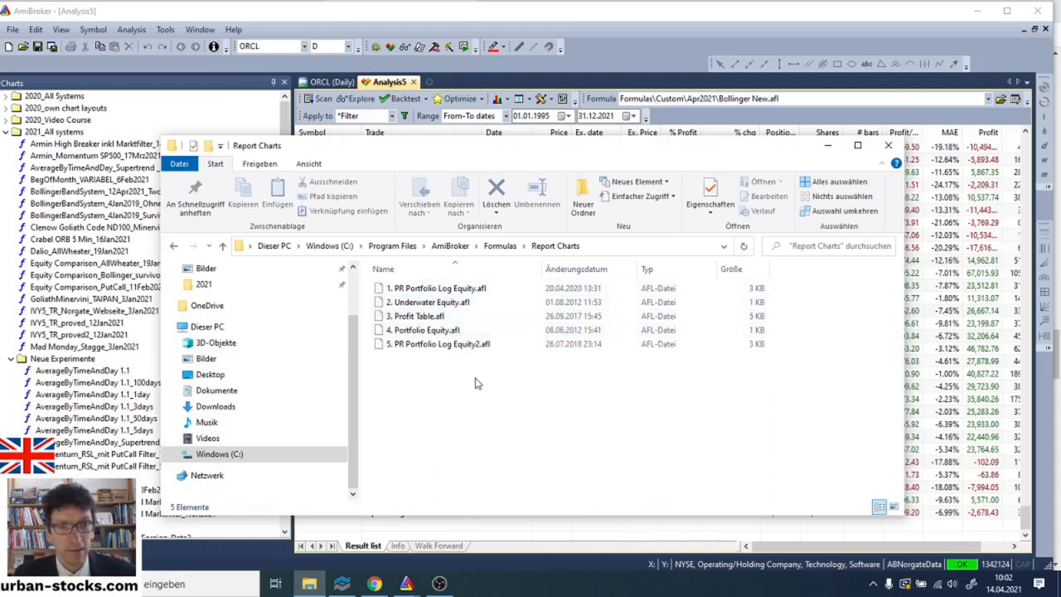
mouse_move(514, 384)
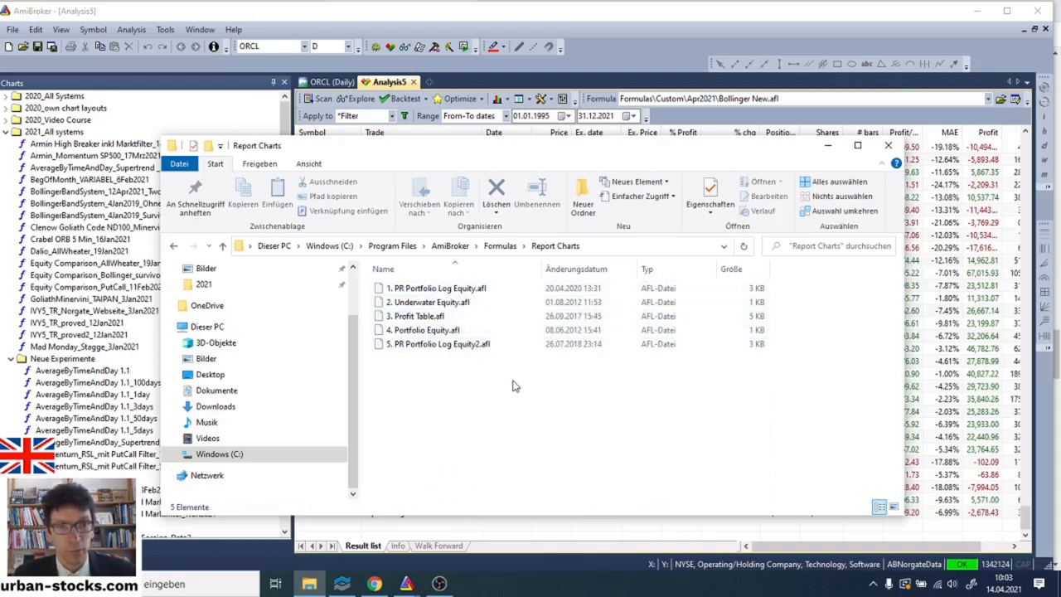
mouse_move(434, 288)
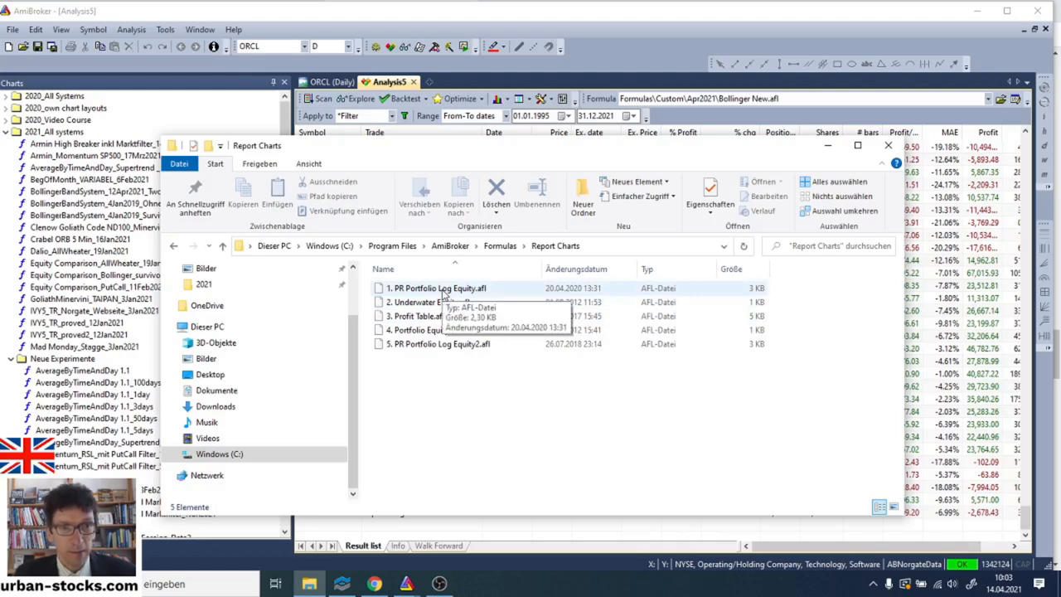
Try opening '1. PR Portfolio Log Equity.afl' and dismiss the File Association Helper prompt.
double_click(434, 289)
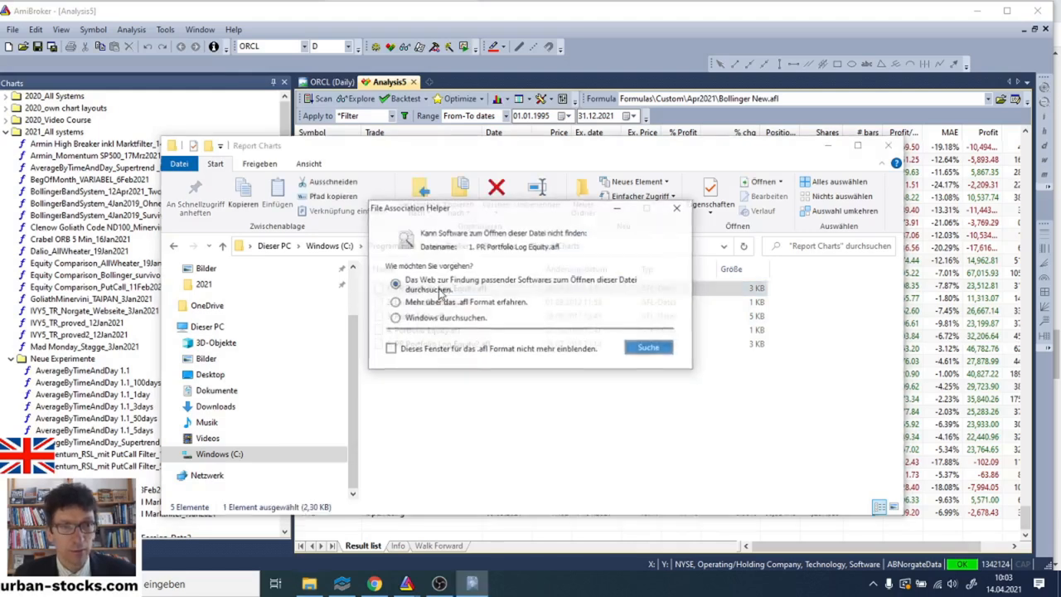
left_click(676, 209)
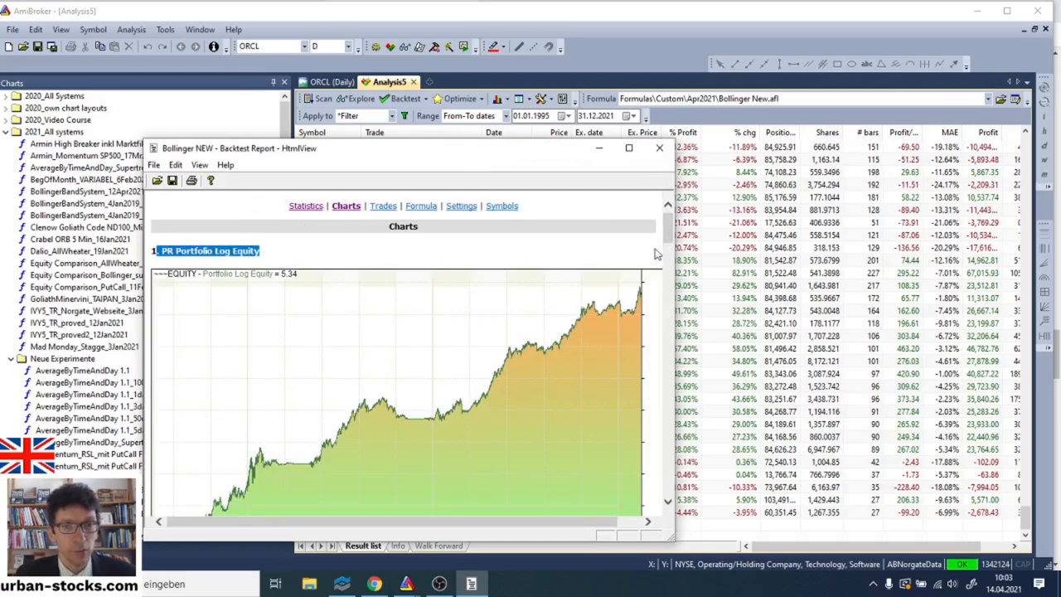
Scroll the report charts past the drawdown and profit table, then close the Backtest Report window.
scroll("down", 3)
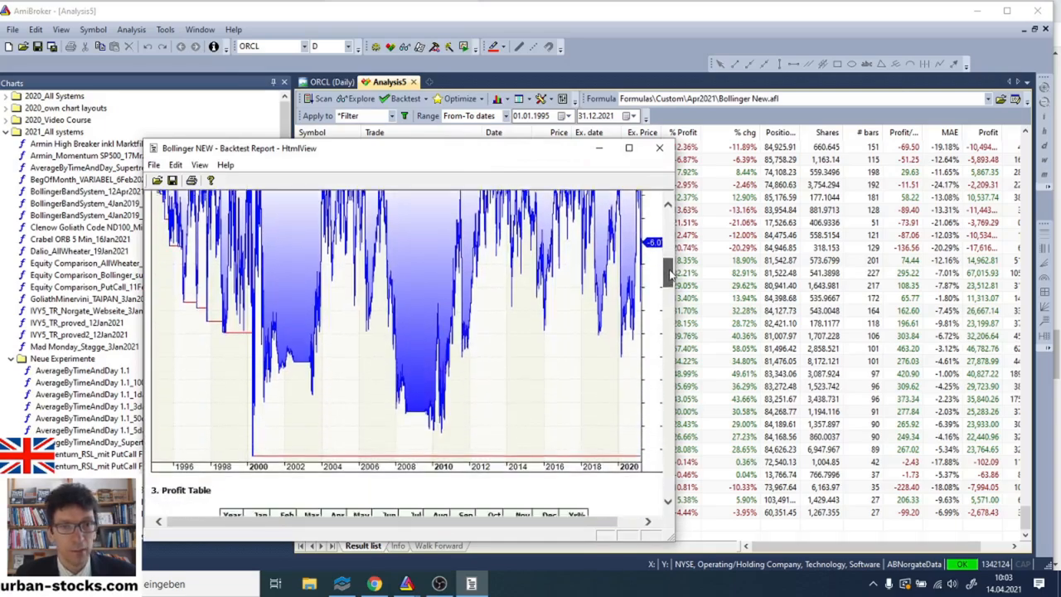
scroll("down", 3)
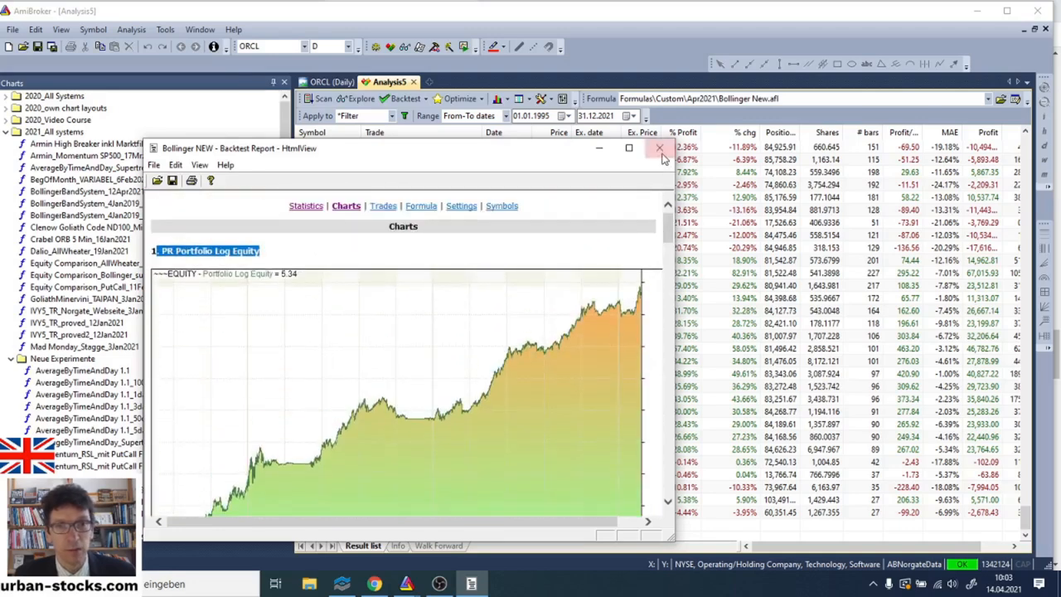
left_click(659, 148)
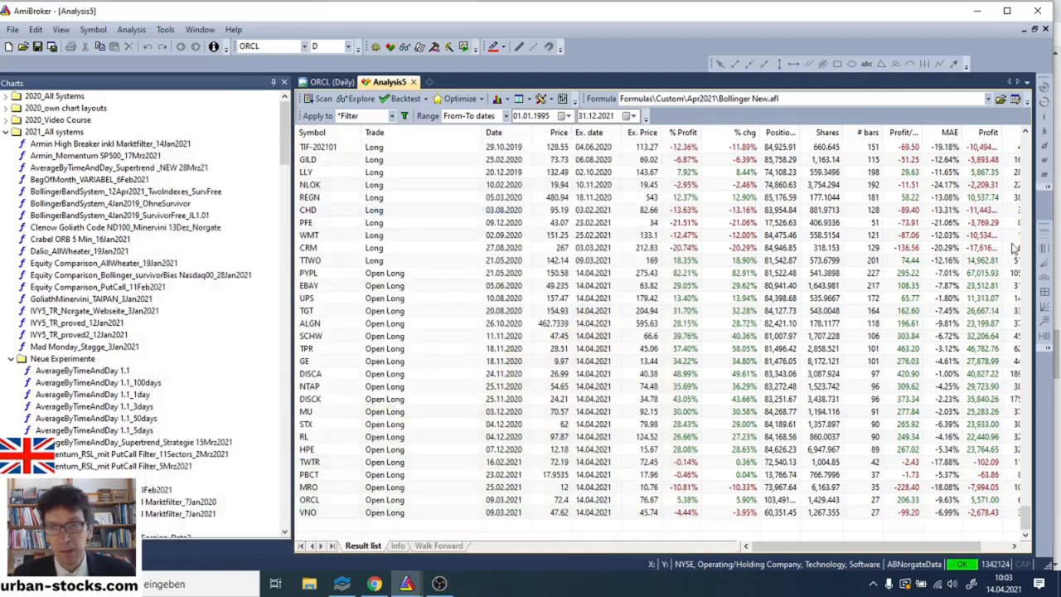
mouse_move(613, 572)
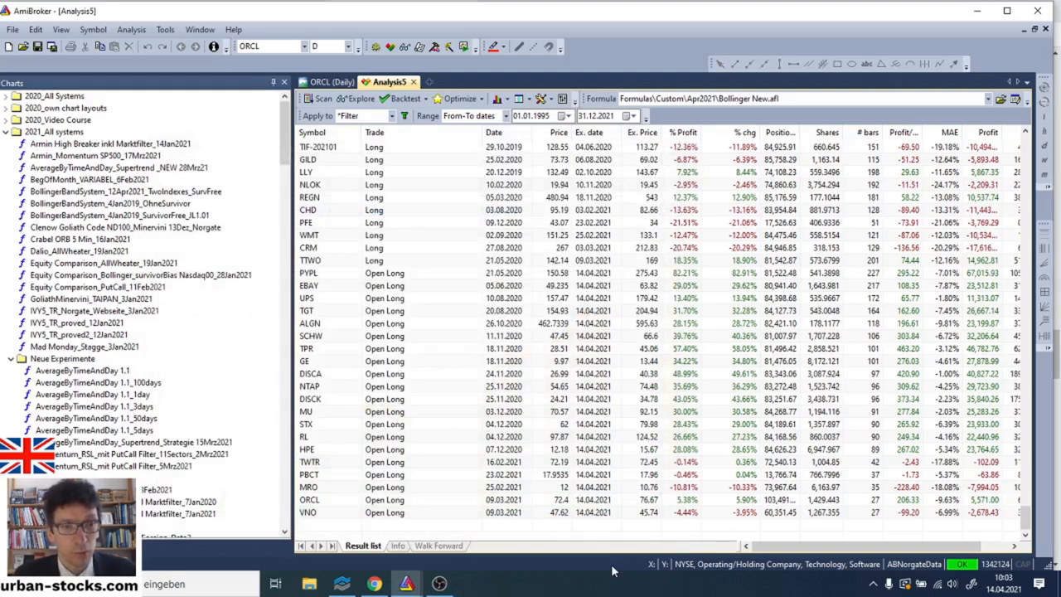
mouse_move(577, 570)
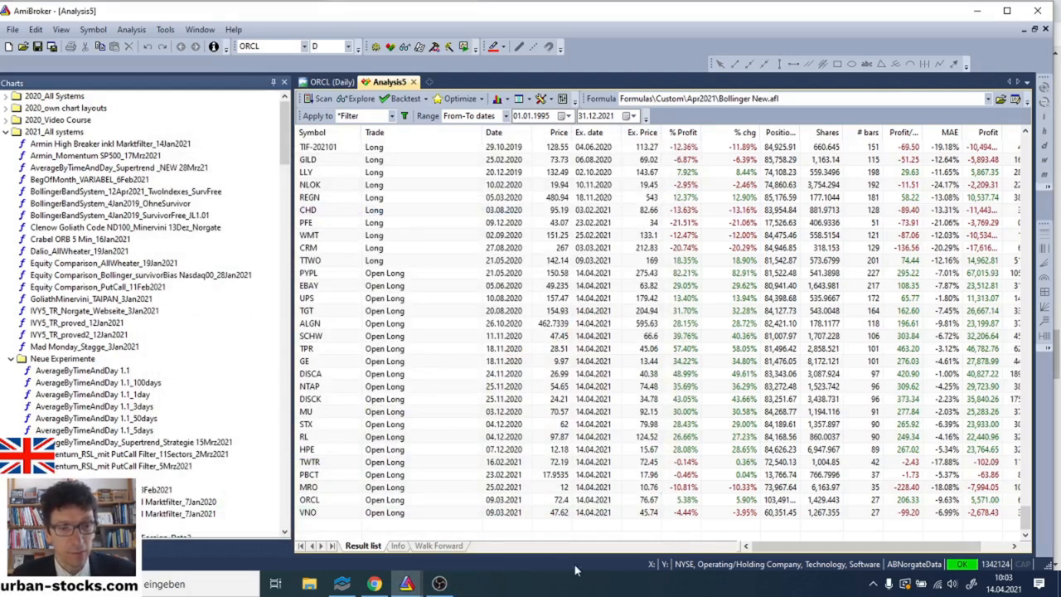
mouse_move(406, 583)
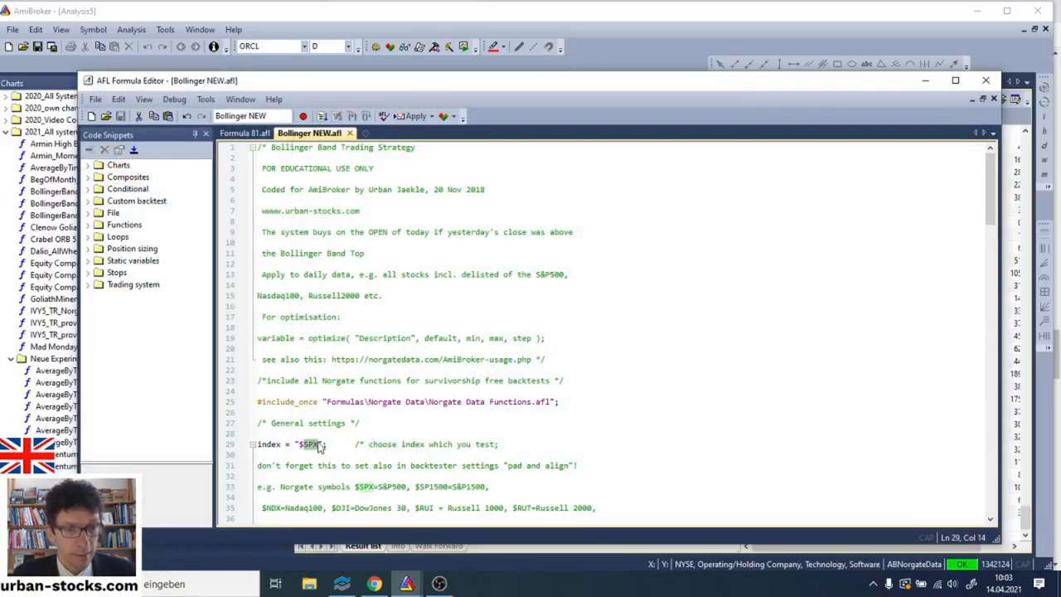
Enter $RUI as the pad-and-align reference symbol and the report's portfolio benchmark symbol.
type("RUT")
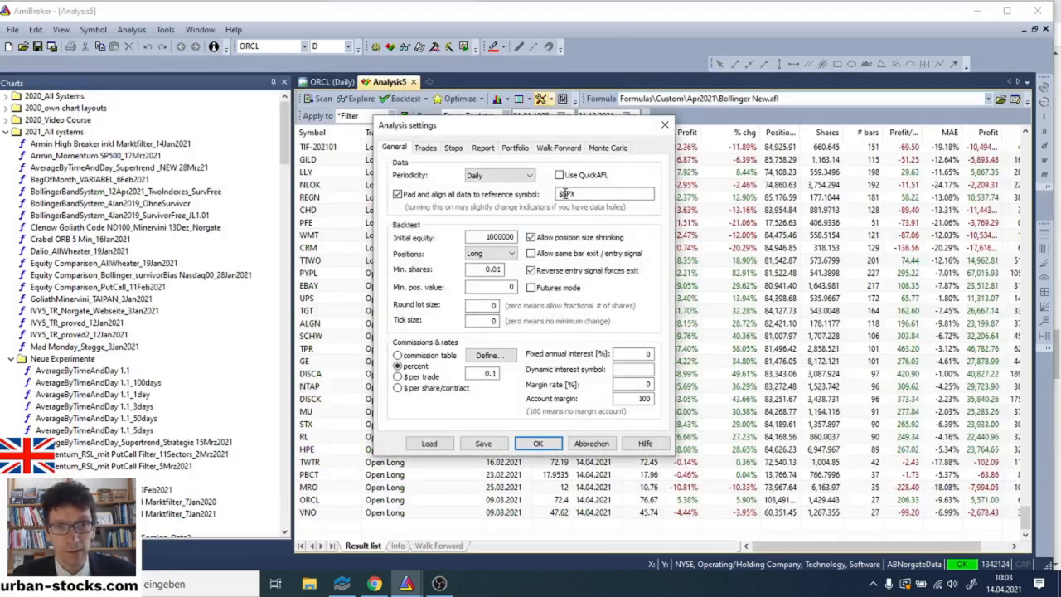
type("$R")
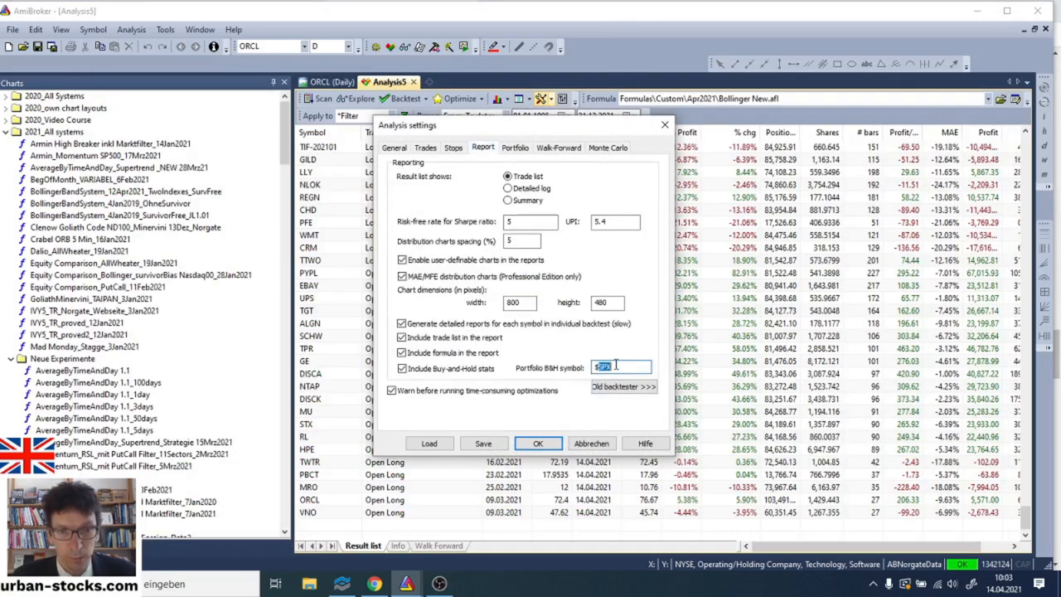
type("$RUI")
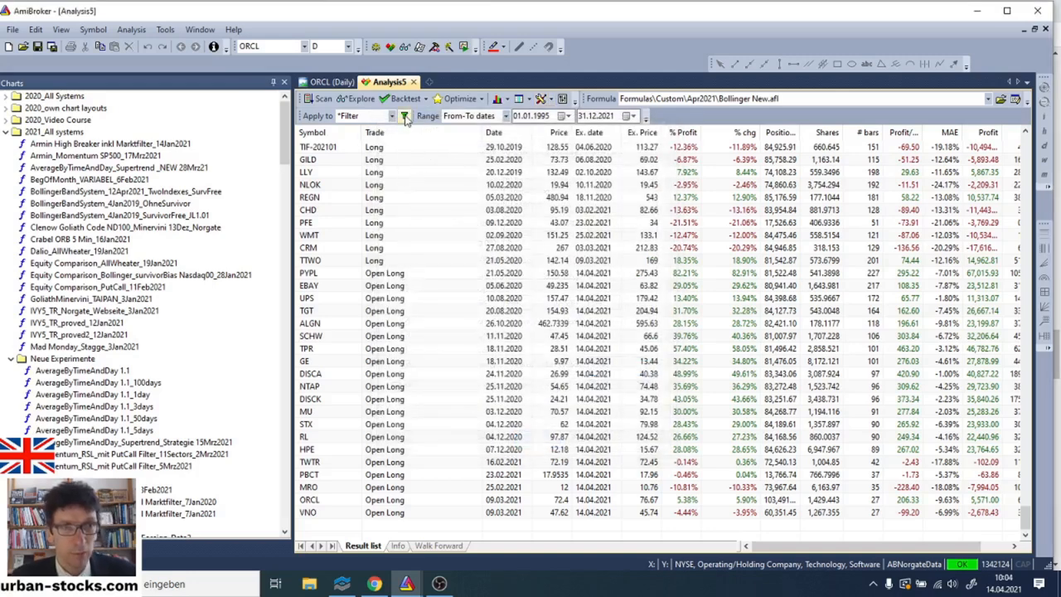
In Filter settings, pick the Russell 2000 Current & Past watch list for the rerun backtest.
left_click(404, 116)
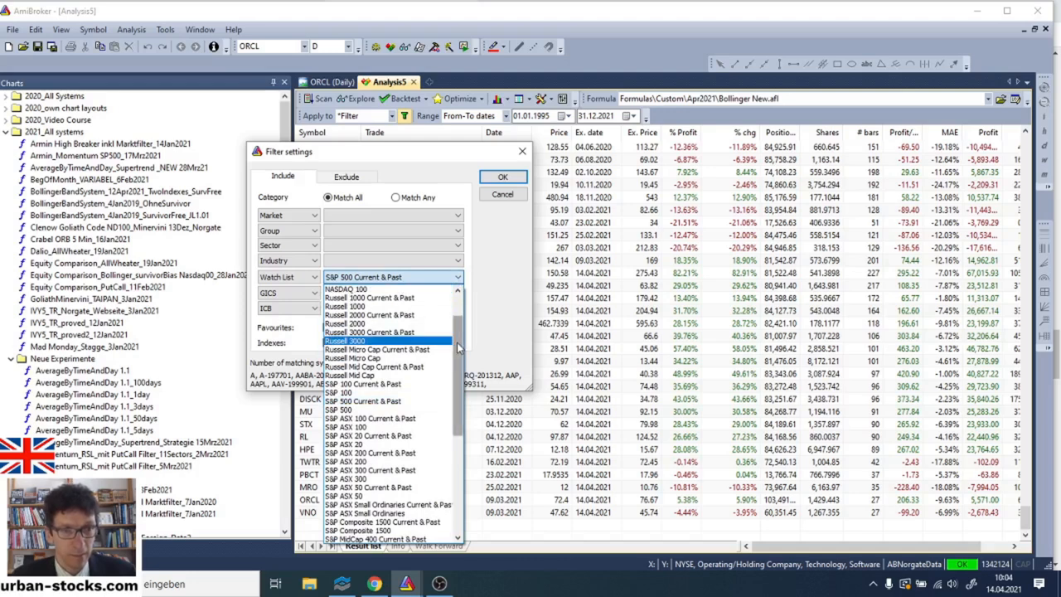
scroll("up", 3)
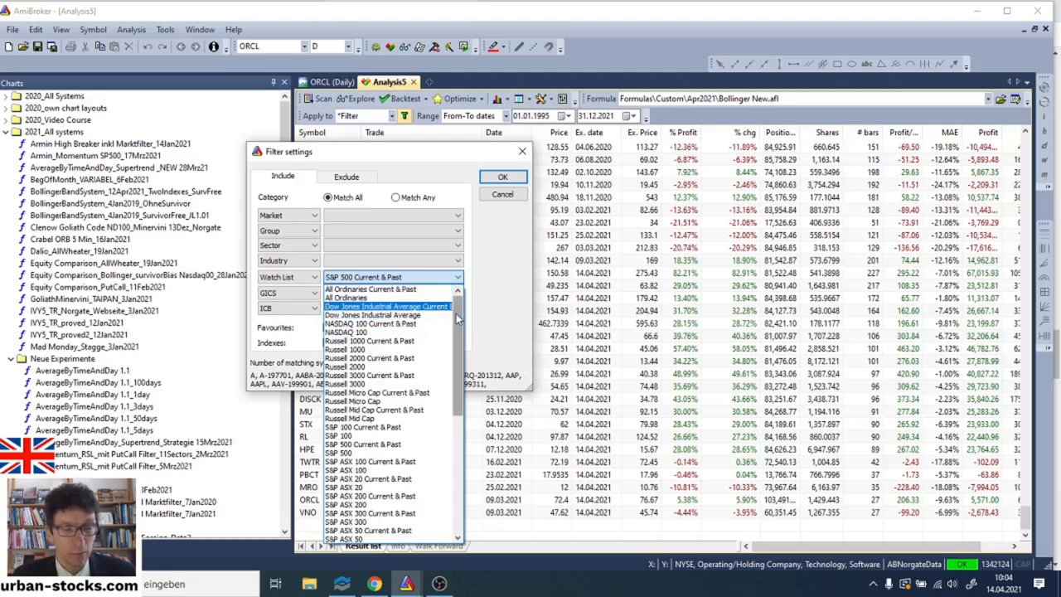
scroll("down", 3)
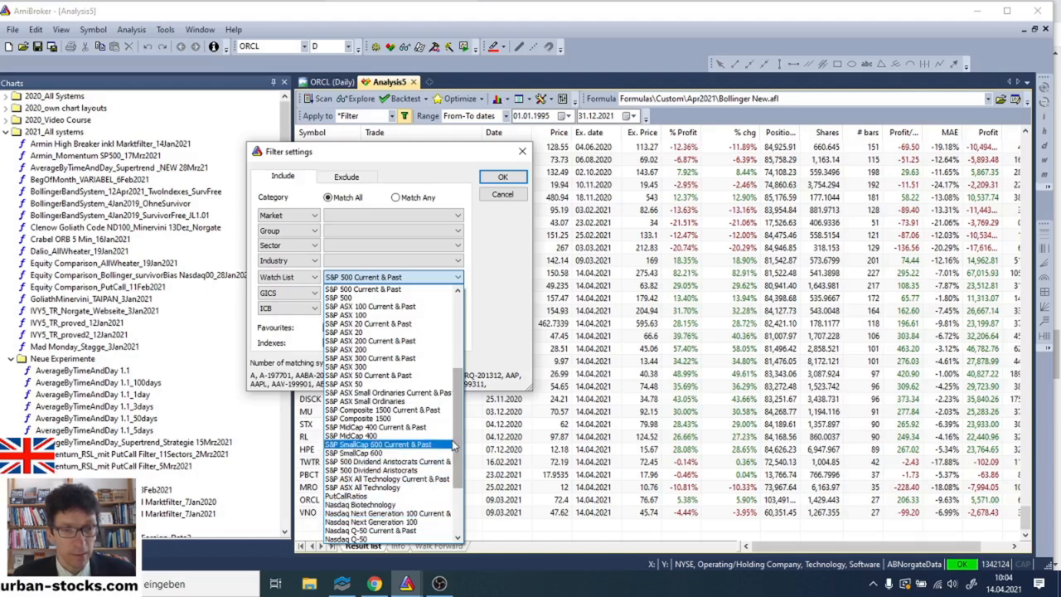
scroll("up", 3)
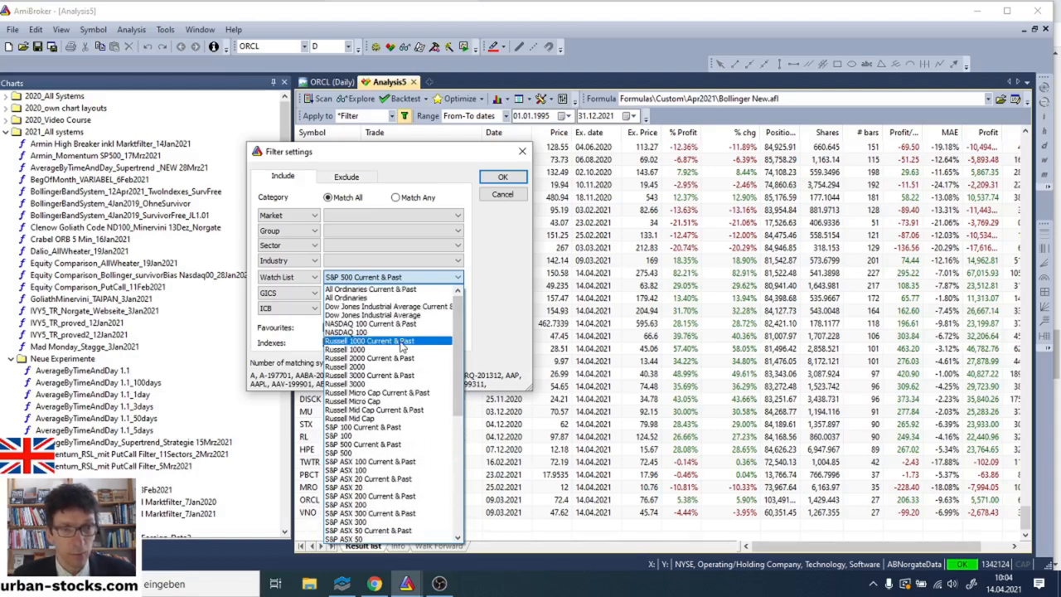
left_click(371, 341)
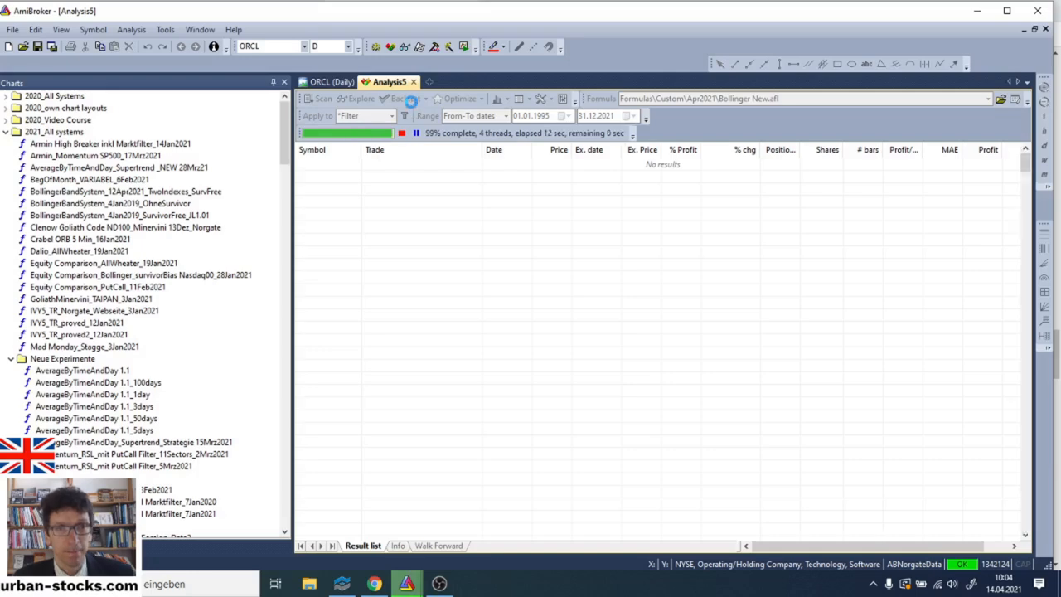
Scroll the rerun trade list to the open positions and show the open MO trade with arrows on its chart.
left_click(404, 98)
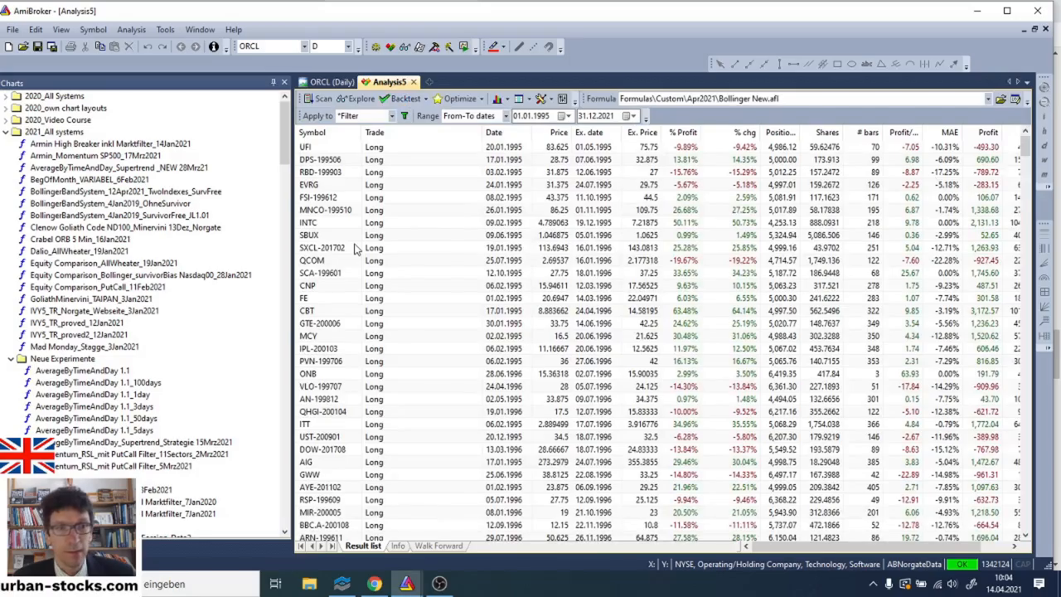
mouse_move(335, 488)
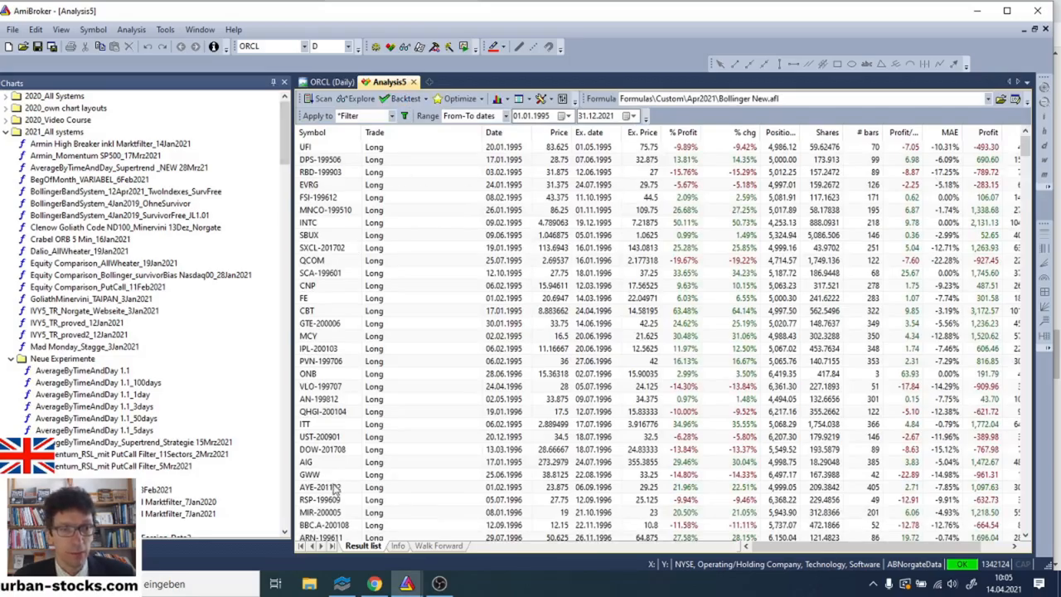
scroll("down", 3)
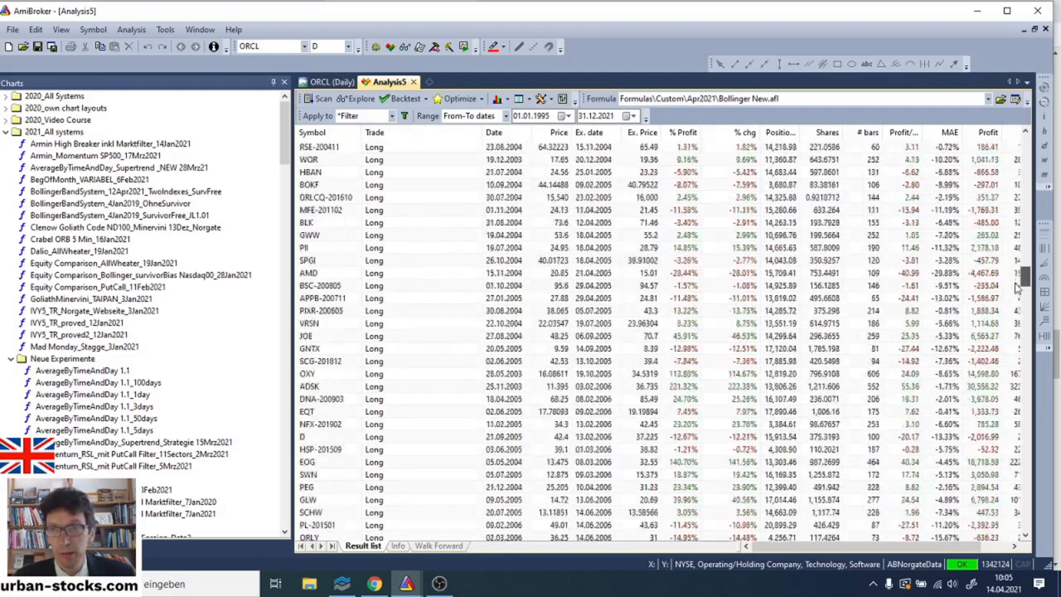
scroll("down", 3)
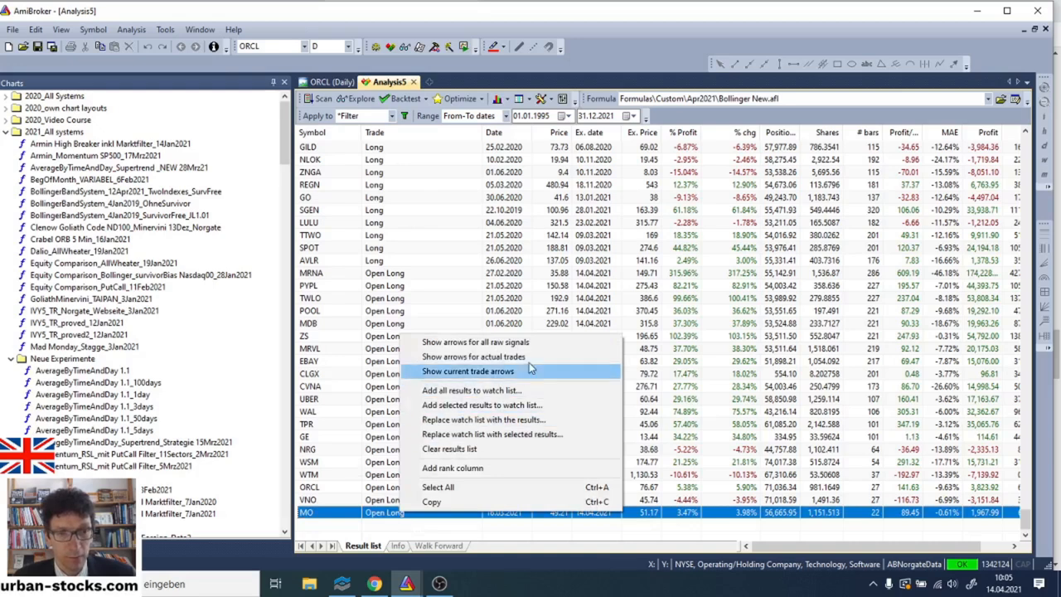
left_click(467, 372)
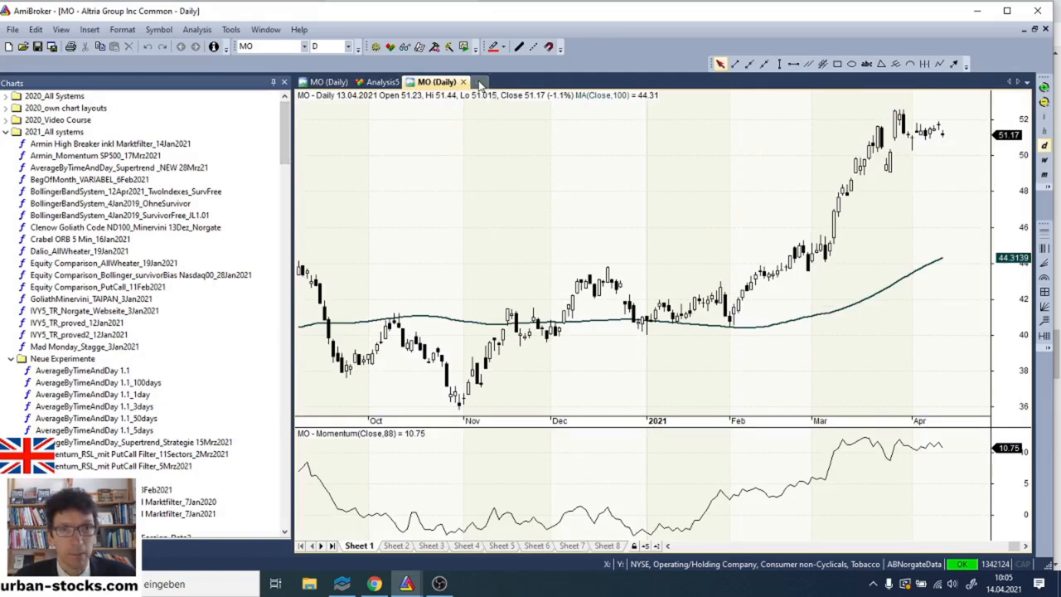
Apply the Bollinger NEW formula from Custom > Apr2021 to the blank MO daily chart.
left_click(479, 81)
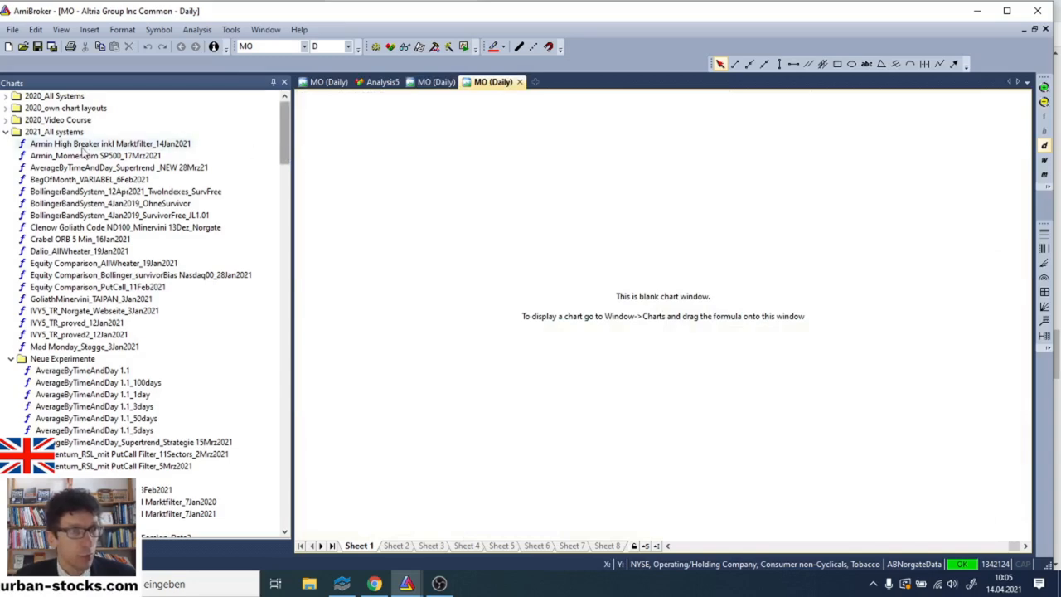
mouse_move(229, 129)
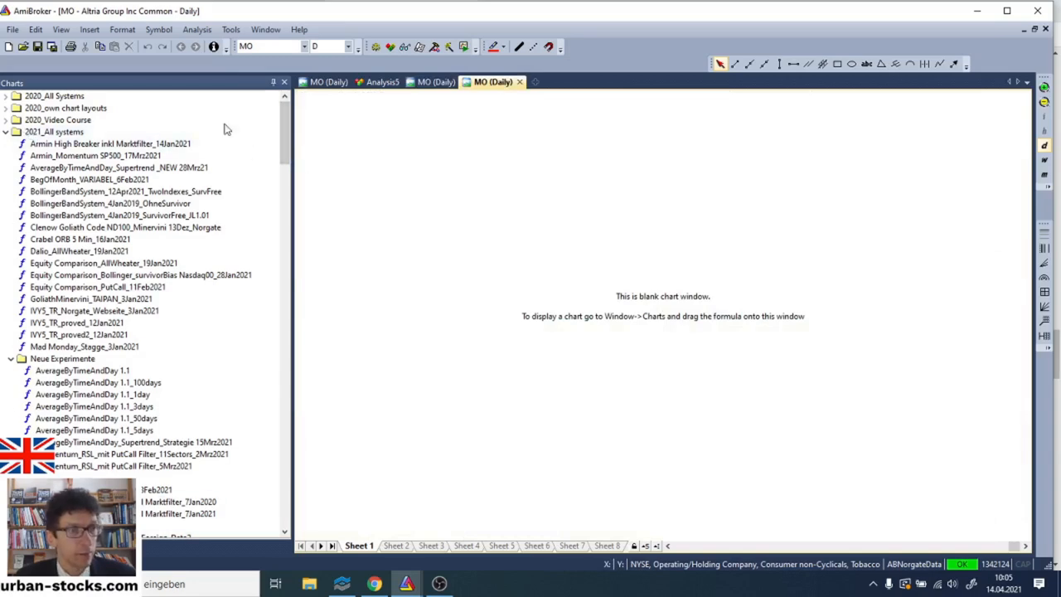
scroll("down", 3)
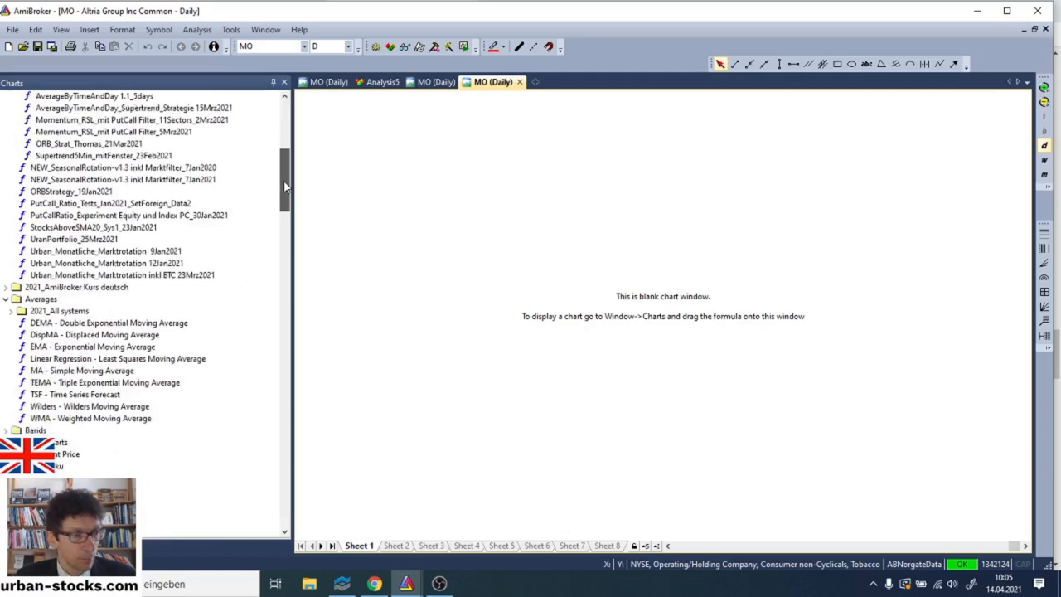
scroll("down", 3)
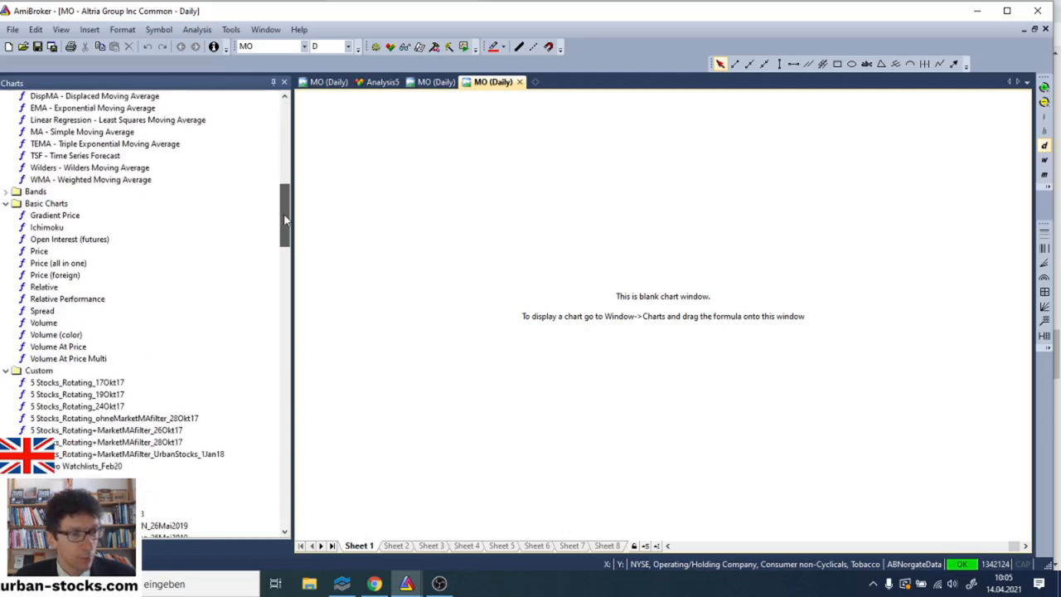
scroll("down", 3)
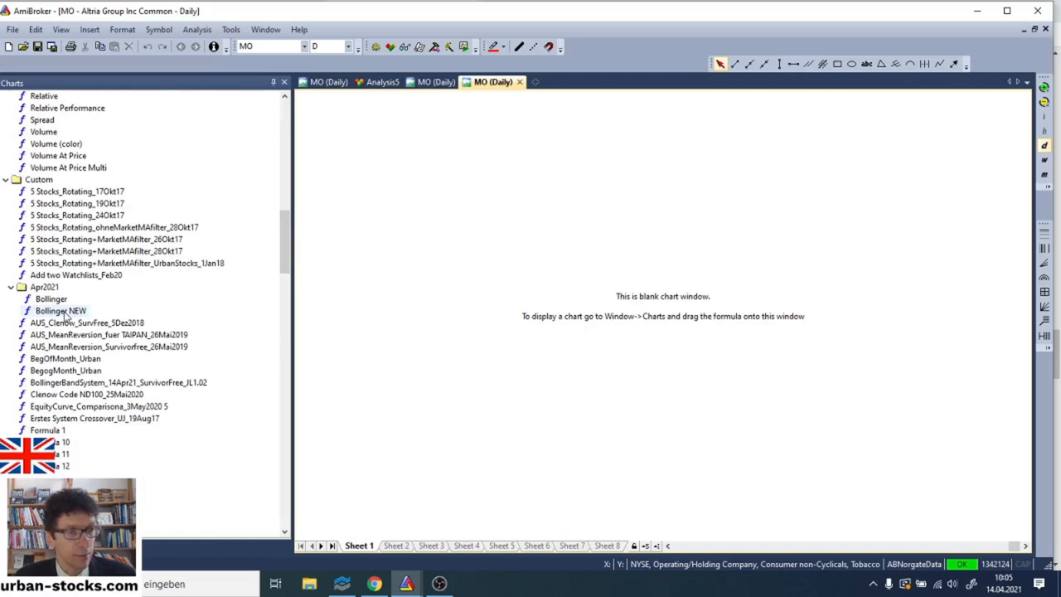
double_click(59, 310)
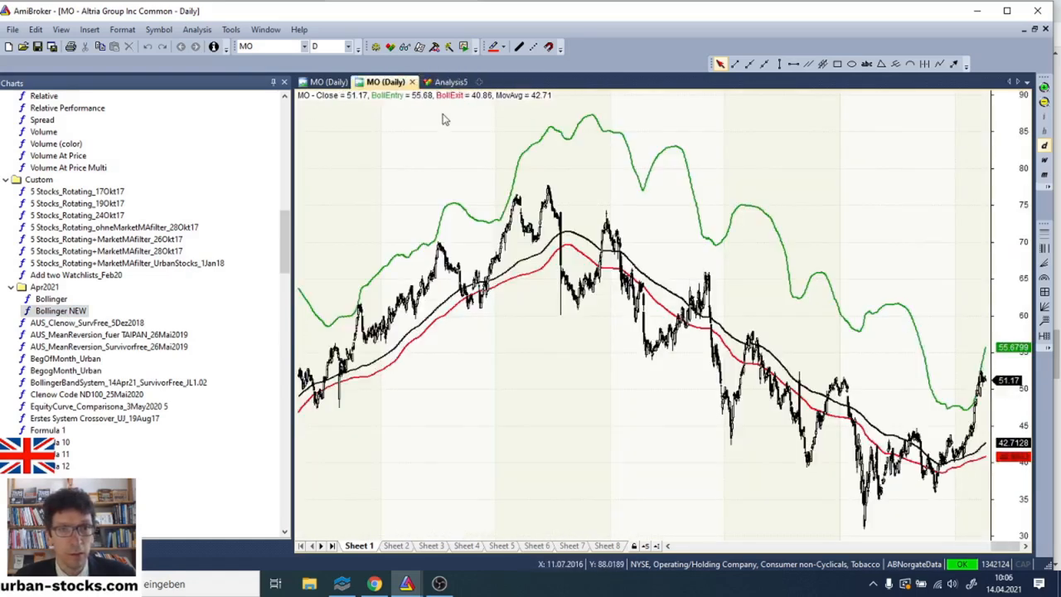
Glance at the trade list, return to the MO chart and bring up its Parameters dialog.
left_click(439, 81)
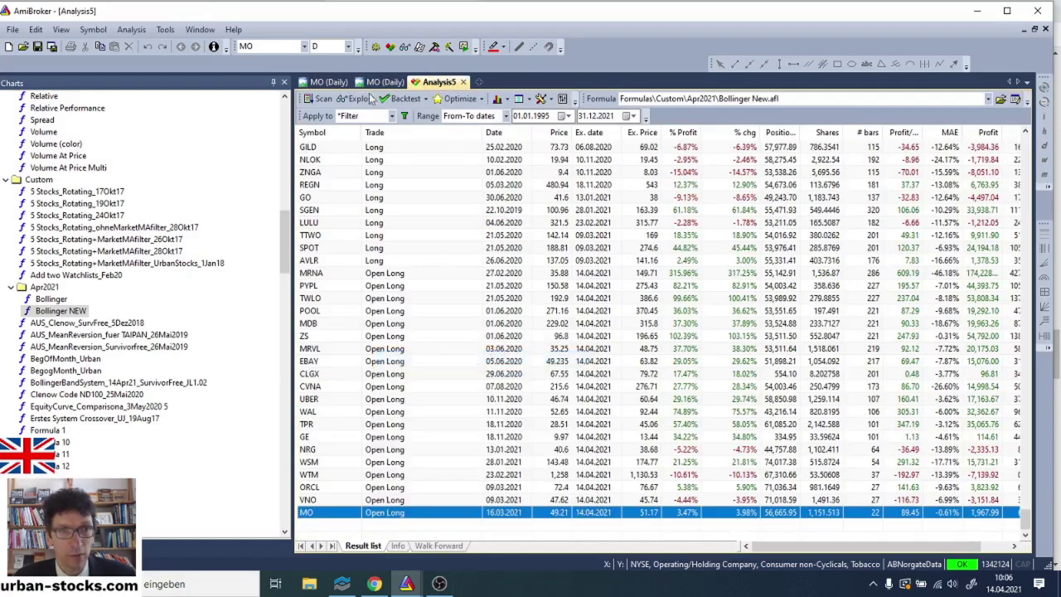
left_click(382, 81)
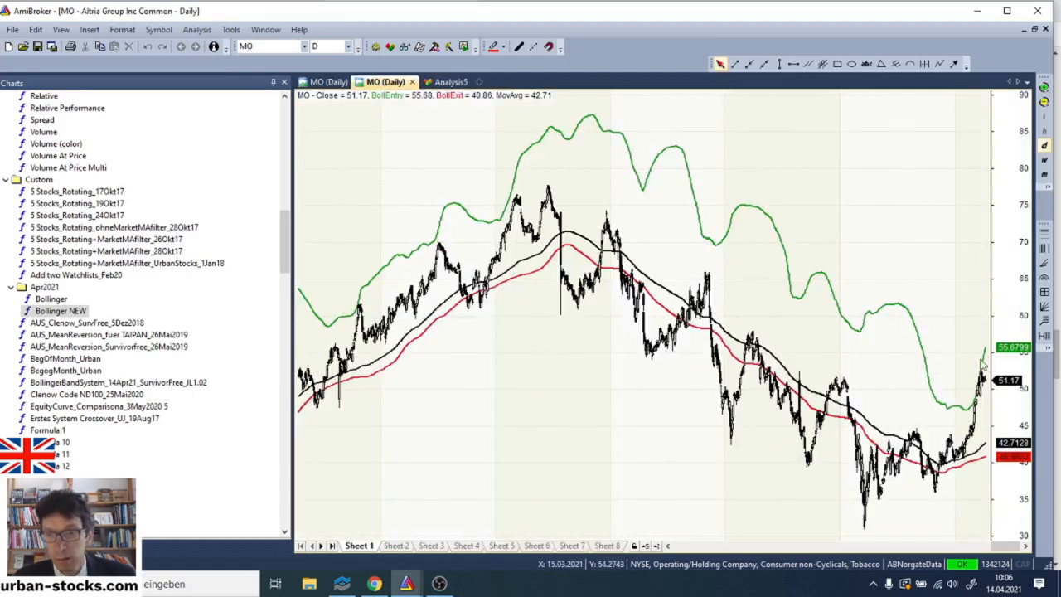
right_click(580, 166)
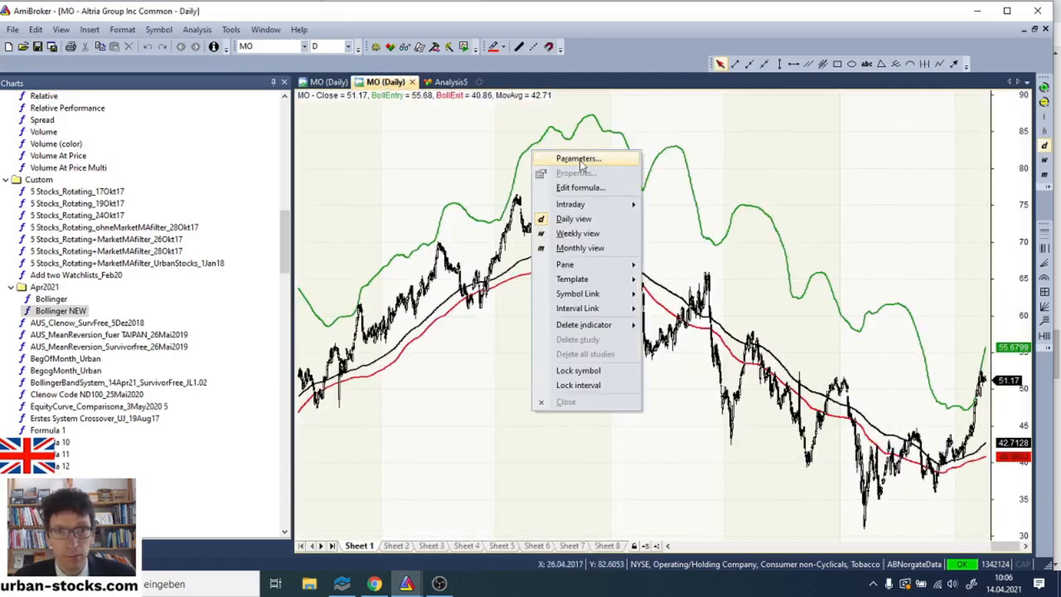
left_click(577, 172)
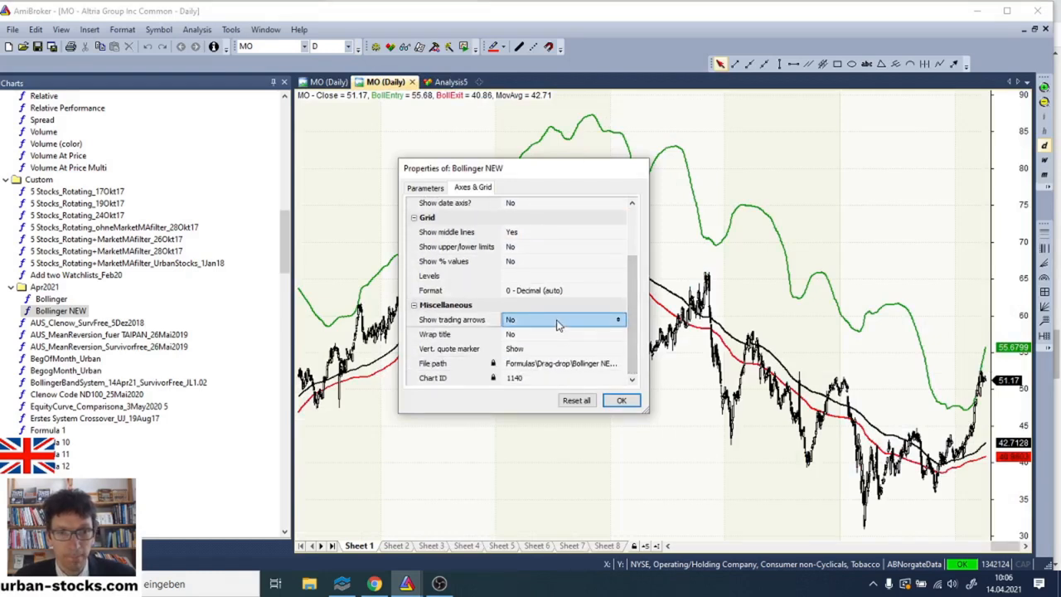
Enable Show trading arrows and Show date axis on Axes & Grid and confirm the changes.
scroll("up", 3)
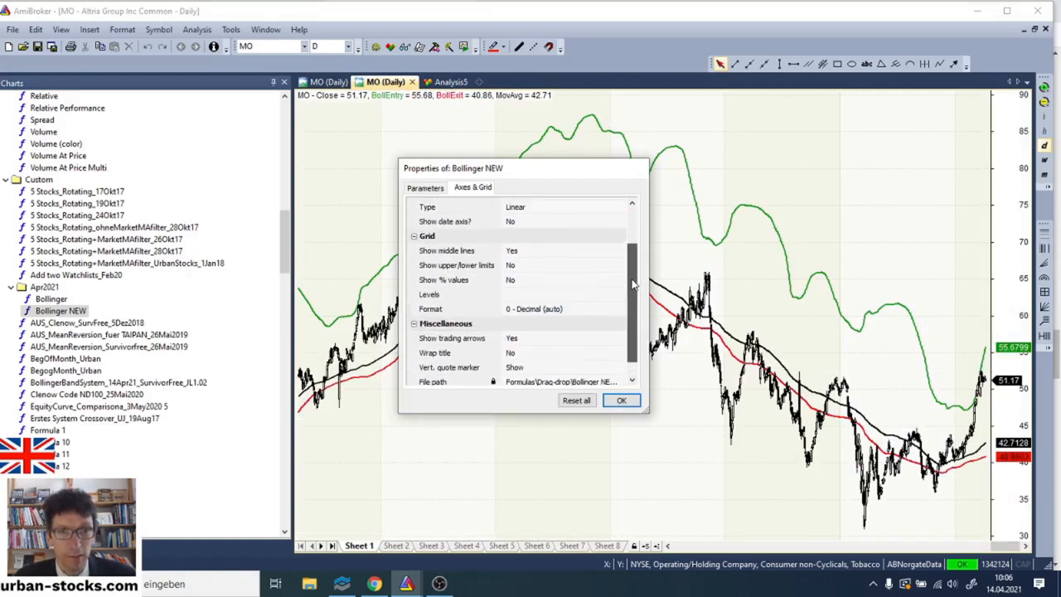
left_click(511, 223)
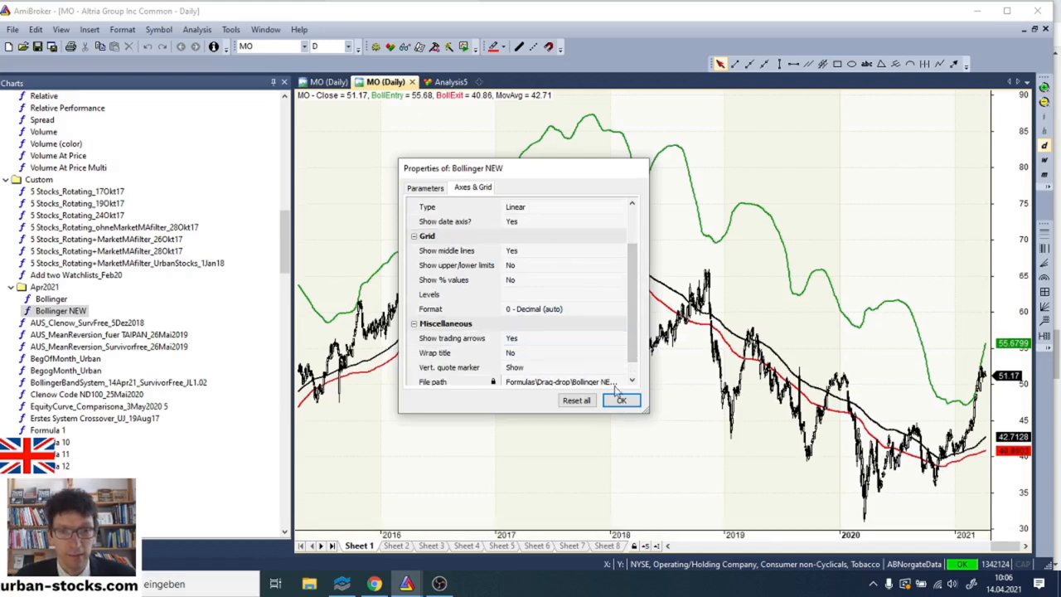
left_click(620, 399)
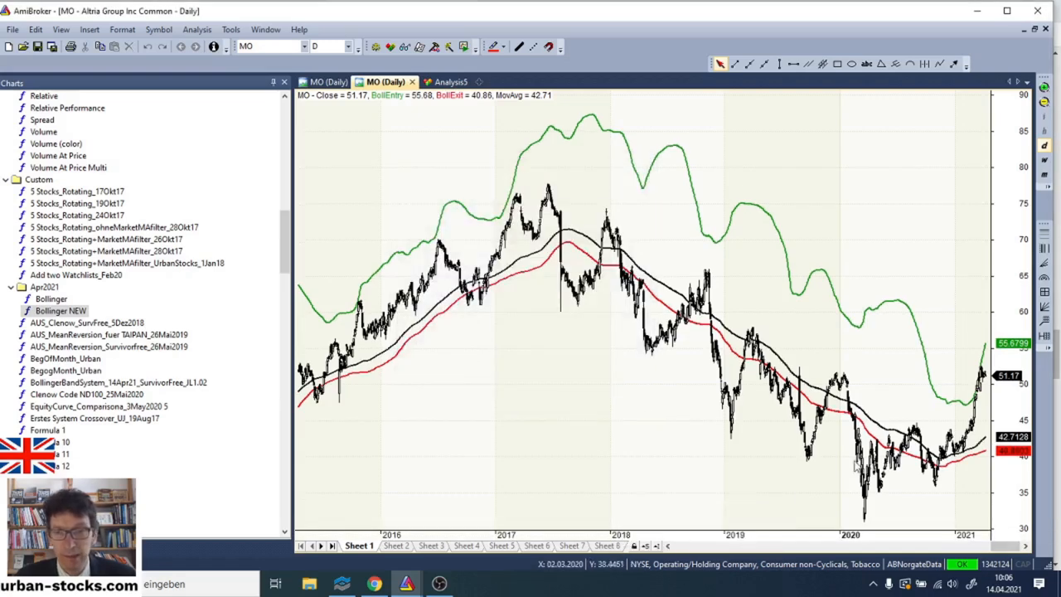
left_click(438, 81)
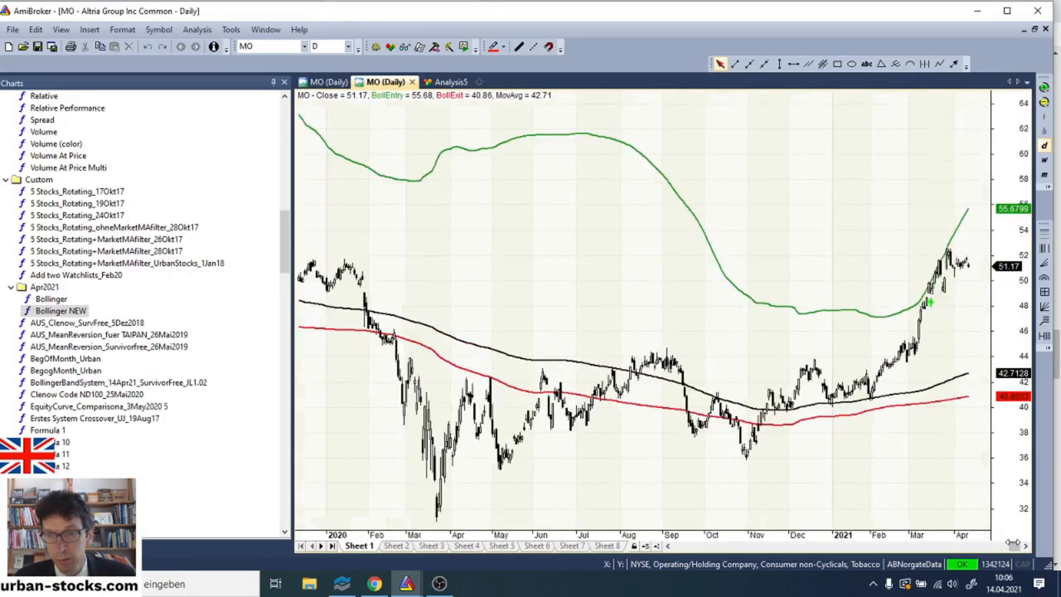
Inspect the MO March 2021 entry bar, then return to the backtest trade list.
scroll("down", 3)
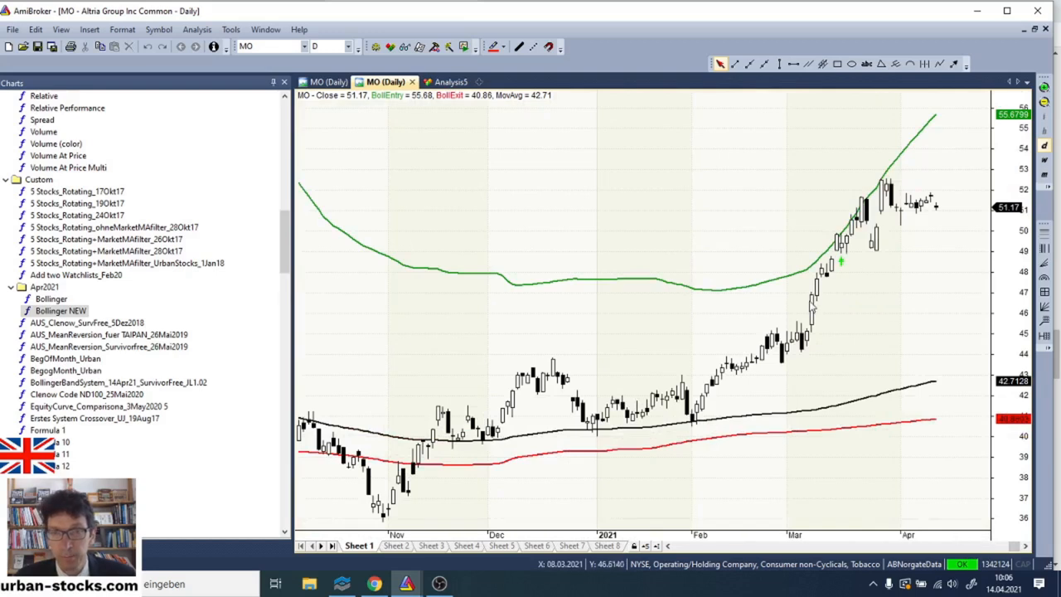
mouse_move(843, 241)
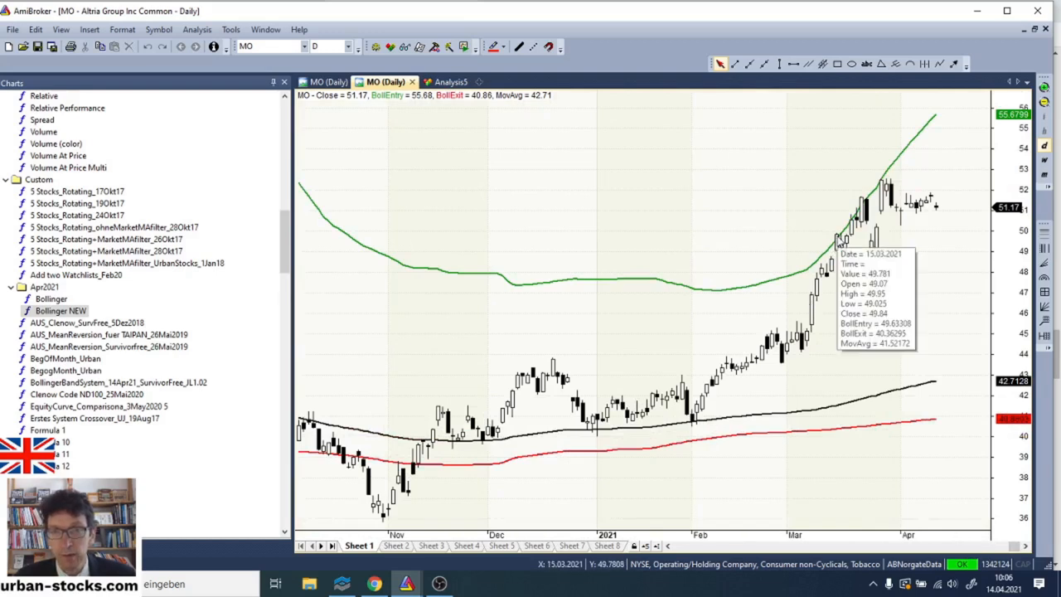
mouse_move(842, 241)
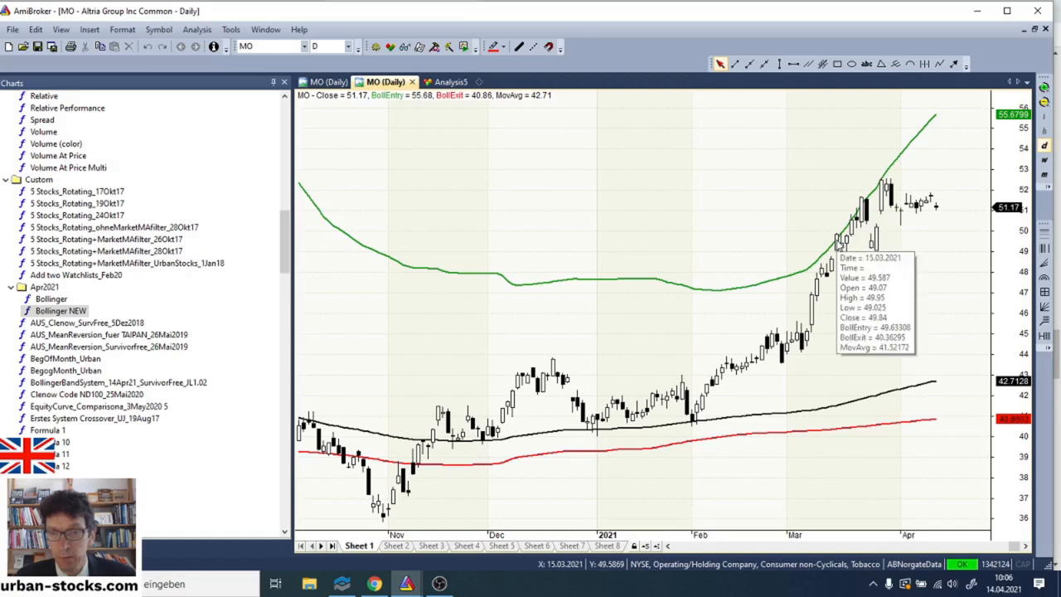
mouse_move(842, 262)
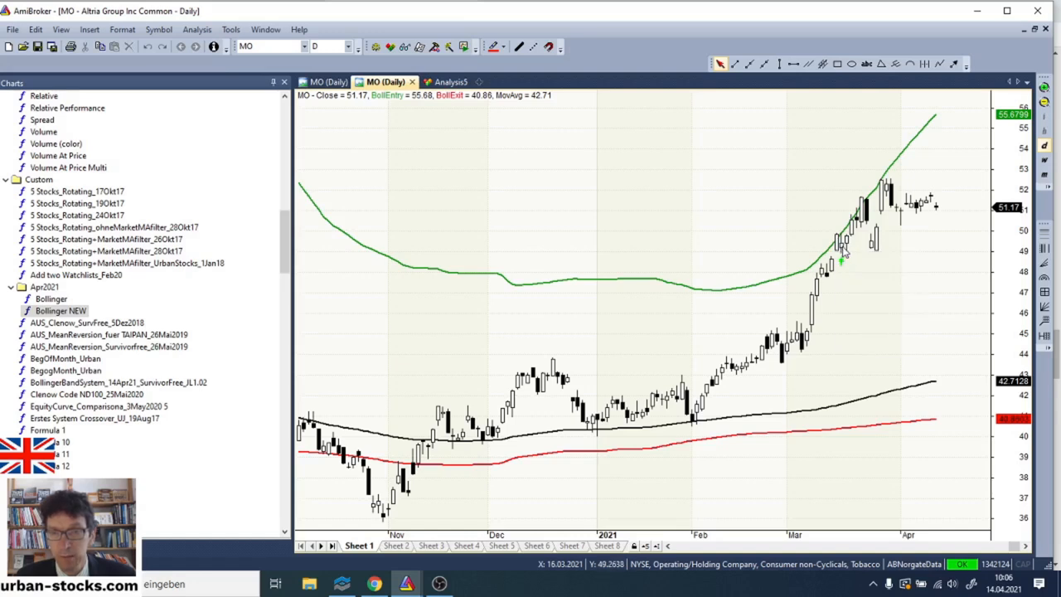
mouse_move(842, 257)
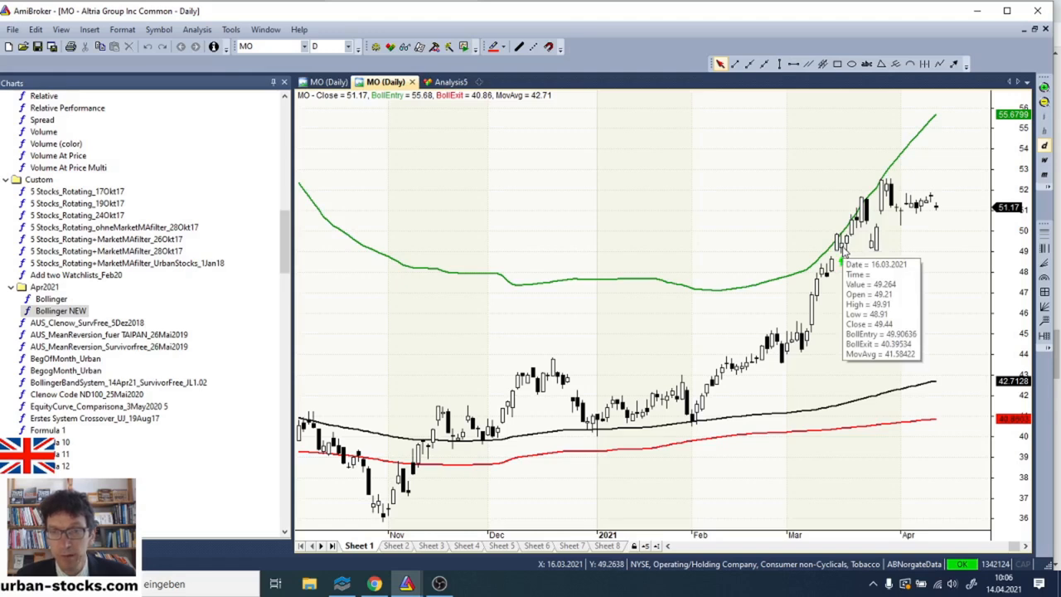
left_click(439, 81)
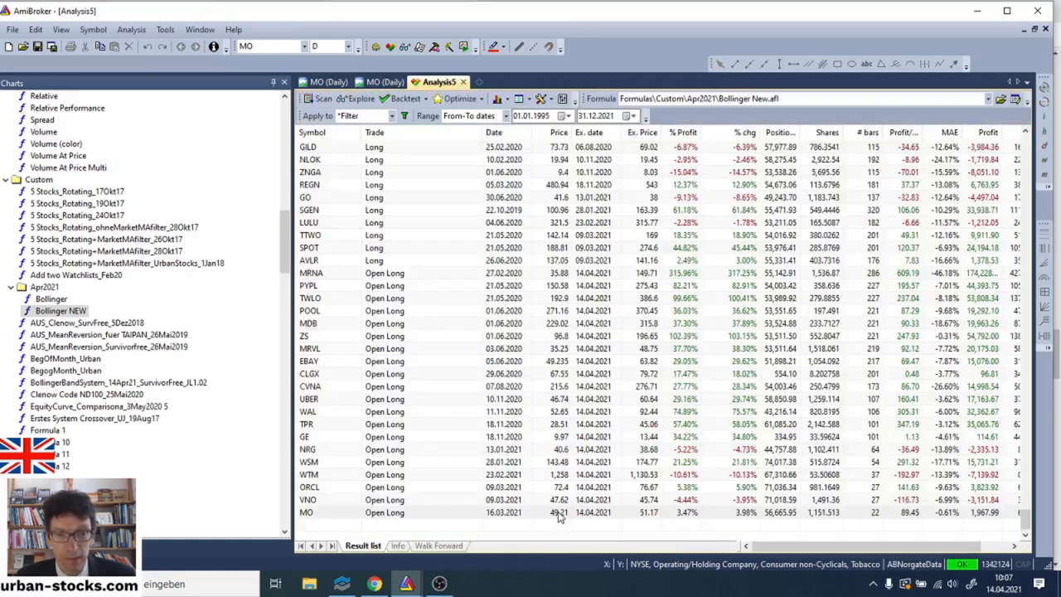
Show the MO trade on its chart with Bollinger bands and arrows.
left_click(382, 82)
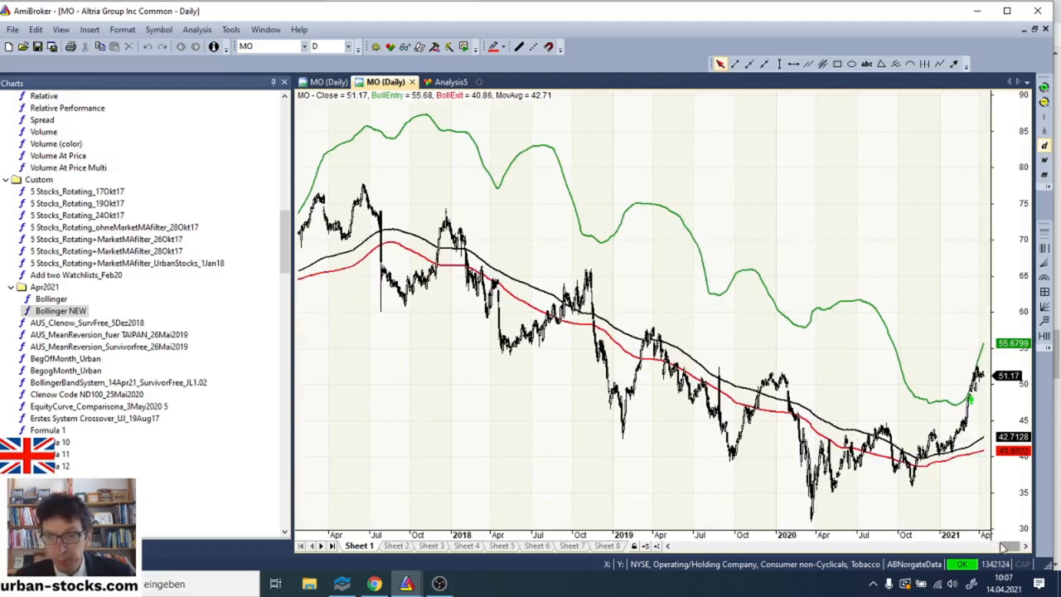
mouse_move(554, 209)
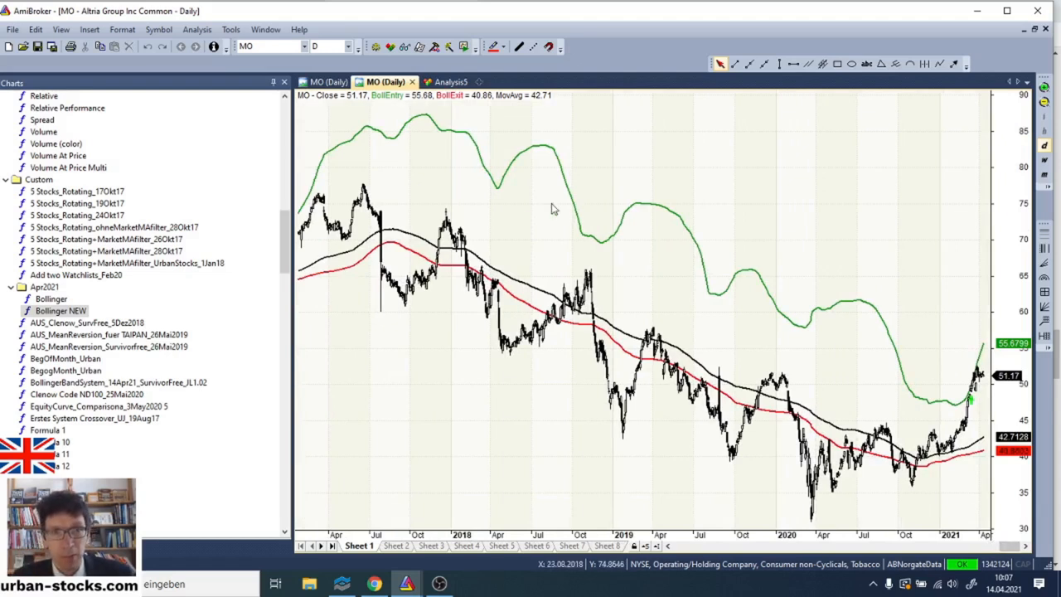
Switch to the ORCL trade to view its daily chart breaking above the upper band.
left_click(438, 81)
type("RCL")
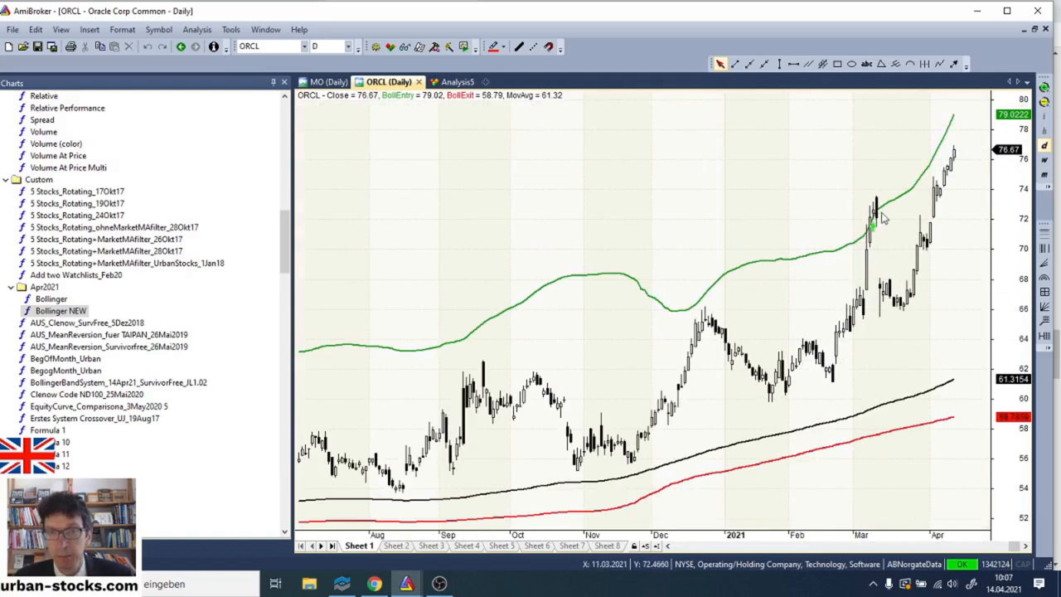
mouse_move(911, 209)
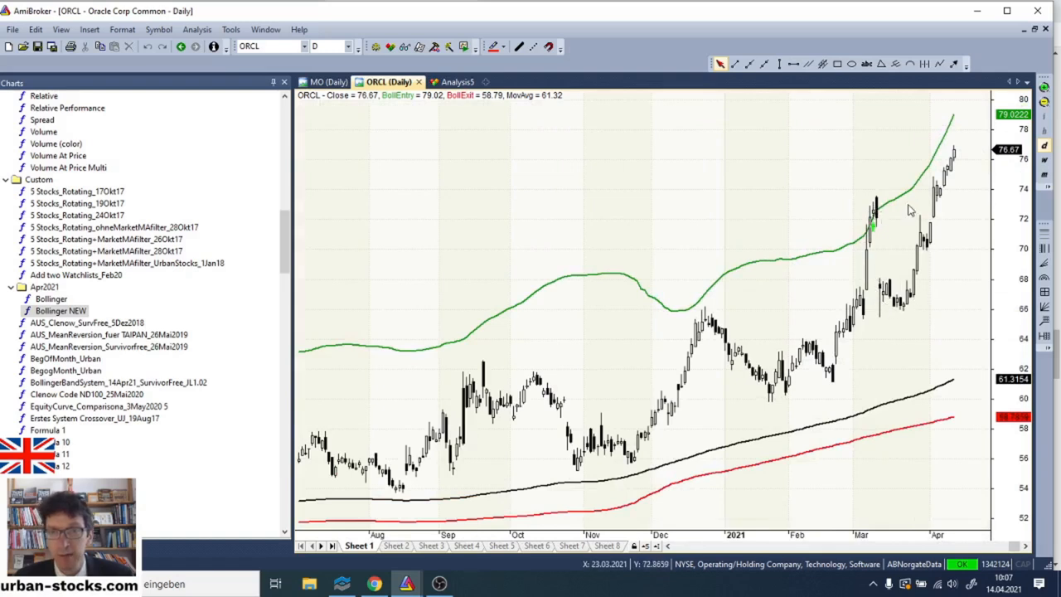
mouse_move(945, 160)
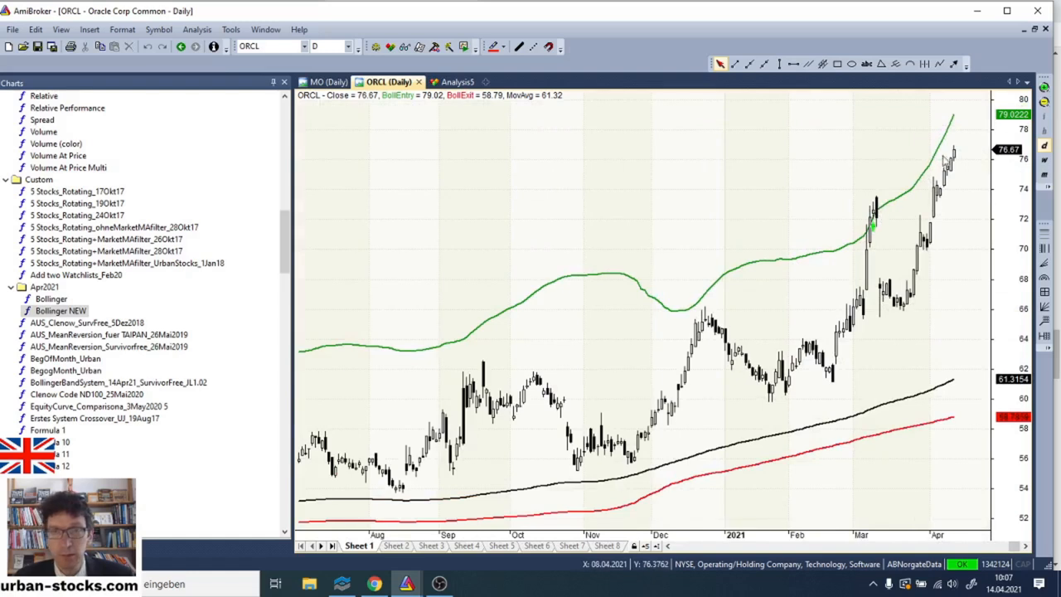
mouse_move(717, 400)
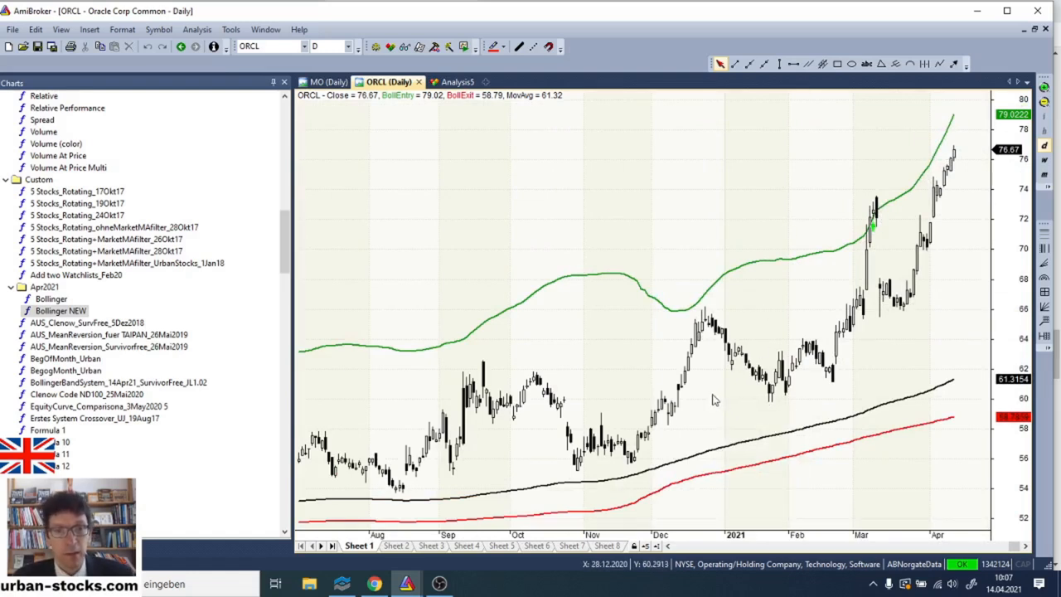
mouse_move(677, 422)
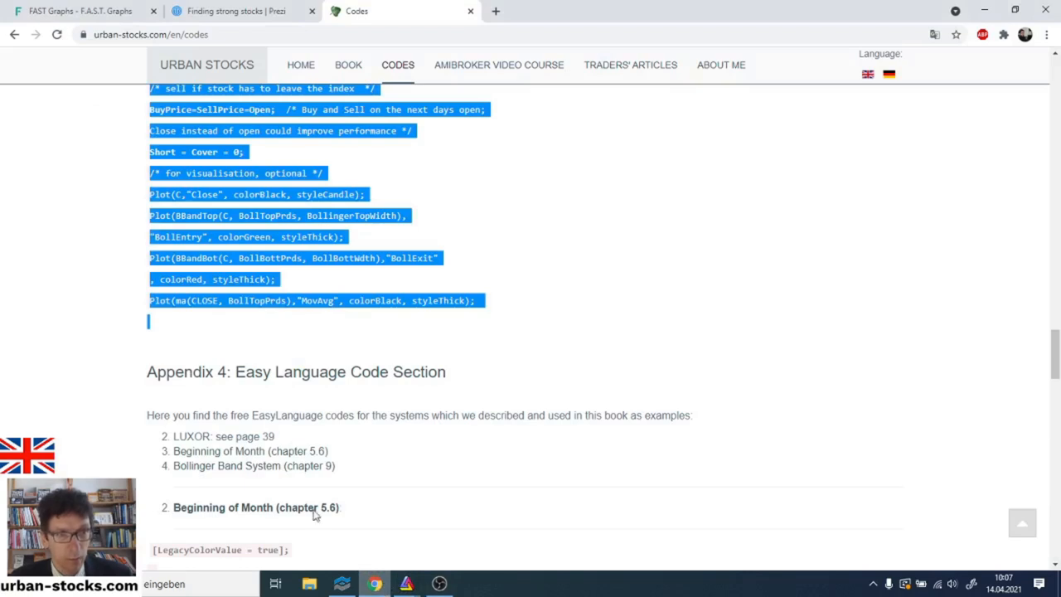
Switch to the FAST Graphs browser tab showing Apple's fundamentals chart.
left_click(74, 10)
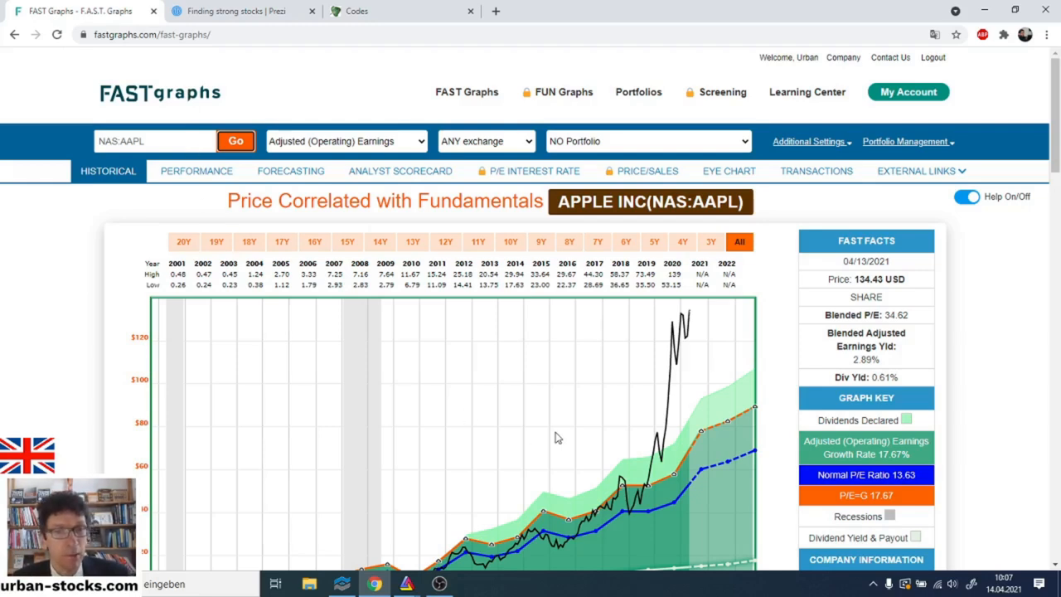
scroll("down", 3)
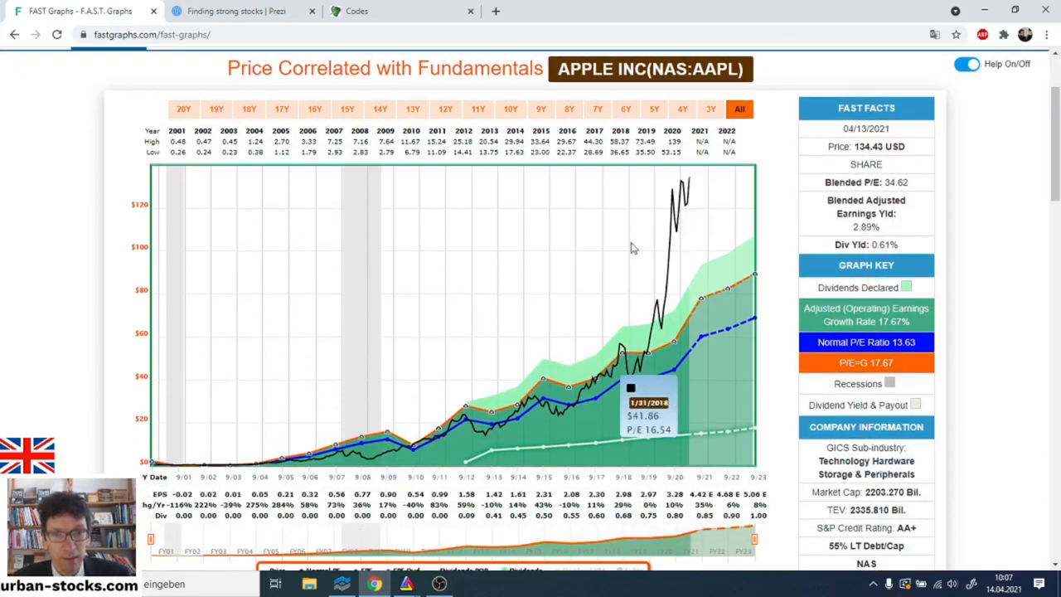
mouse_move(688, 179)
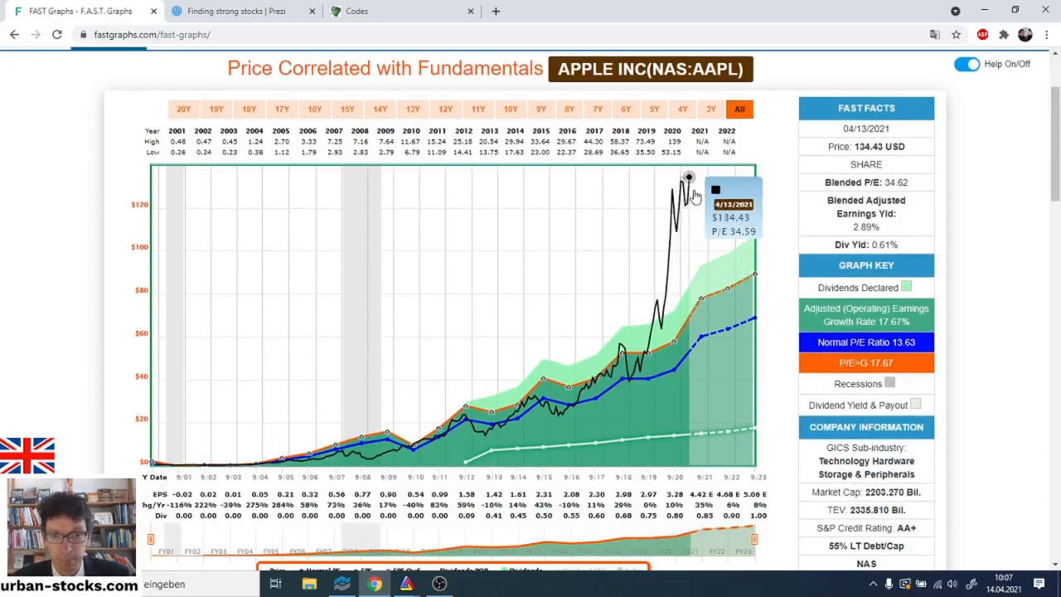
mouse_move(539, 415)
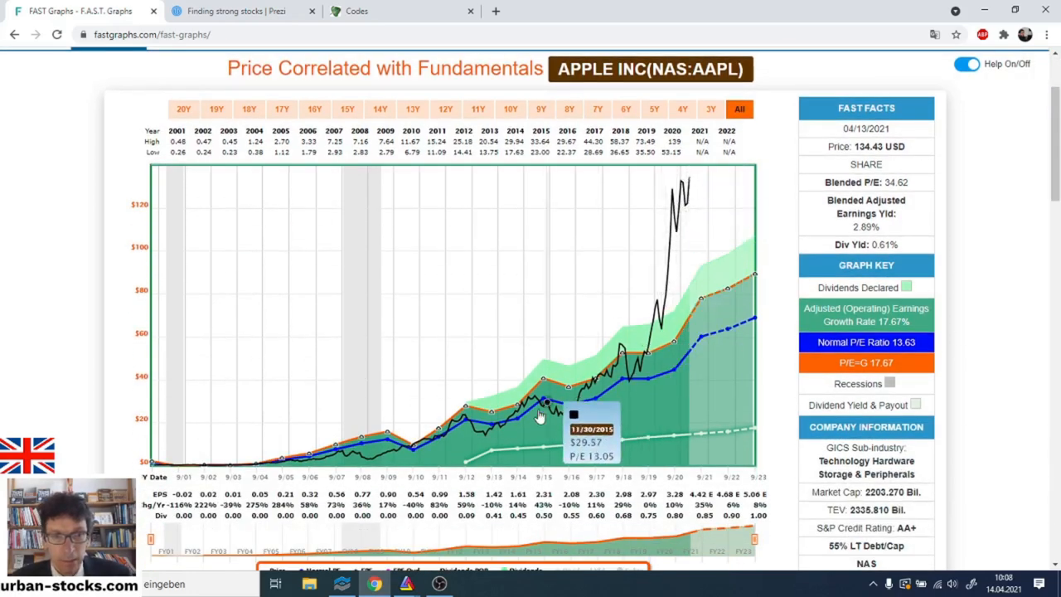
mouse_move(671, 371)
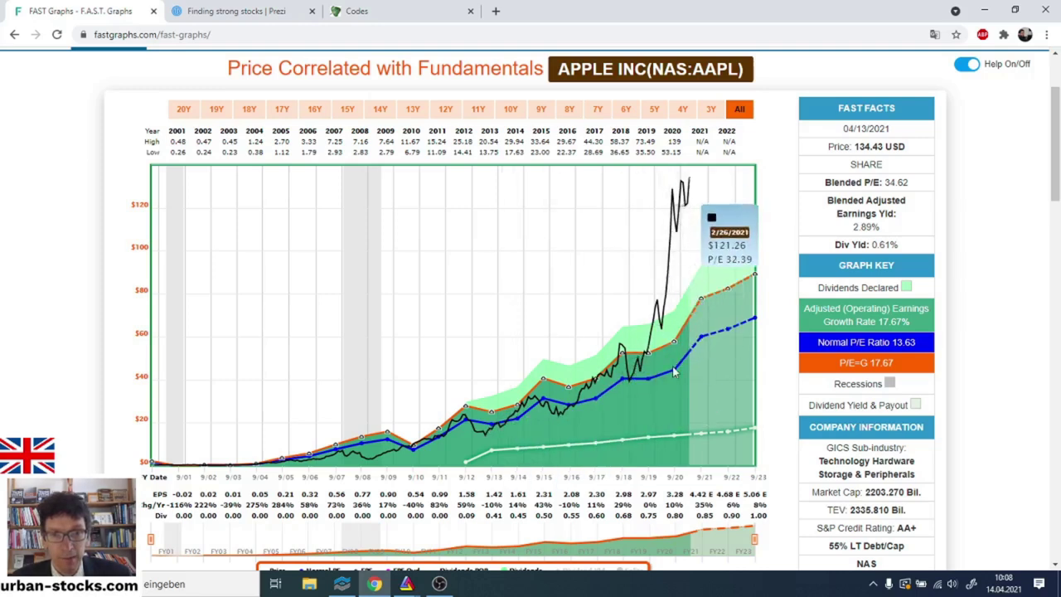
mouse_move(528, 411)
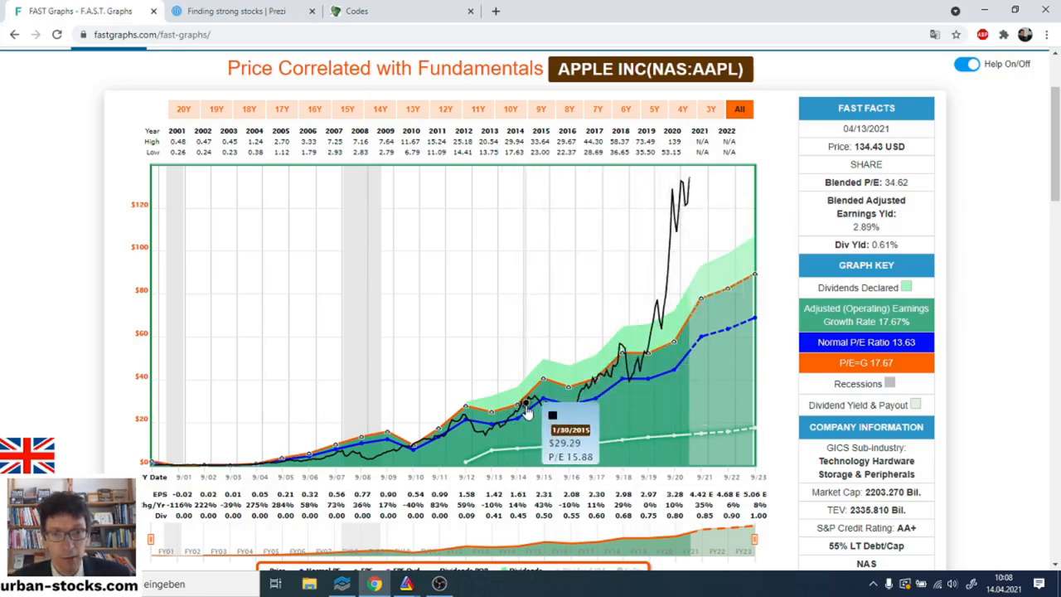
mouse_move(739, 290)
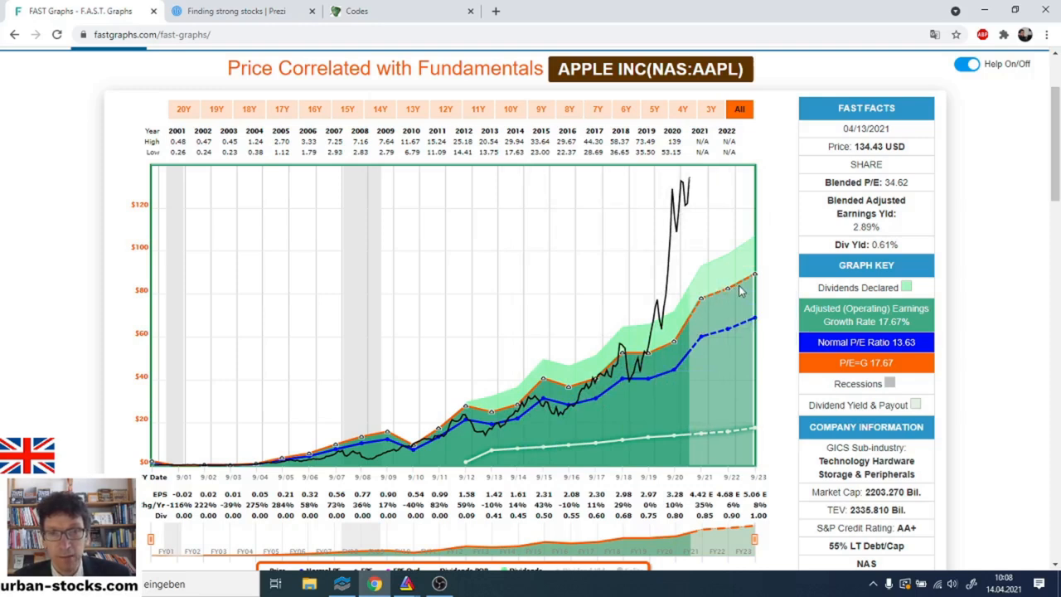
mouse_move(732, 290)
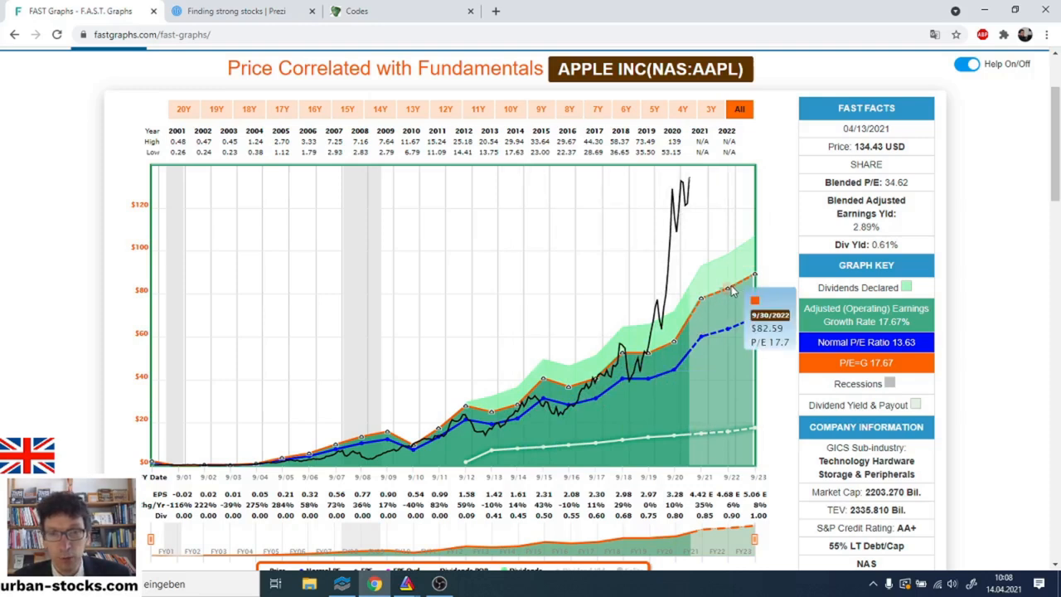
mouse_move(866, 361)
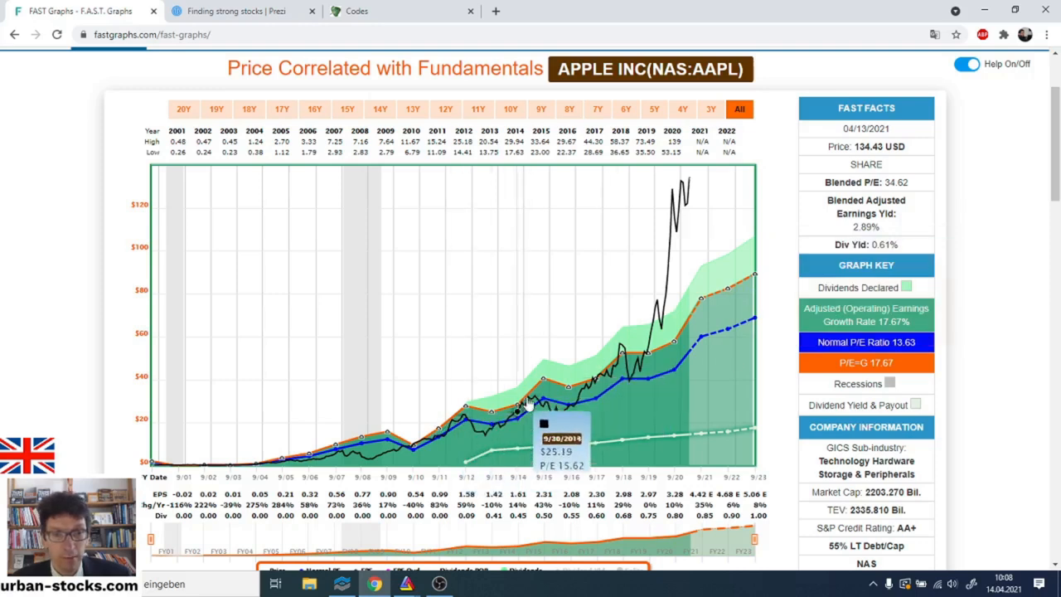
mouse_move(527, 415)
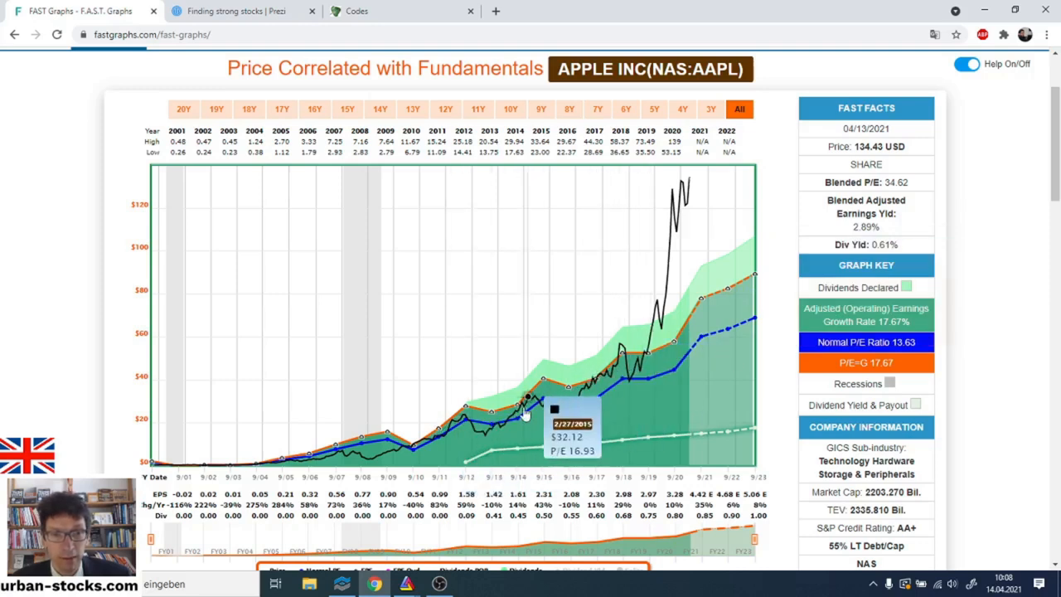
mouse_move(645, 368)
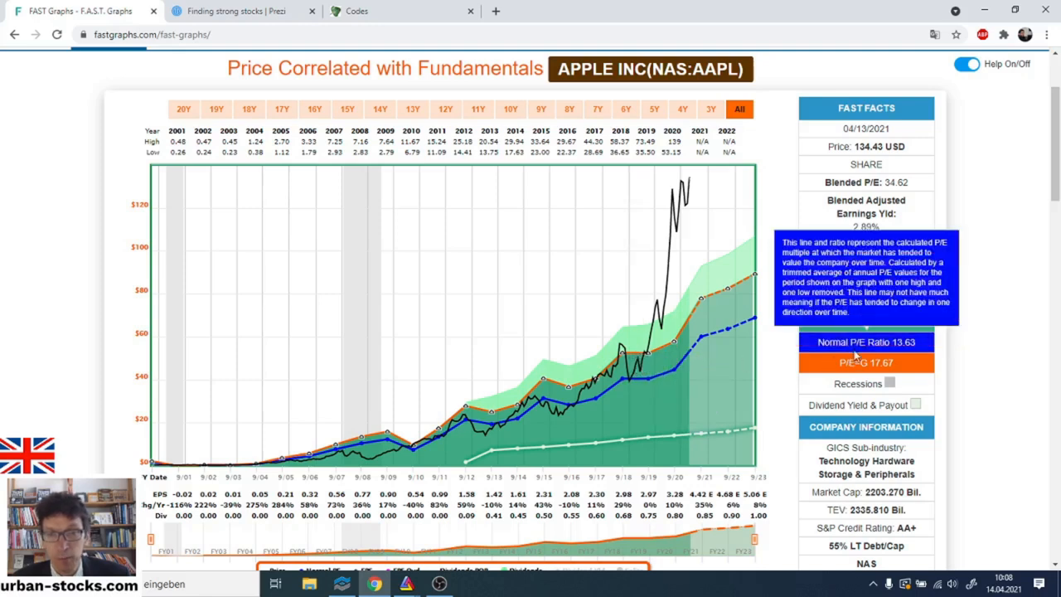
mouse_move(632, 372)
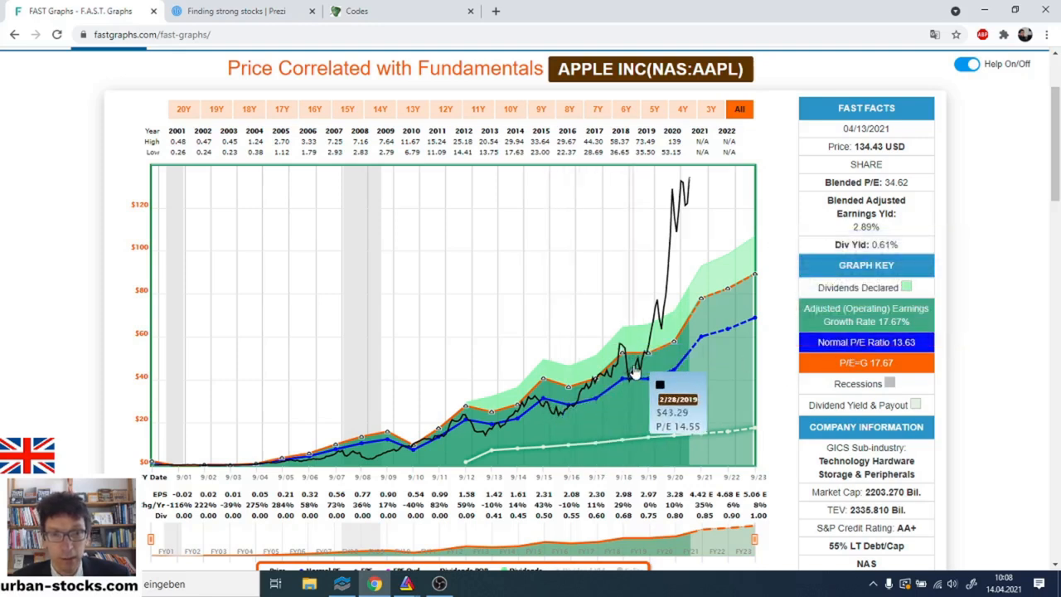
mouse_move(643, 368)
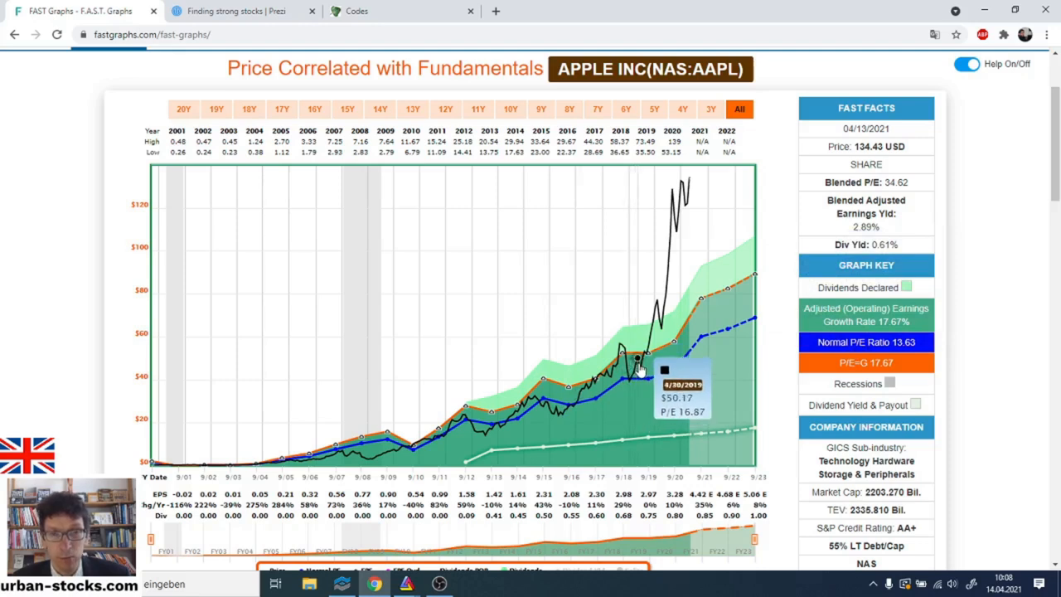
mouse_move(637, 372)
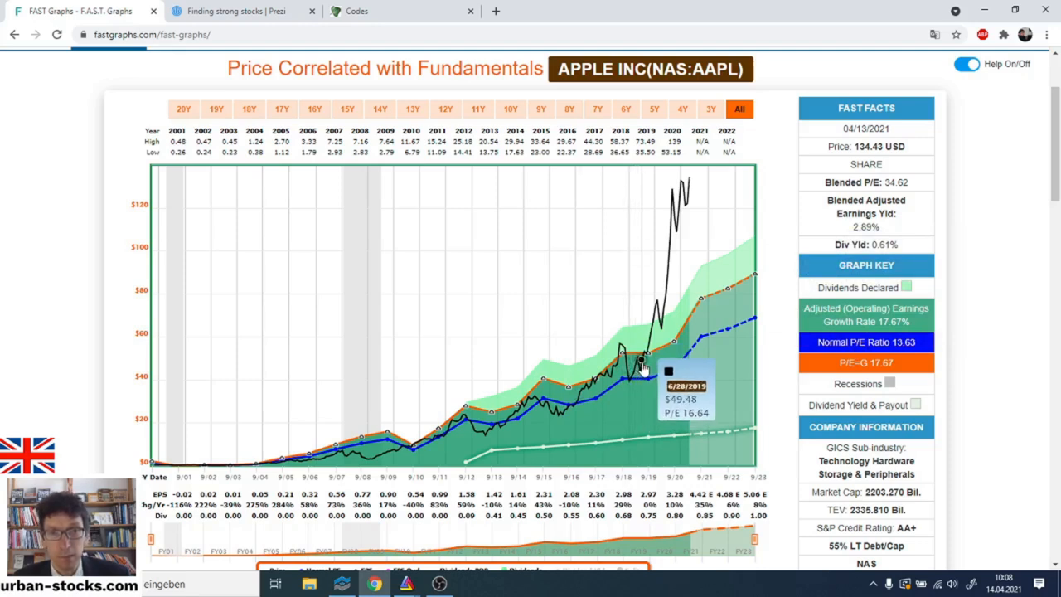
mouse_move(650, 347)
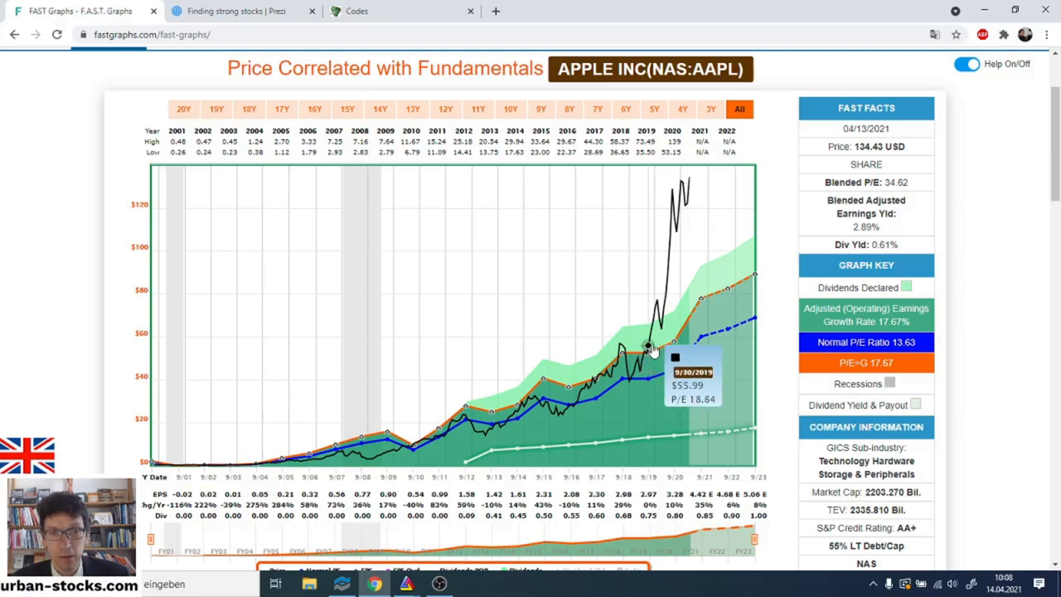
mouse_move(688, 179)
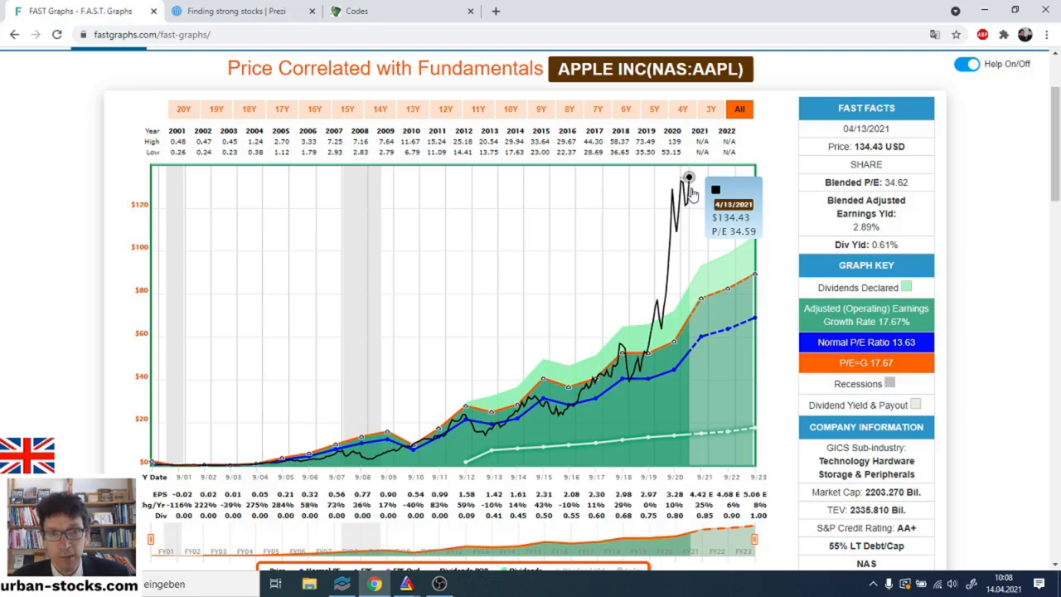
mouse_move(690, 203)
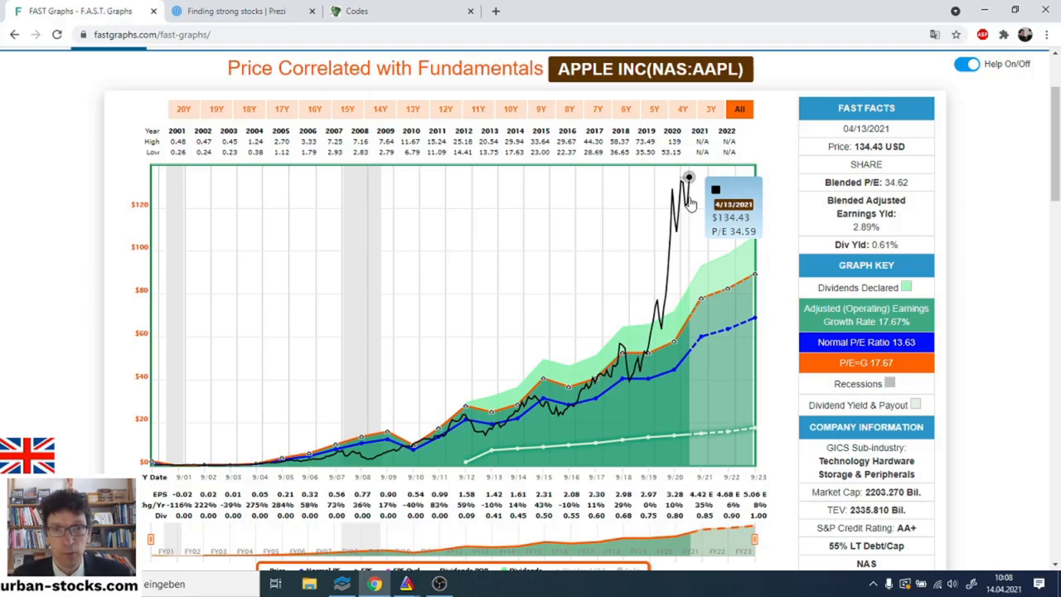
scroll("down", 3)
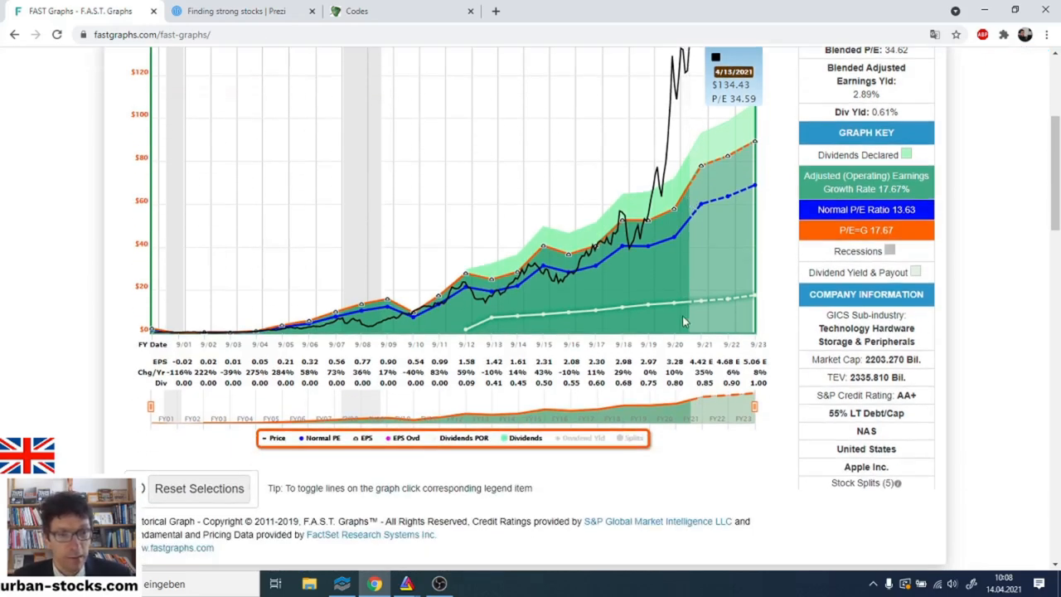
scroll("up", 3)
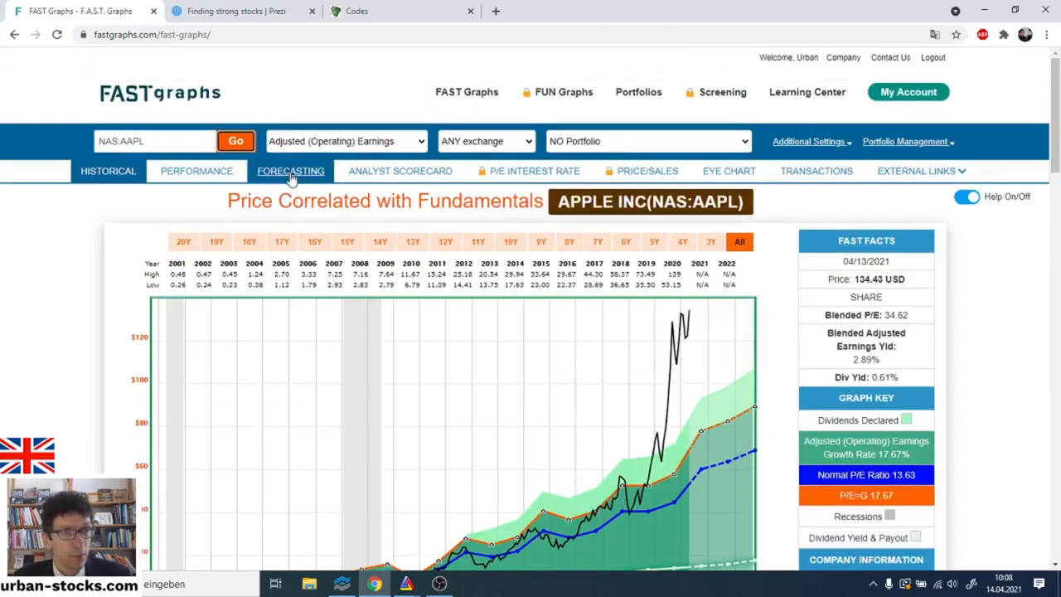
View the Forecasting estimates calculator for AAPL with projected earnings through 2024.
left_click(291, 171)
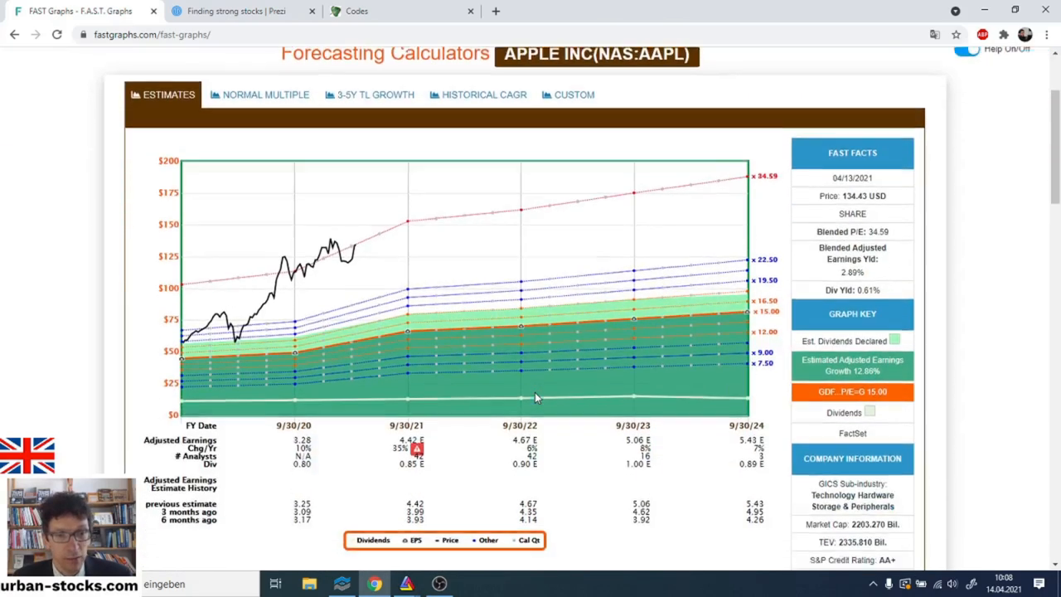
scroll("down", 3)
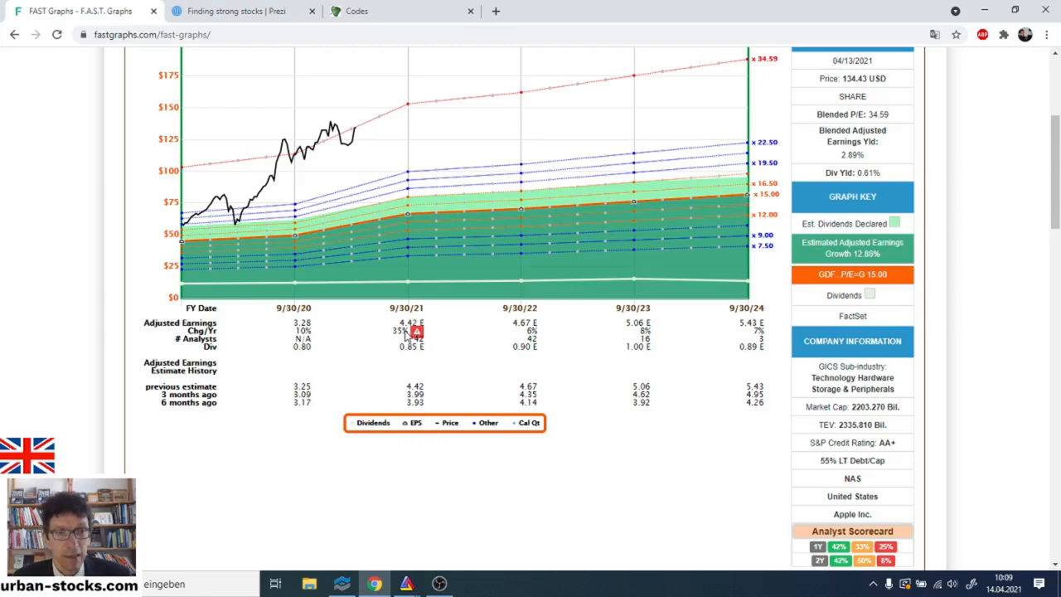
mouse_move(484, 351)
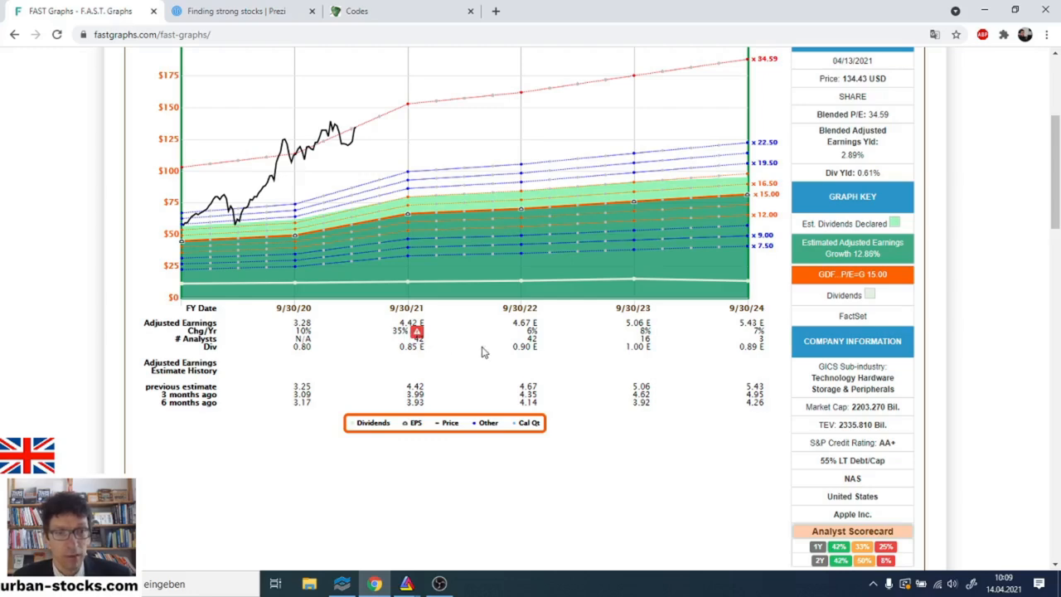
scroll("up", 3)
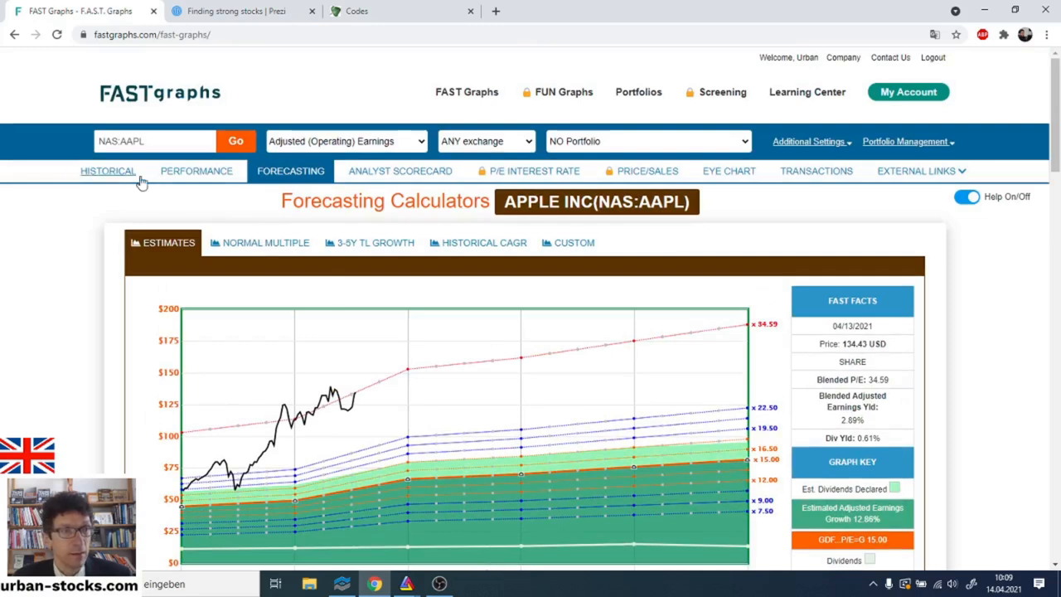
Return to Historical and load NYS:MO Altria Group's price-versus-fundamentals chart.
left_click(108, 171)
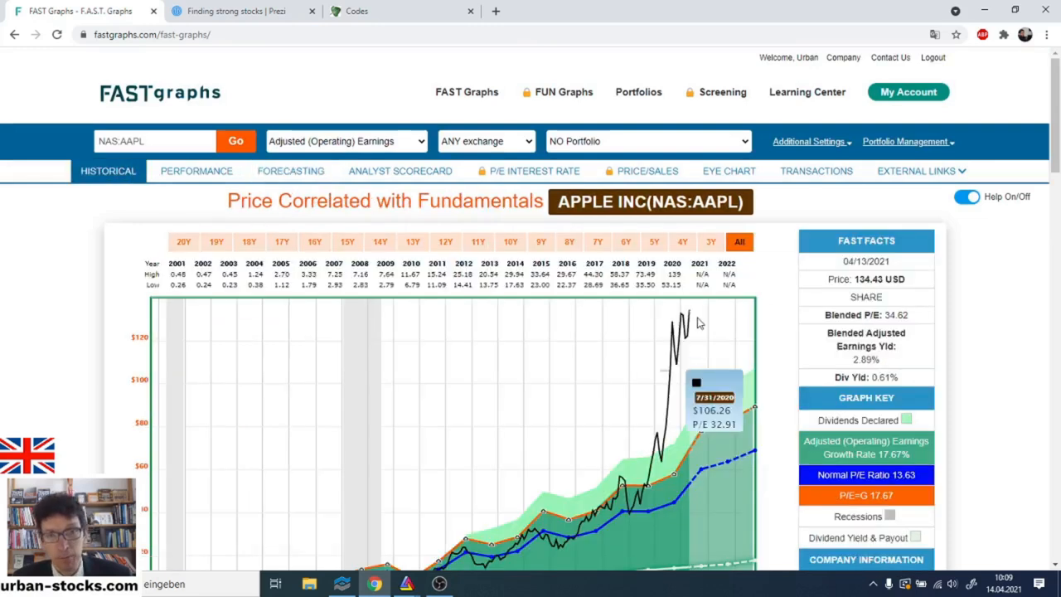
mouse_move(688, 313)
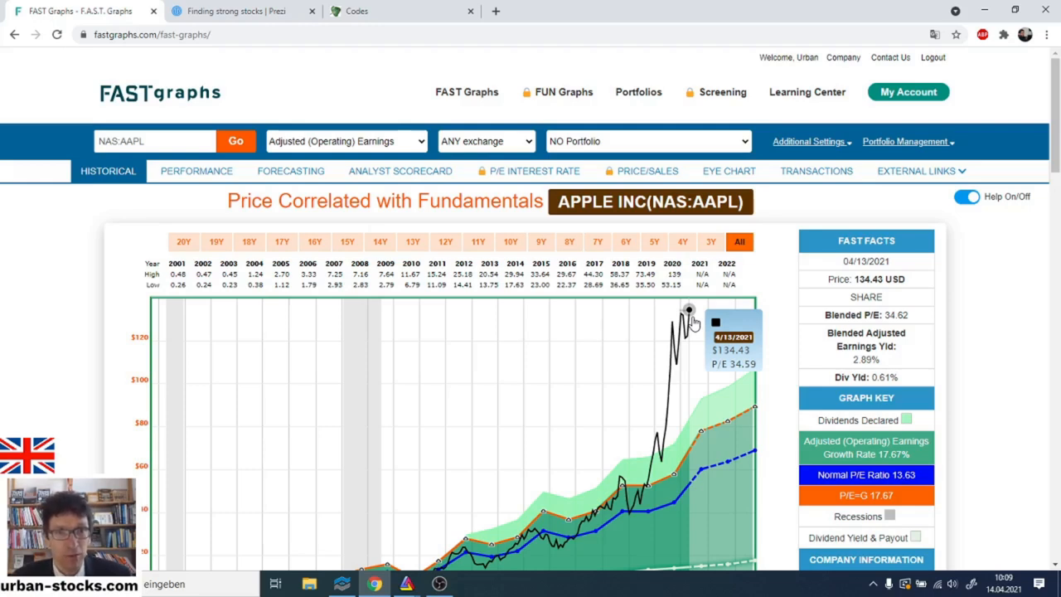
mouse_move(307, 30)
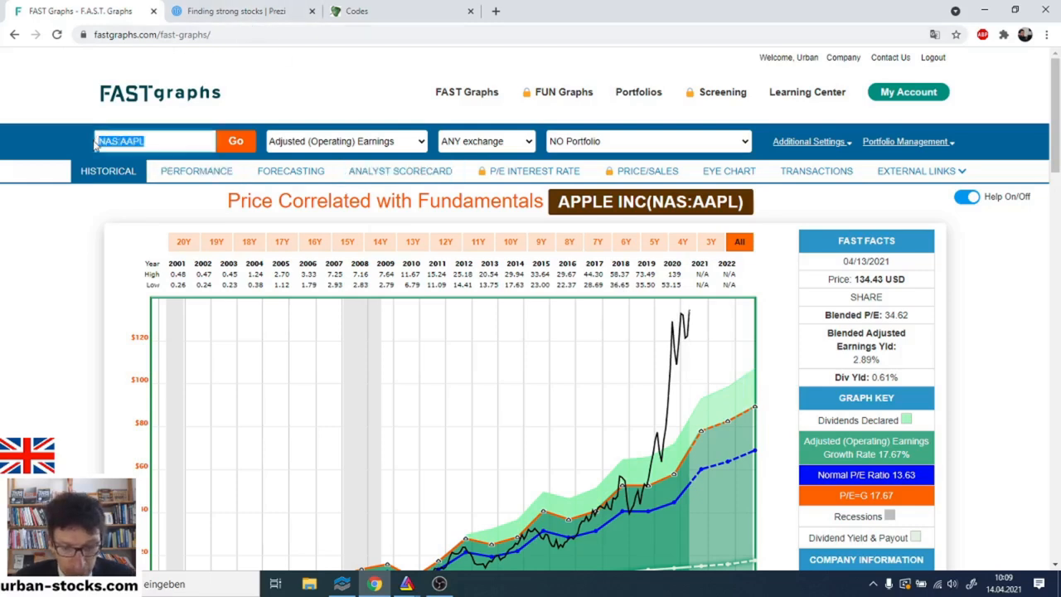
type("MO")
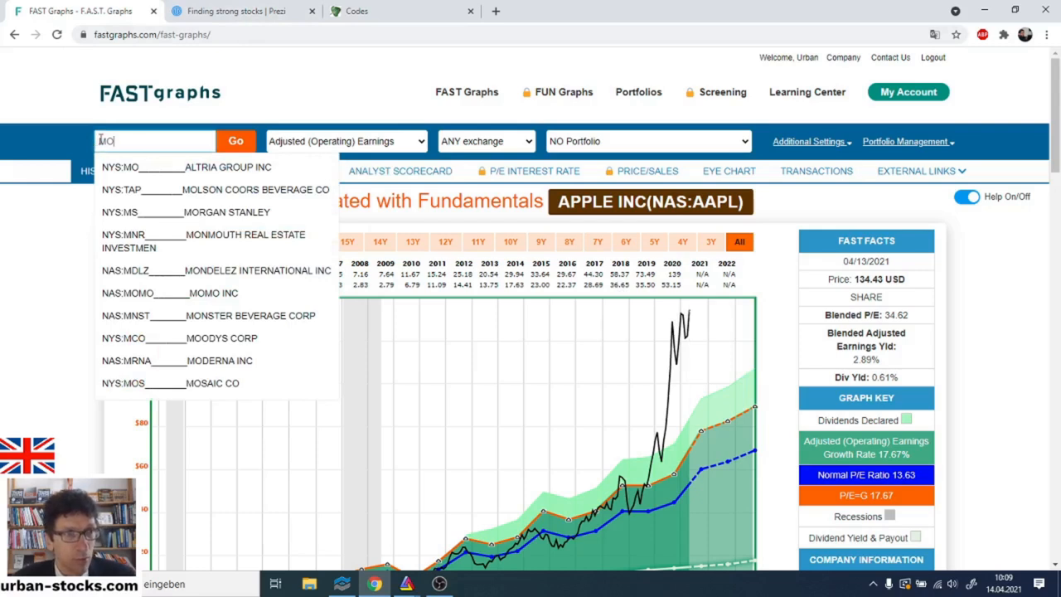
mouse_move(216, 166)
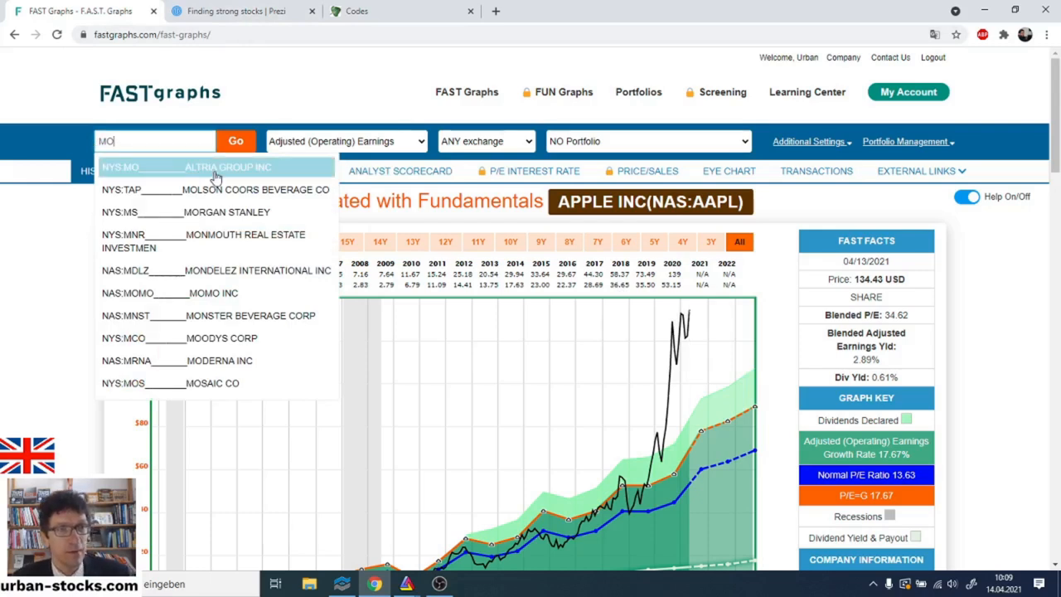
left_click(214, 166)
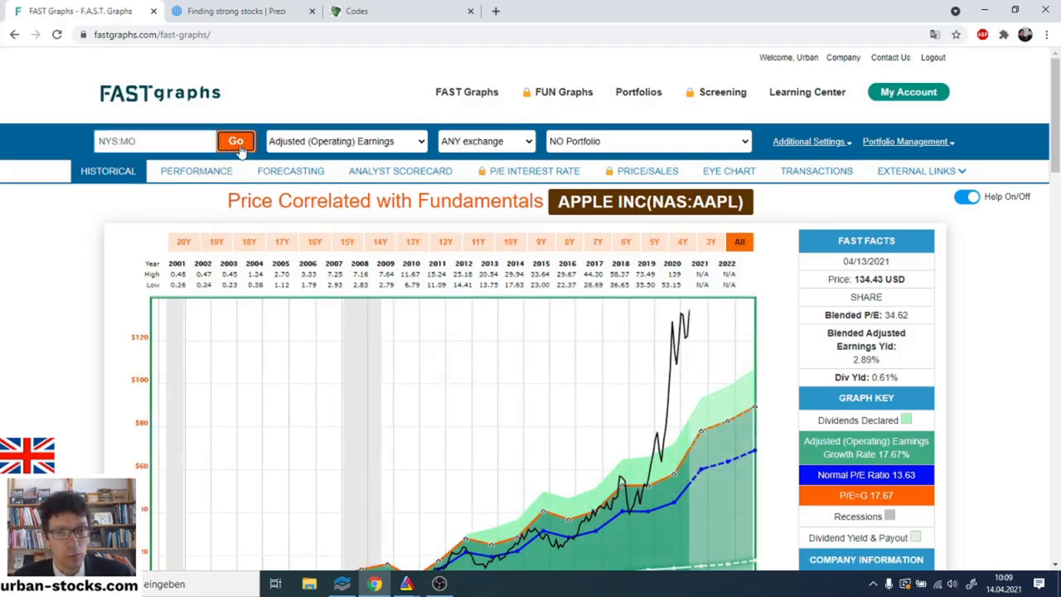
left_click(236, 141)
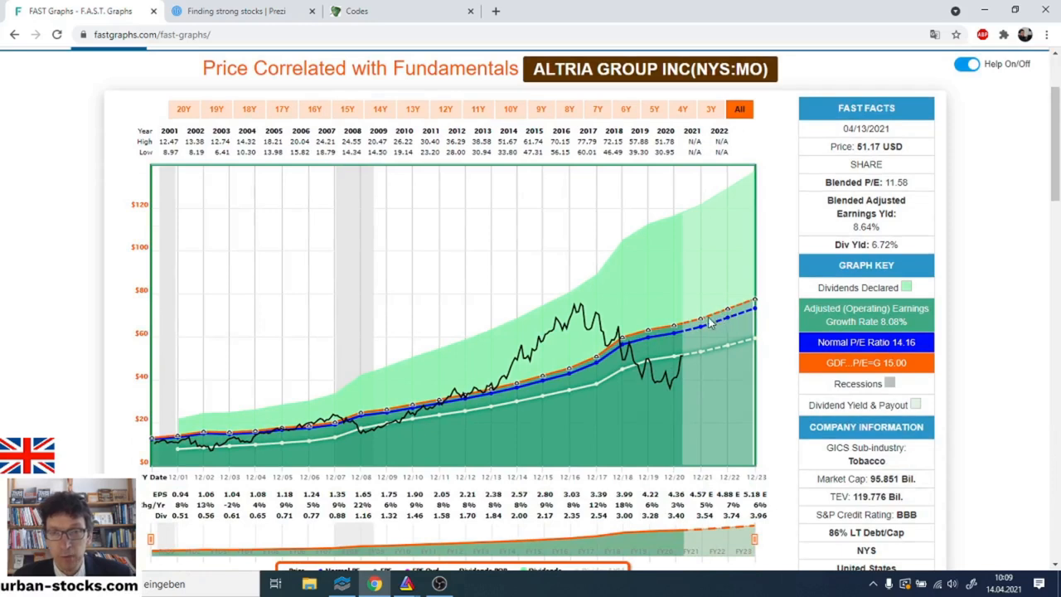
mouse_move(683, 338)
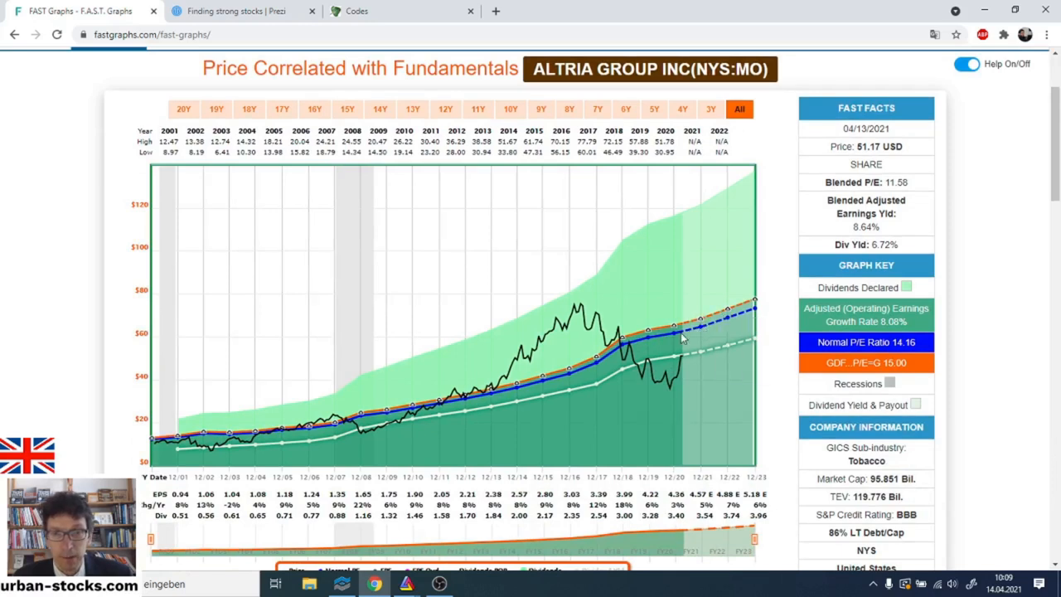
mouse_move(663, 373)
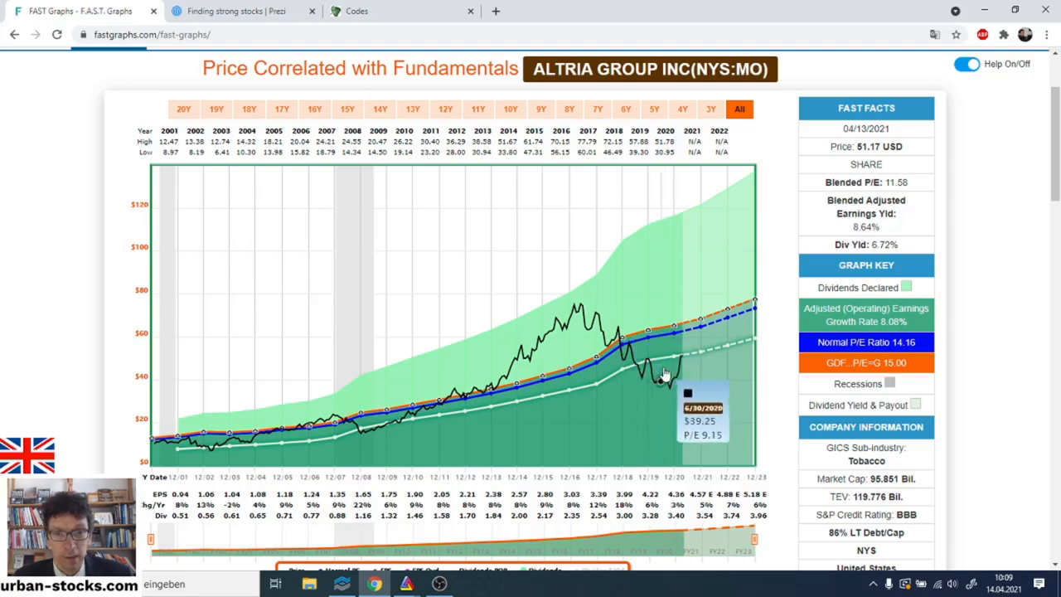
mouse_move(679, 358)
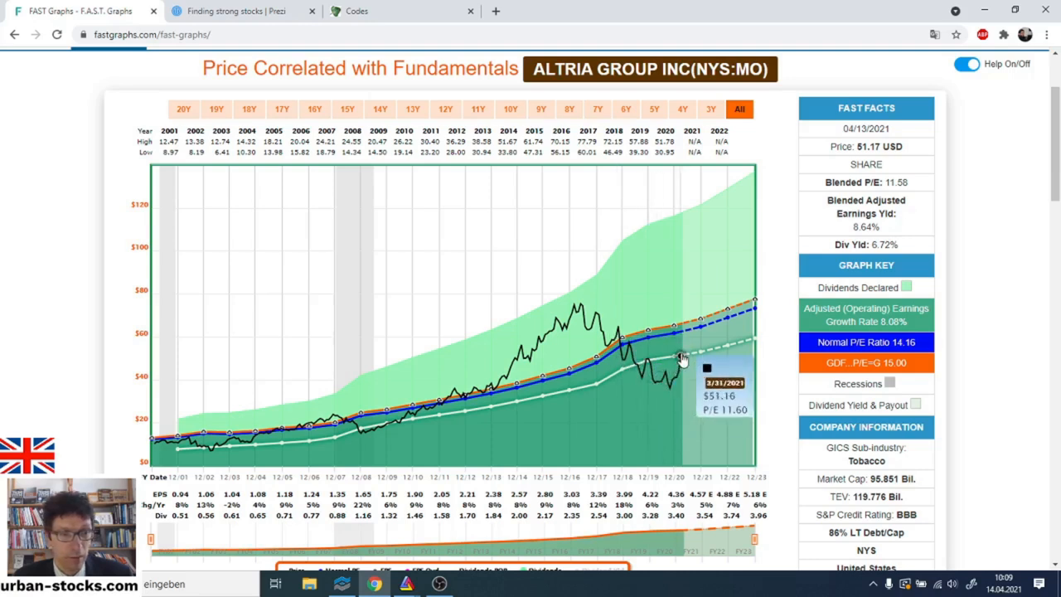
mouse_move(645, 366)
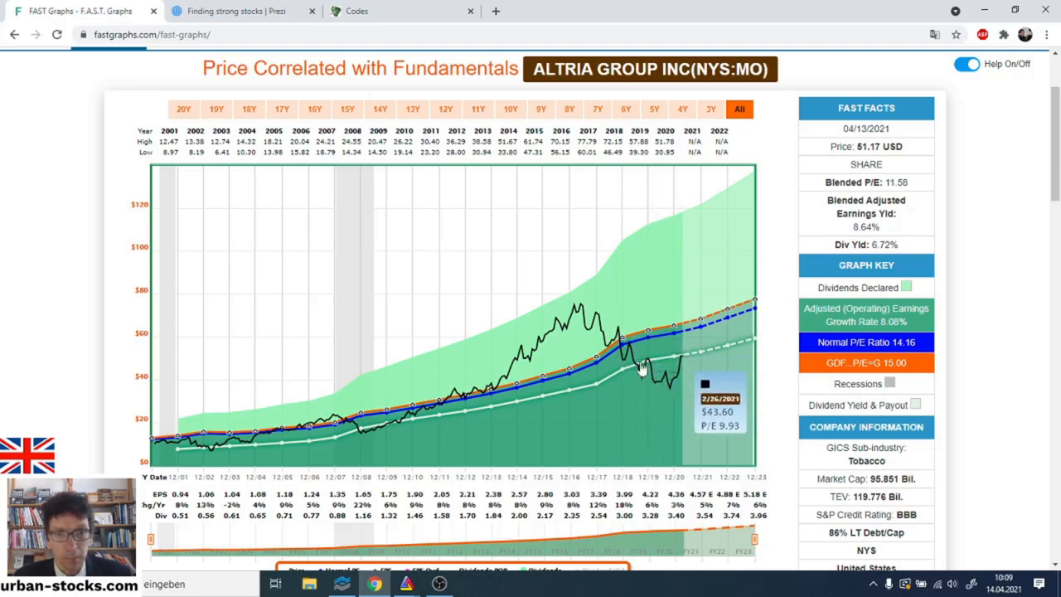
scroll("up", 3)
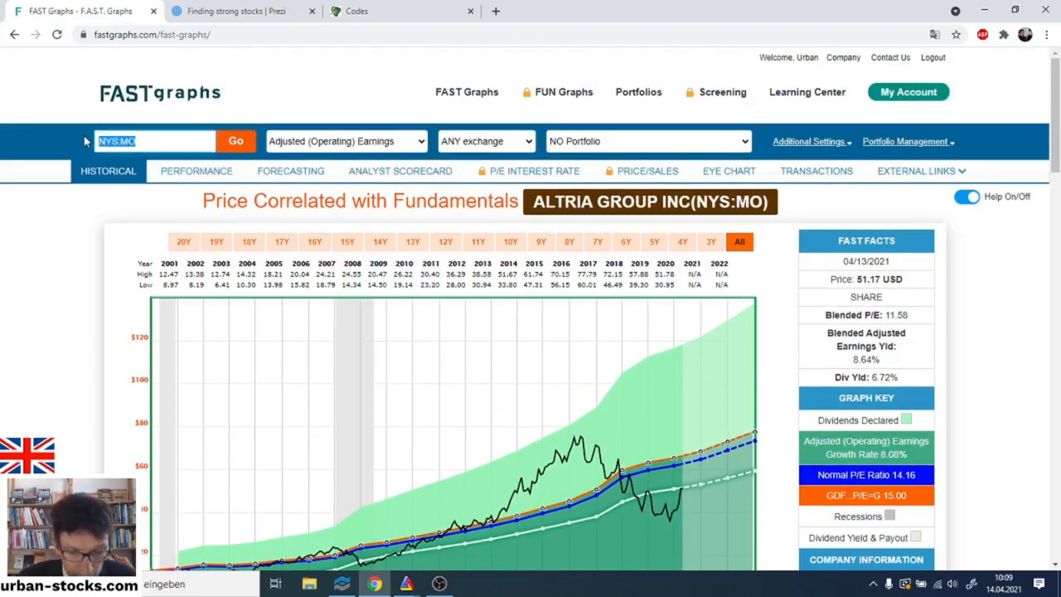
Load NYS:ORCL Oracle Corp's price-and-fundamentals chart and review it.
type("ORCL")
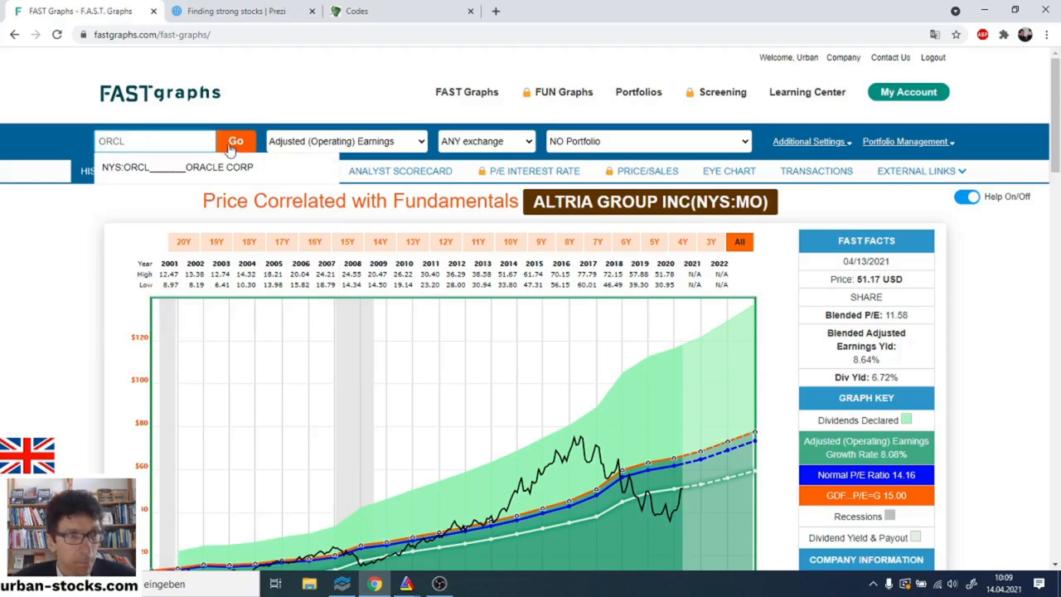
left_click(235, 141)
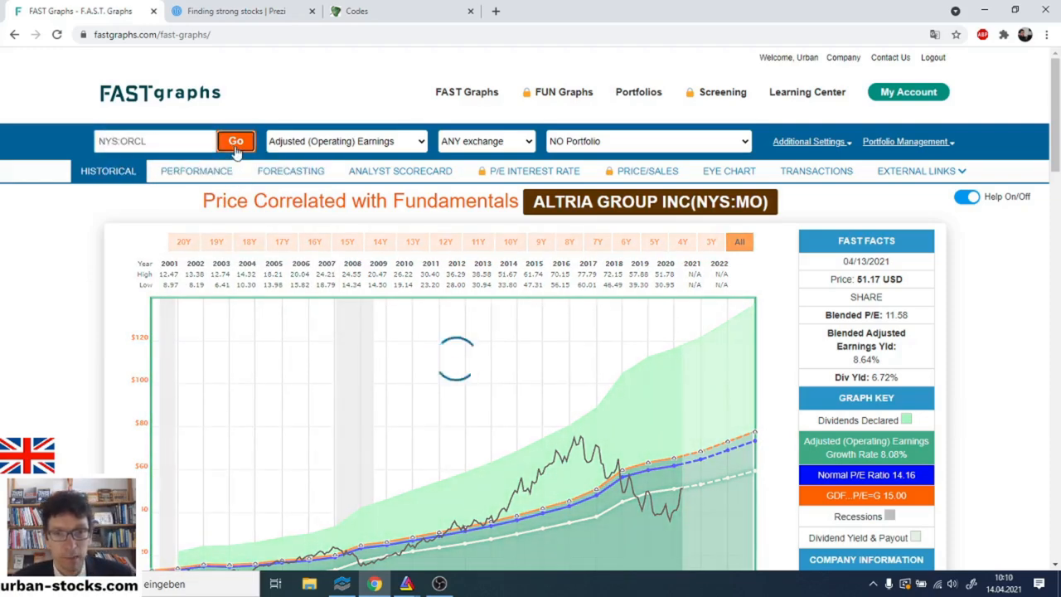
left_click(236, 141)
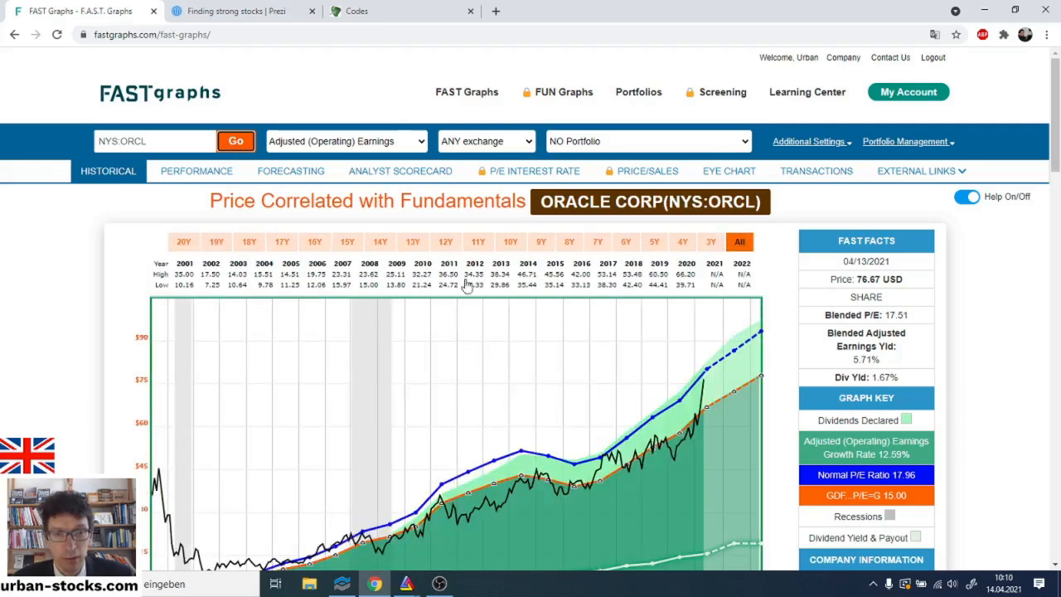
scroll("down", 3)
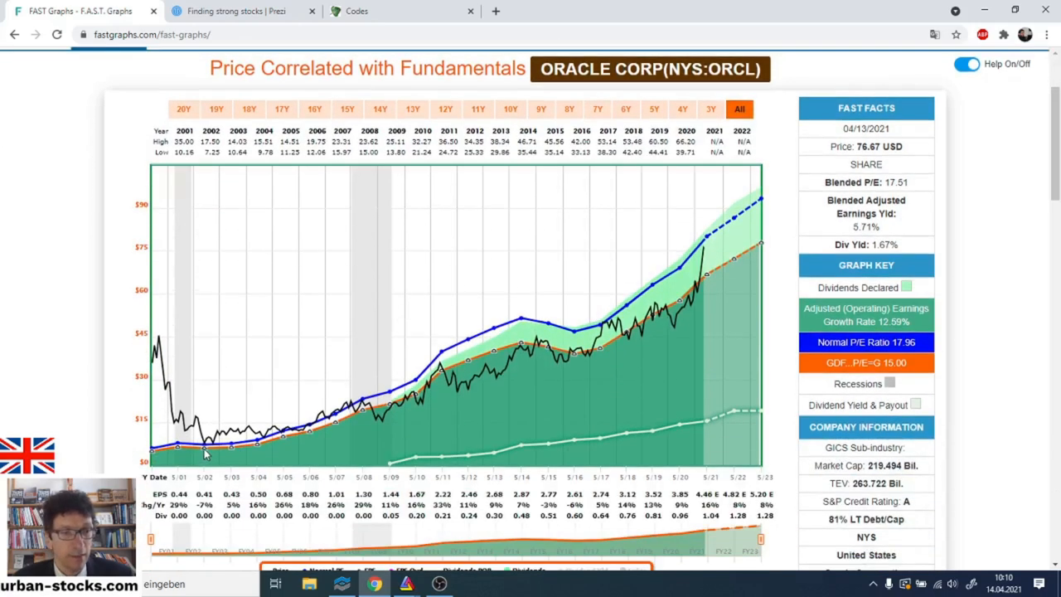
mouse_move(640, 335)
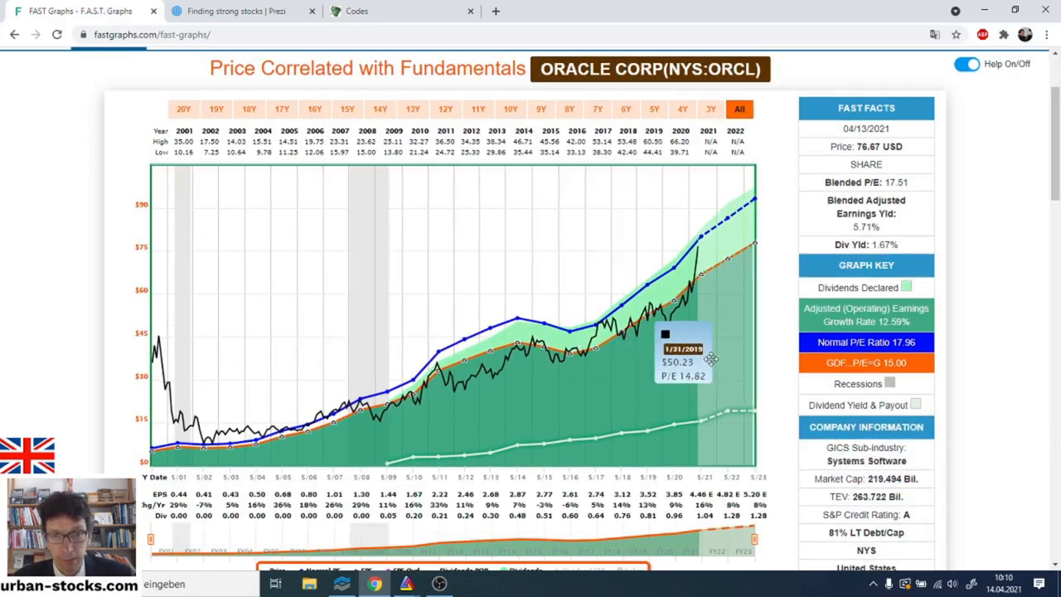
mouse_move(705, 307)
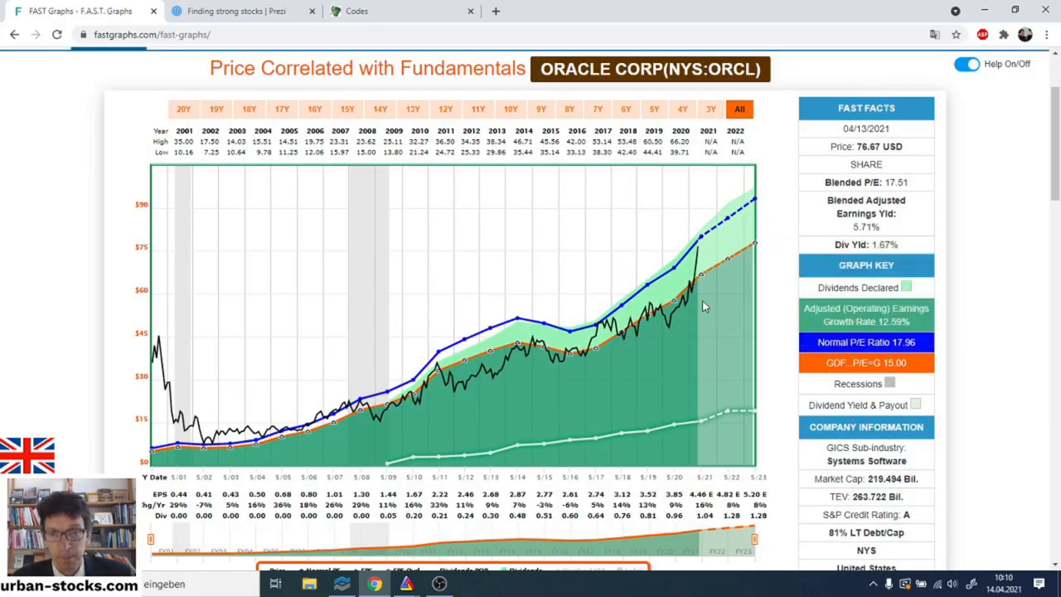
mouse_move(690, 312)
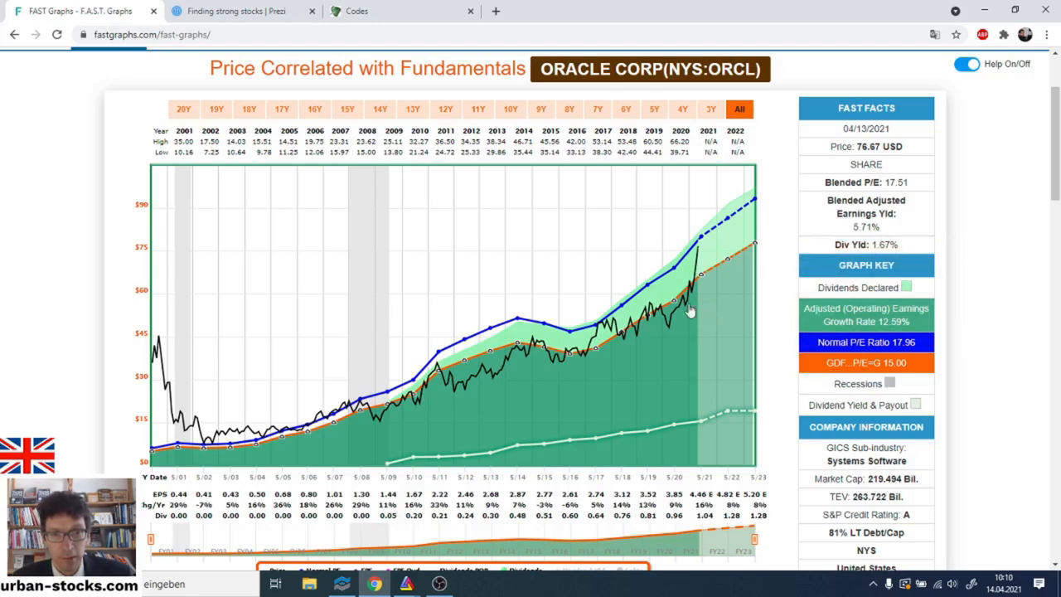
mouse_move(699, 248)
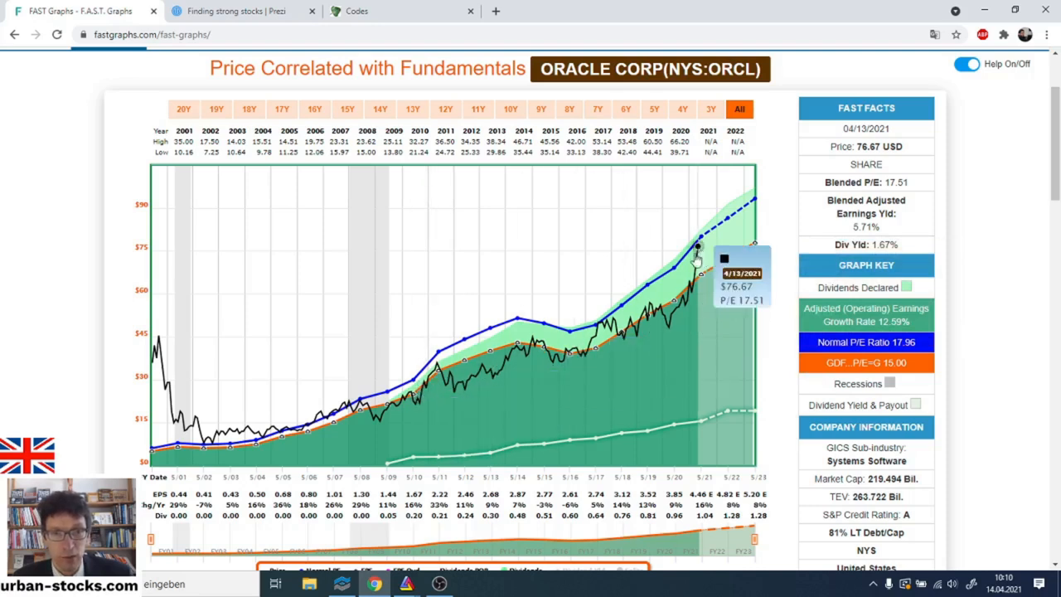
mouse_move(435, 369)
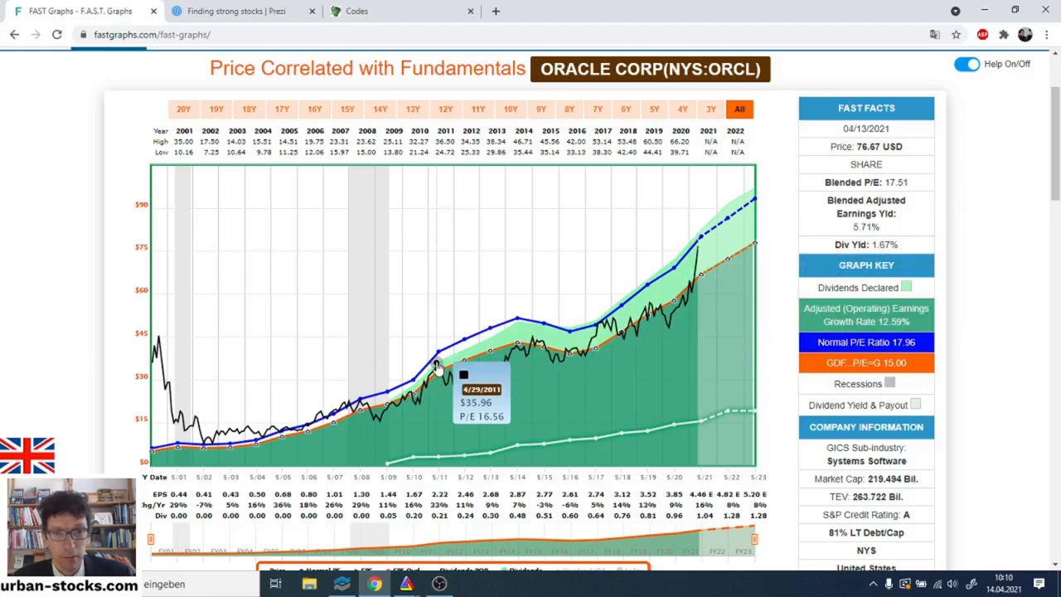
mouse_move(700, 330)
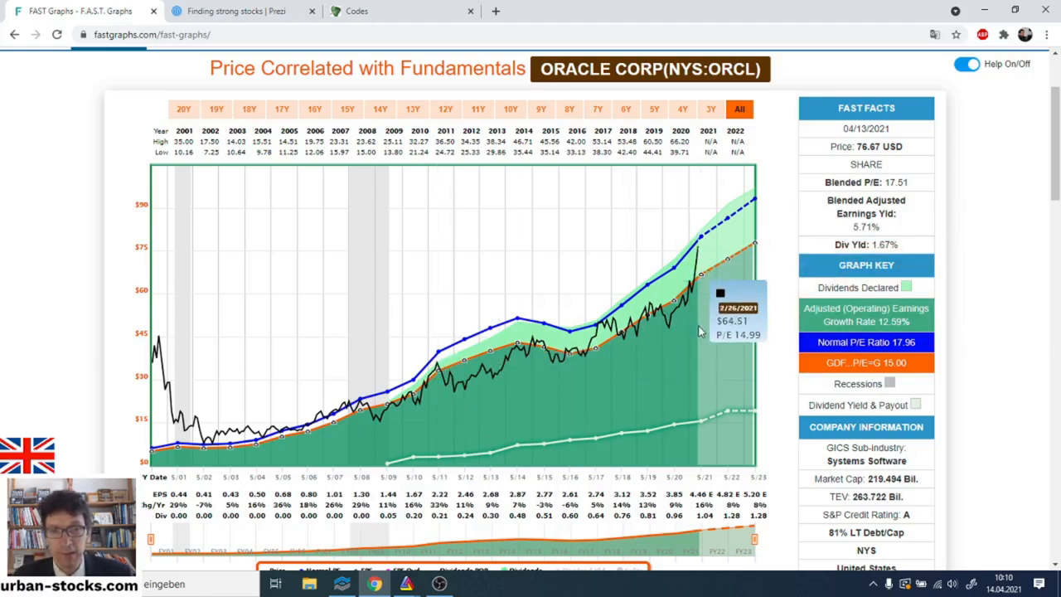
scroll("up", 3)
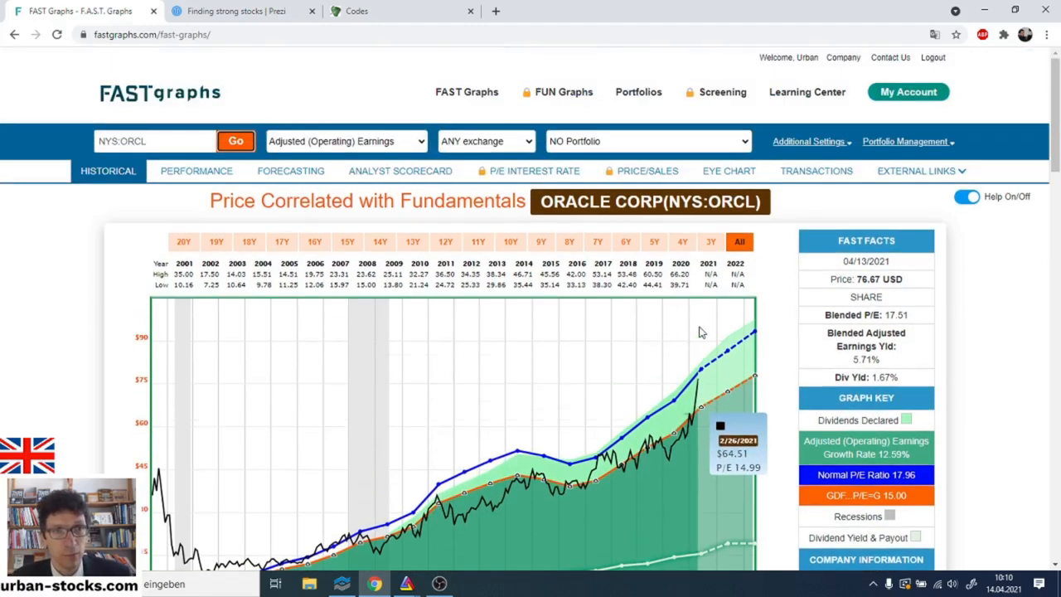
mouse_move(617, 378)
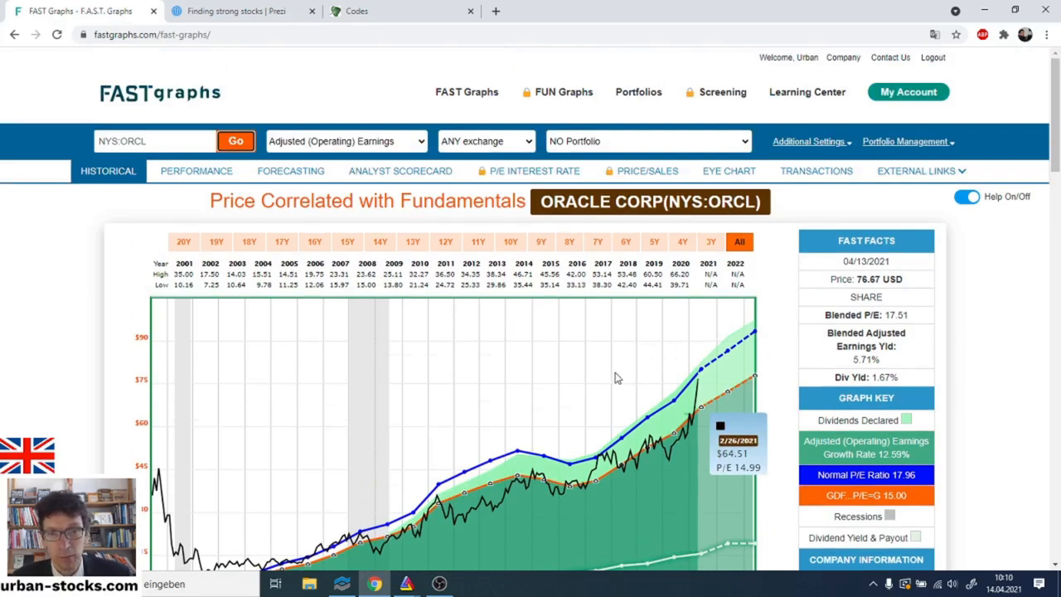
triple_click(153, 139)
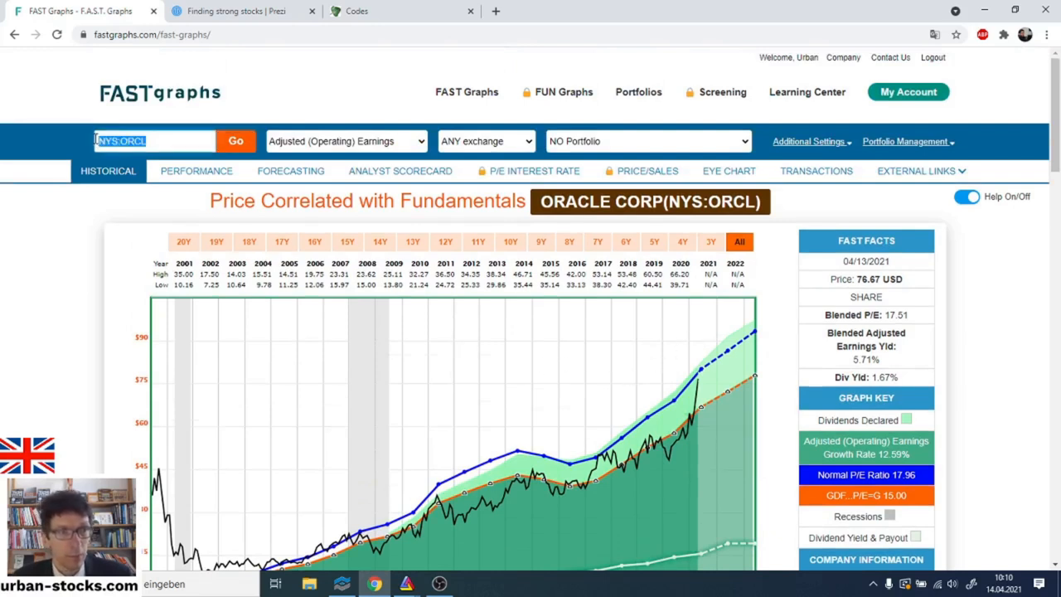
Load NAS:MSFT Microsoft Corp's fundamentals chart and look over its price history.
type("MSFT")
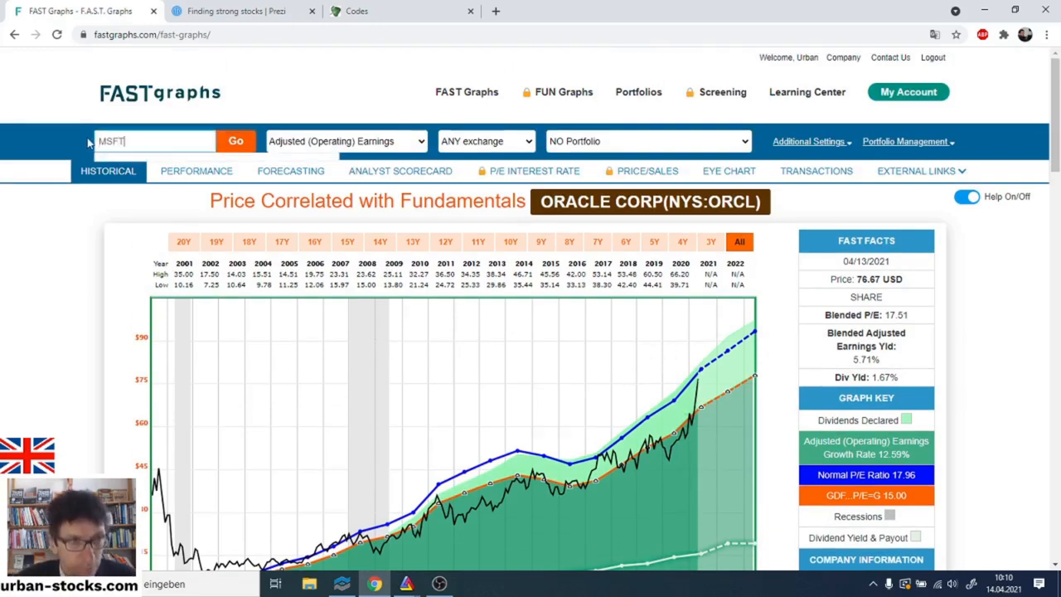
left_click(235, 141)
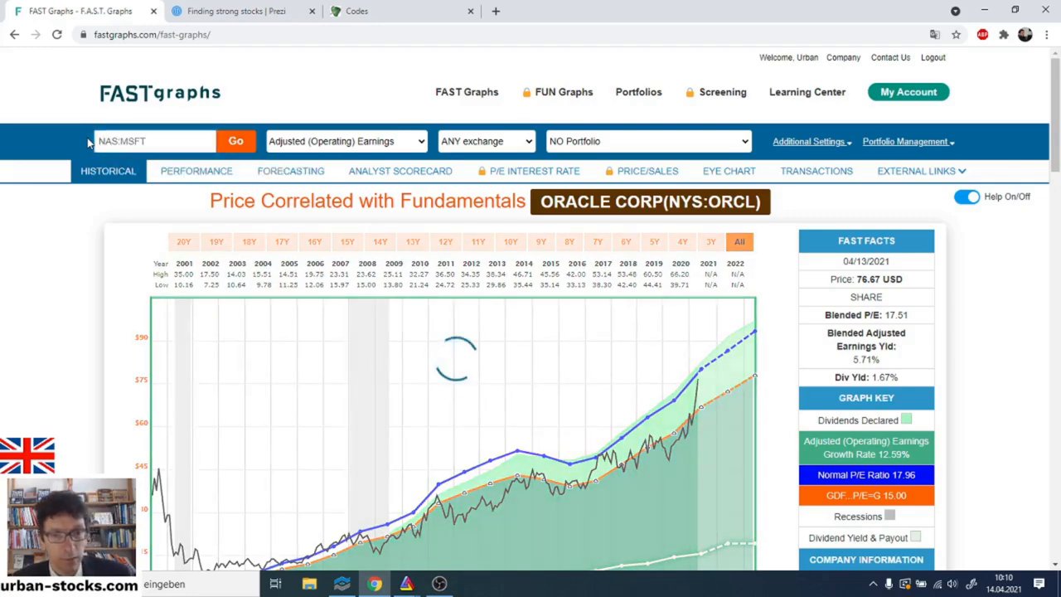
left_click(235, 141)
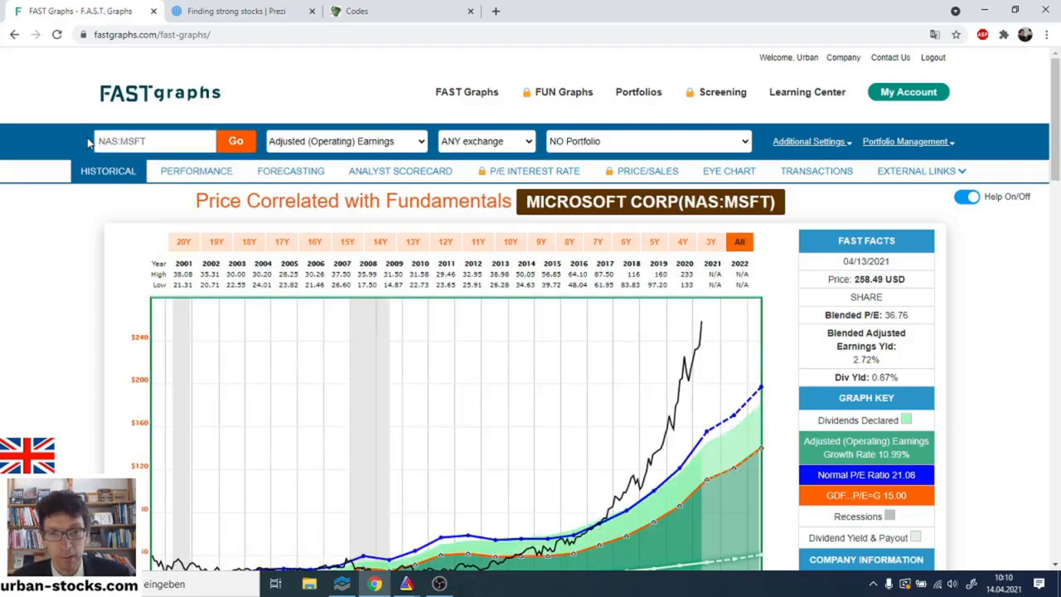
mouse_move(484, 388)
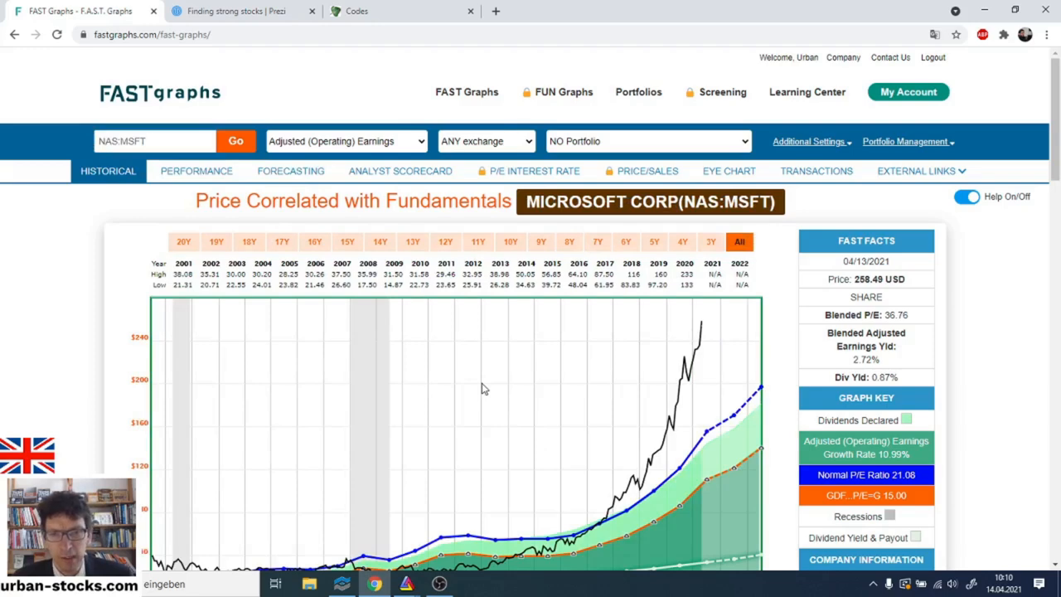
scroll("down", 3)
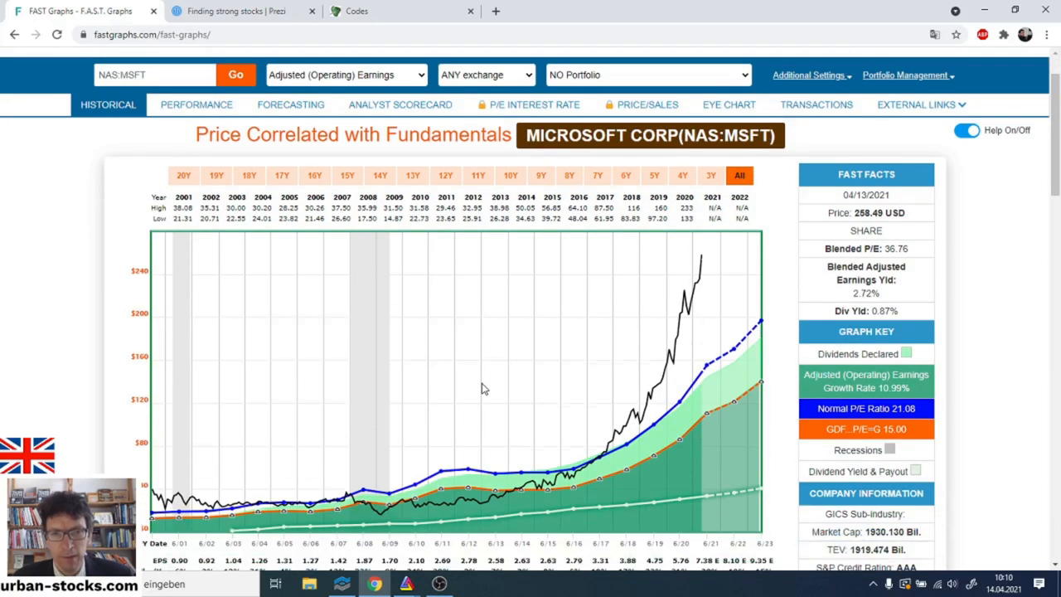
scroll("down", 3)
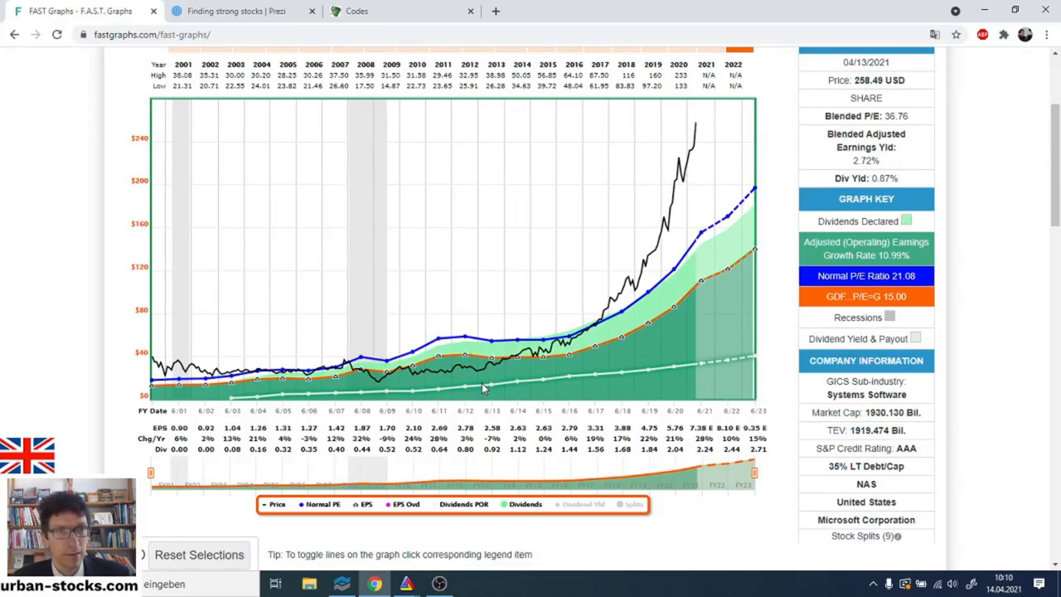
scroll("up", 3)
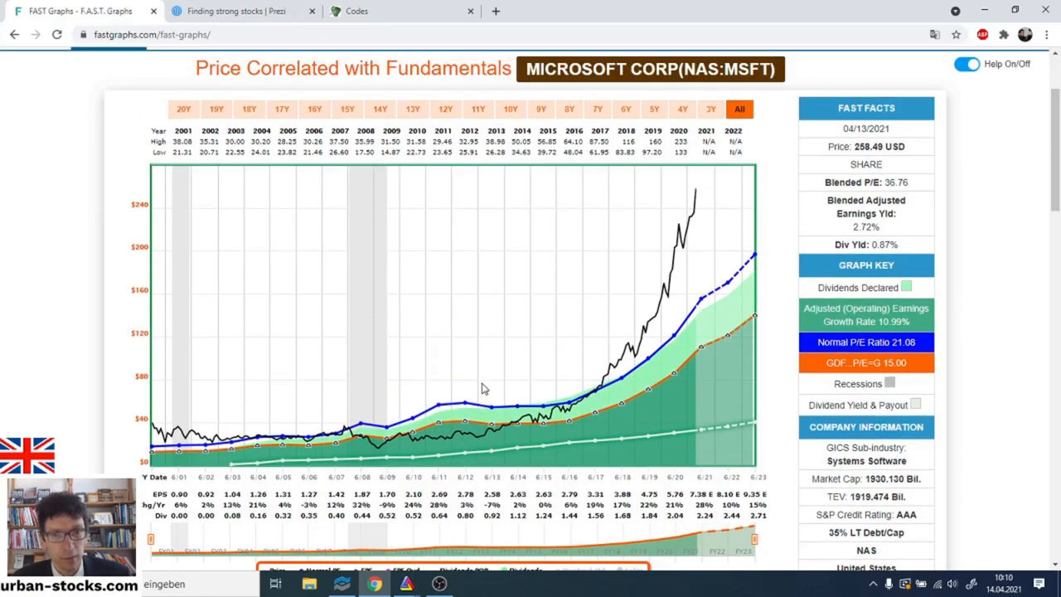
mouse_move(709, 228)
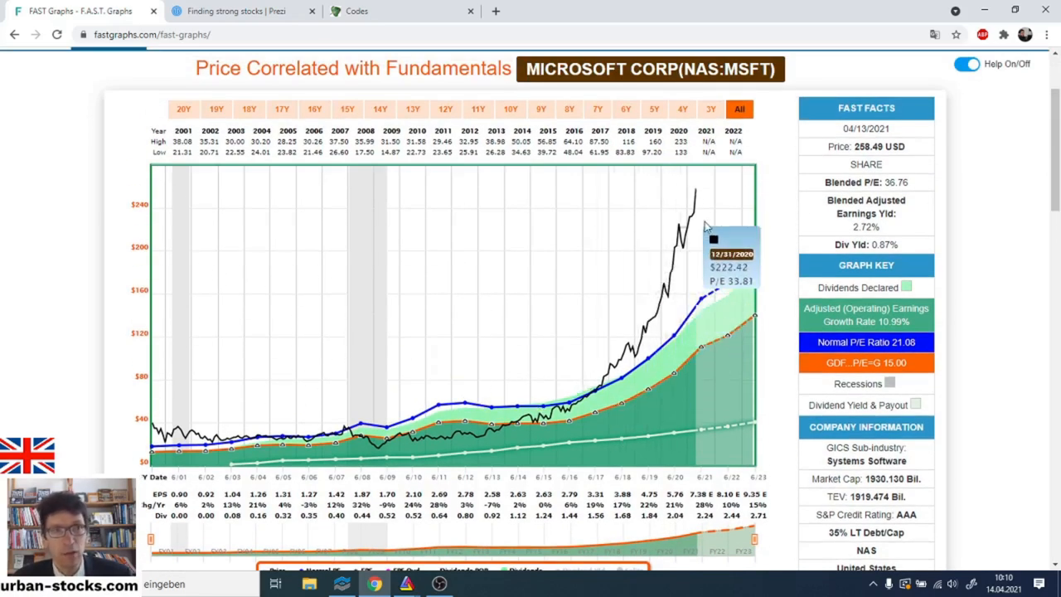
scroll("up", 3)
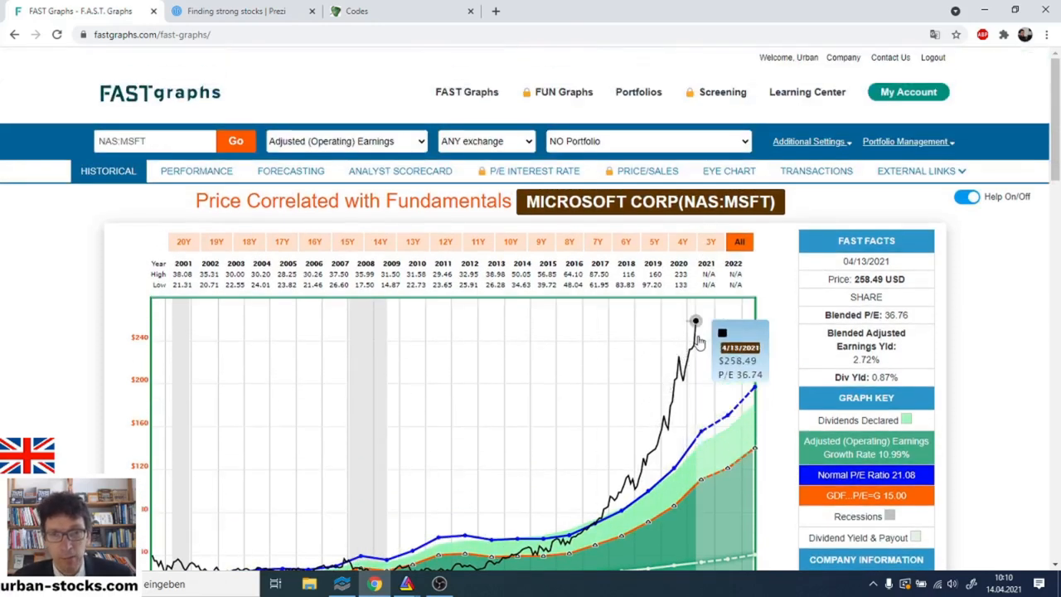
mouse_move(693, 342)
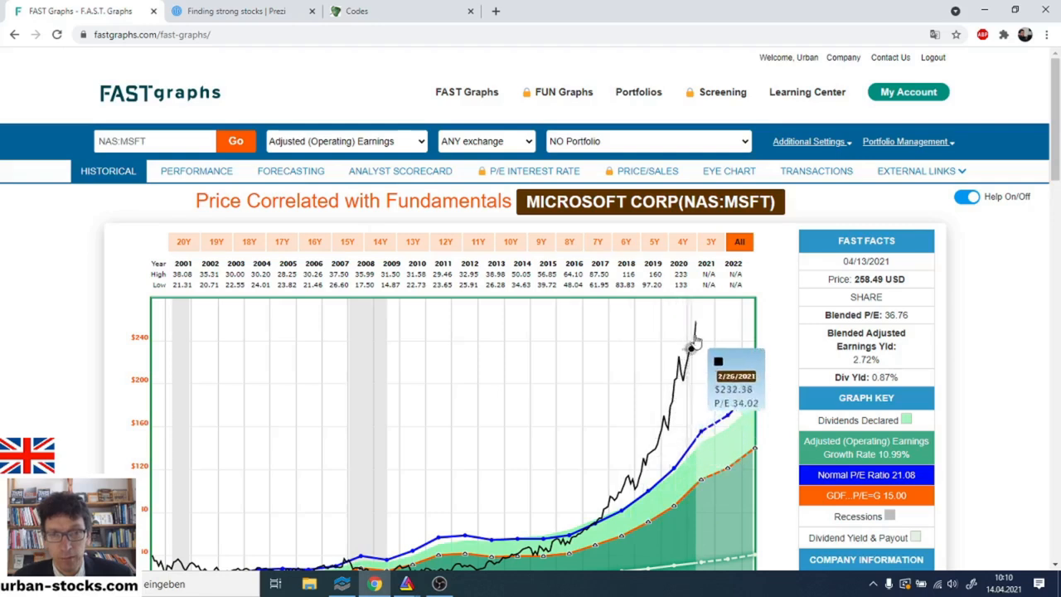
mouse_move(695, 321)
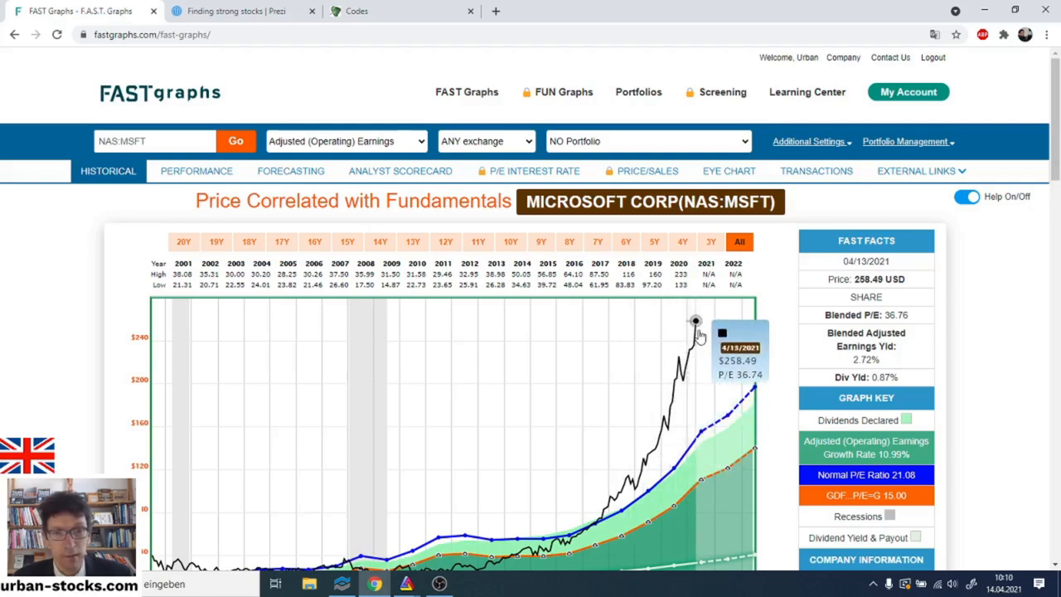
mouse_move(414, 141)
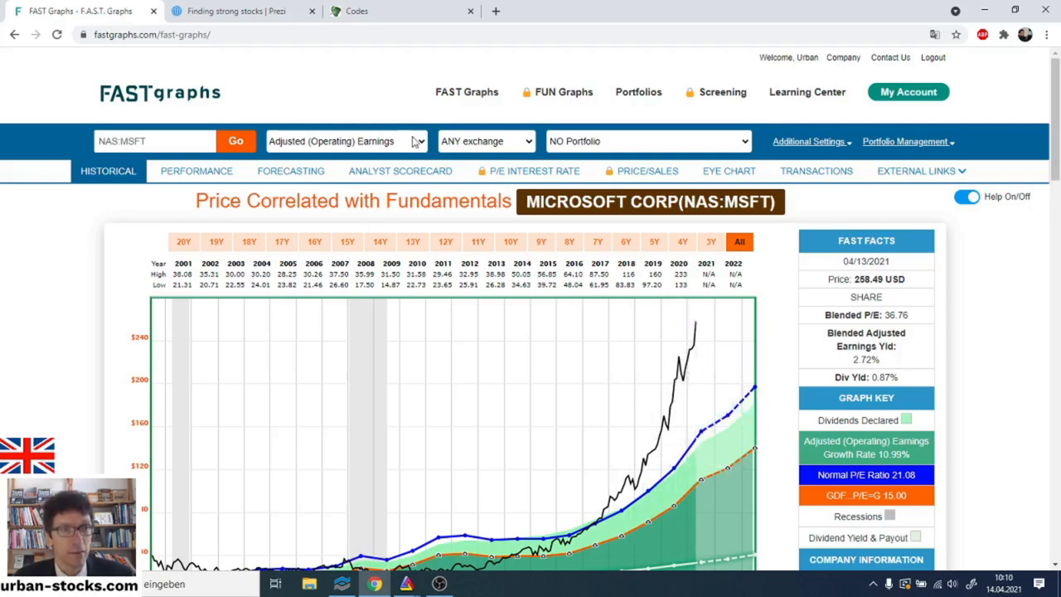
mouse_move(512, 487)
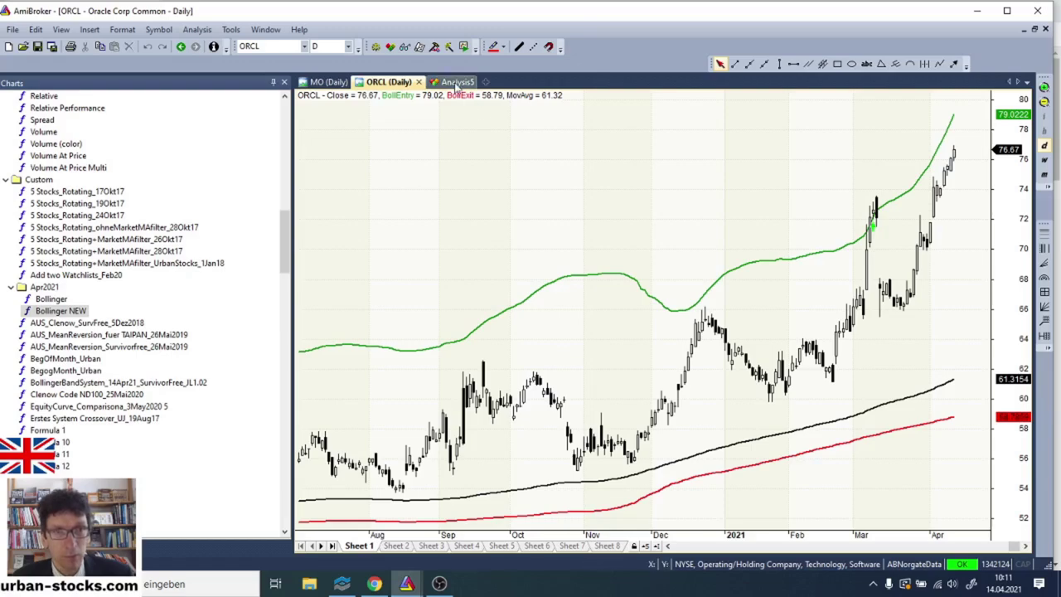
Show the backtest results list and set NumberPositions = 5 in the Bollinger NEW formula.
left_click(451, 81)
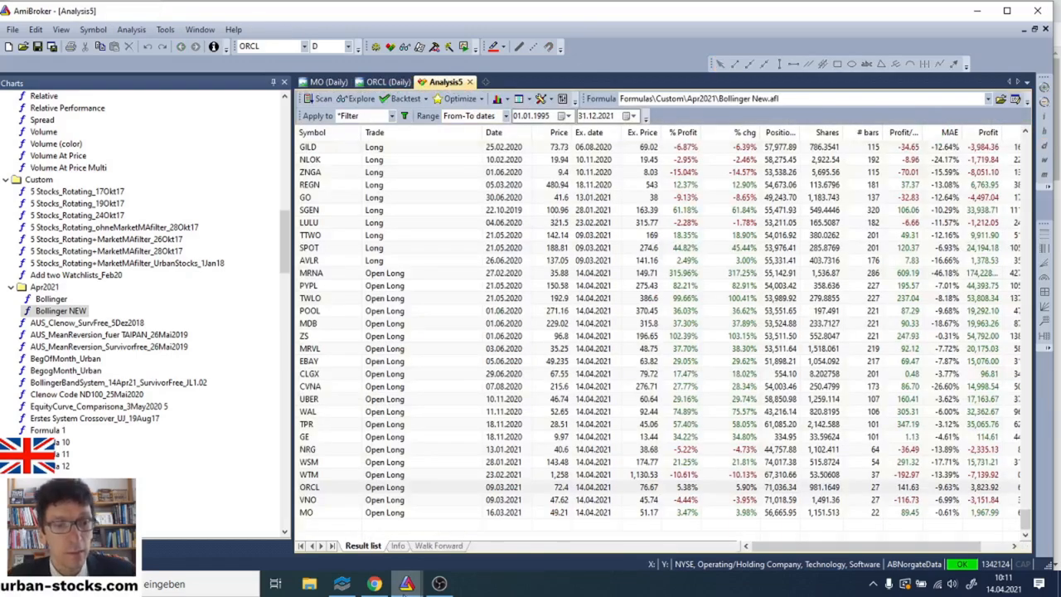
mouse_move(405, 583)
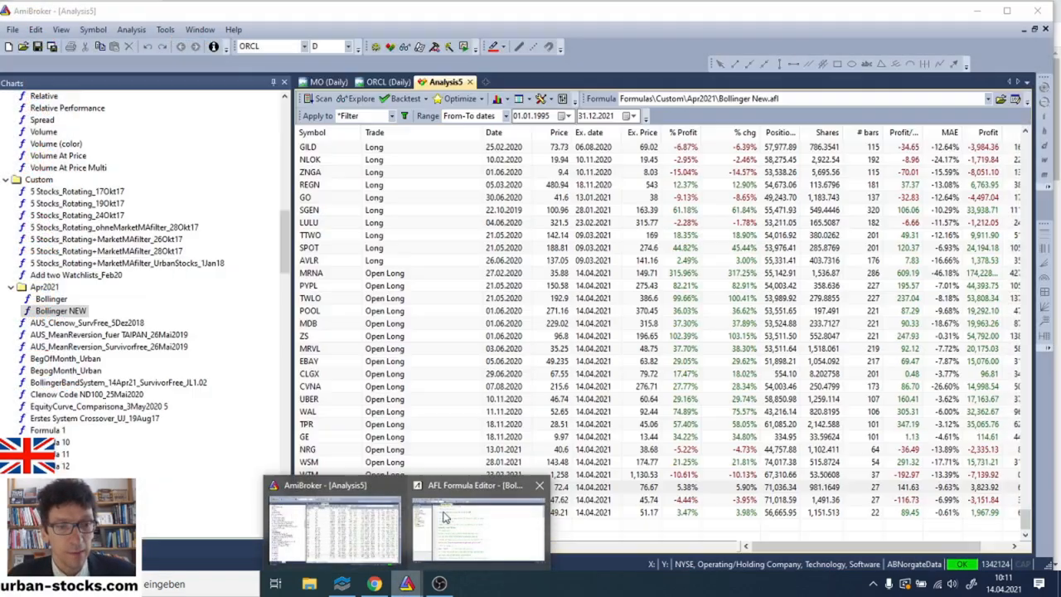
mouse_move(368, 356)
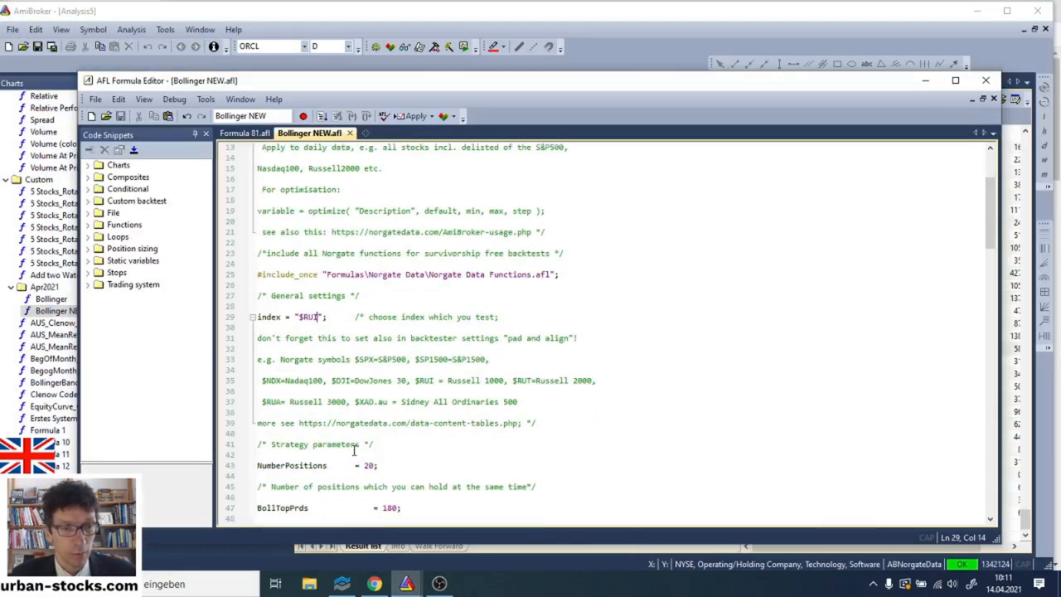
double_click(368, 401)
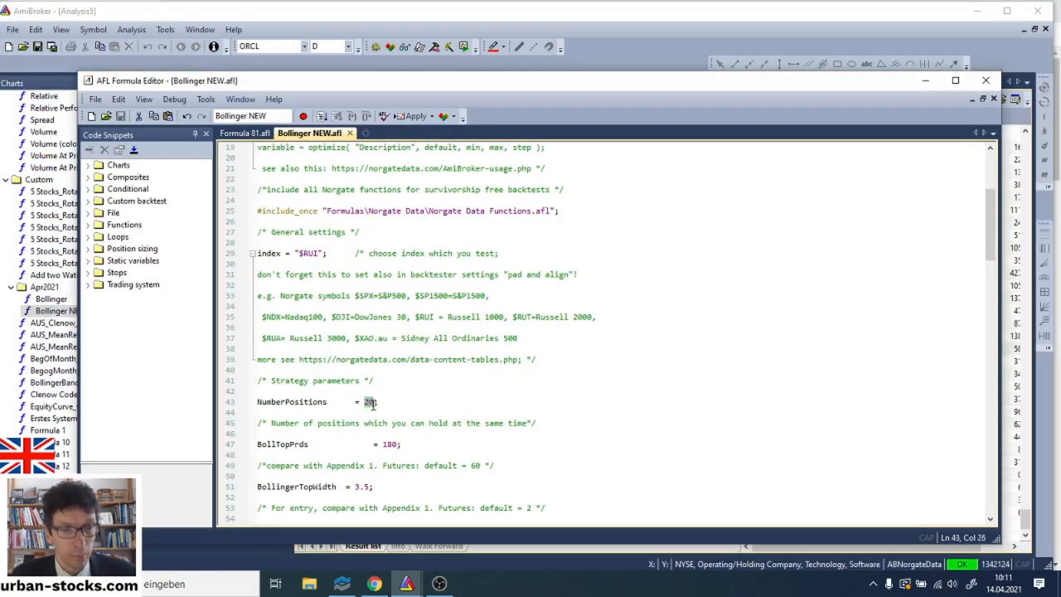
type("5")
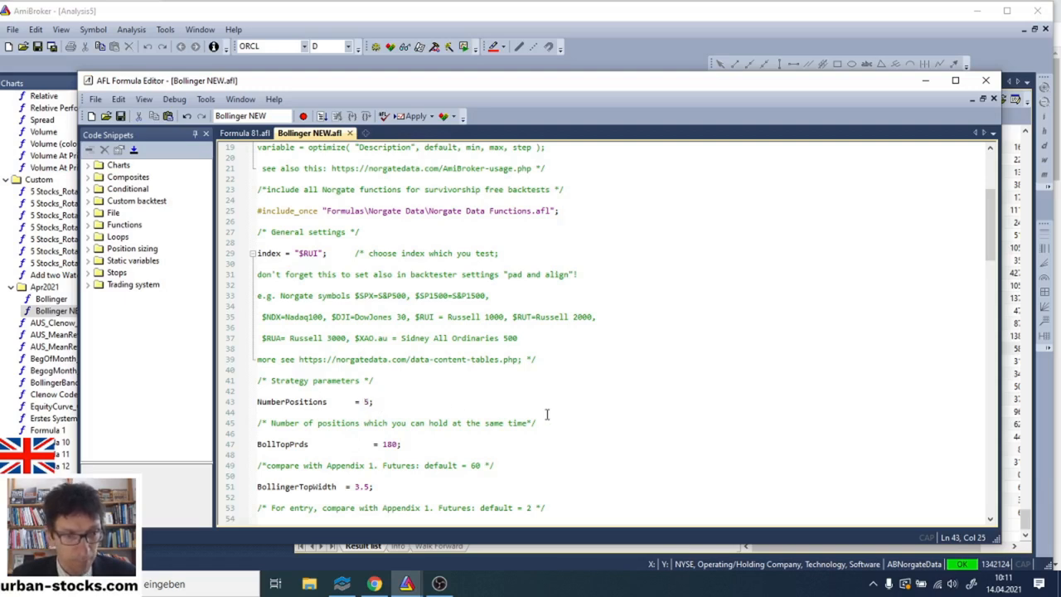
scroll("down", 3)
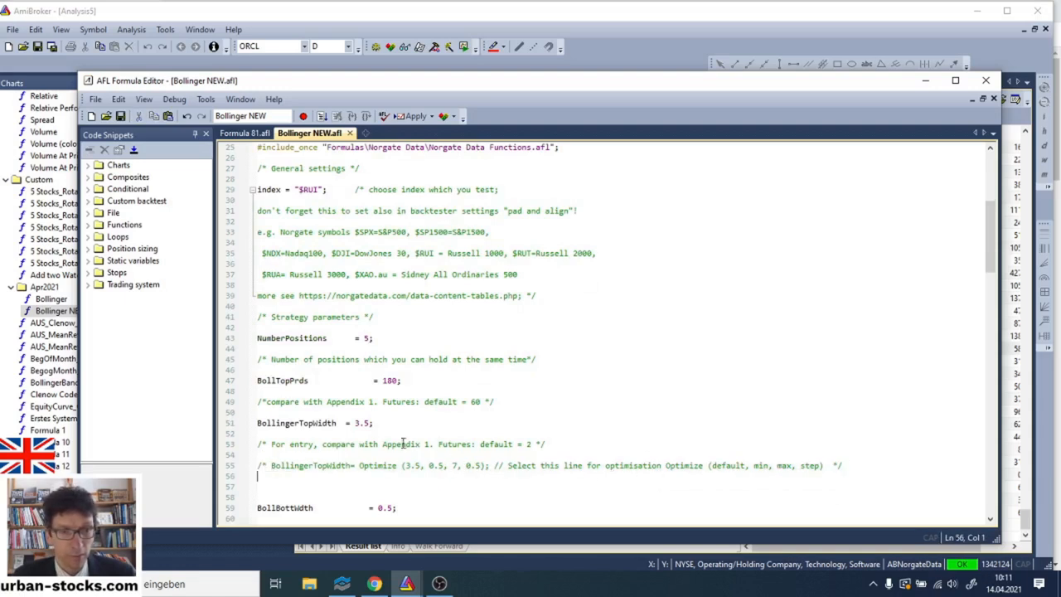
mouse_move(395, 431)
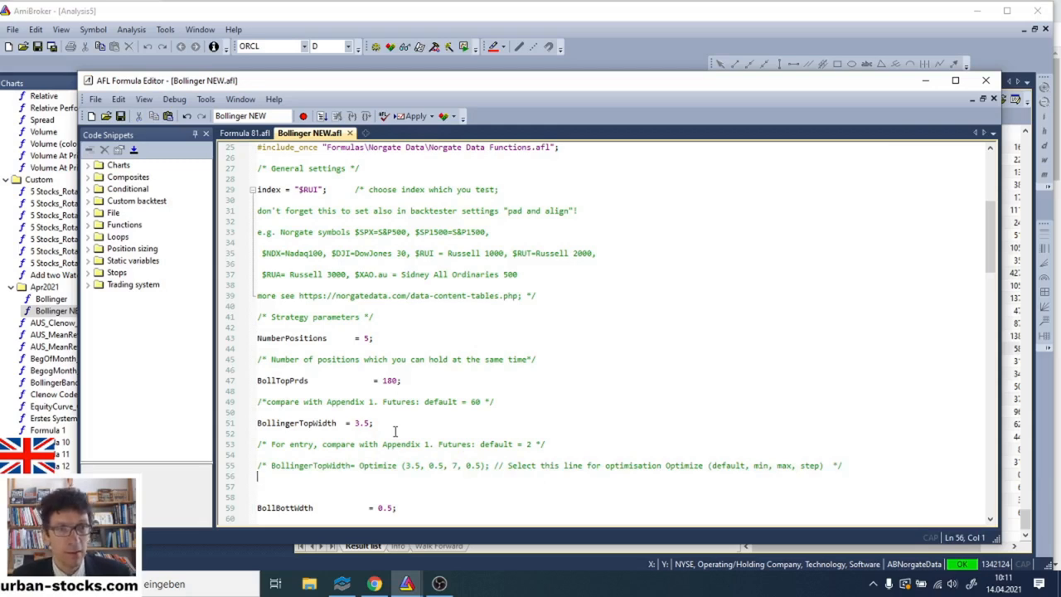
mouse_move(121, 116)
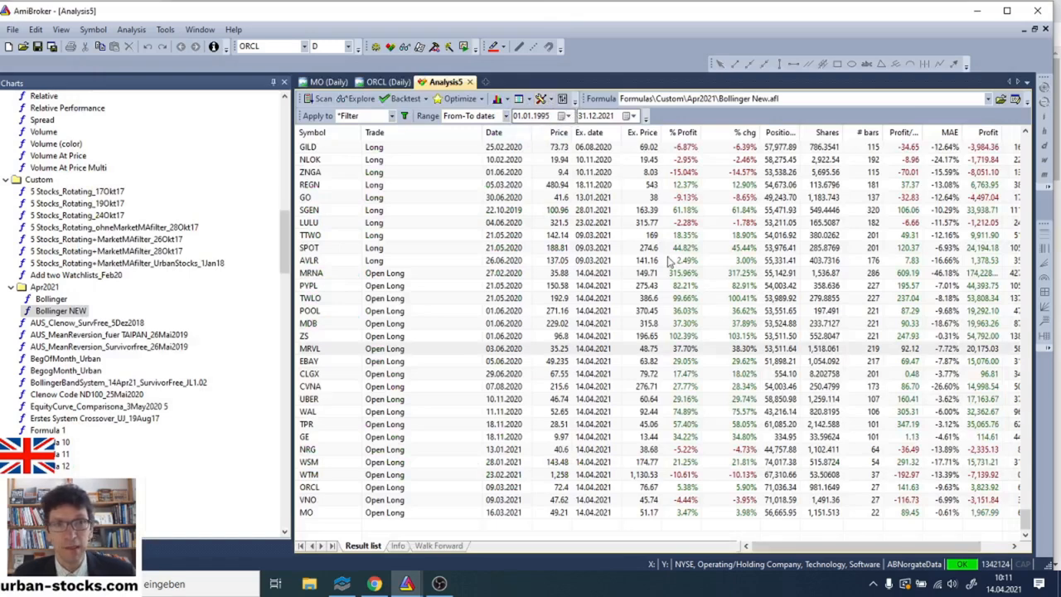
left_click(404, 116)
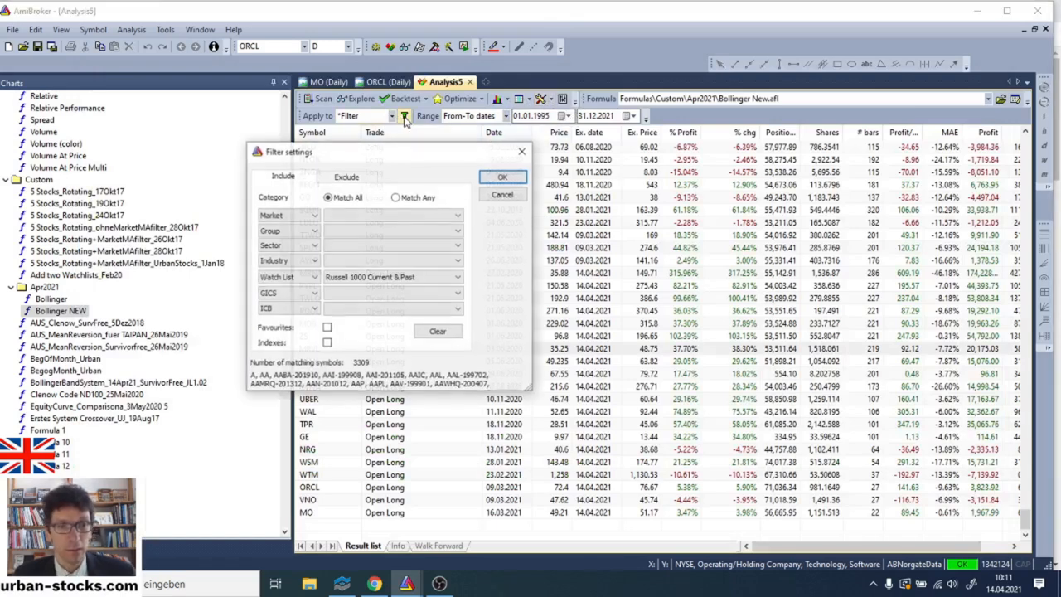
left_click(503, 176)
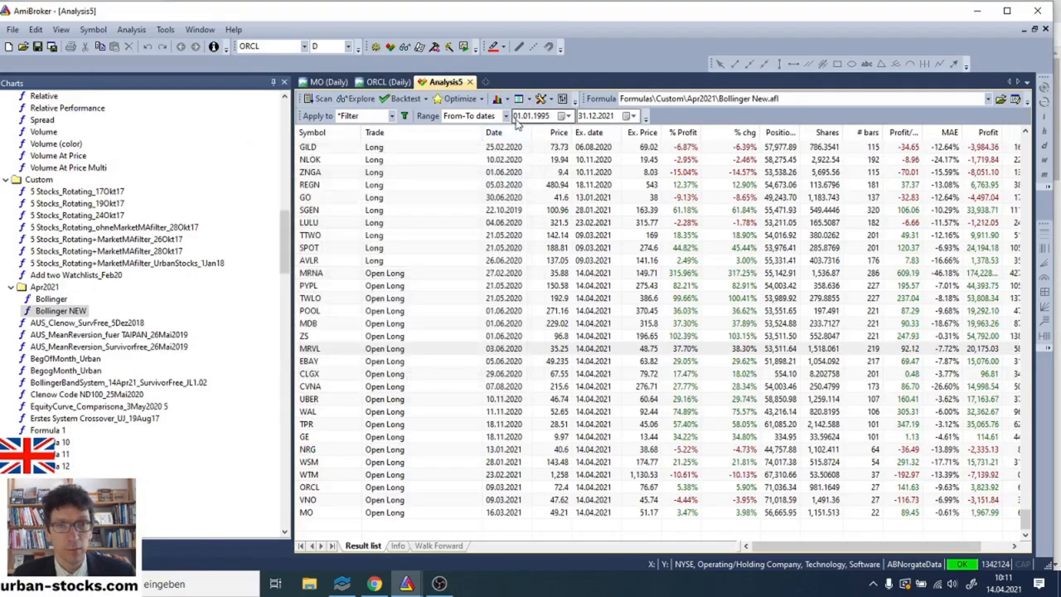
left_click(402, 98)
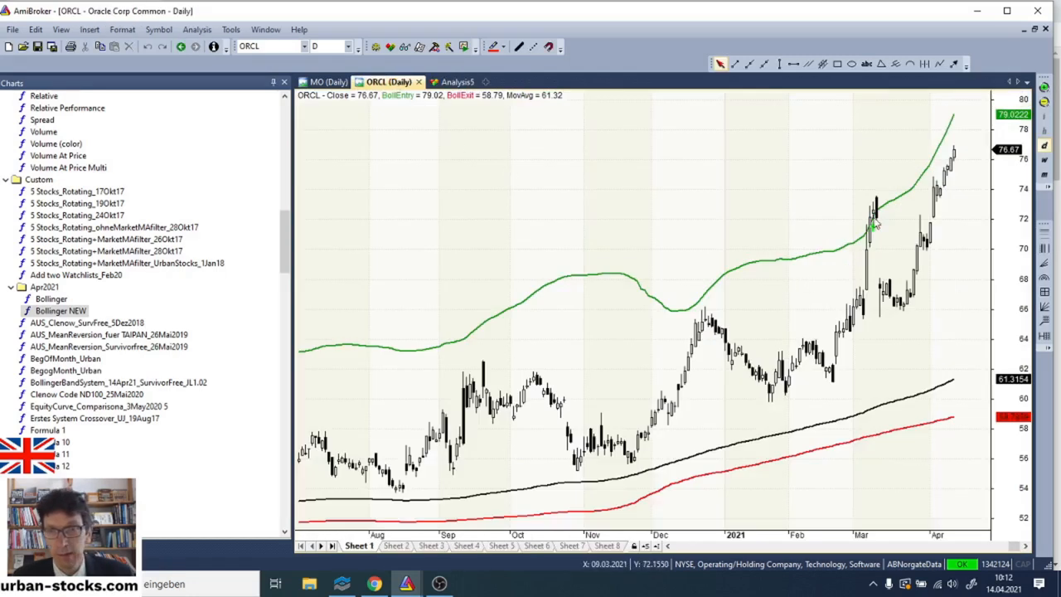
mouse_move(456, 83)
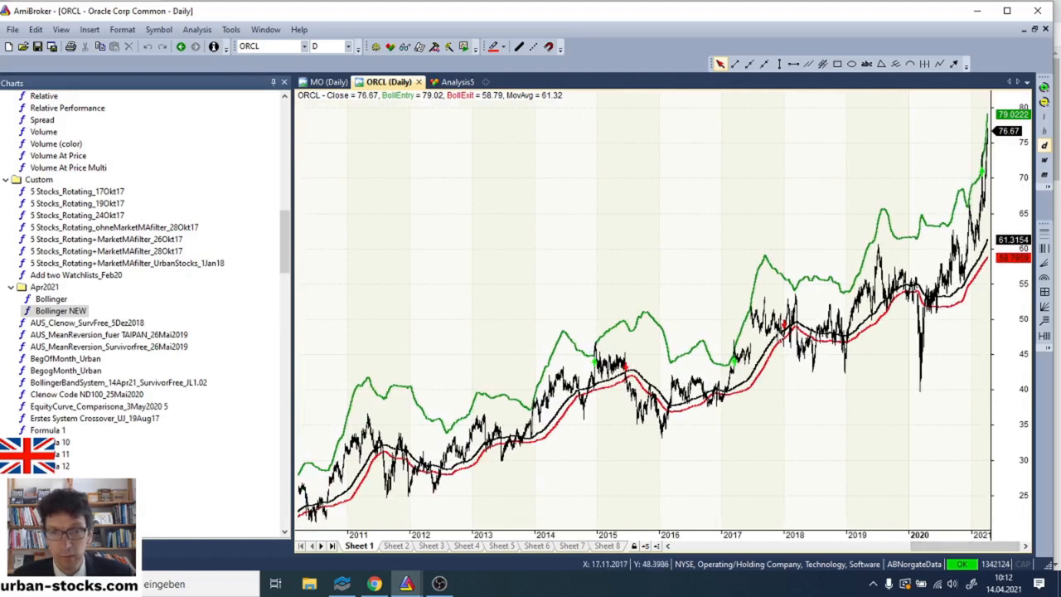
mouse_move(783, 340)
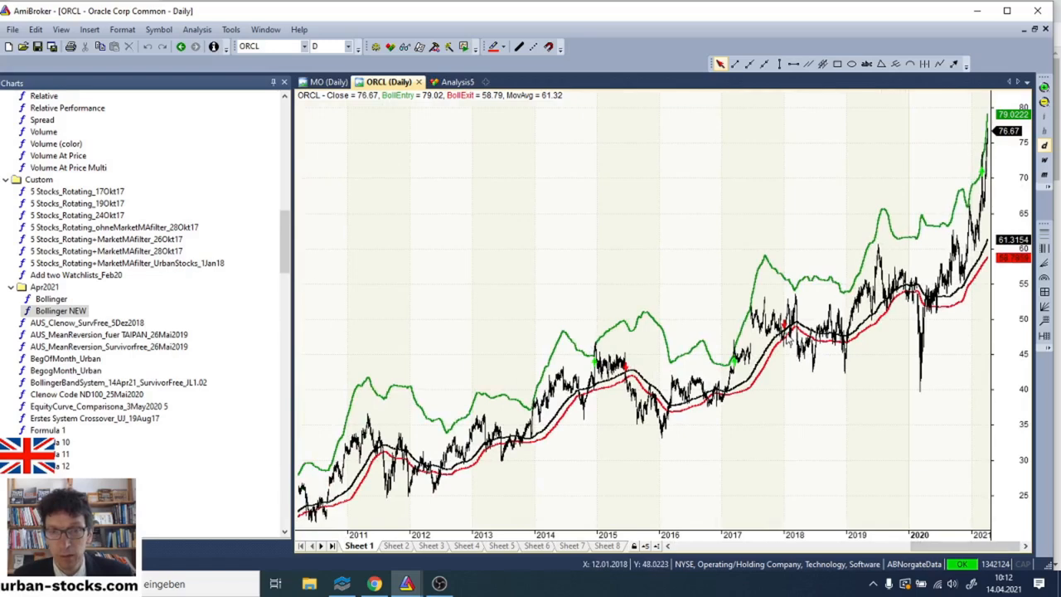
mouse_move(786, 340)
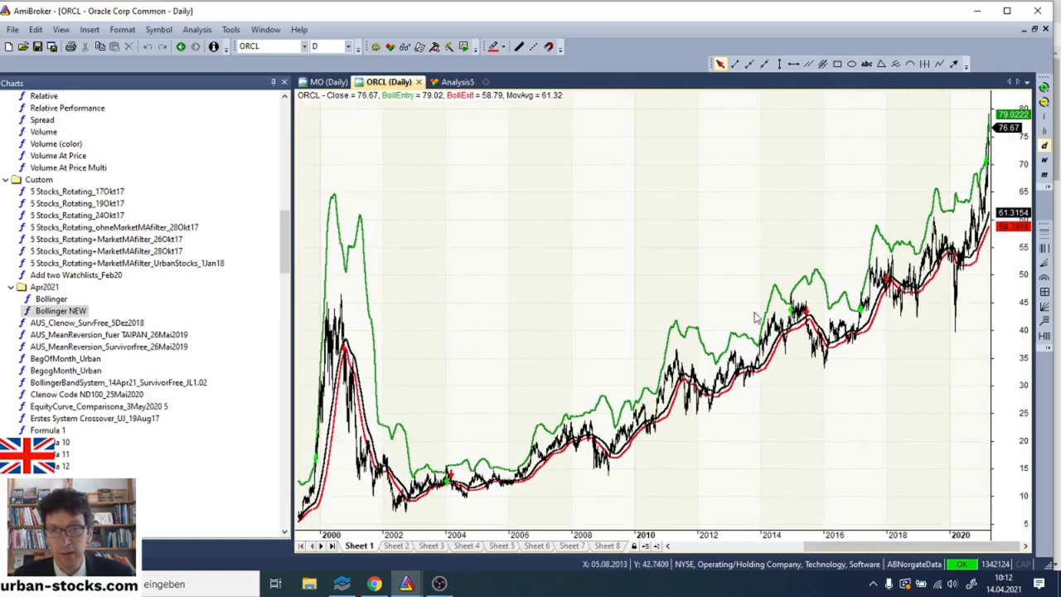
mouse_move(970, 456)
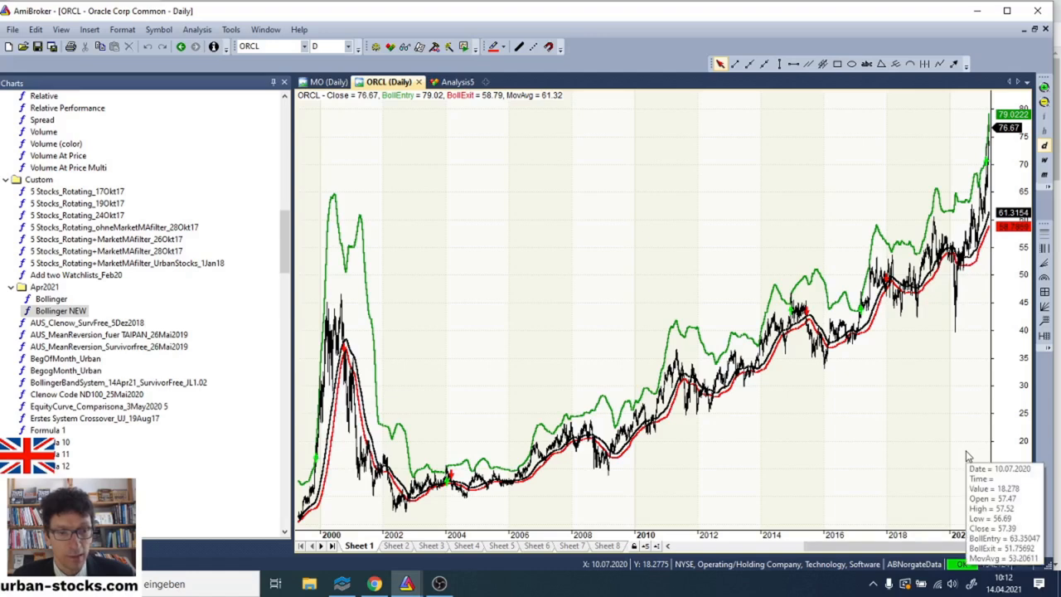
mouse_move(892, 402)
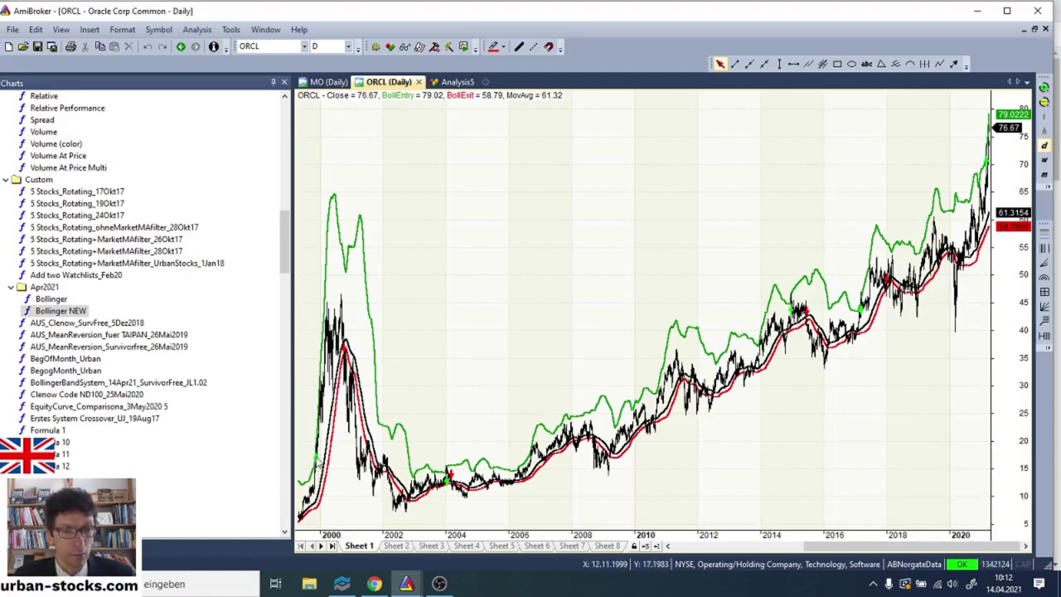
mouse_move(323, 395)
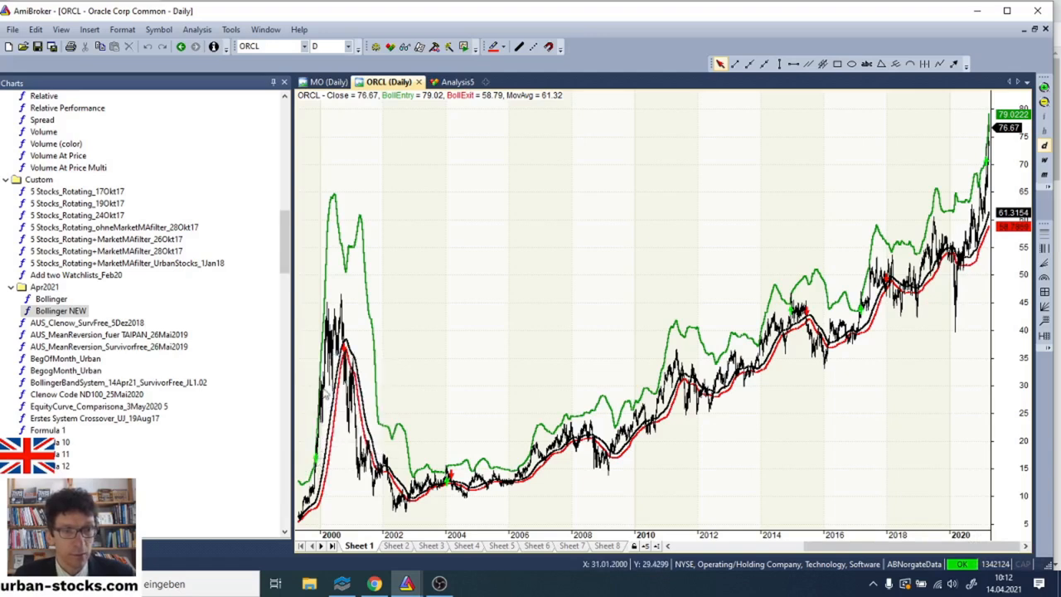
mouse_move(484, 385)
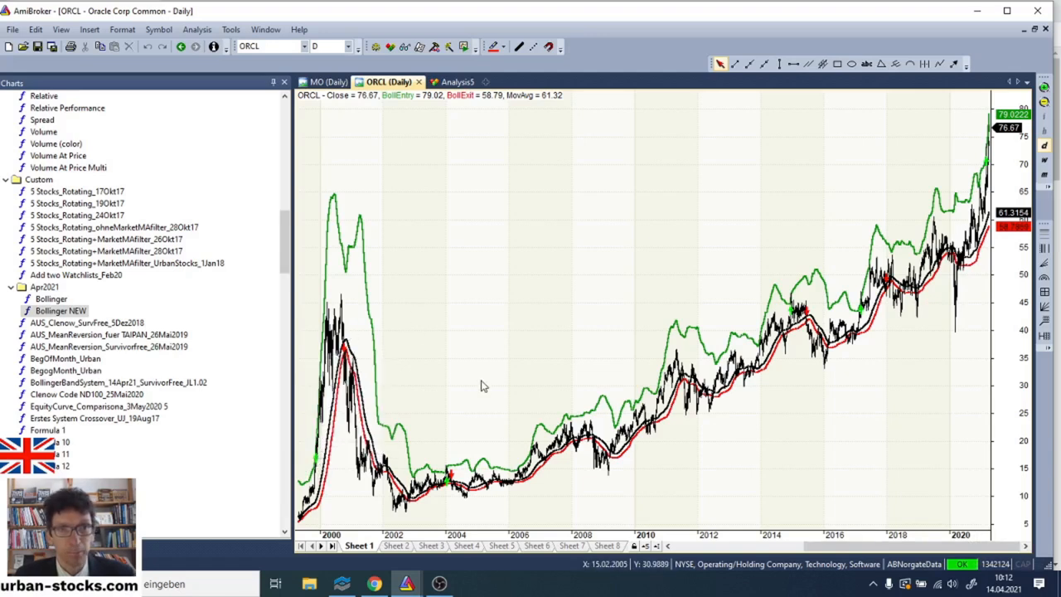
mouse_move(457, 81)
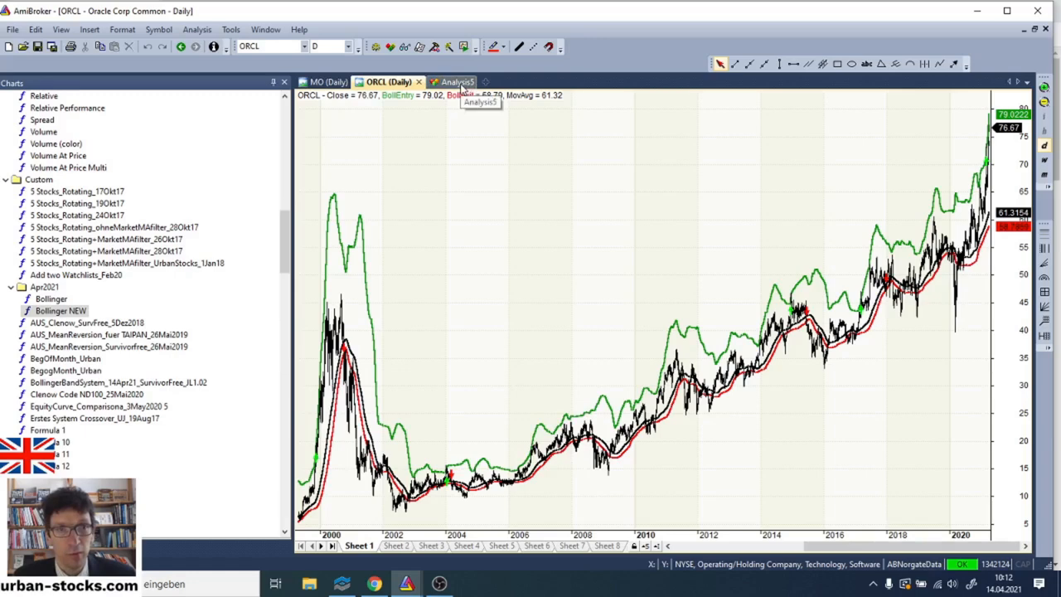
Return from the ORCL chart to the Analysis5 backtest trade list.
left_click(454, 81)
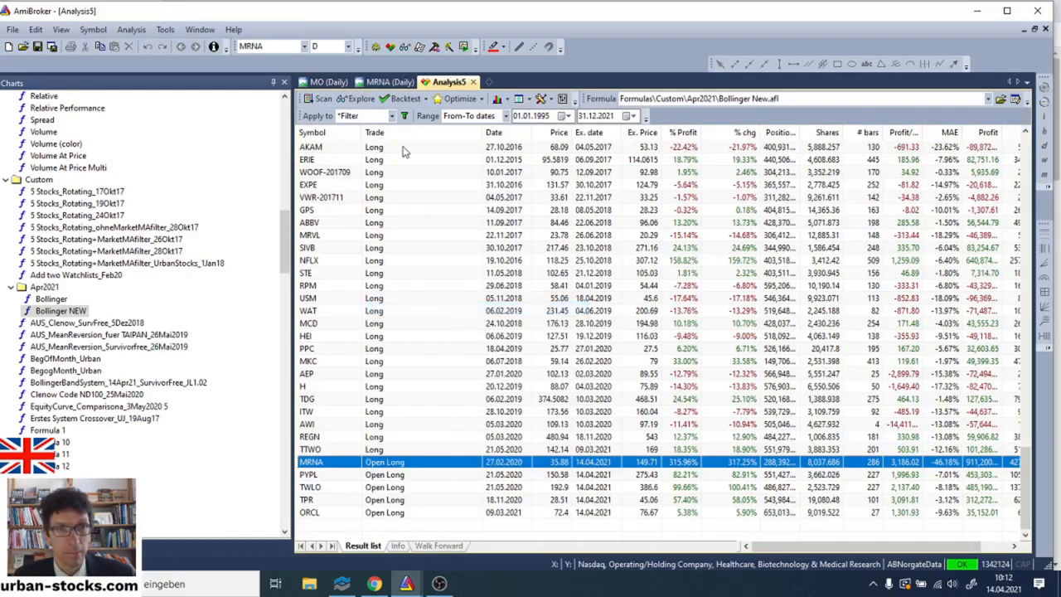
Bring up MRNA's daily Bollinger chart to inspect the bars around its February 2020 entry.
left_click(385, 81)
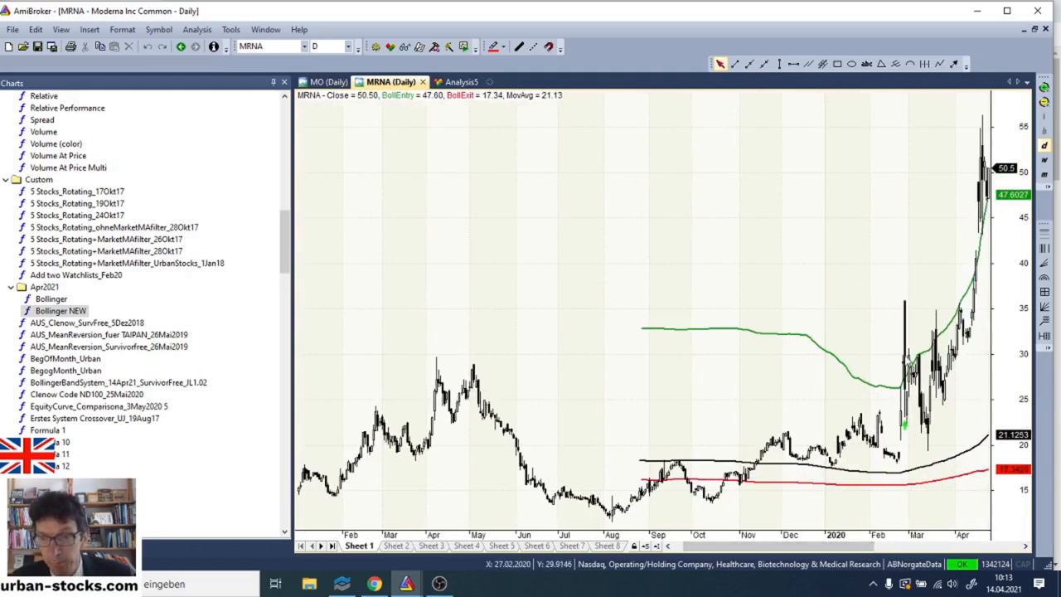
mouse_move(906, 338)
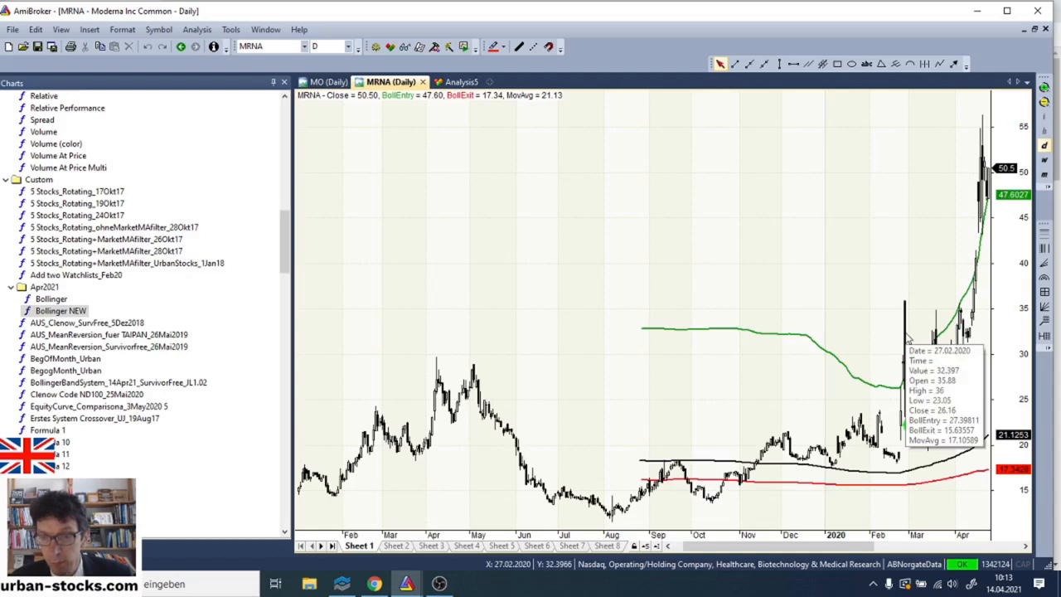
mouse_move(904, 431)
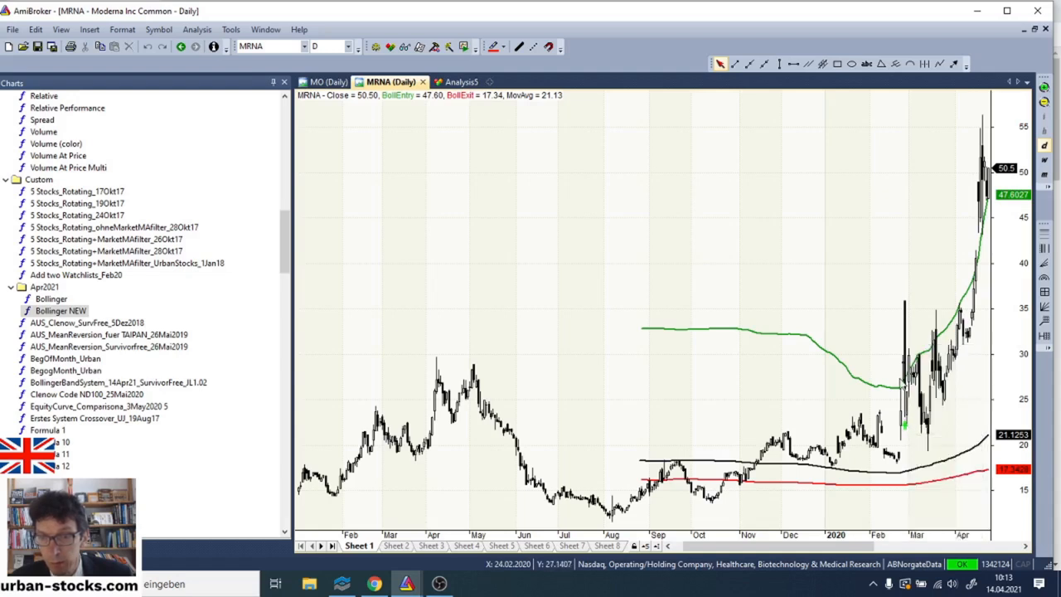
mouse_move(903, 368)
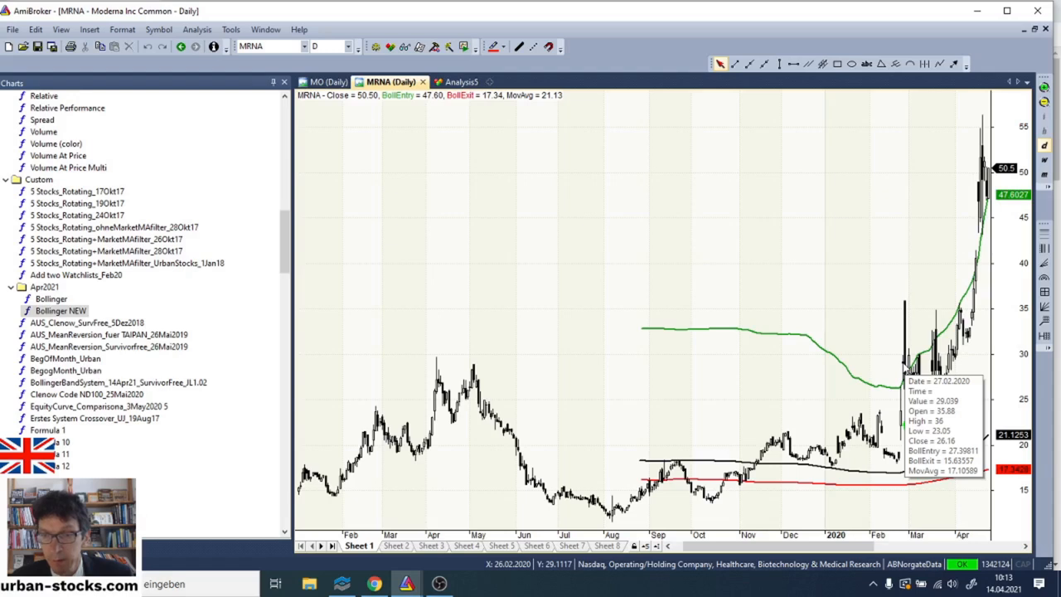
mouse_move(908, 311)
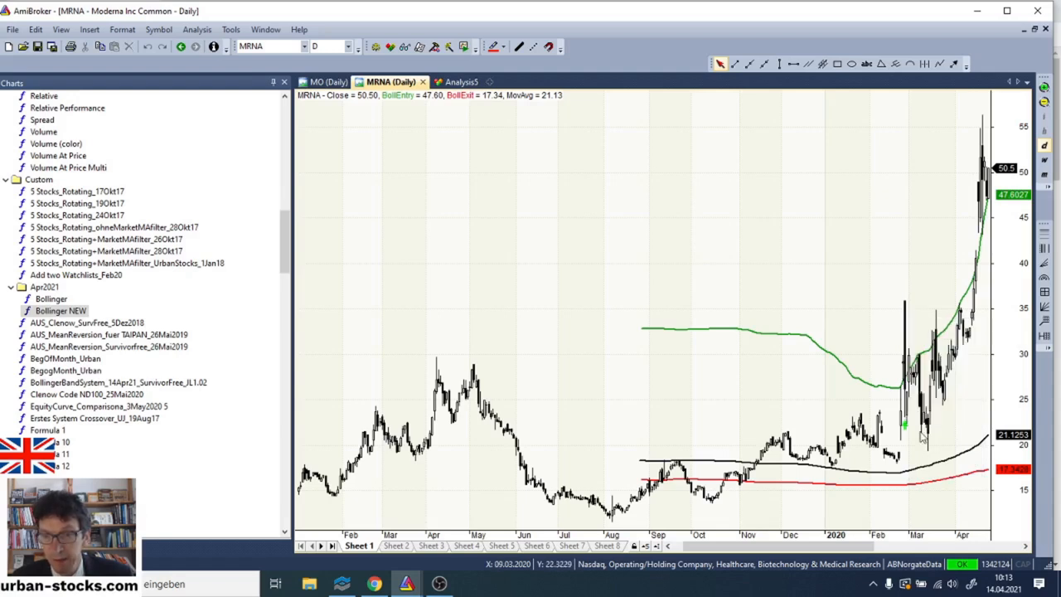
mouse_move(908, 342)
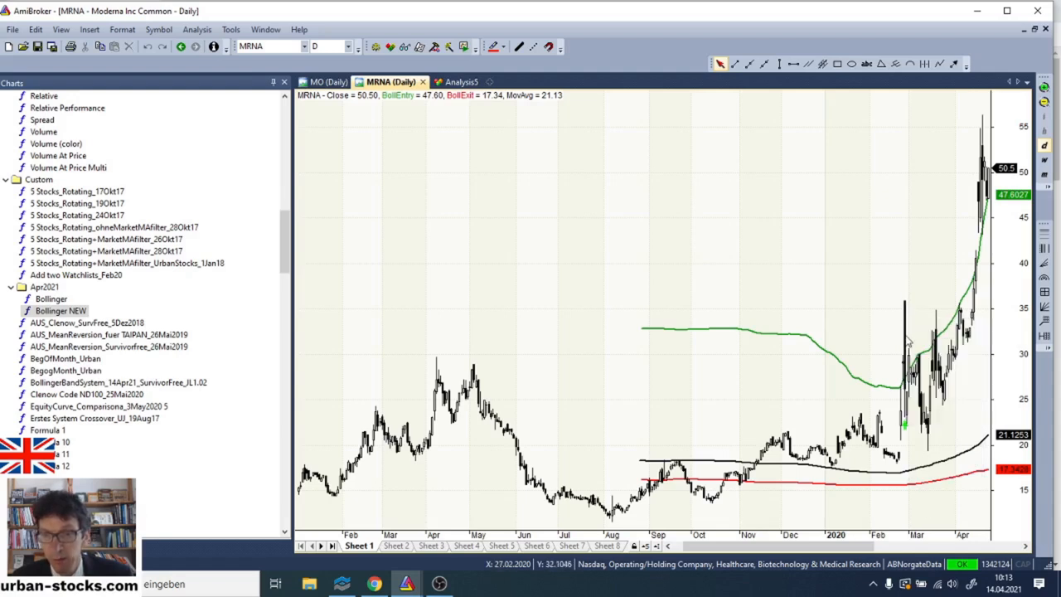
mouse_move(928, 457)
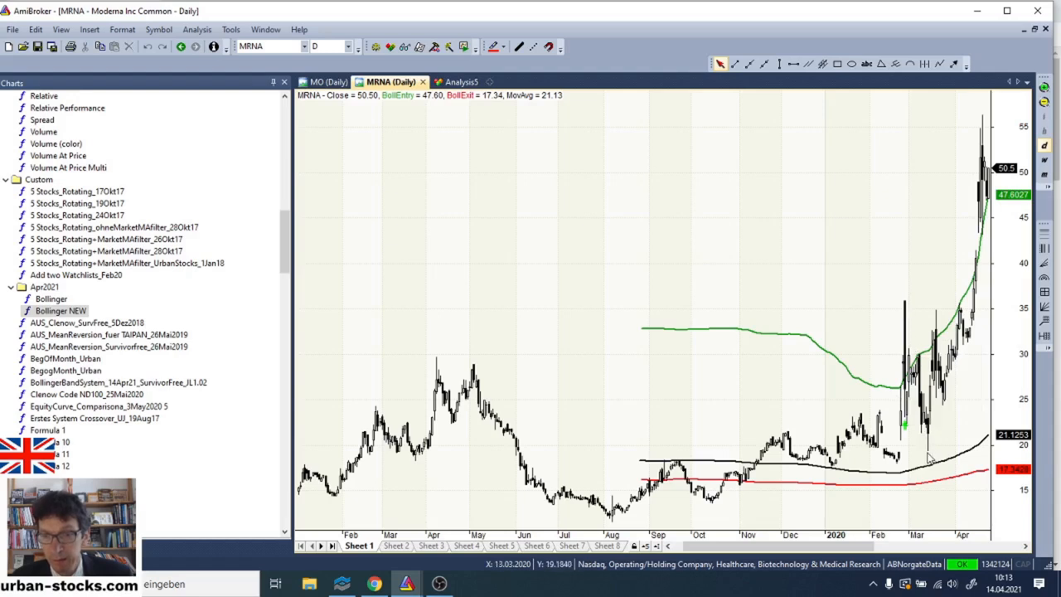
mouse_move(929, 454)
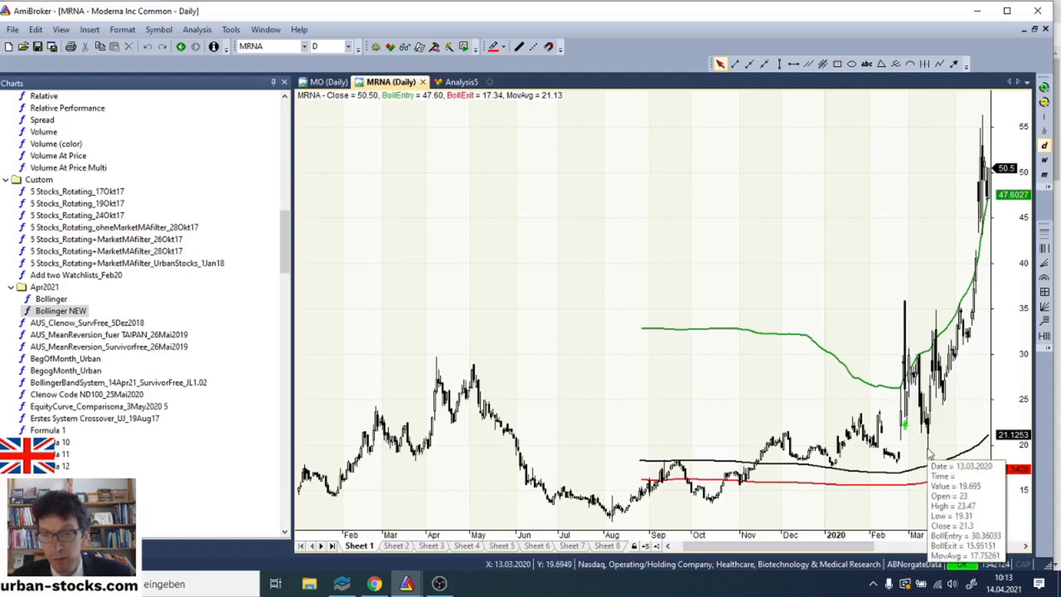
mouse_move(909, 342)
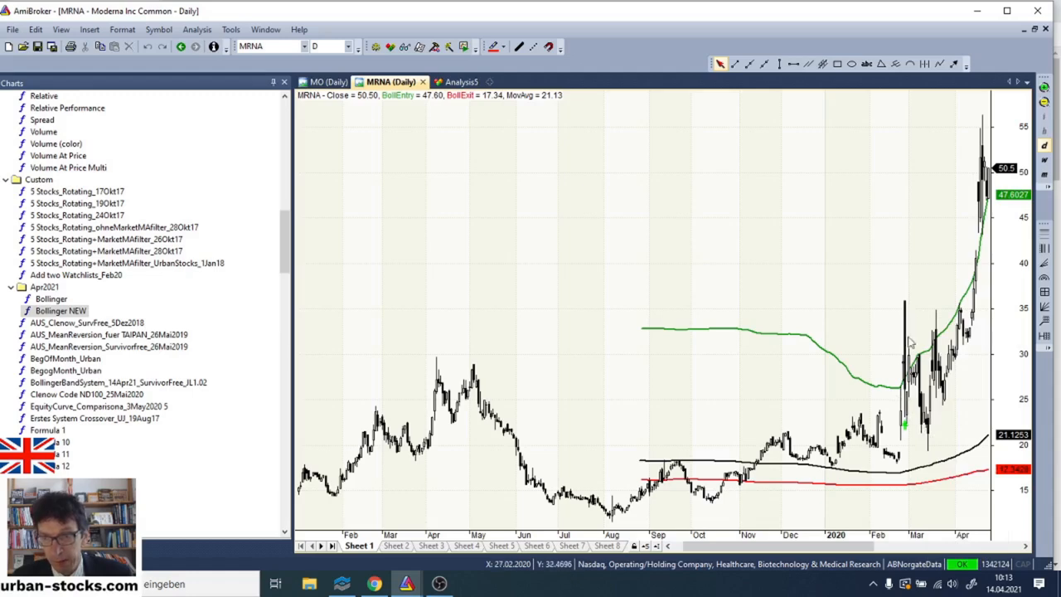
mouse_move(932, 451)
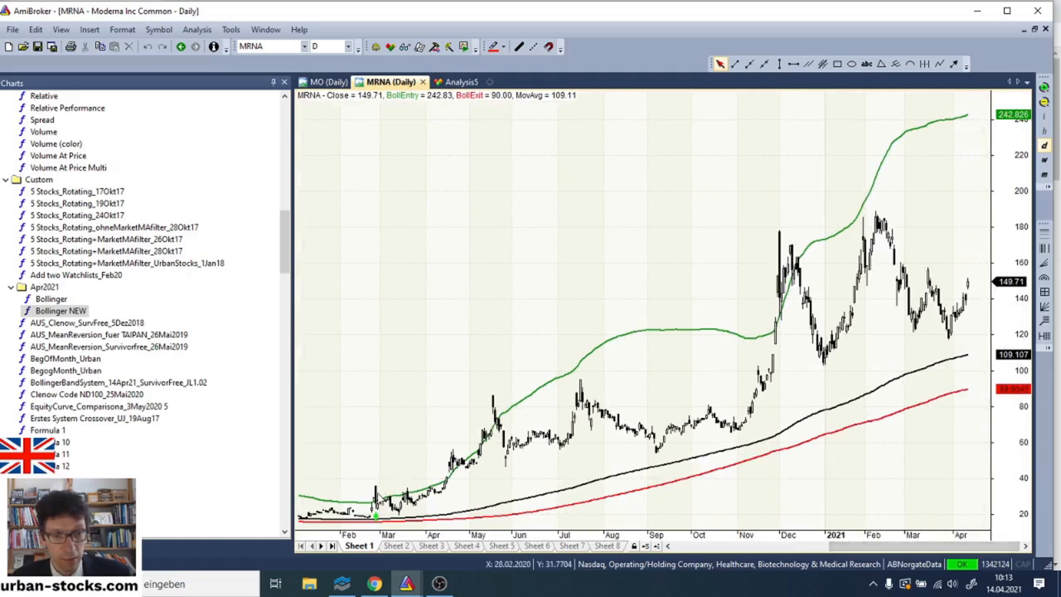
mouse_move(883, 312)
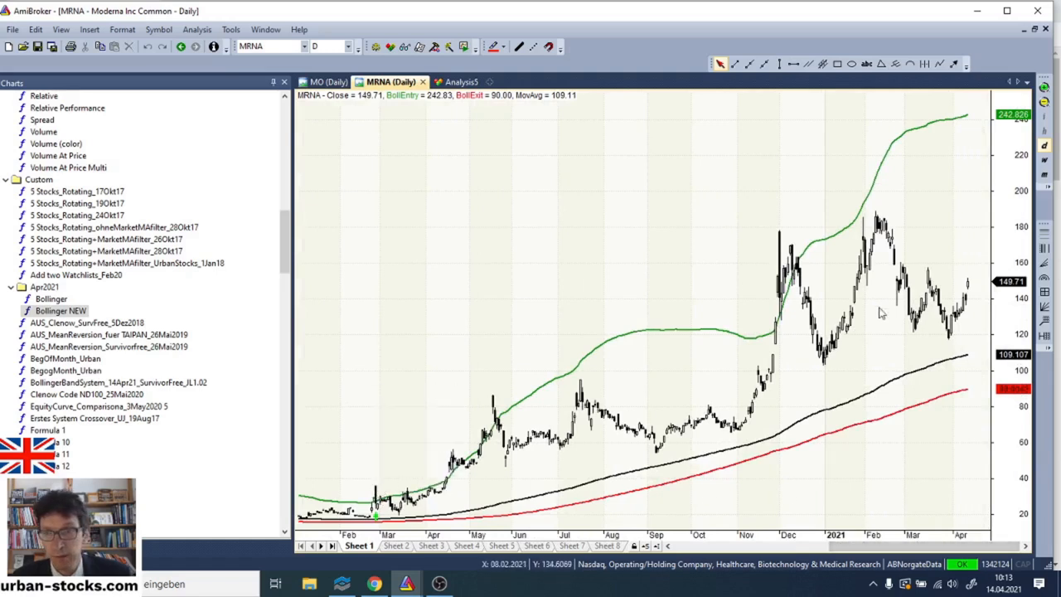
mouse_move(970, 285)
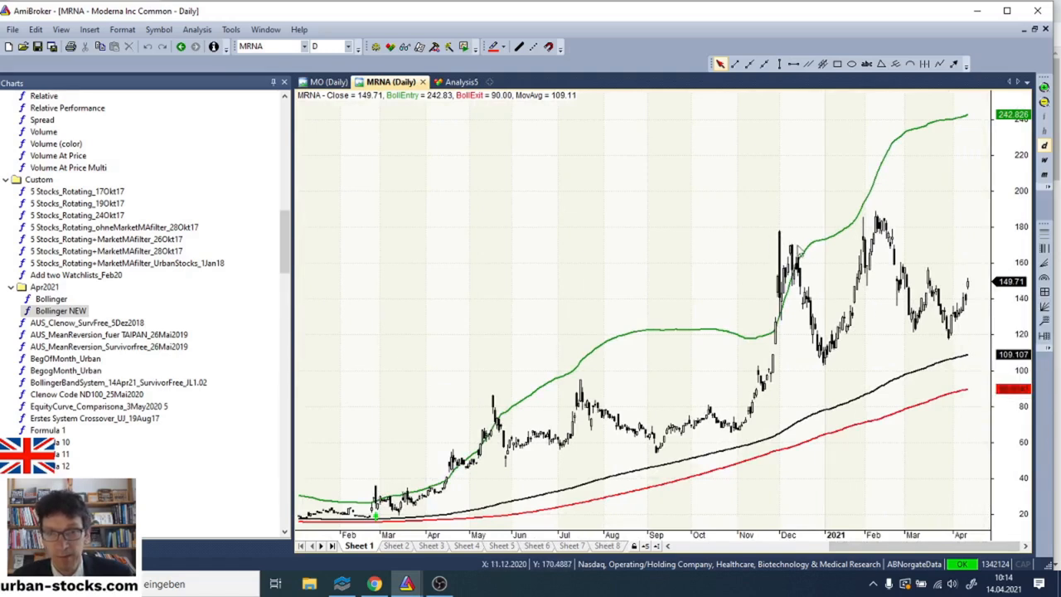
mouse_move(771, 233)
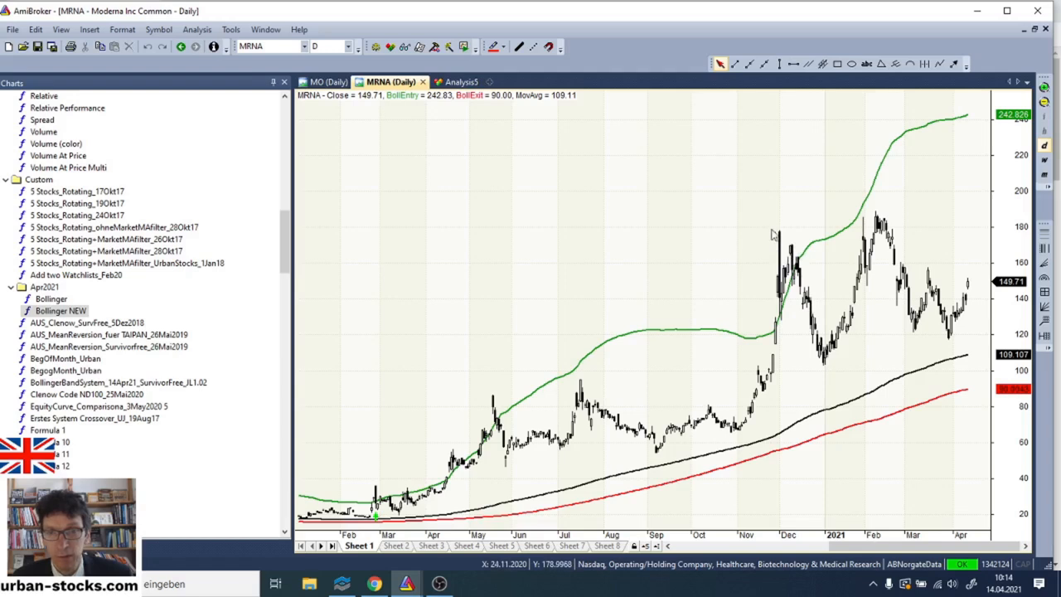
mouse_move(786, 240)
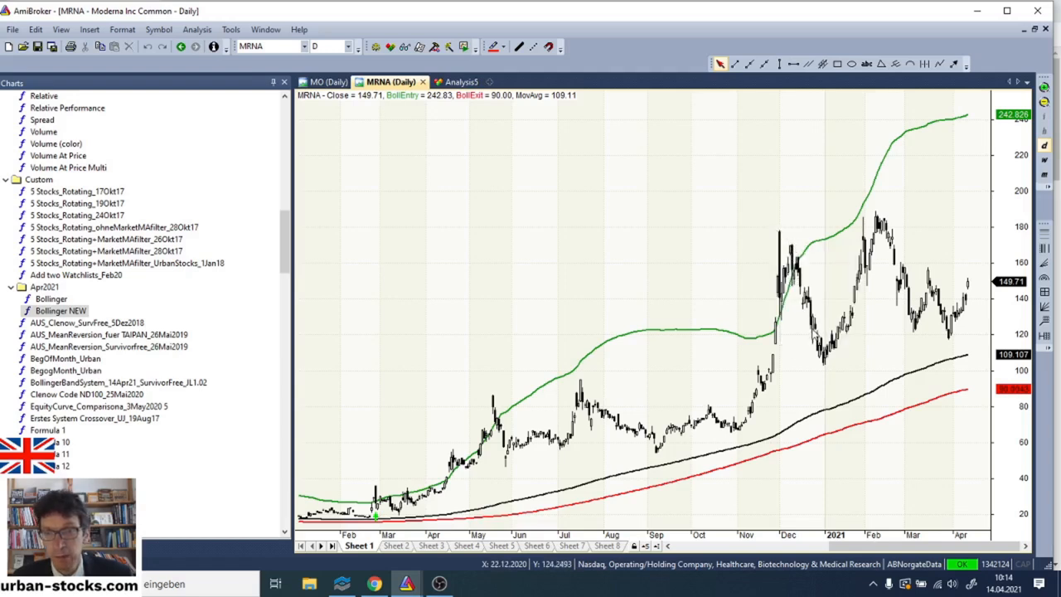
mouse_move(816, 358)
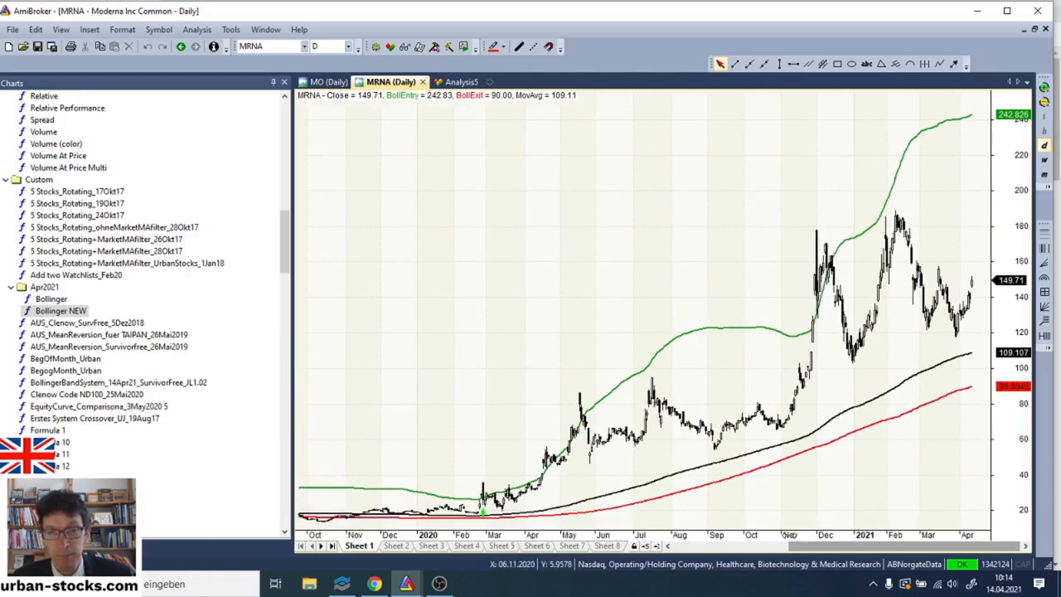
mouse_move(459, 81)
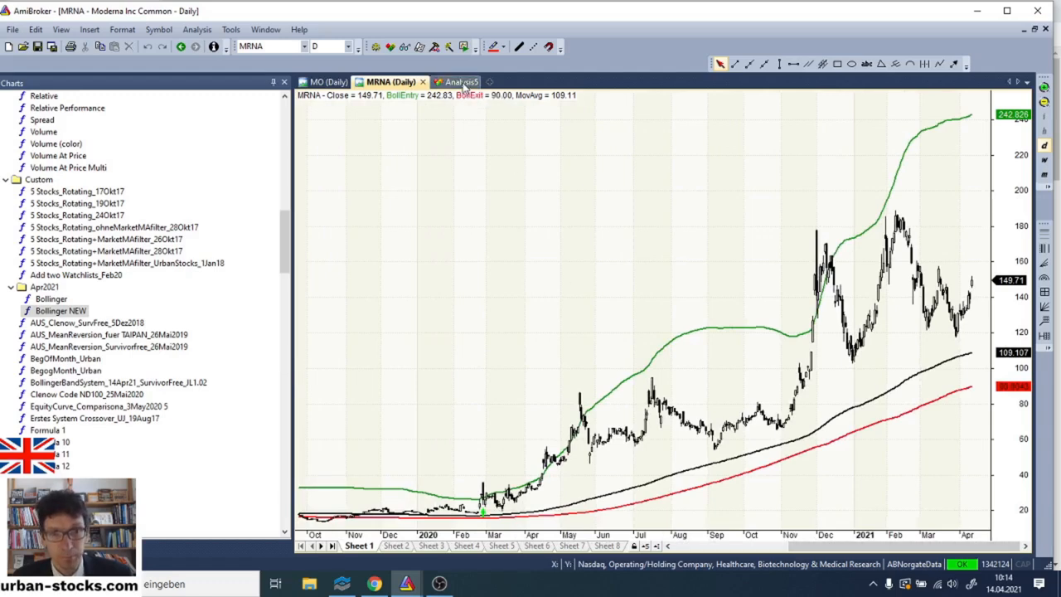
Review PYPL's daily Bollinger chart from the results list, then return to the trade list.
left_click(455, 81)
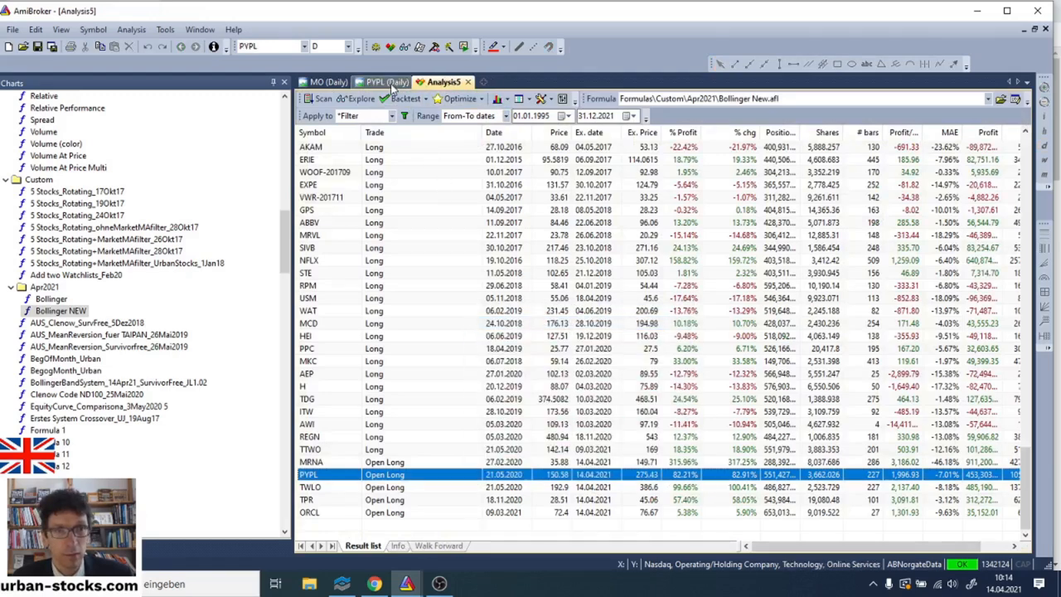
left_click(382, 81)
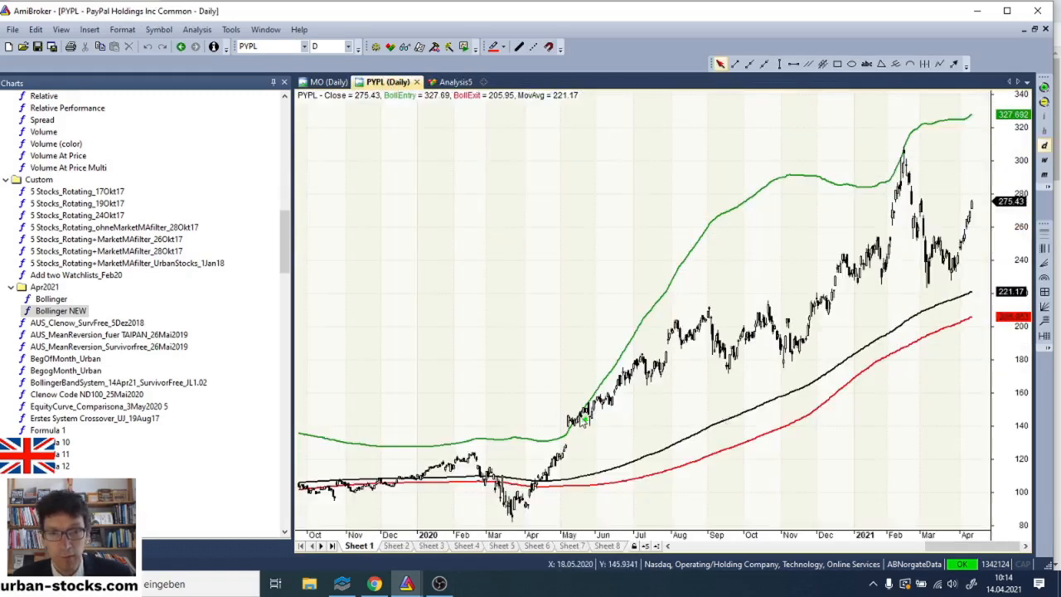
mouse_move(922, 172)
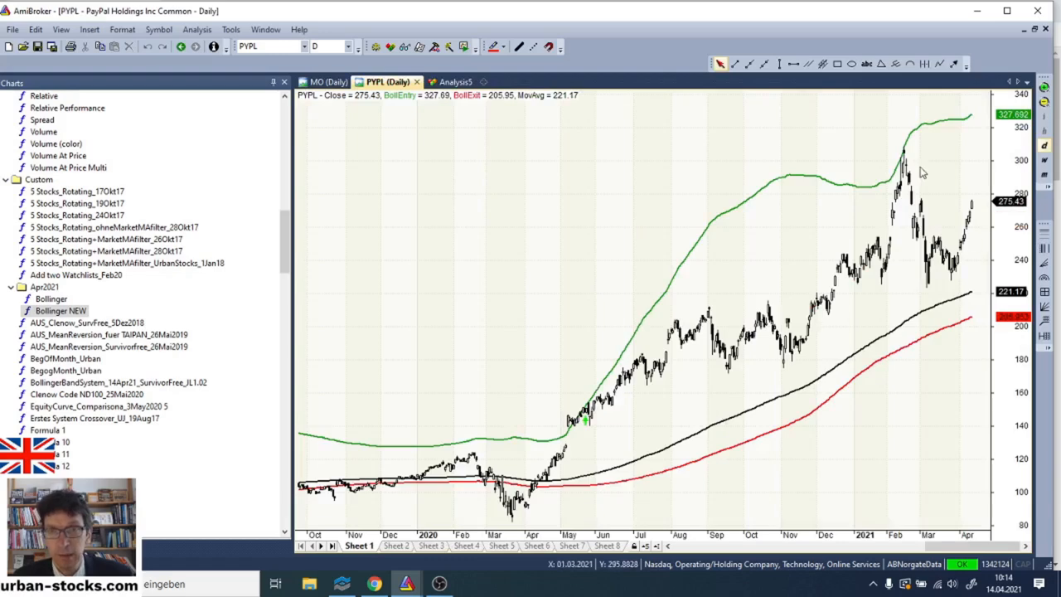
left_click(451, 81)
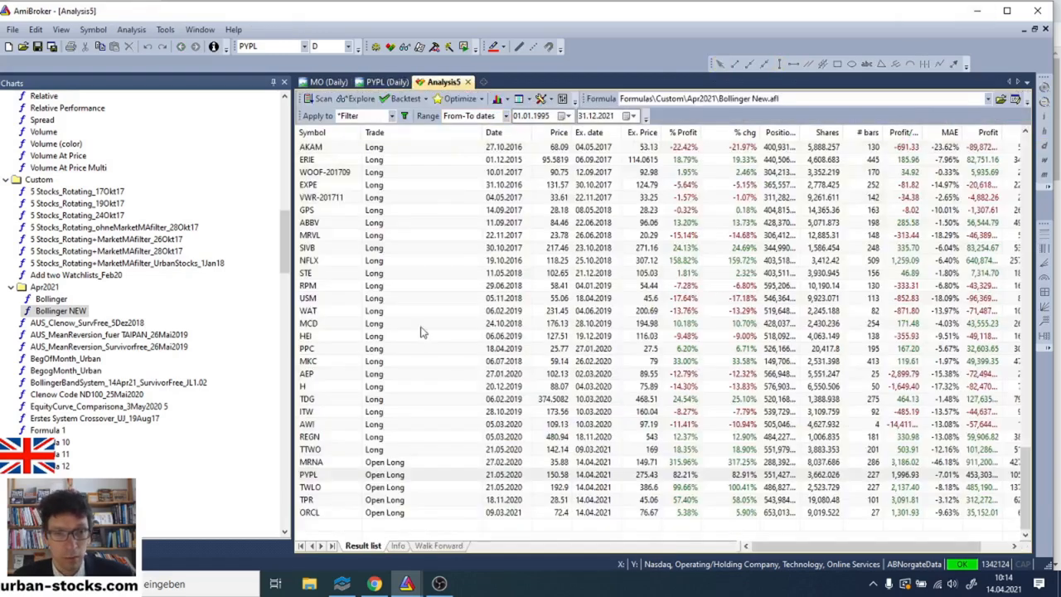
Bring up TWLO's daily Bollinger chart from the Open Long row in the results.
left_click(312, 488)
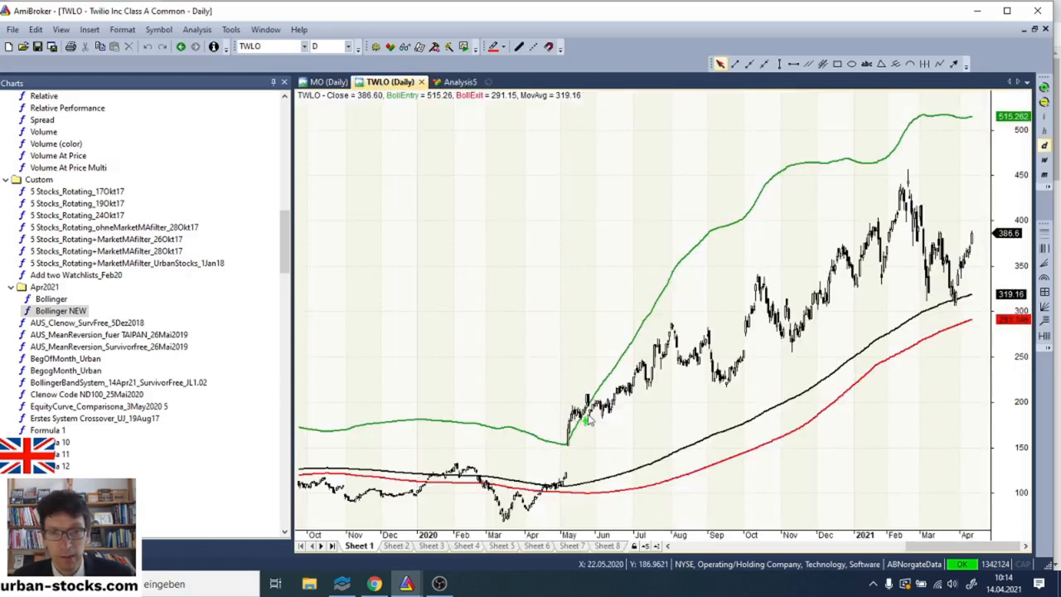
mouse_move(585, 425)
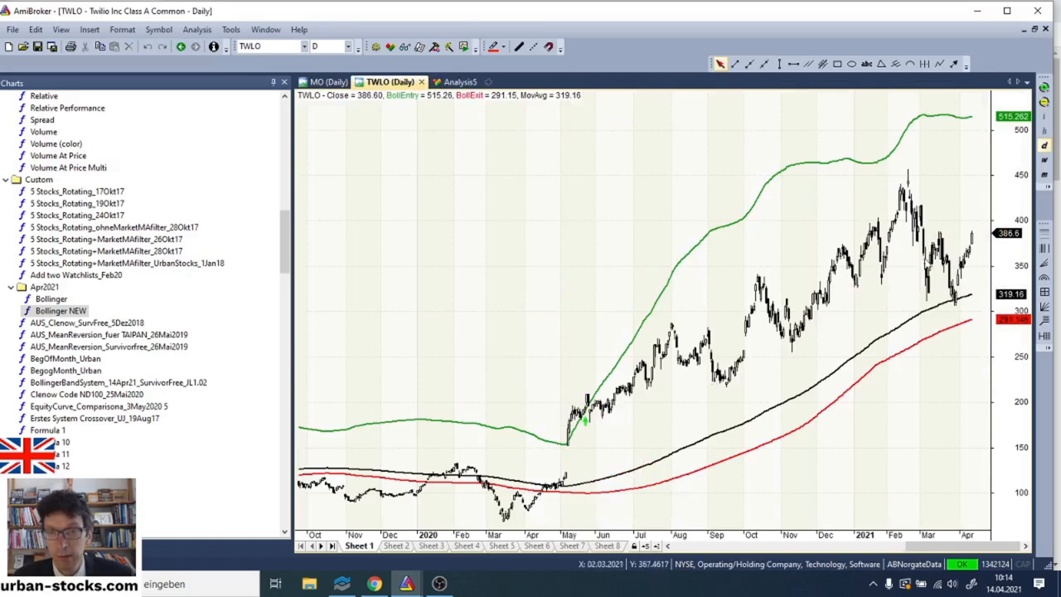
mouse_move(813, 441)
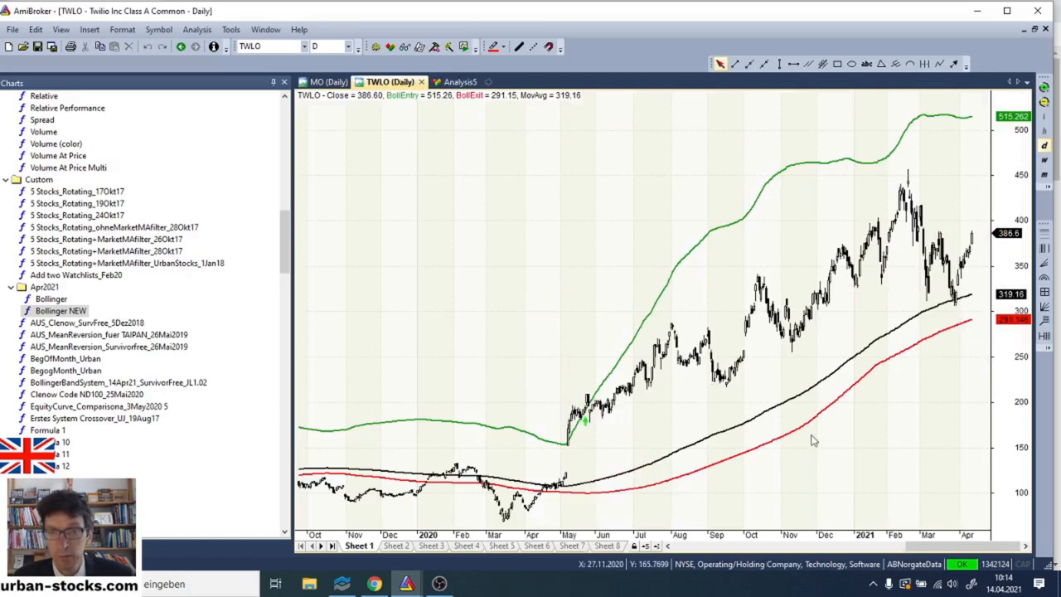
mouse_move(970, 325)
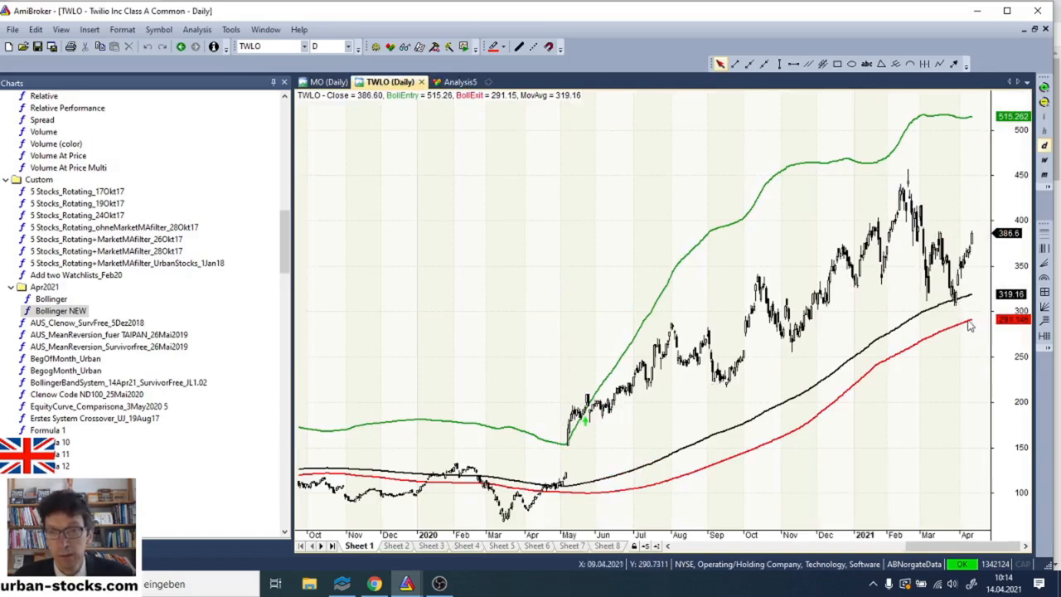
mouse_move(836, 398)
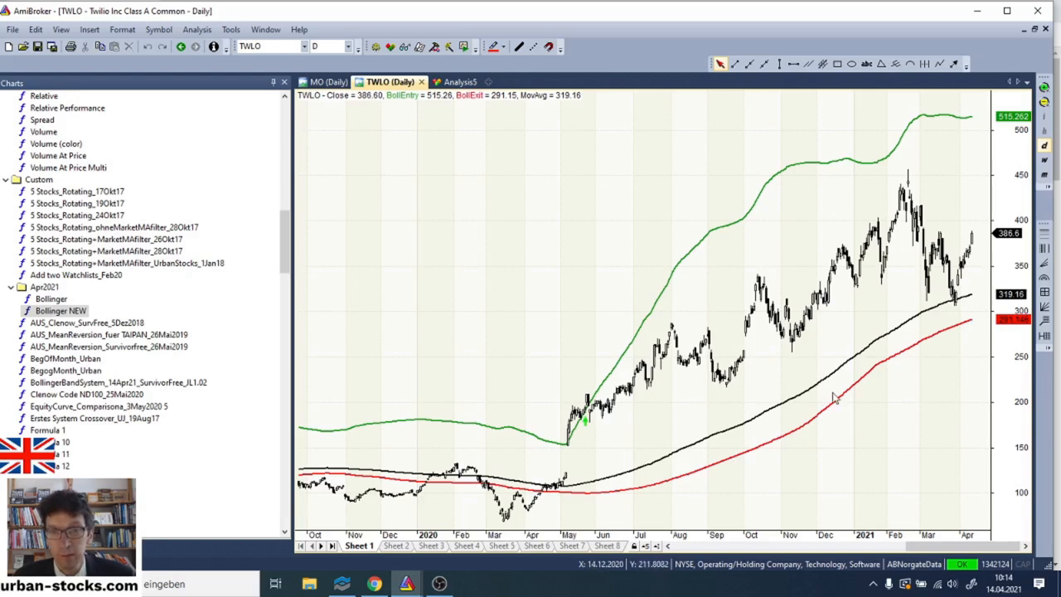
mouse_move(859, 389)
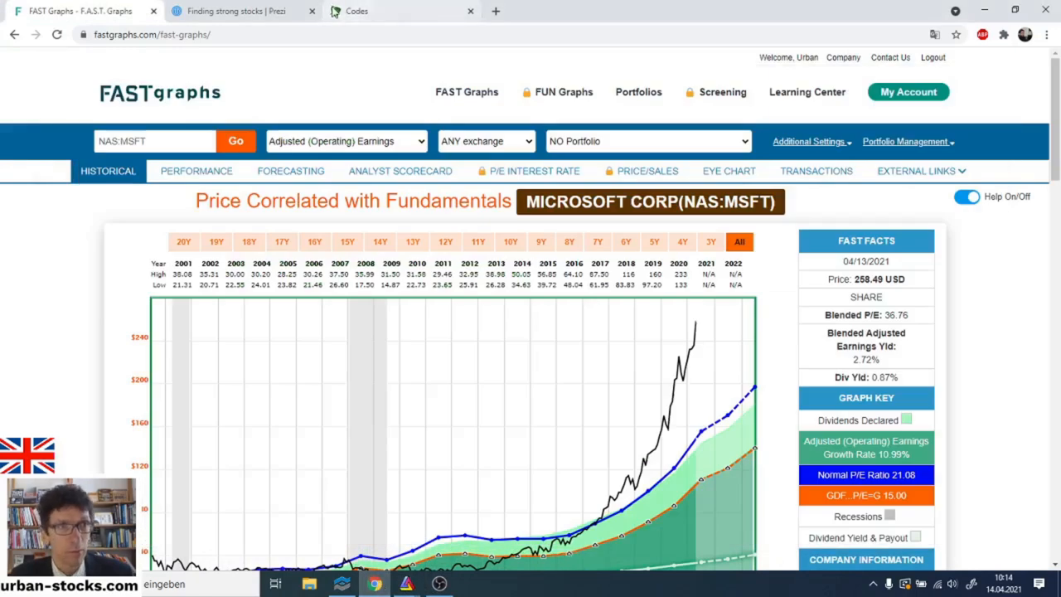
Switch to the Prezi presentation and advance to the Money Management slide.
left_click(240, 10)
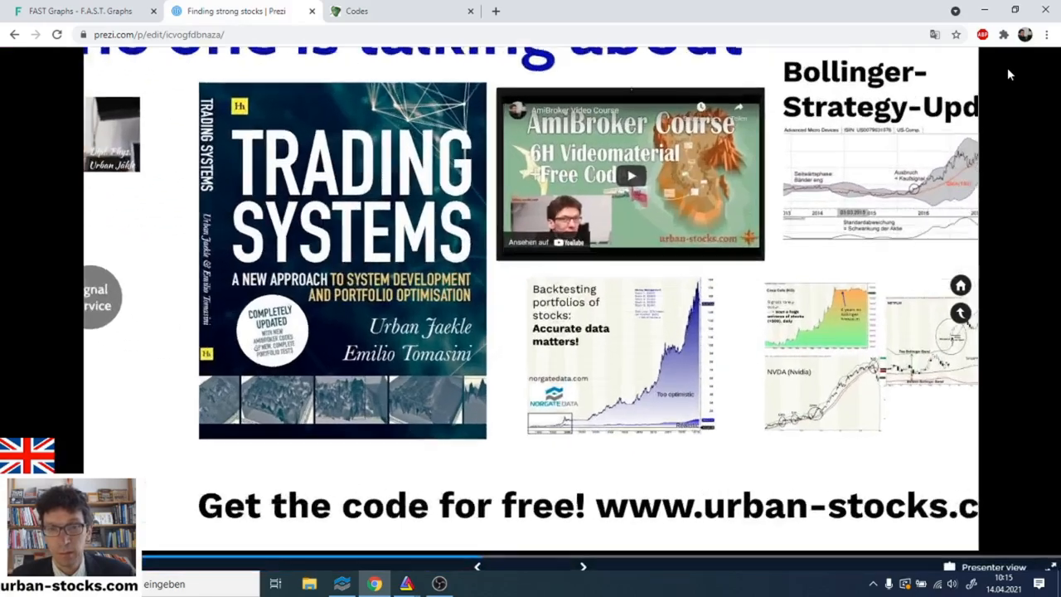
left_click(583, 565)
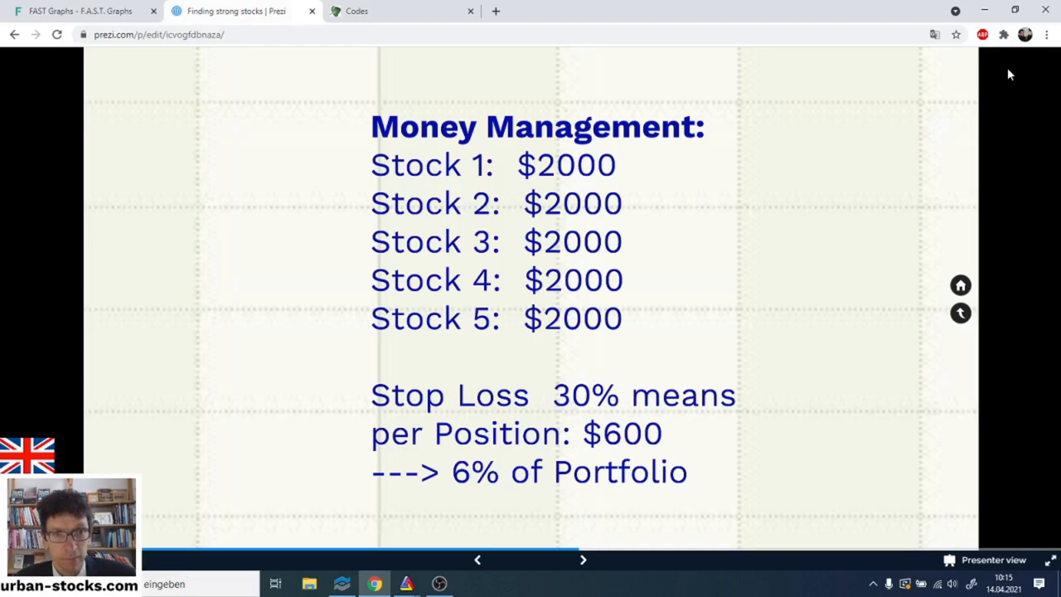
mouse_move(571, 176)
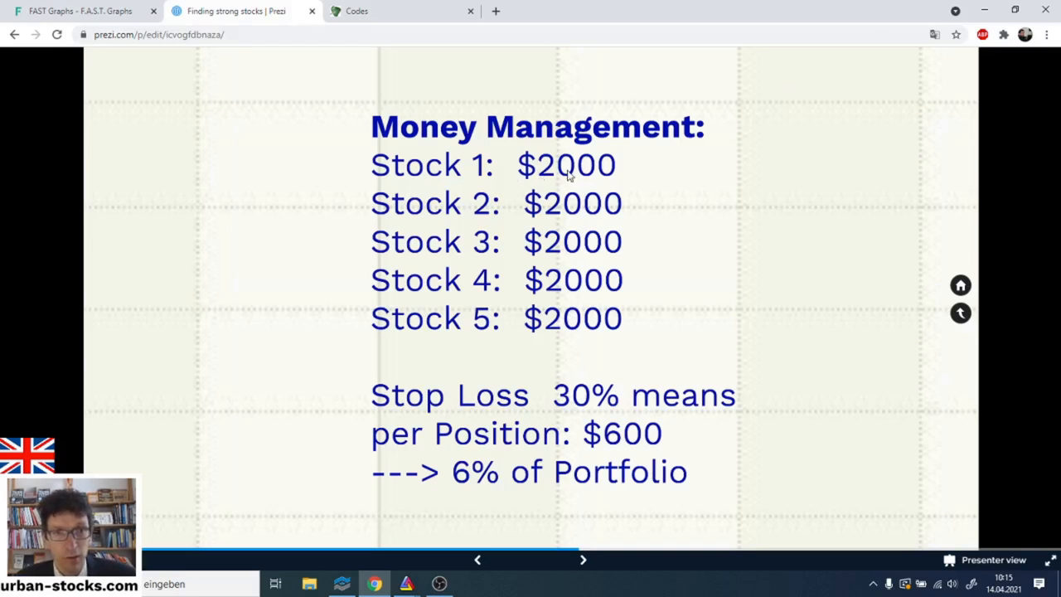
mouse_move(577, 278)
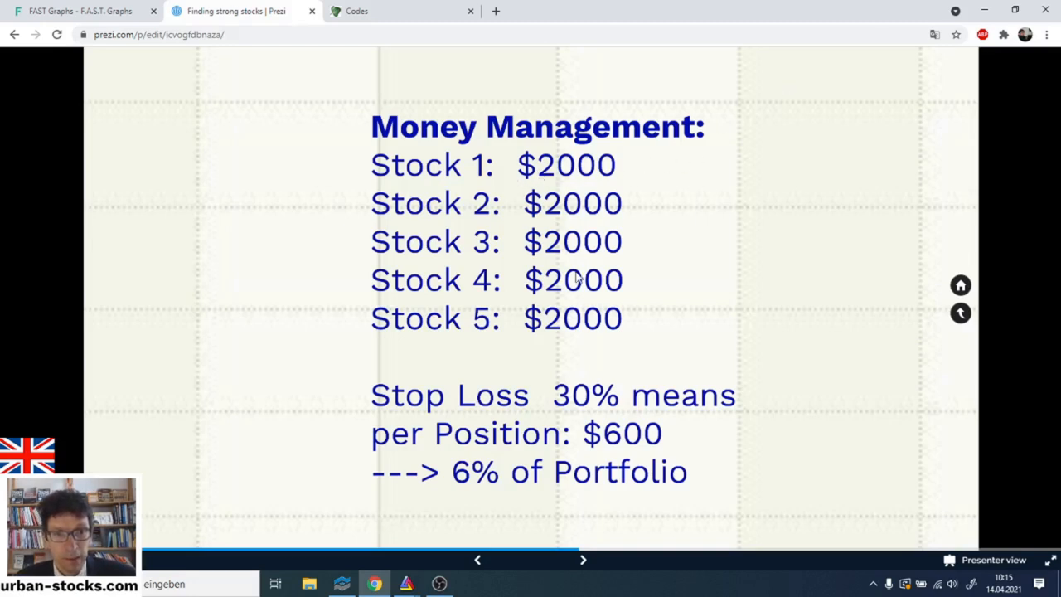
mouse_move(696, 398)
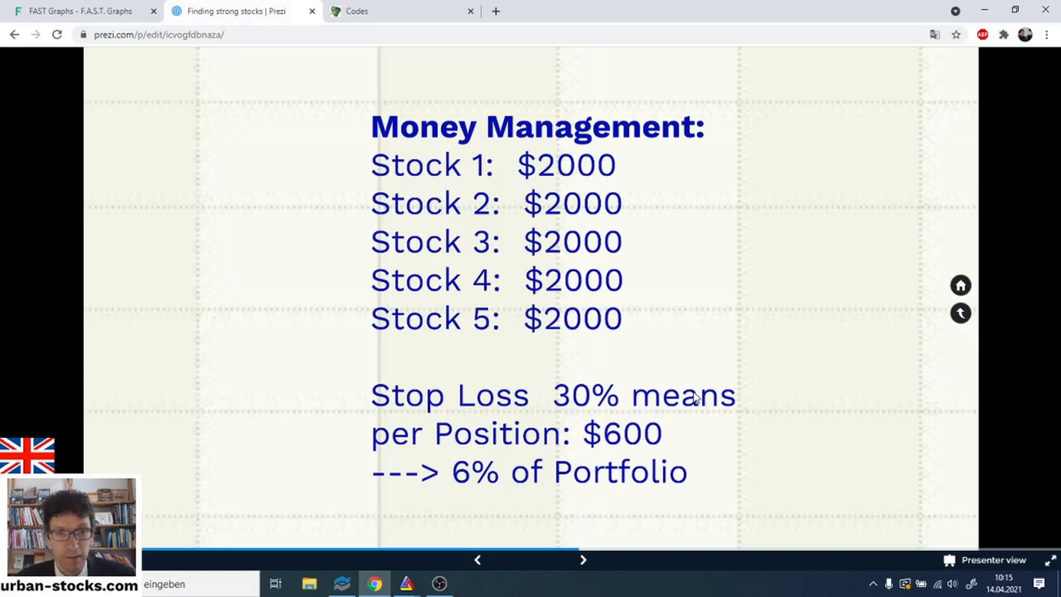
mouse_move(580, 170)
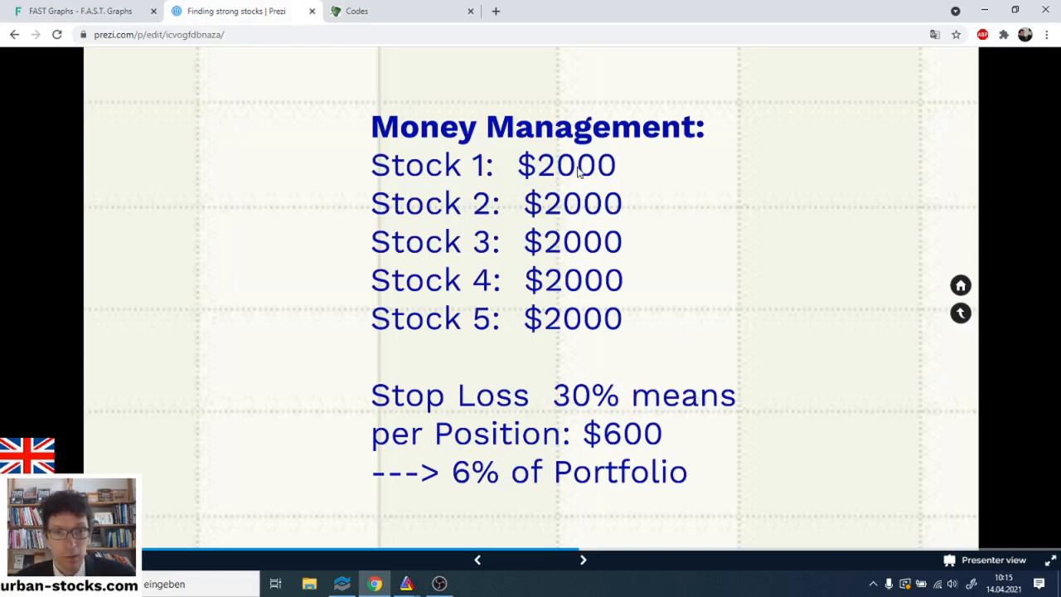
mouse_move(580, 439)
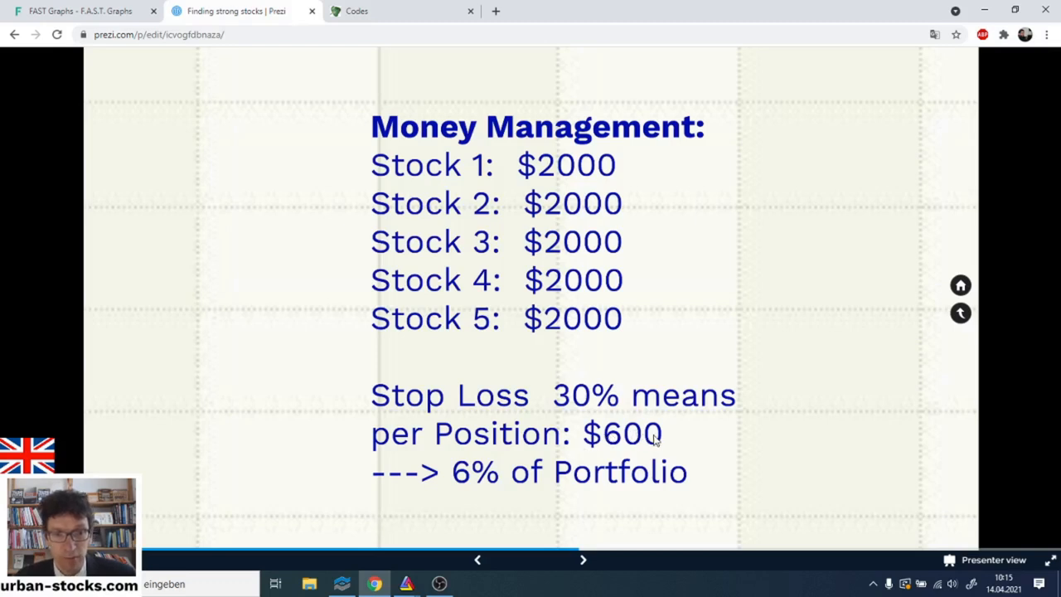
mouse_move(627, 400)
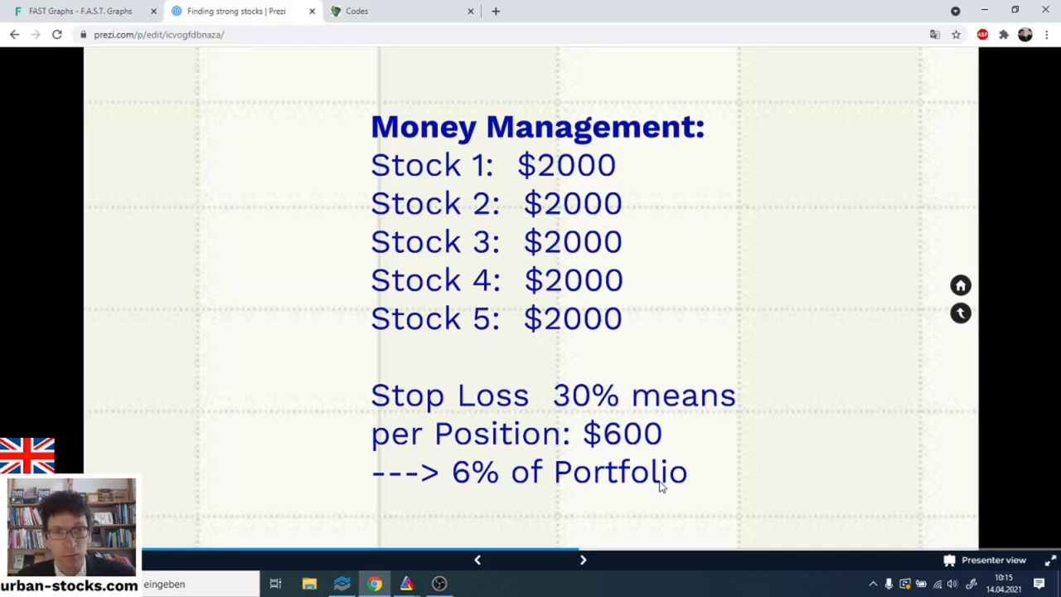
mouse_move(631, 466)
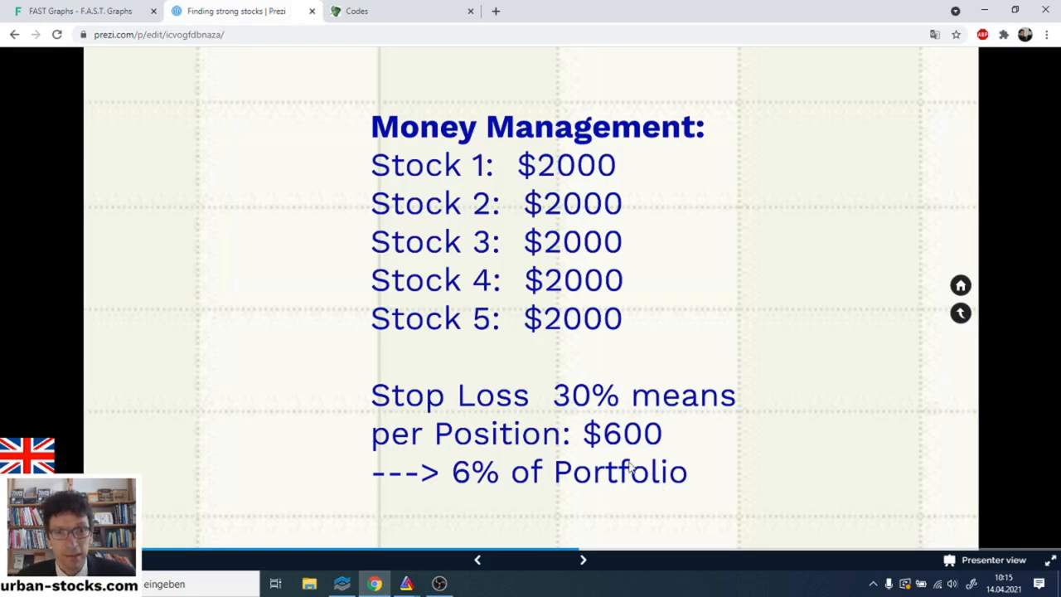
mouse_move(633, 173)
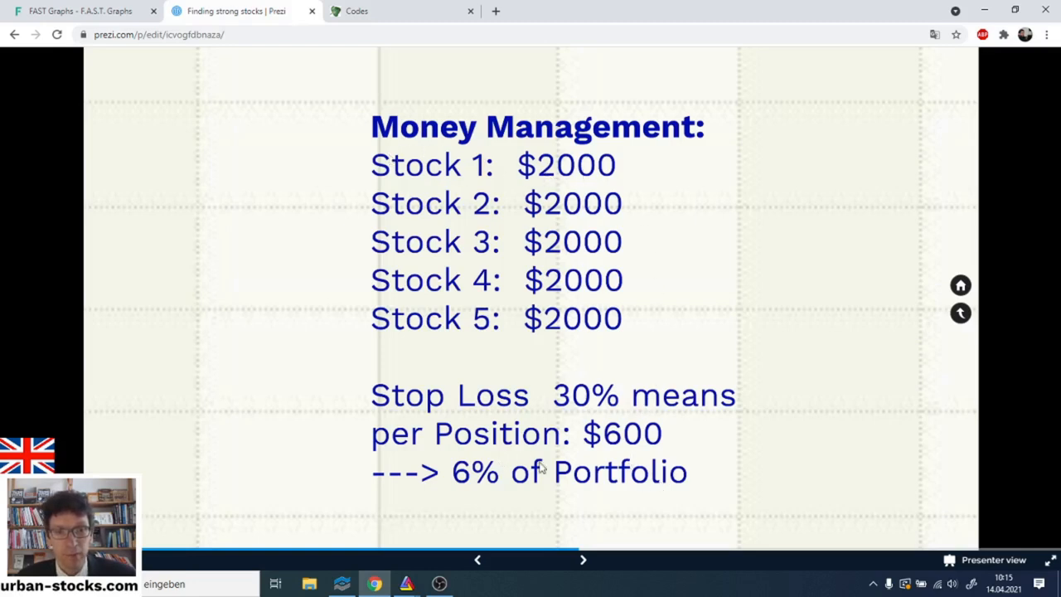
mouse_move(655, 446)
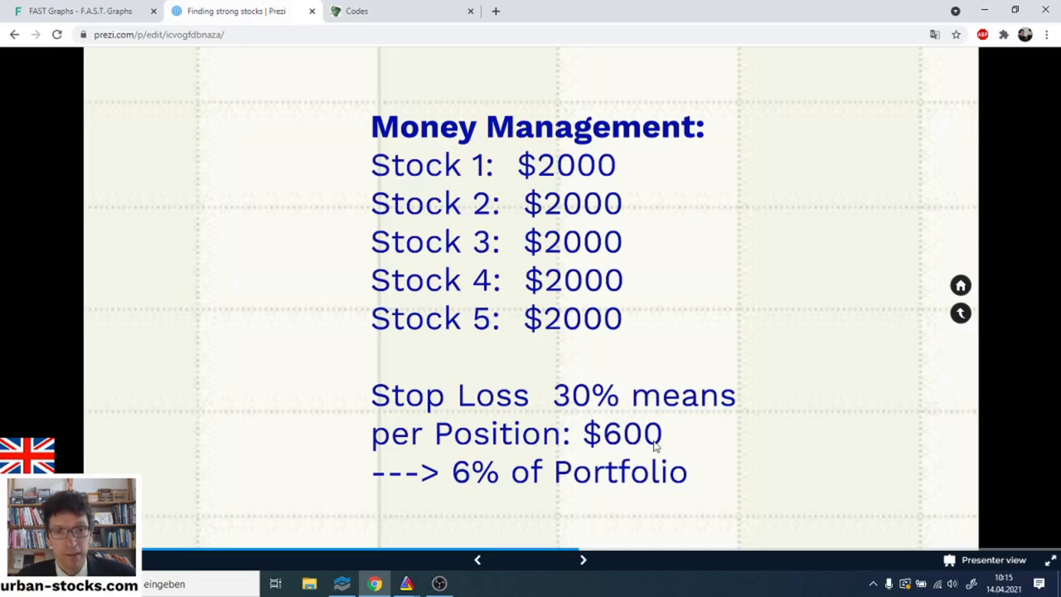